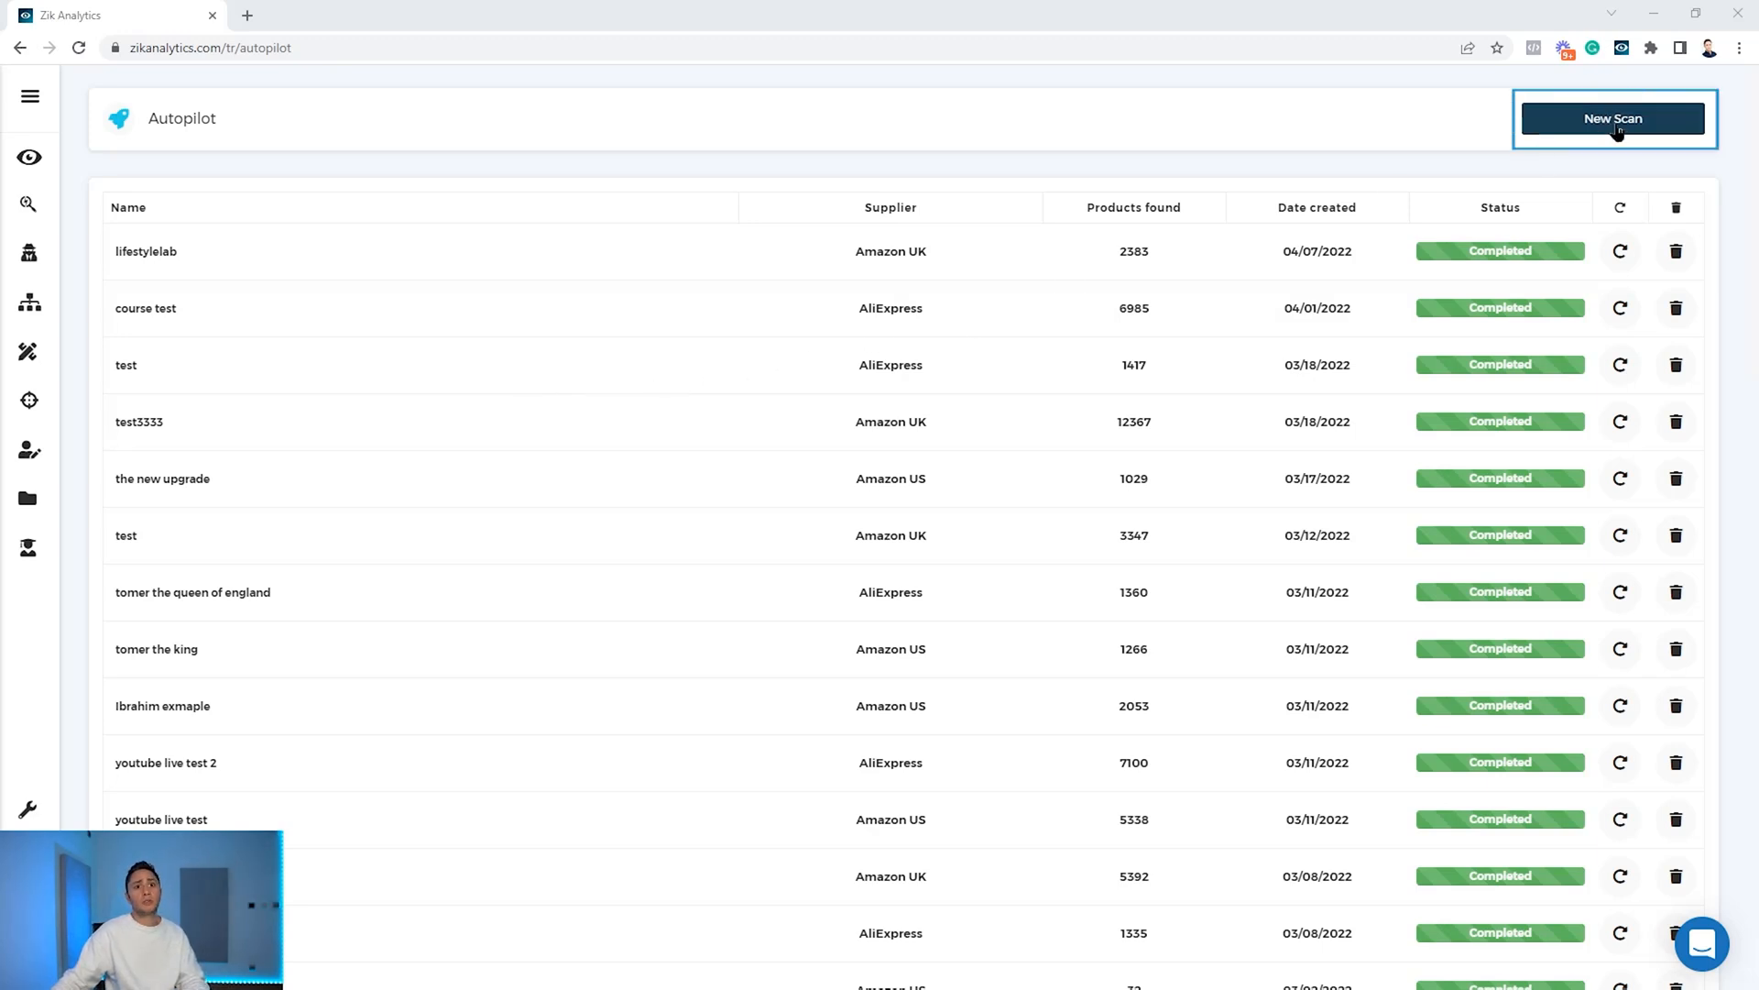
Start a new scan named test2022 on Amazon.com with a 7-day sales range.
left_click(1613, 118)
type("t")
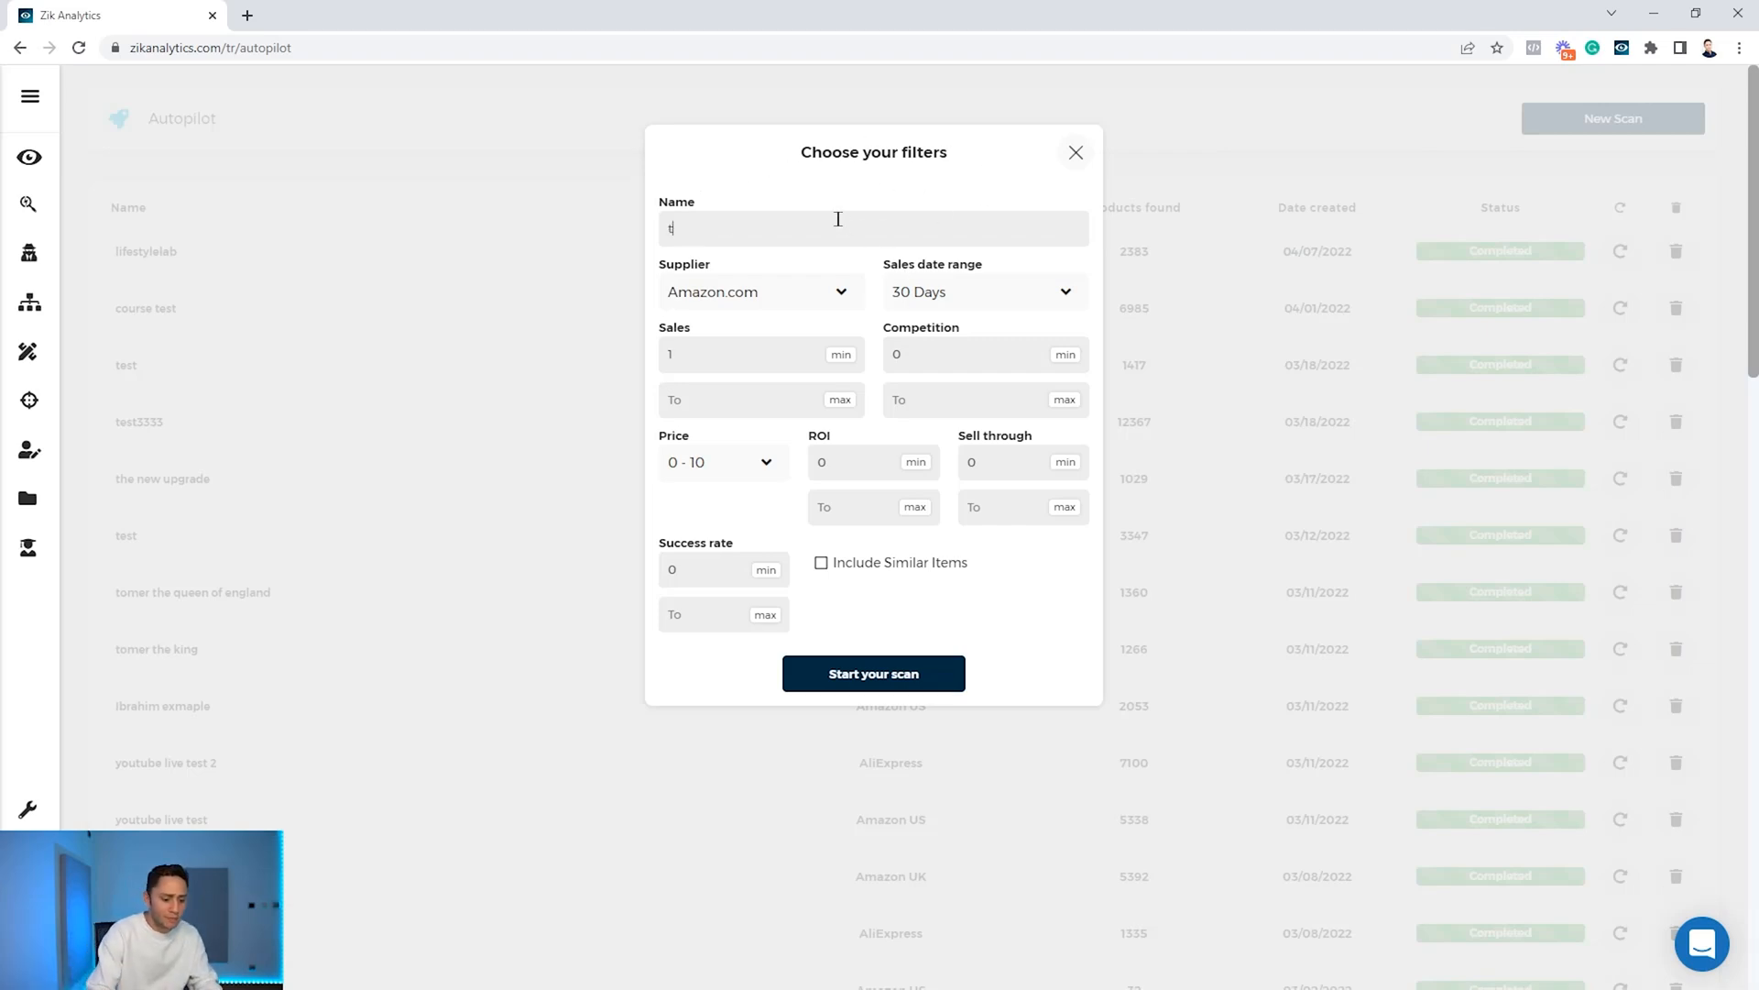
type("est2022")
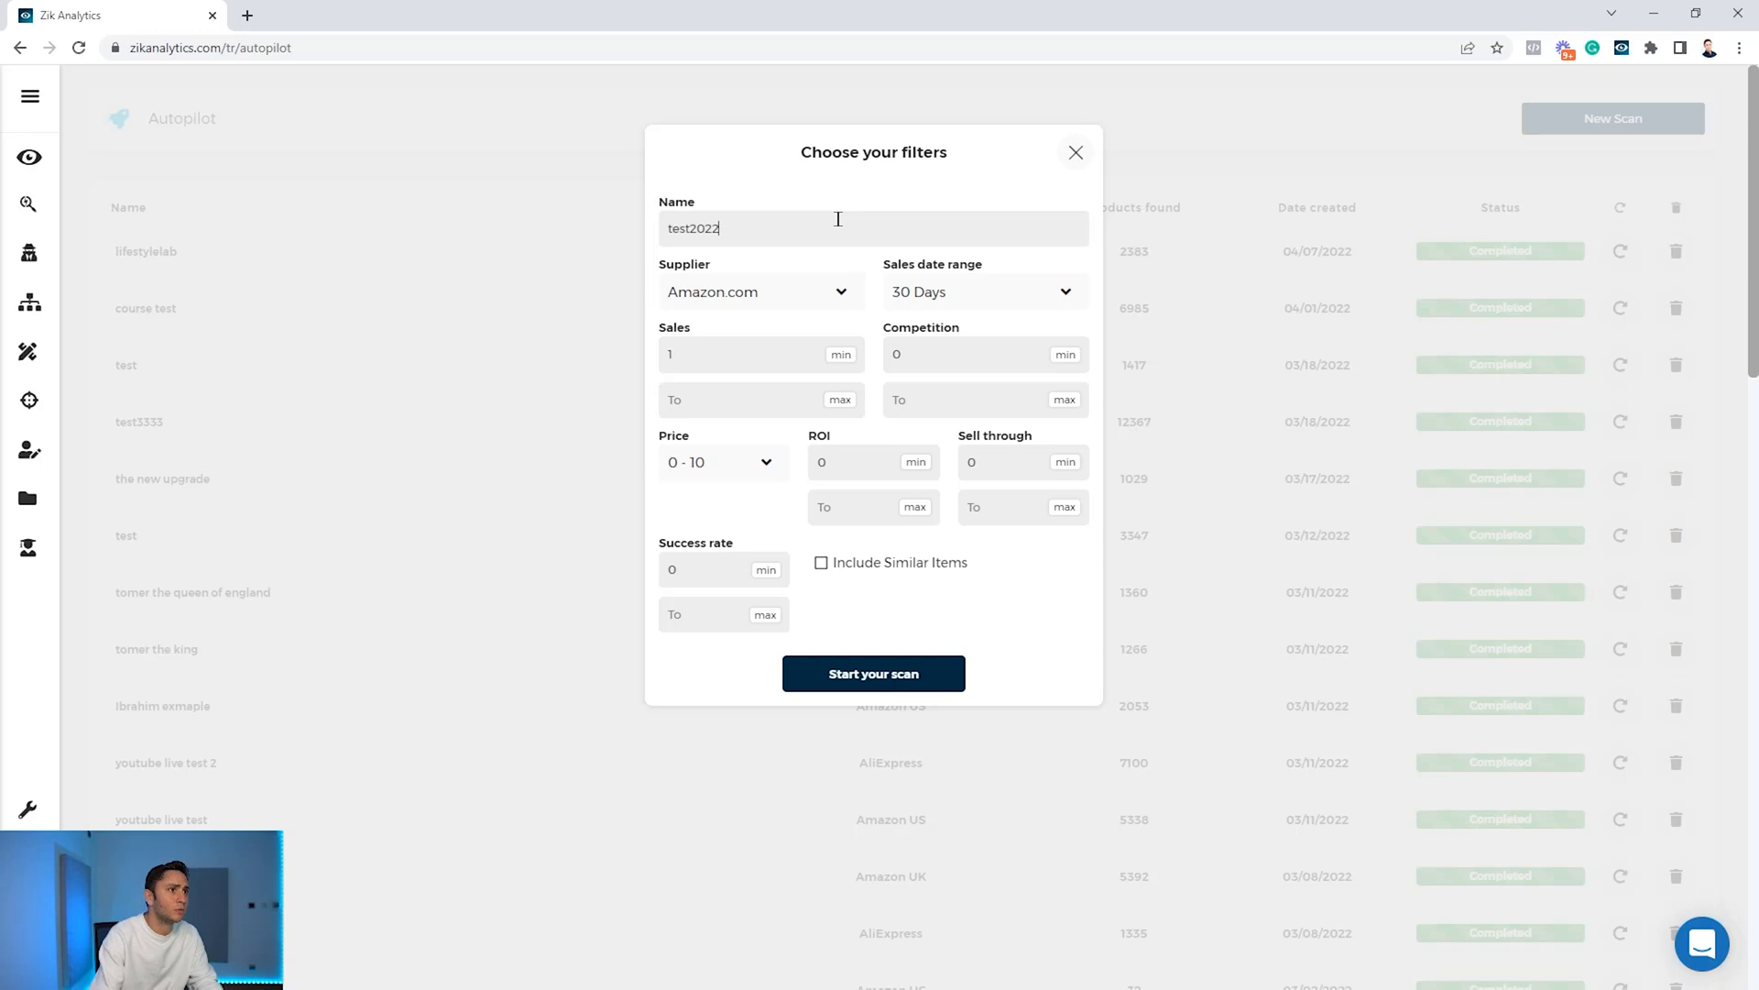
left_click(758, 291)
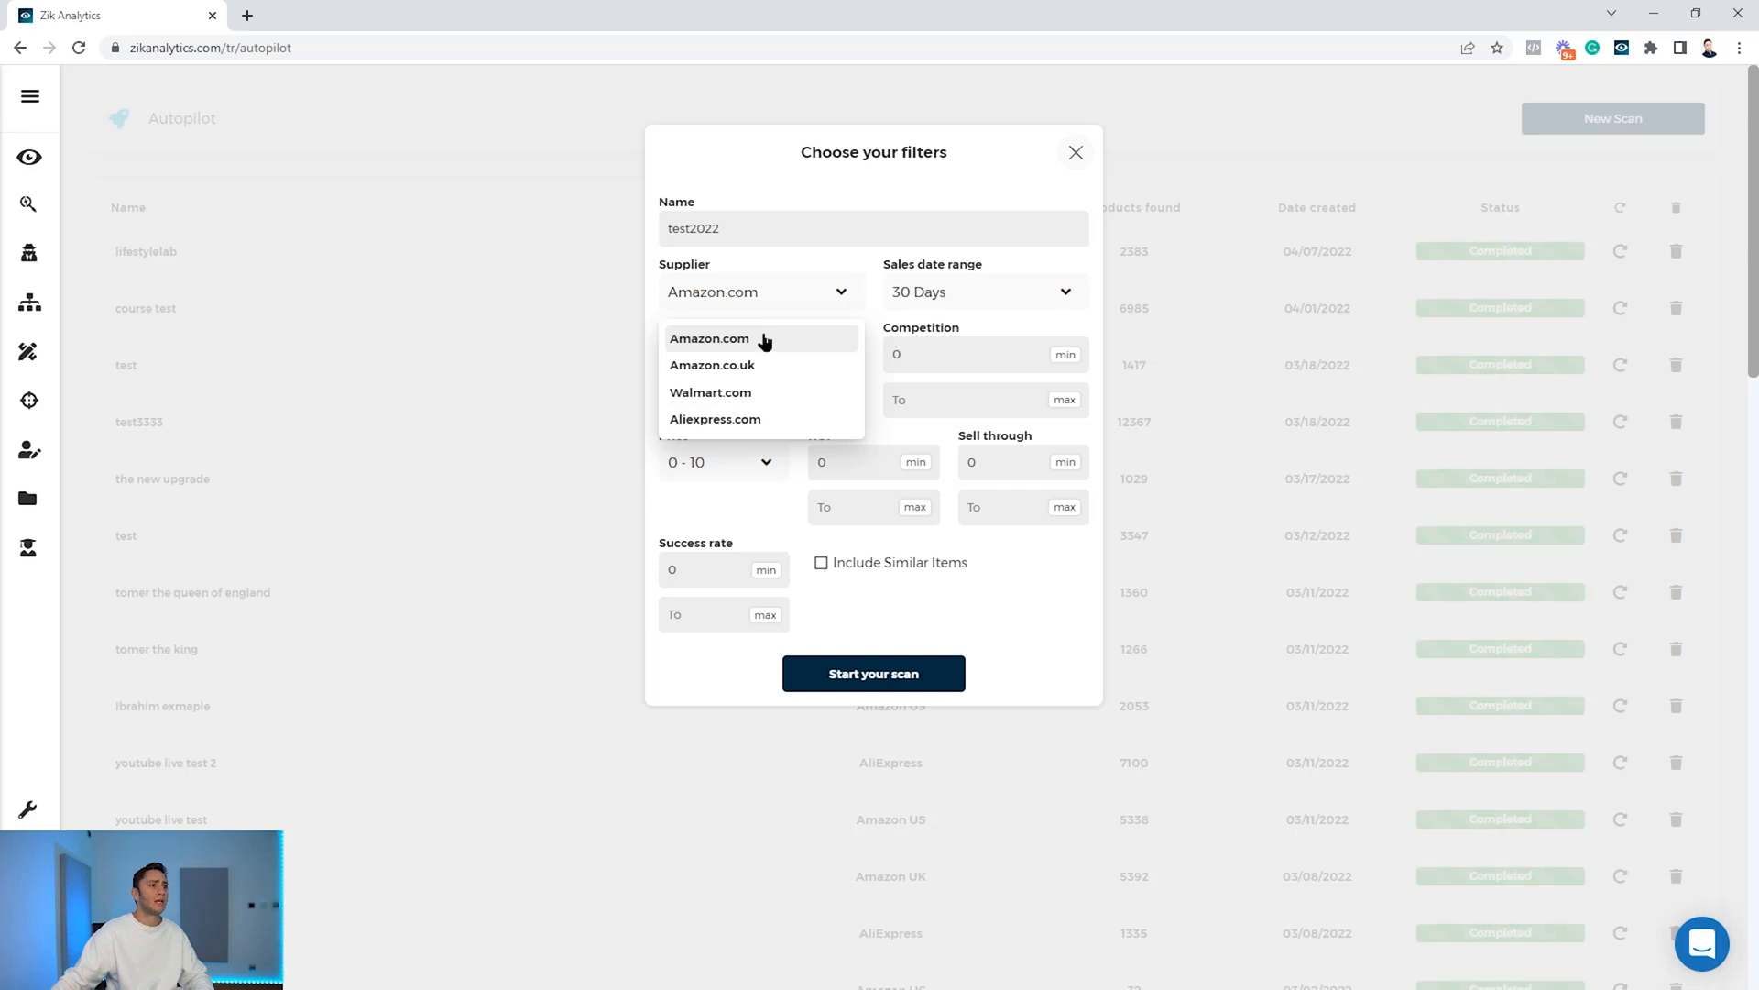
left_click(710, 339)
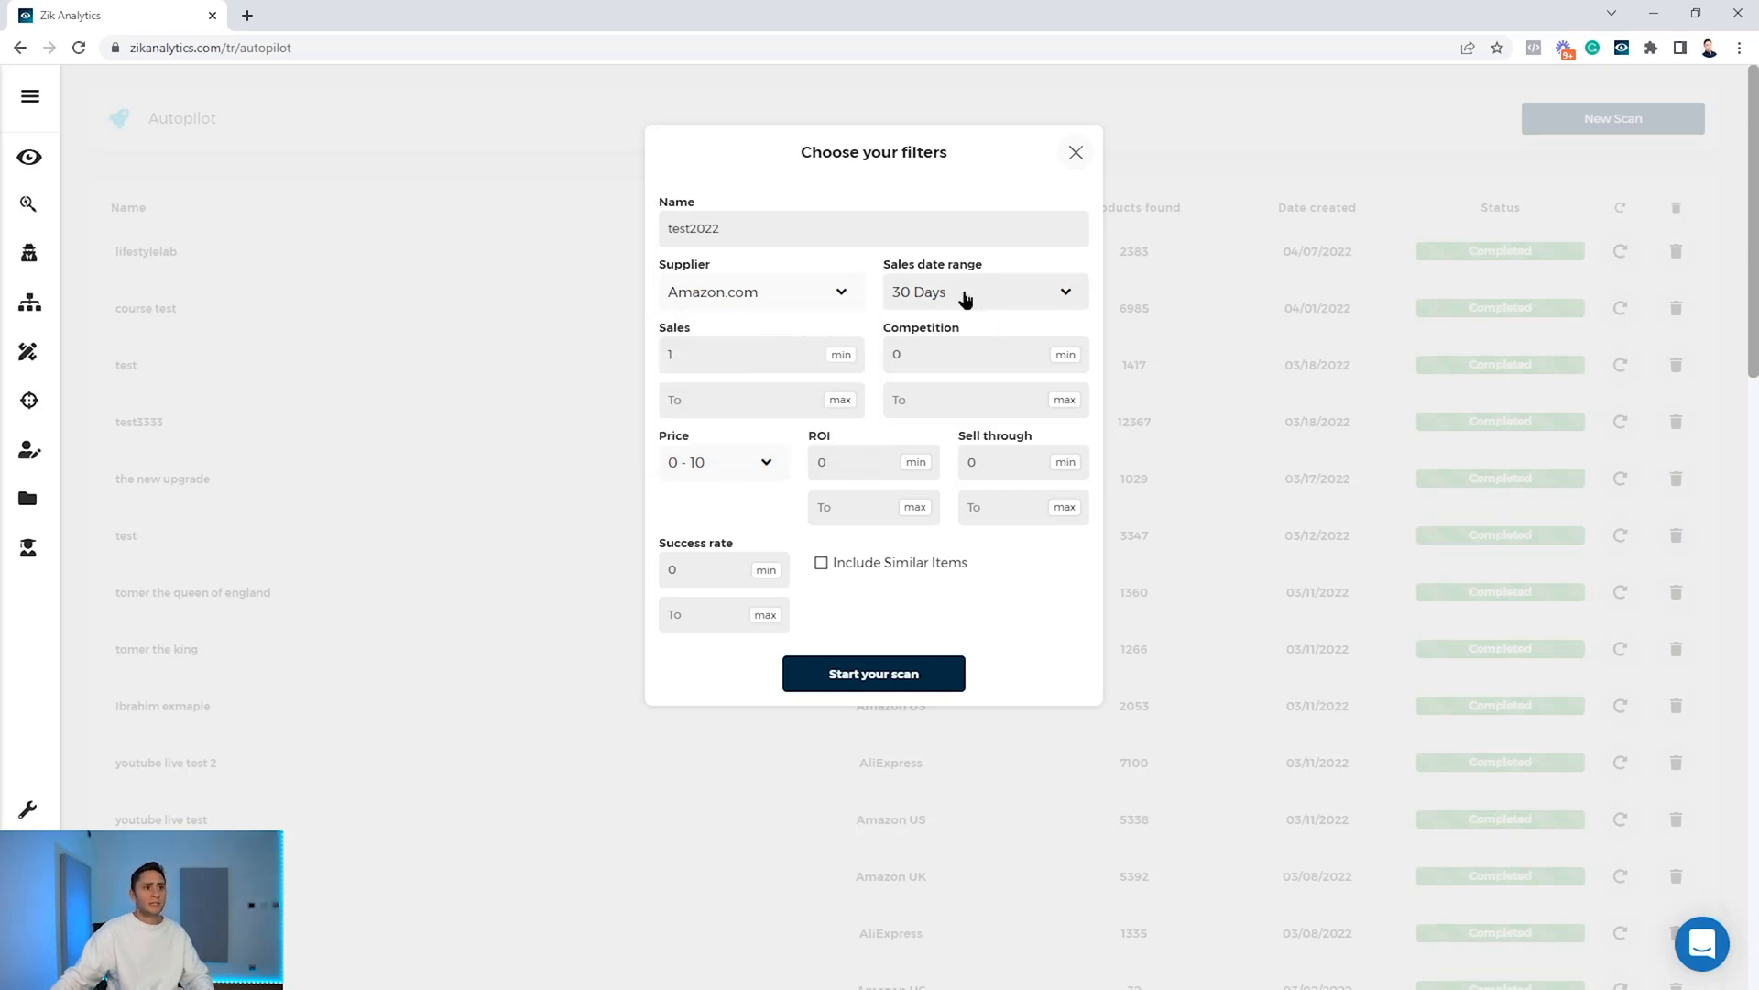
left_click(981, 292)
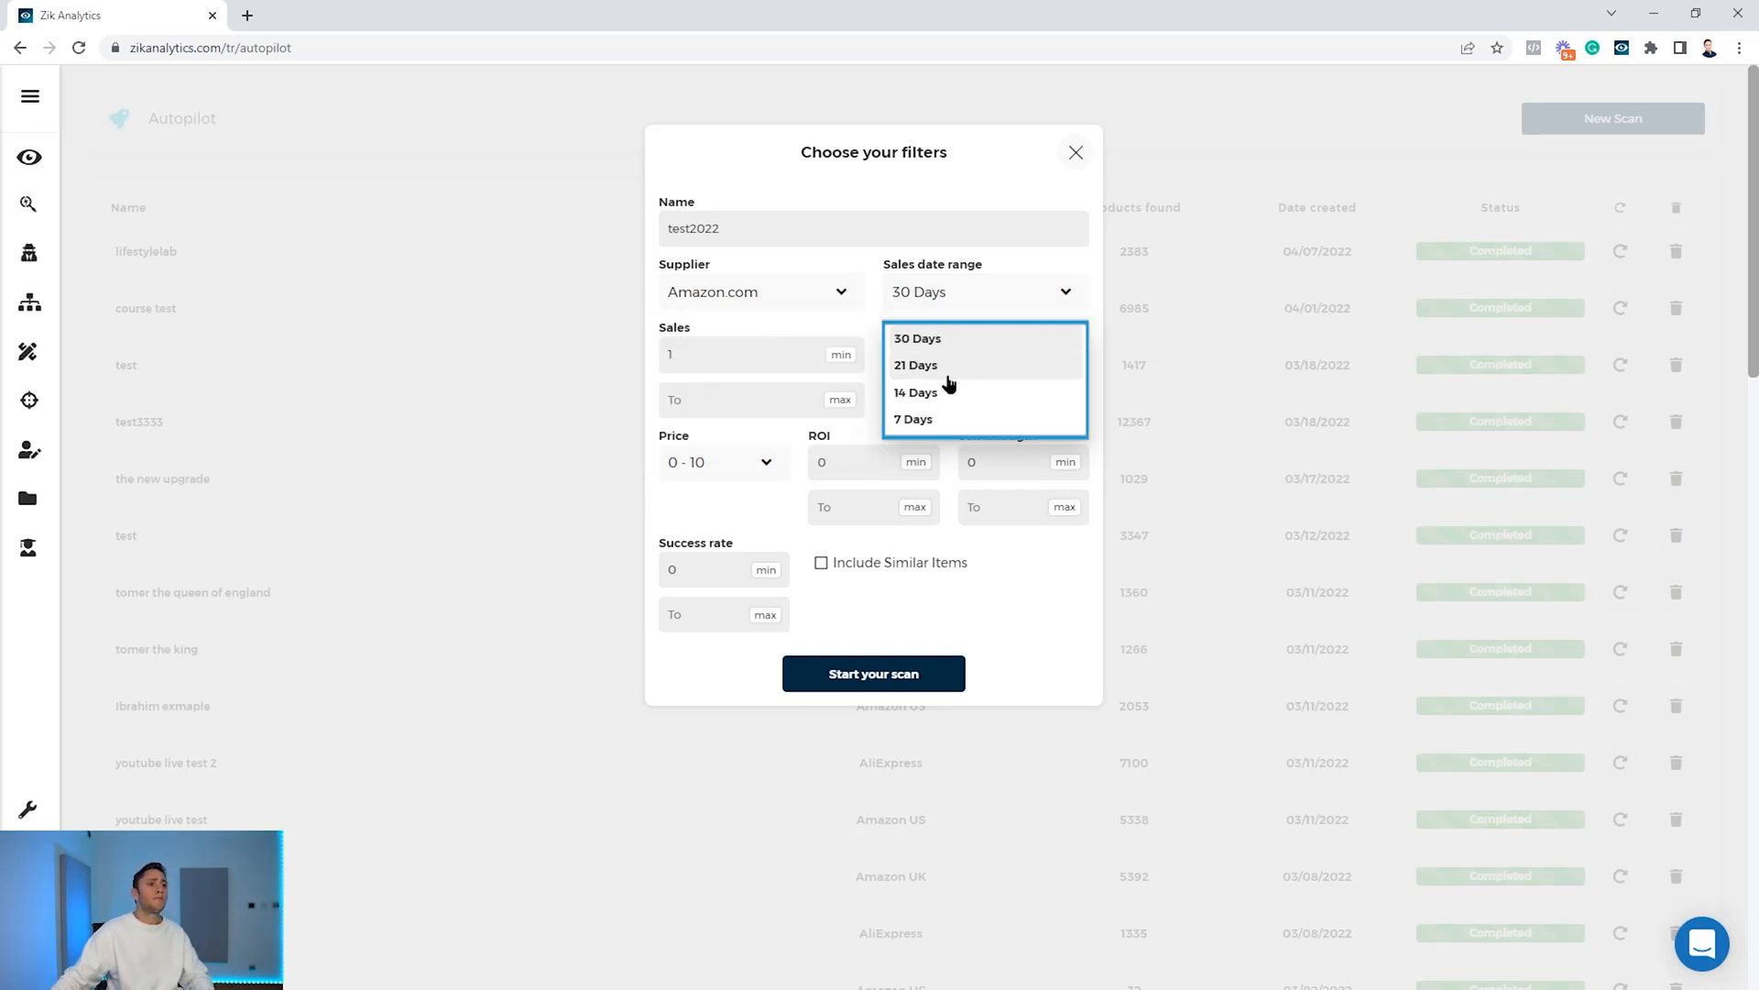
left_click(914, 418)
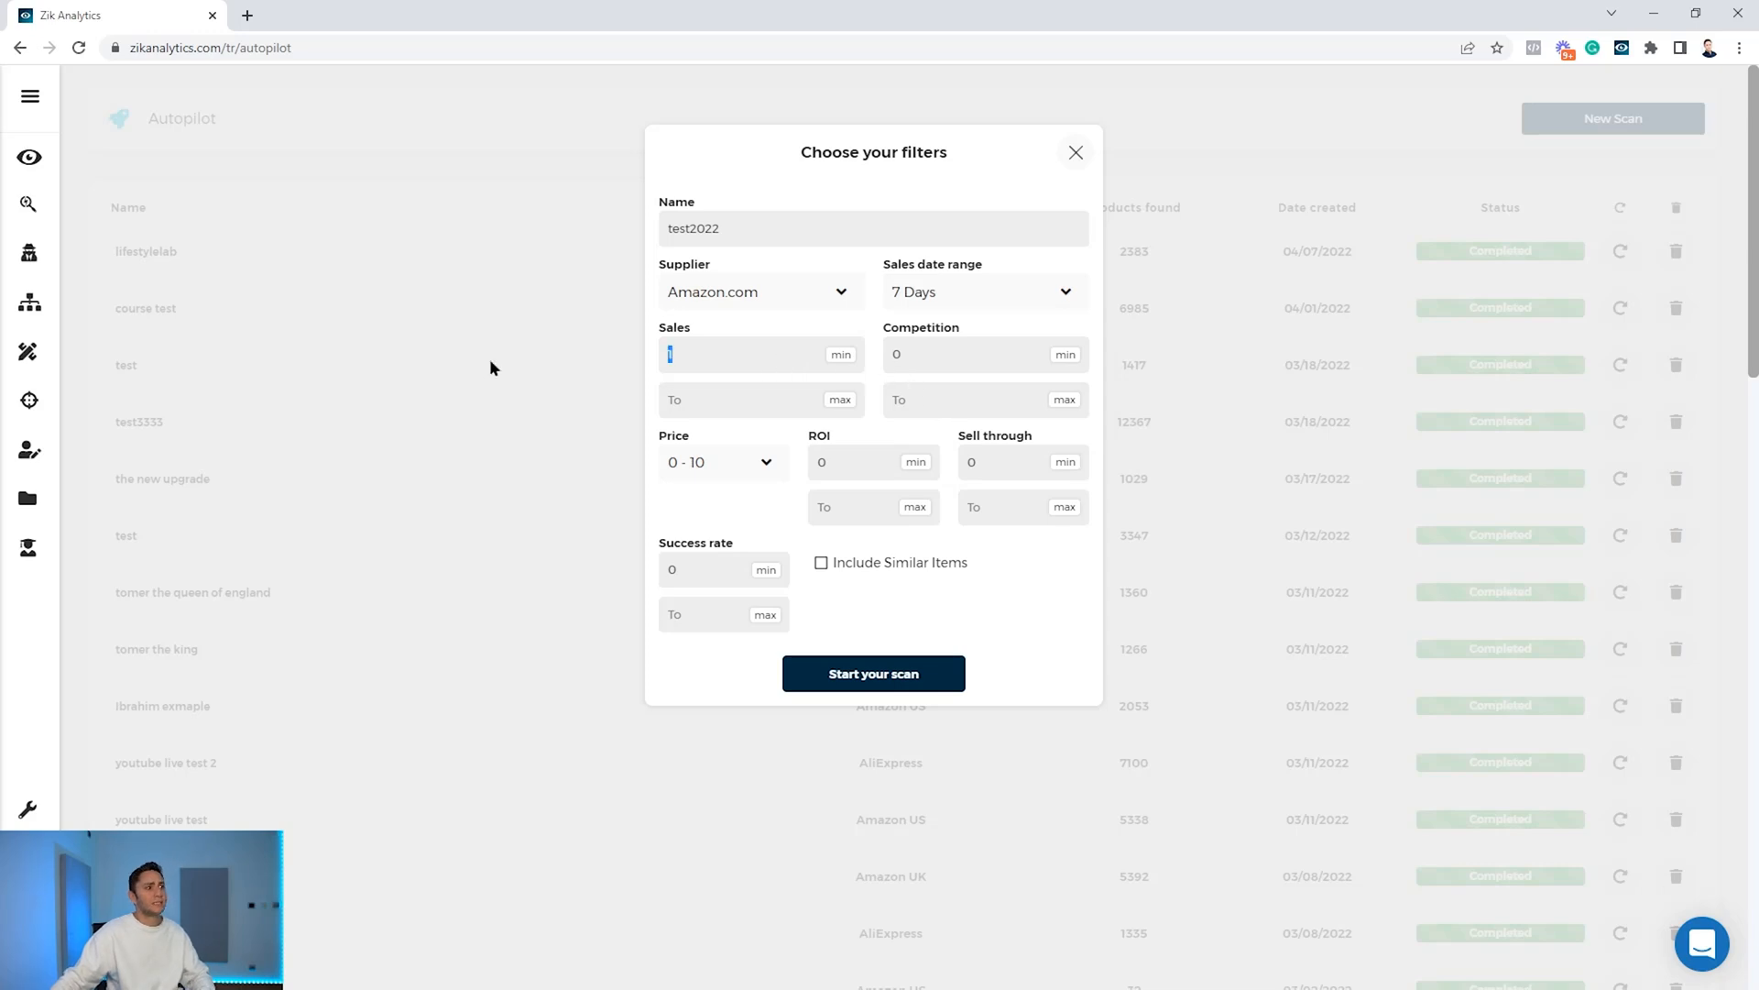
Set sales 5–10000, competition max 15, and price range 20–40.
type("5")
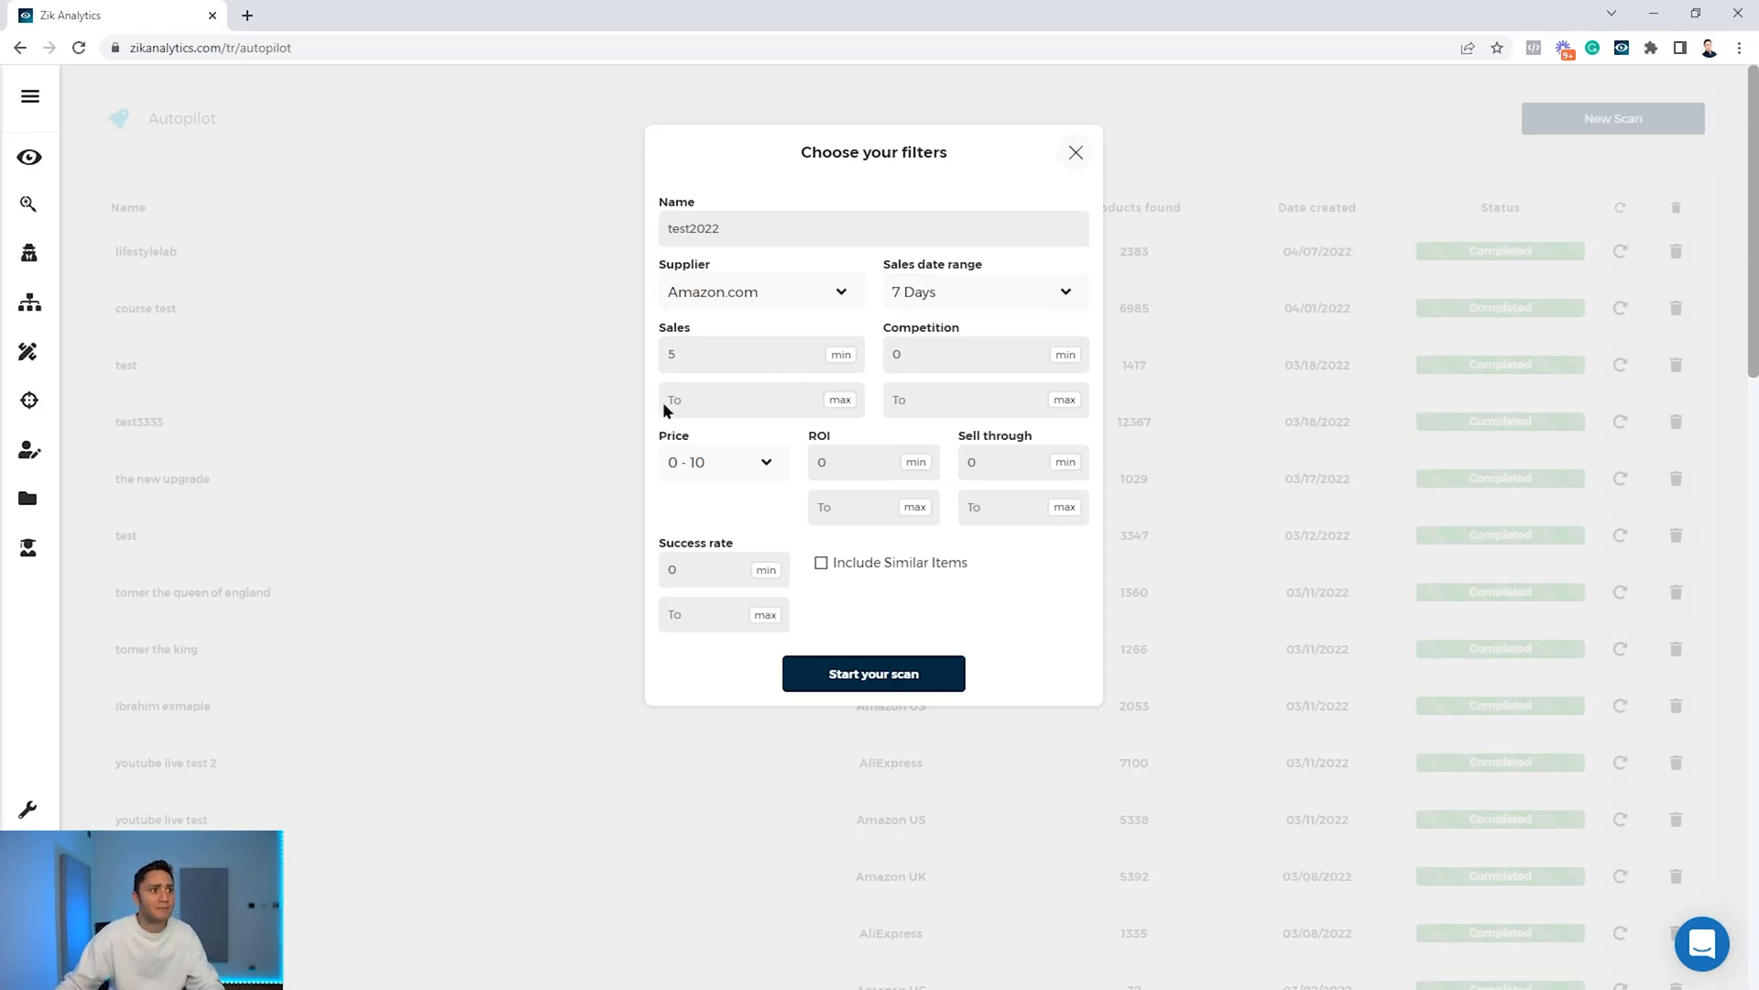
type("10000")
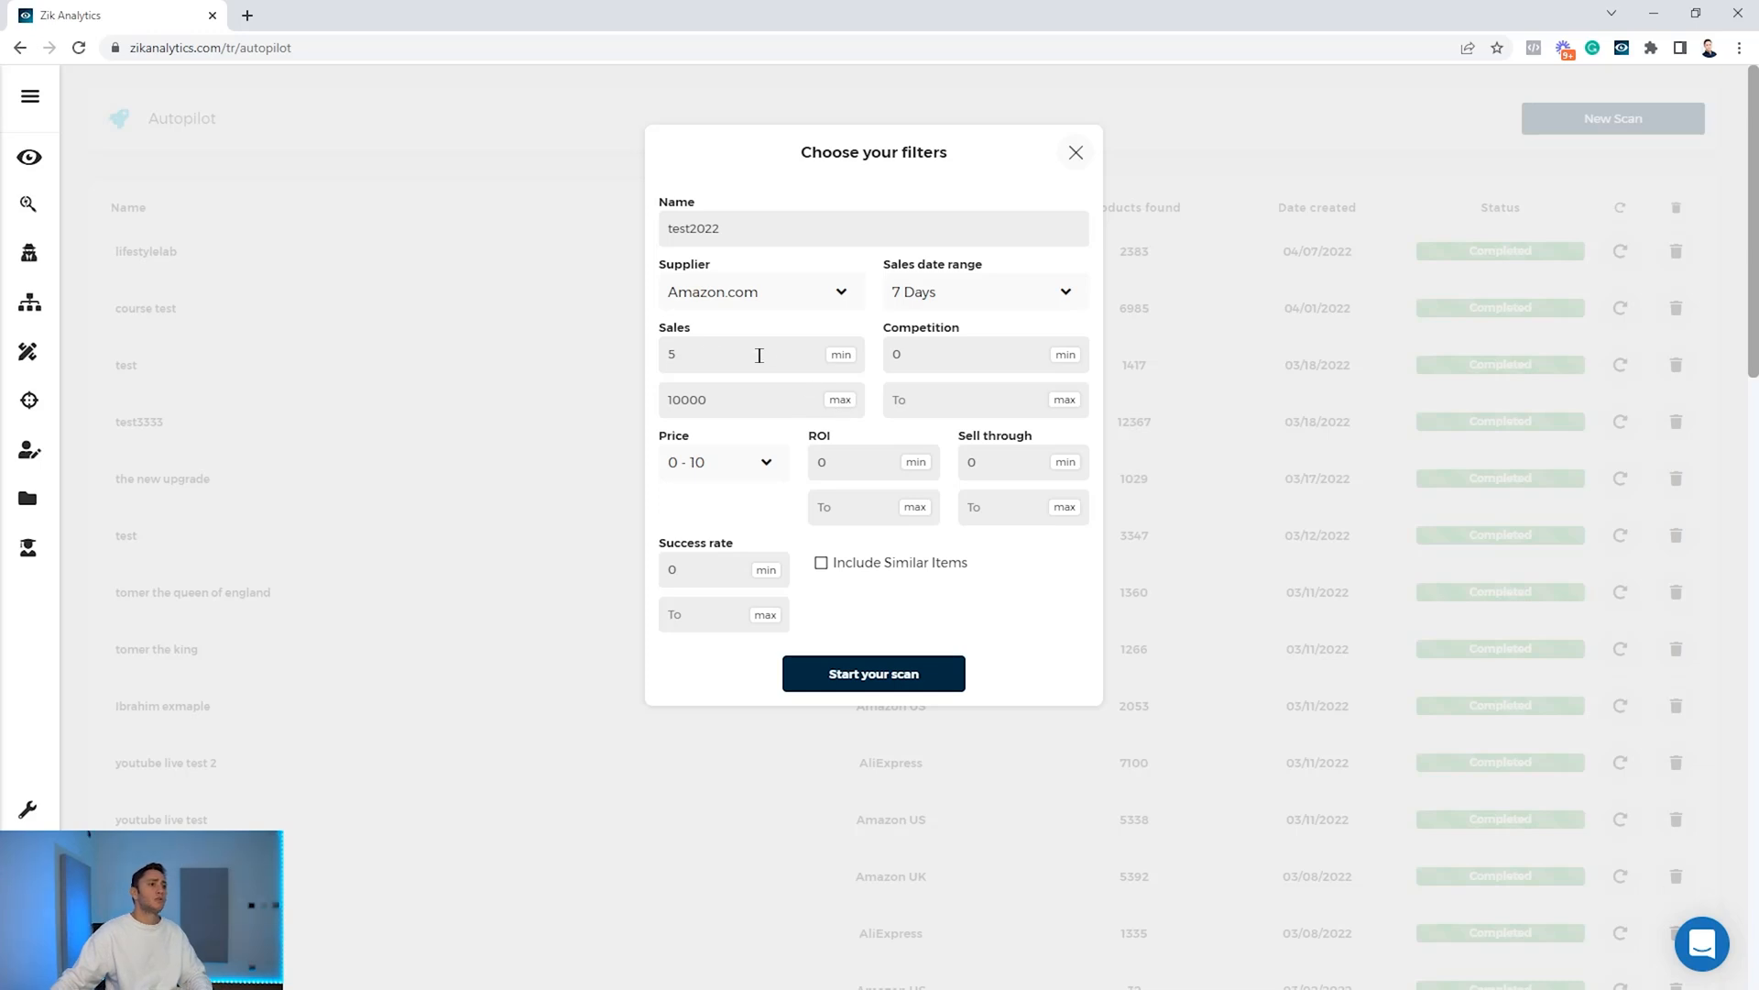
triple_click(718, 354)
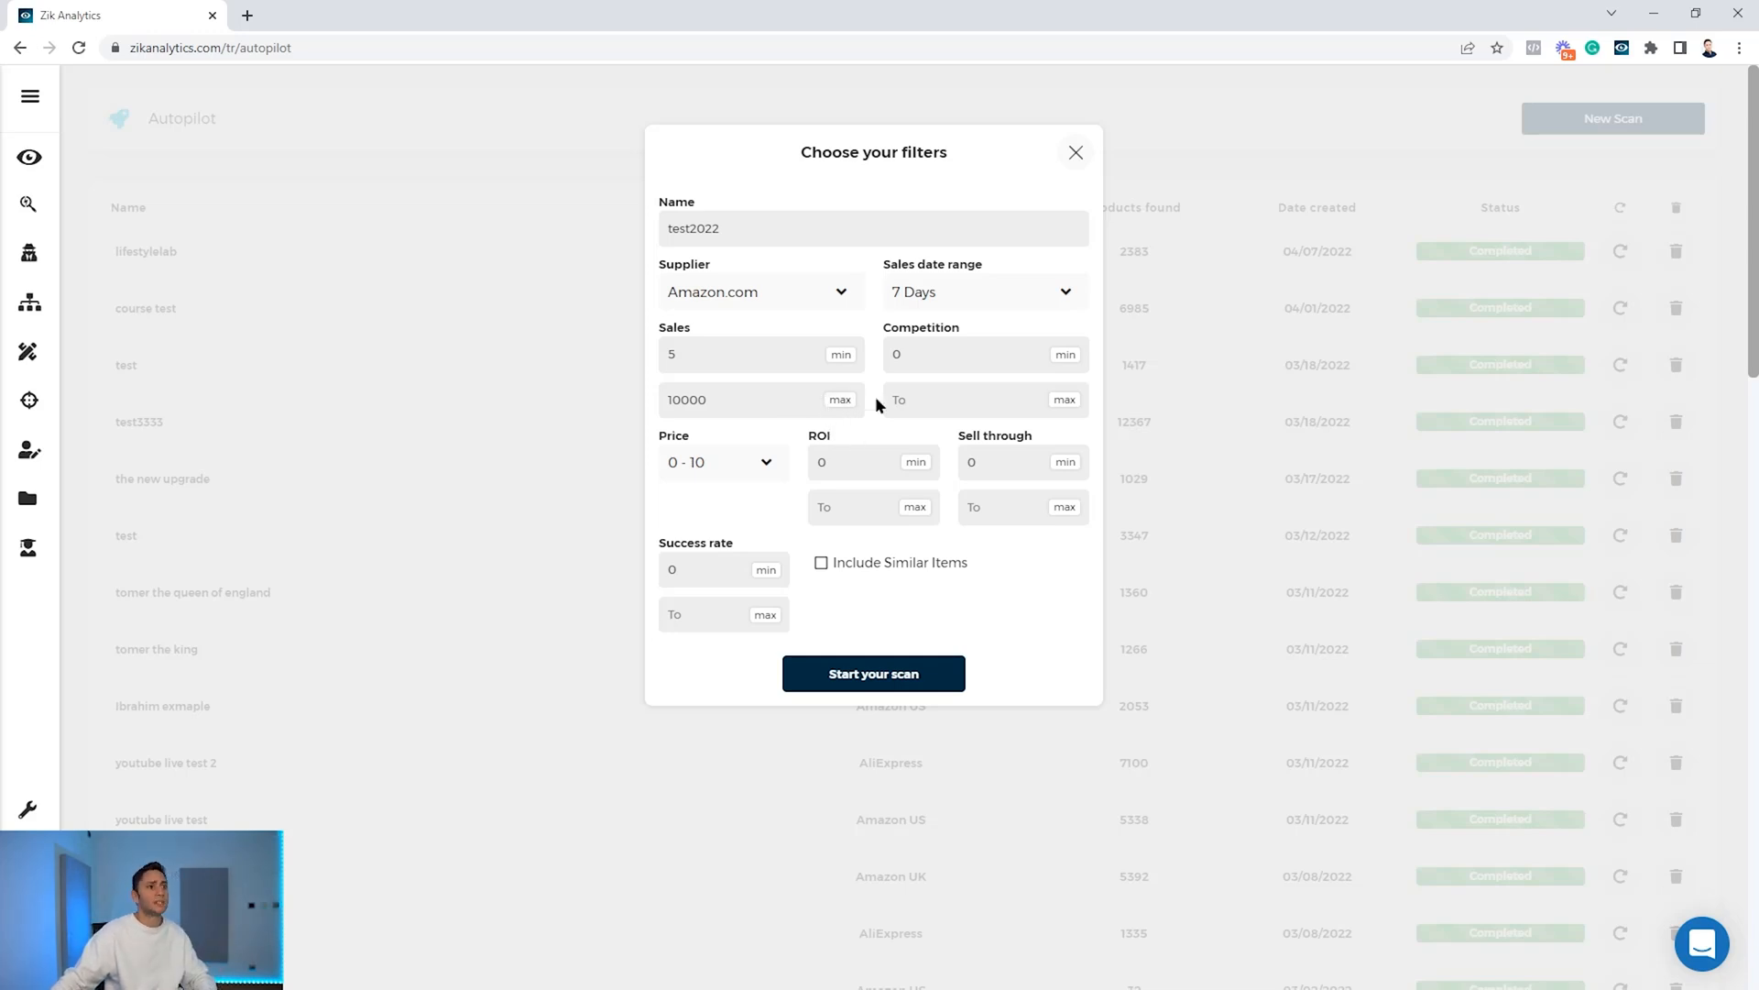
mouse_move(960, 385)
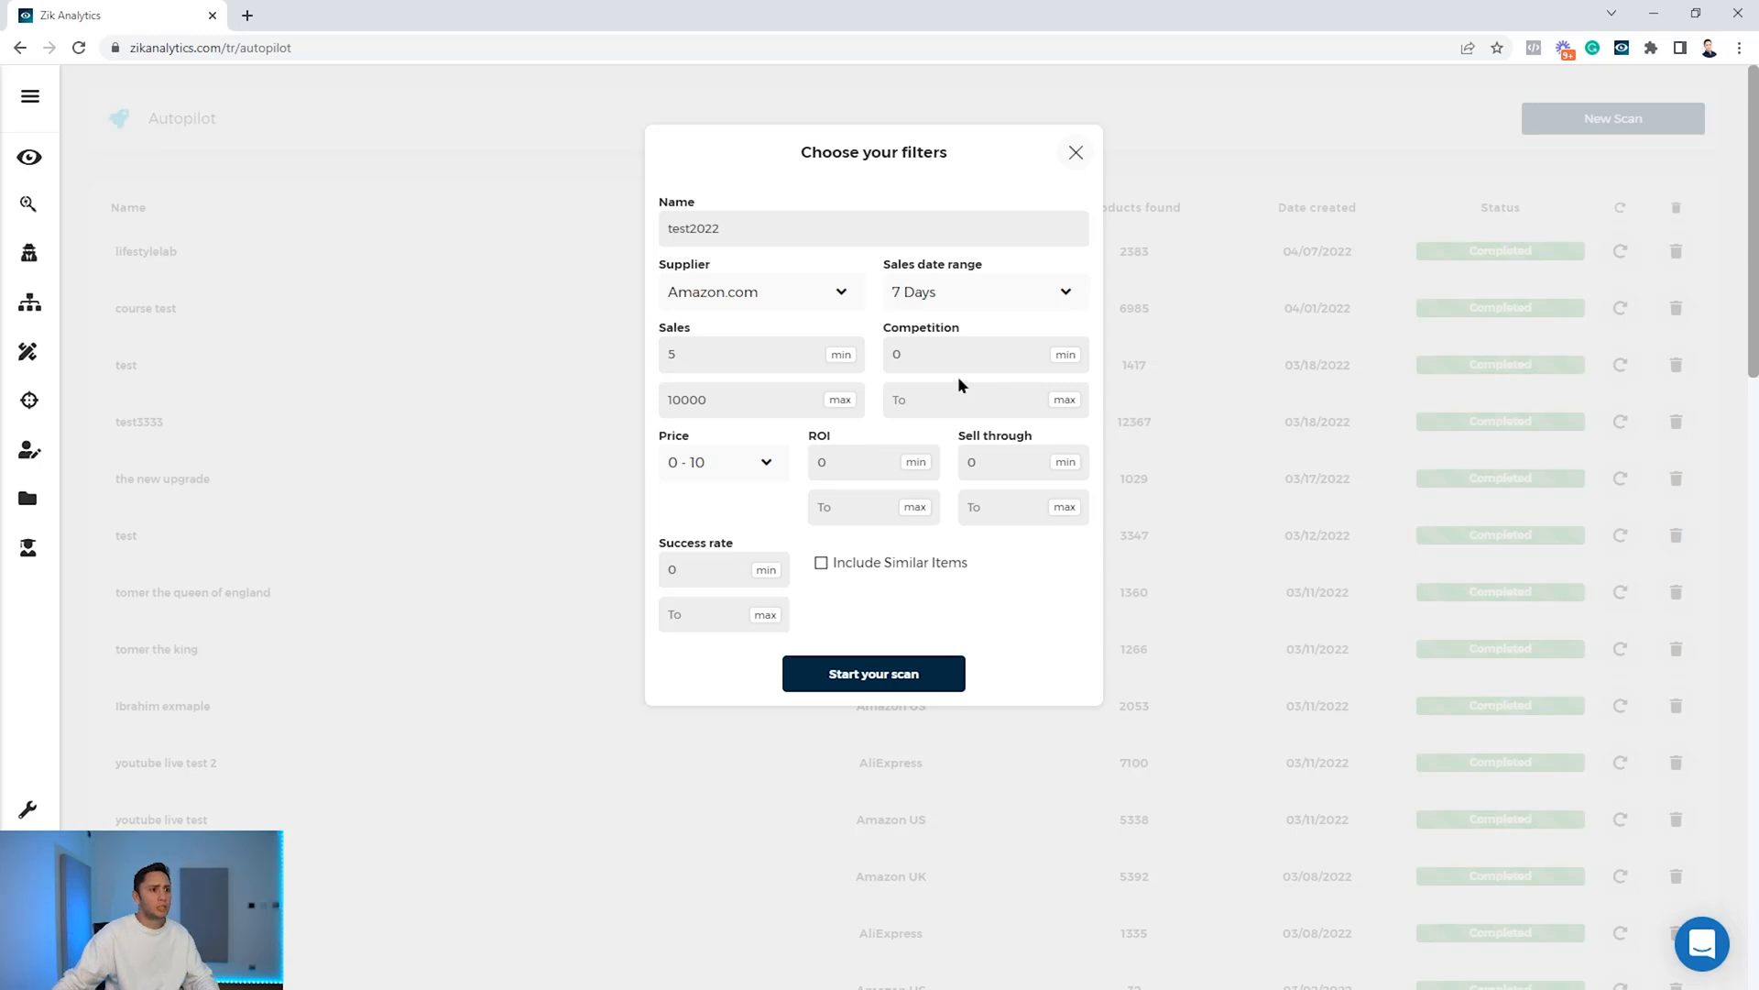
type("15")
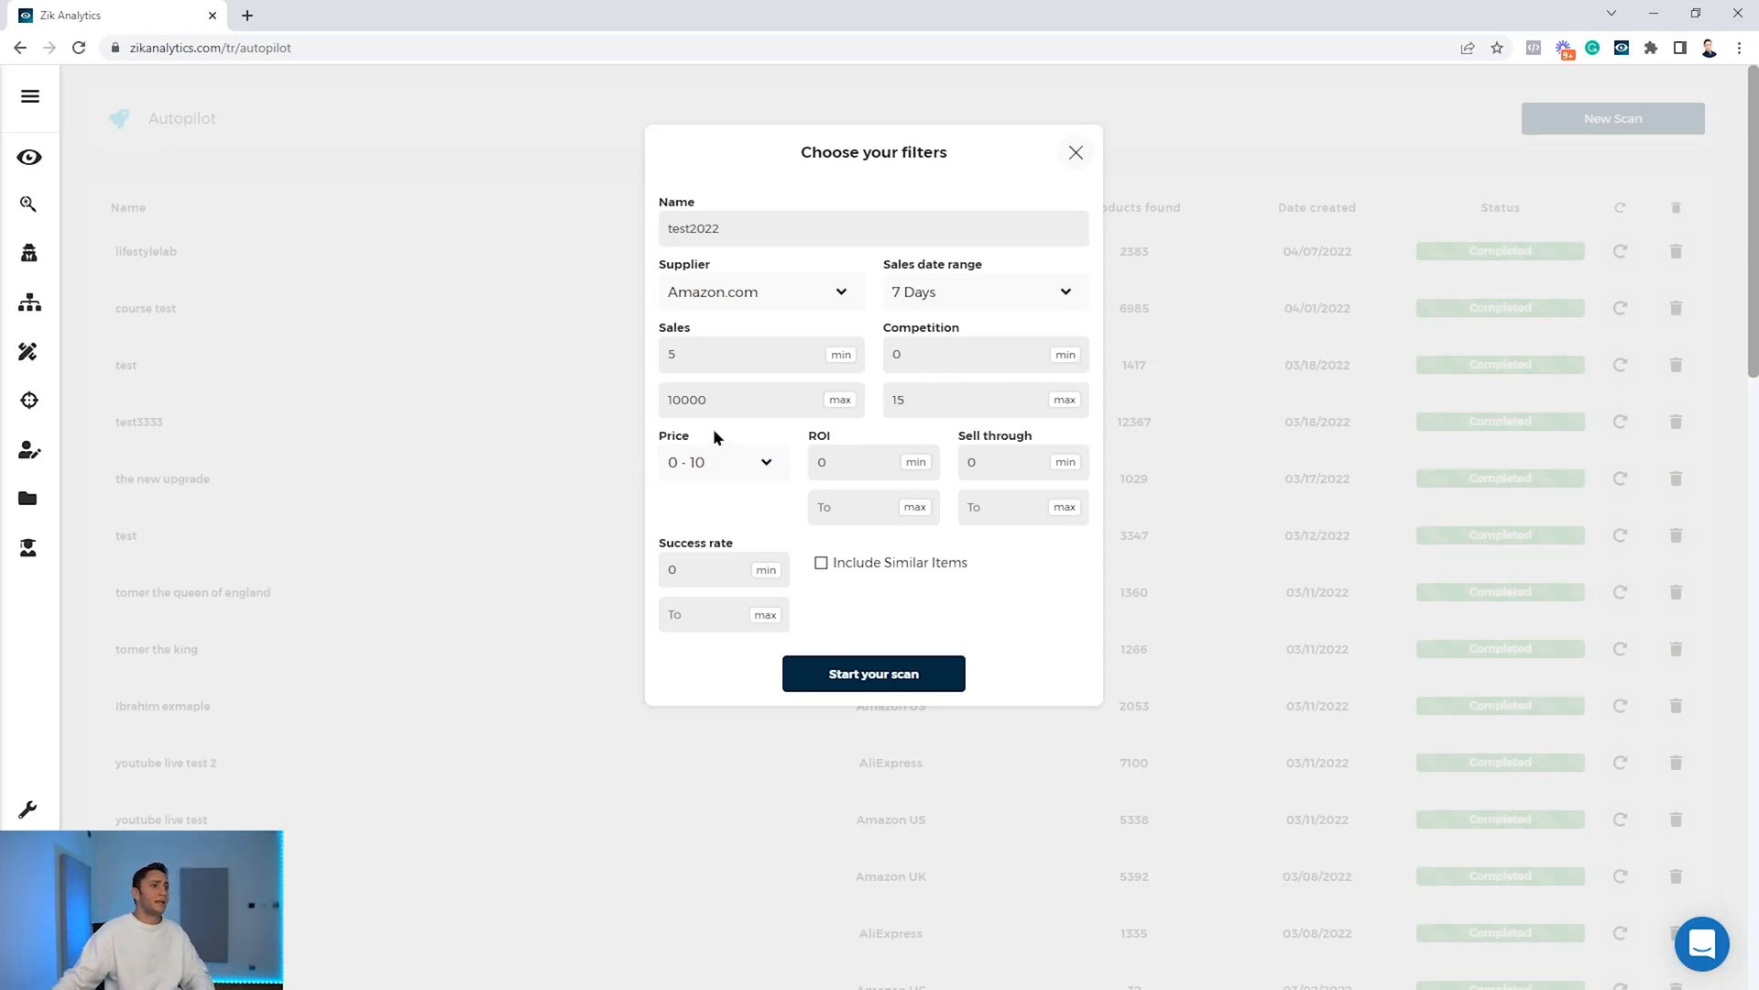
left_click(720, 460)
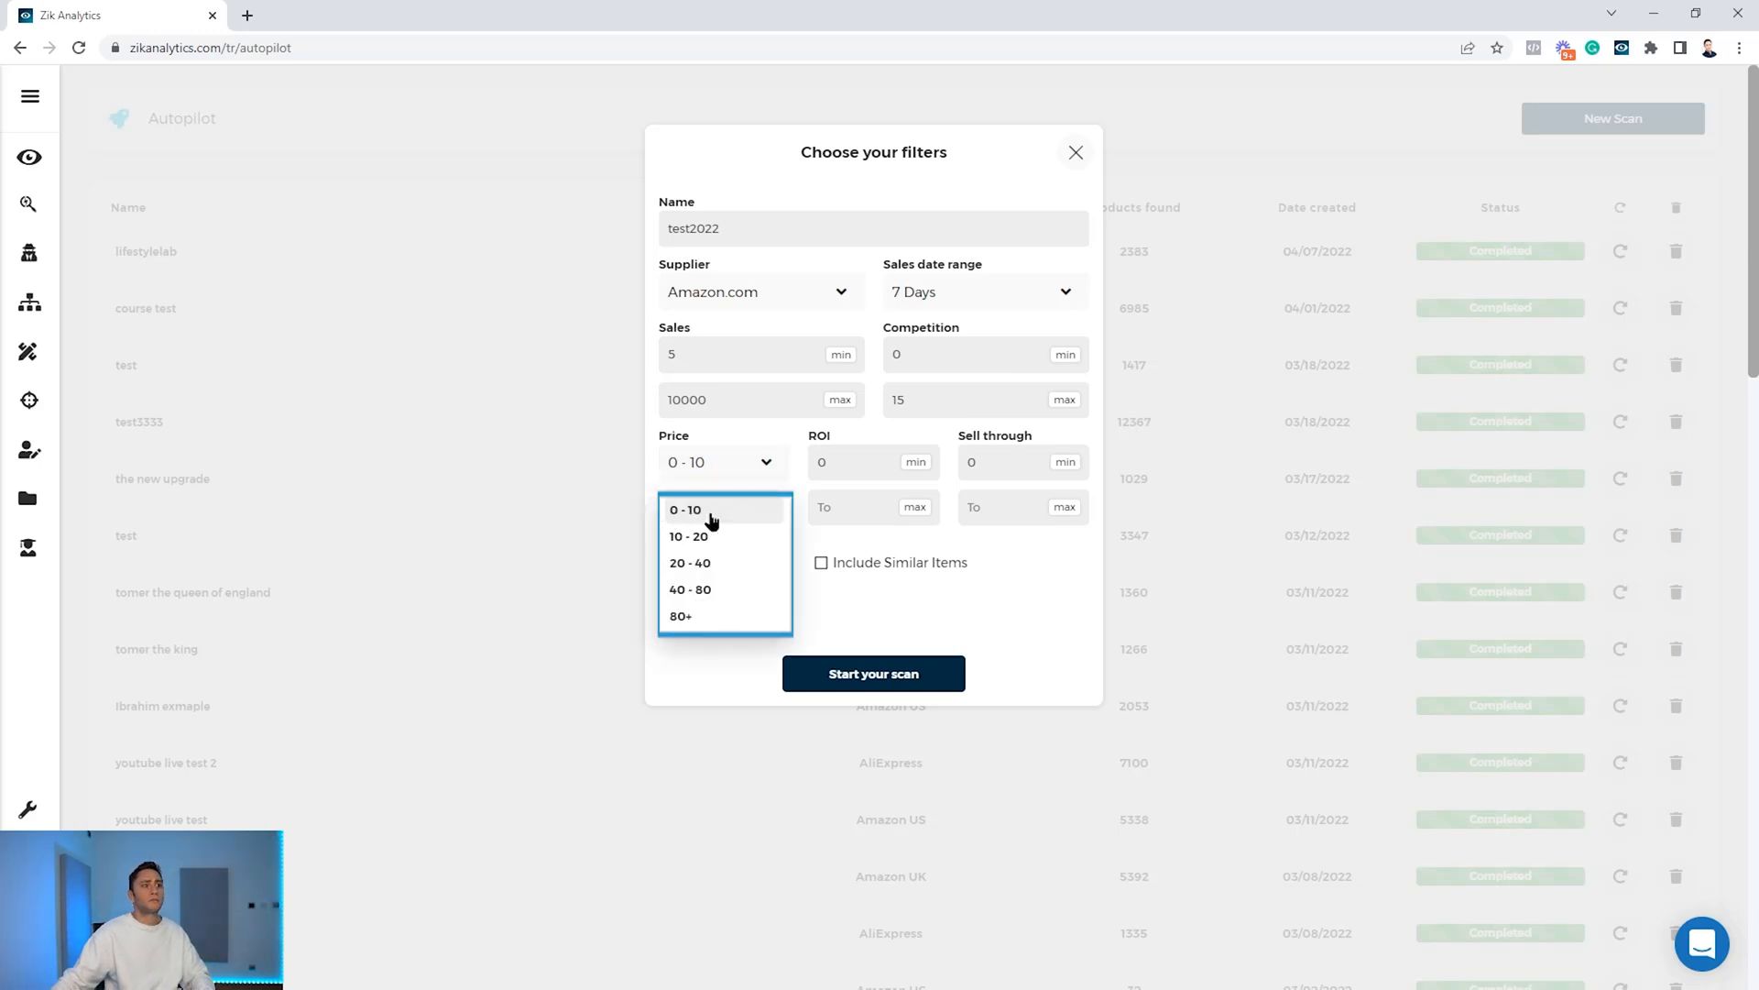
mouse_move(713, 542)
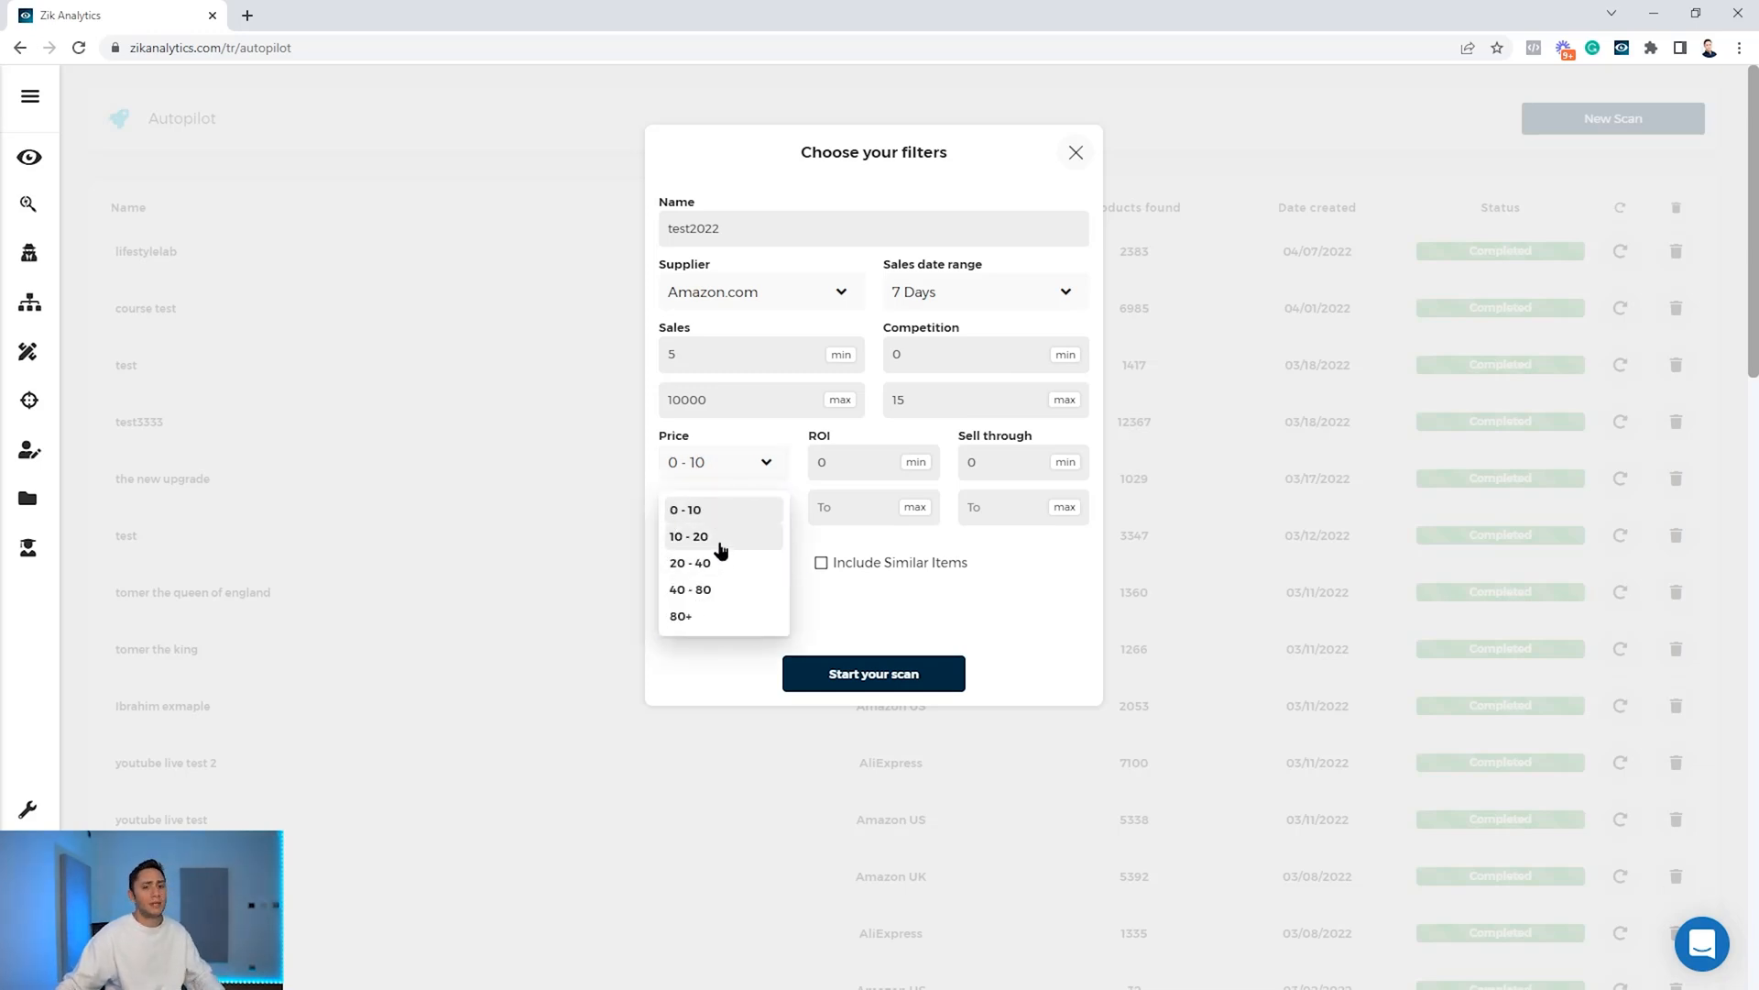
mouse_move(724, 562)
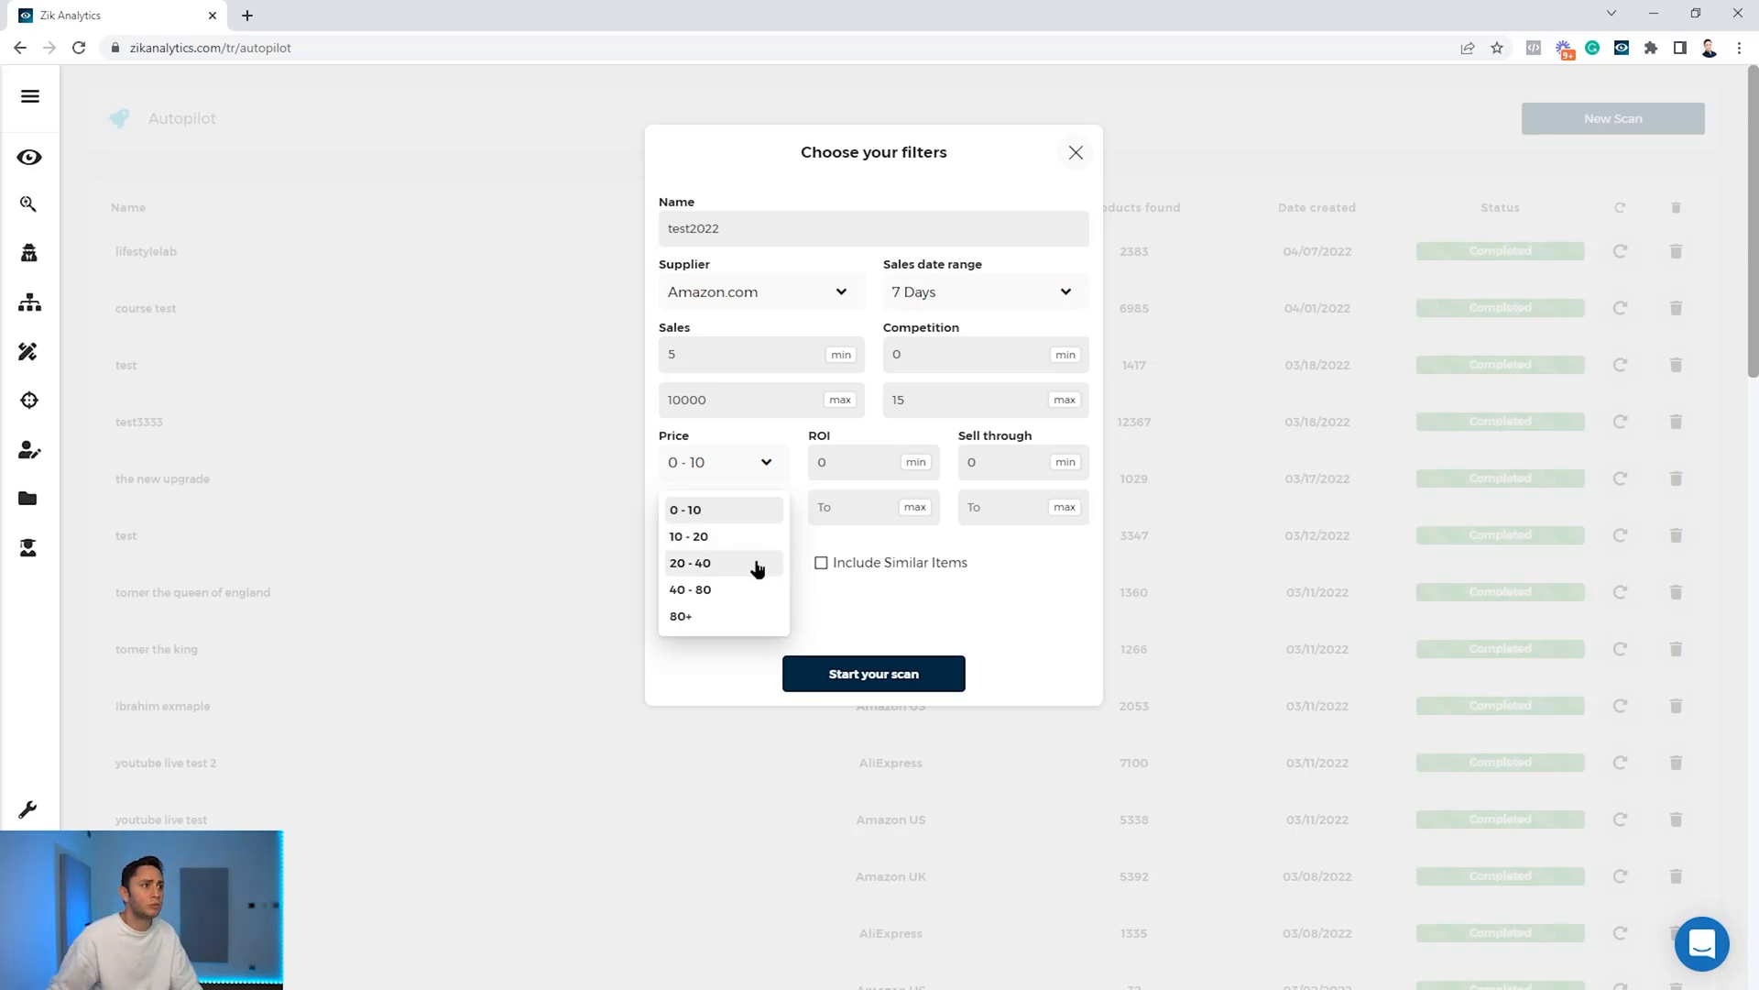
mouse_move(728, 581)
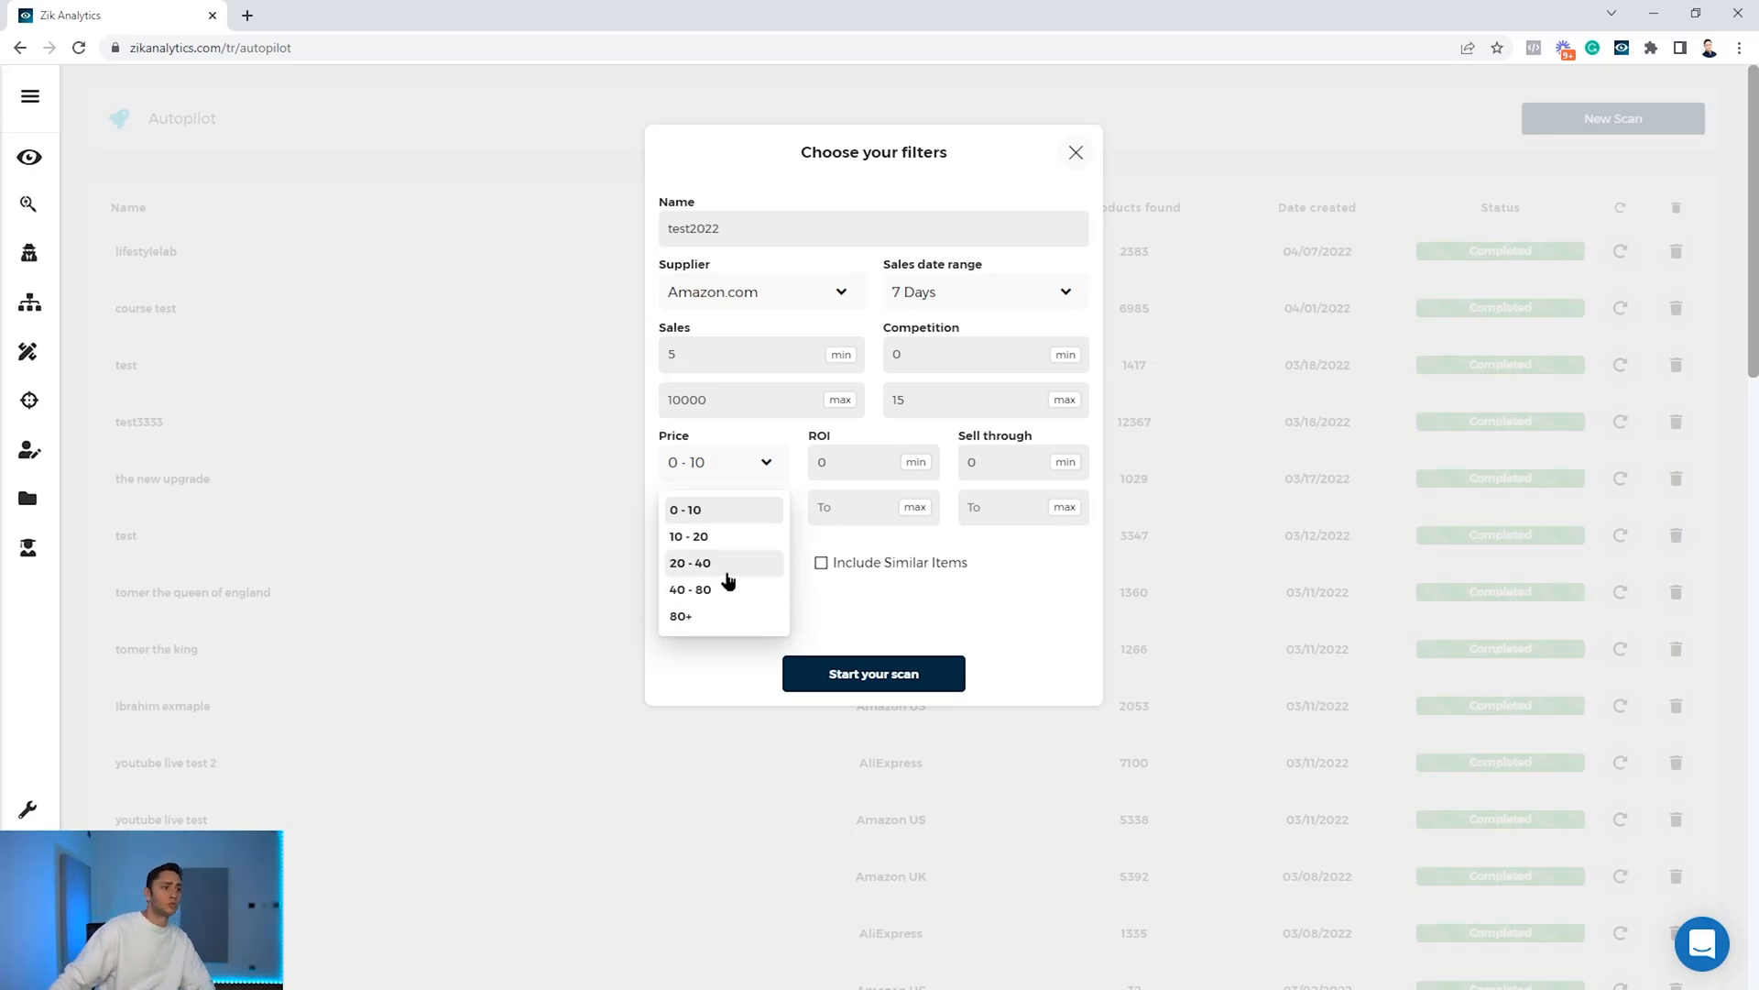
left_click(690, 562)
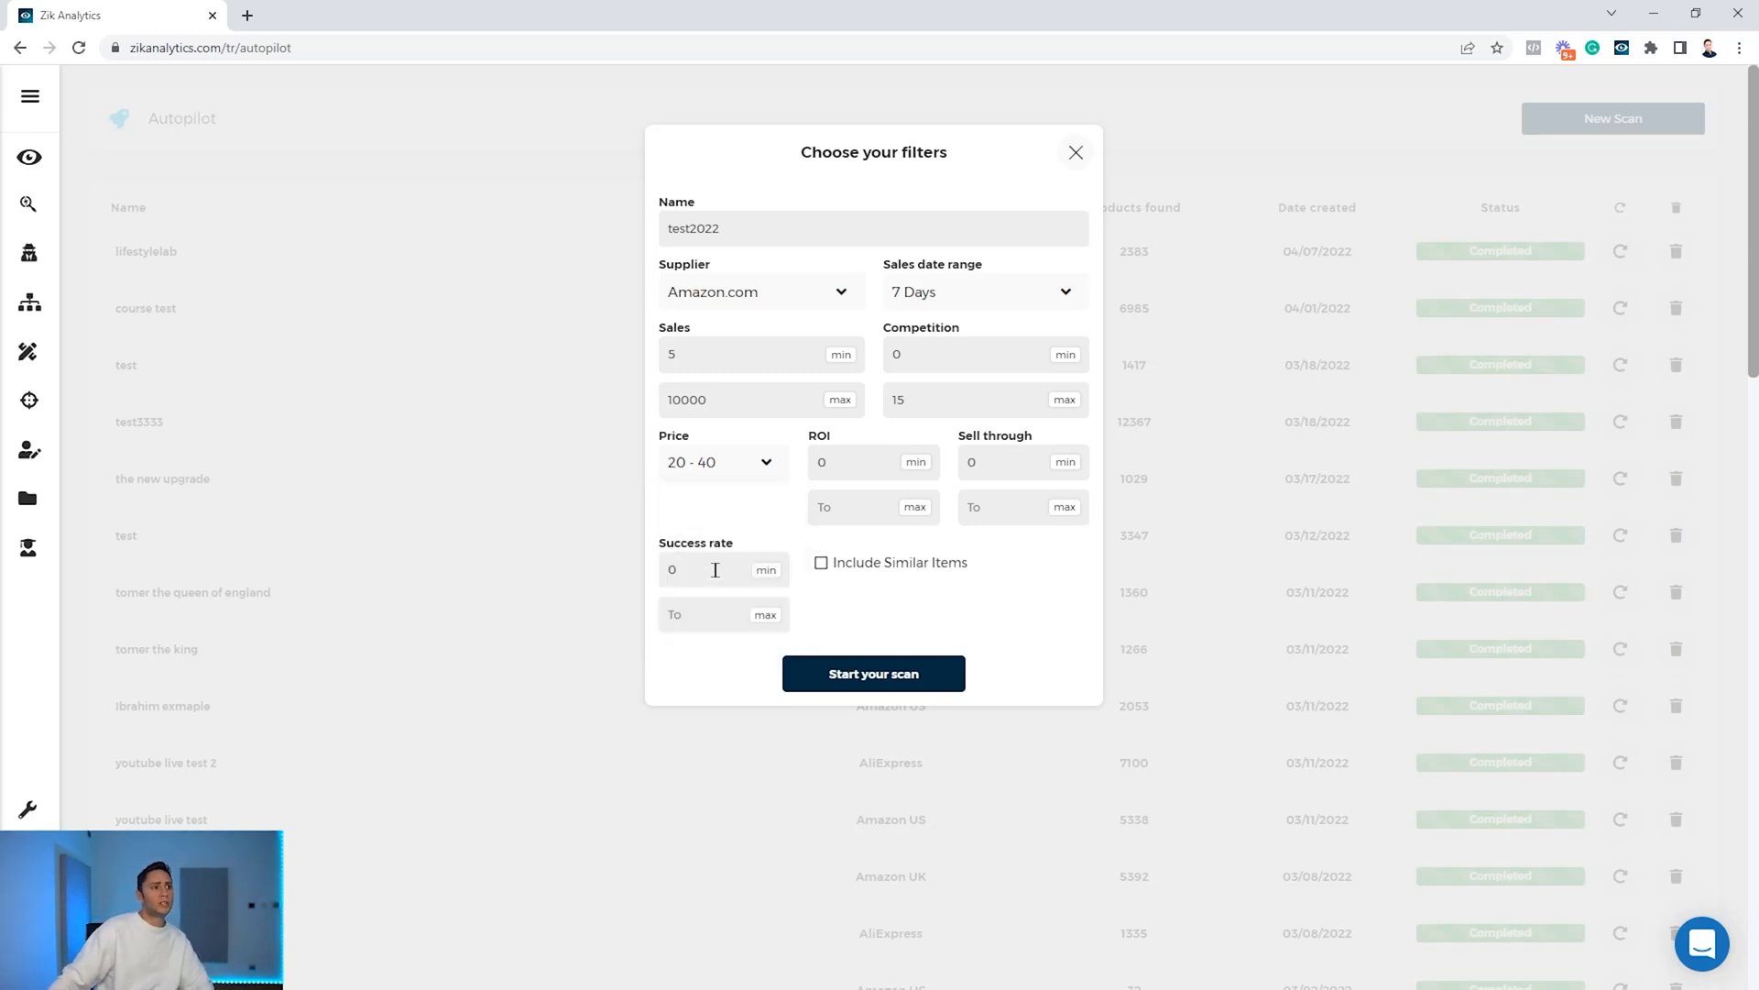
mouse_move(889, 444)
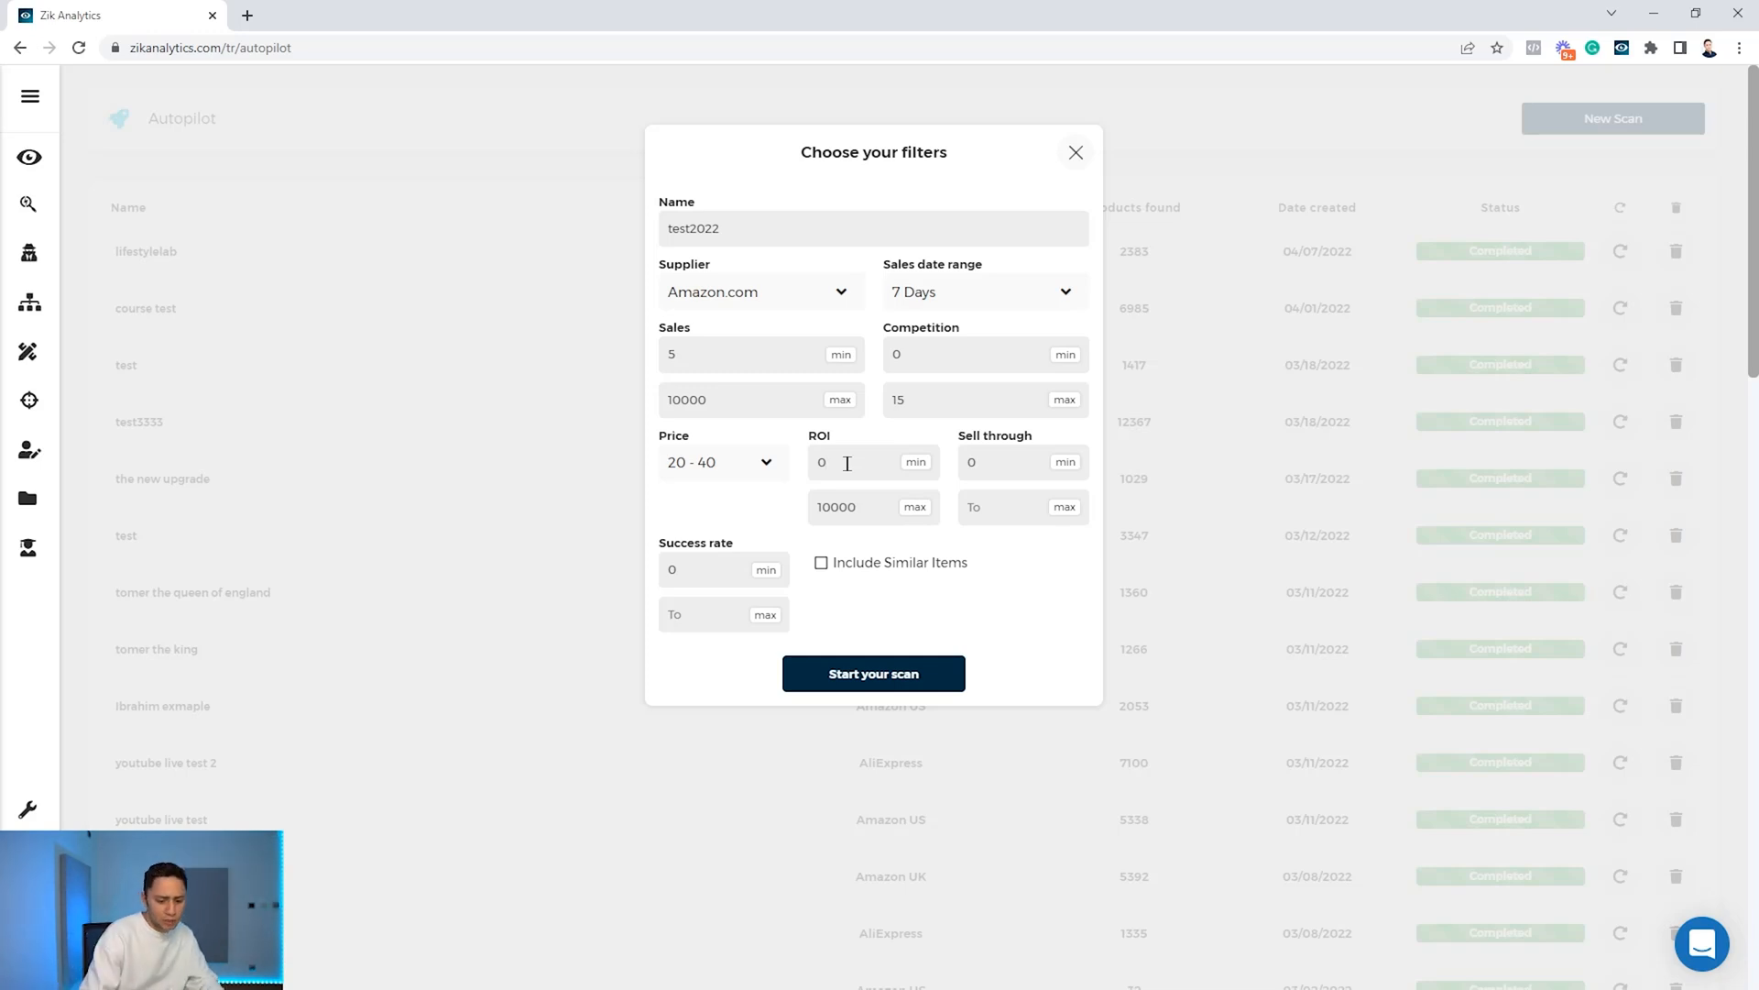
Set minimum ROI 0.3, include similar items, and launch the test2022 scan.
type("0.3")
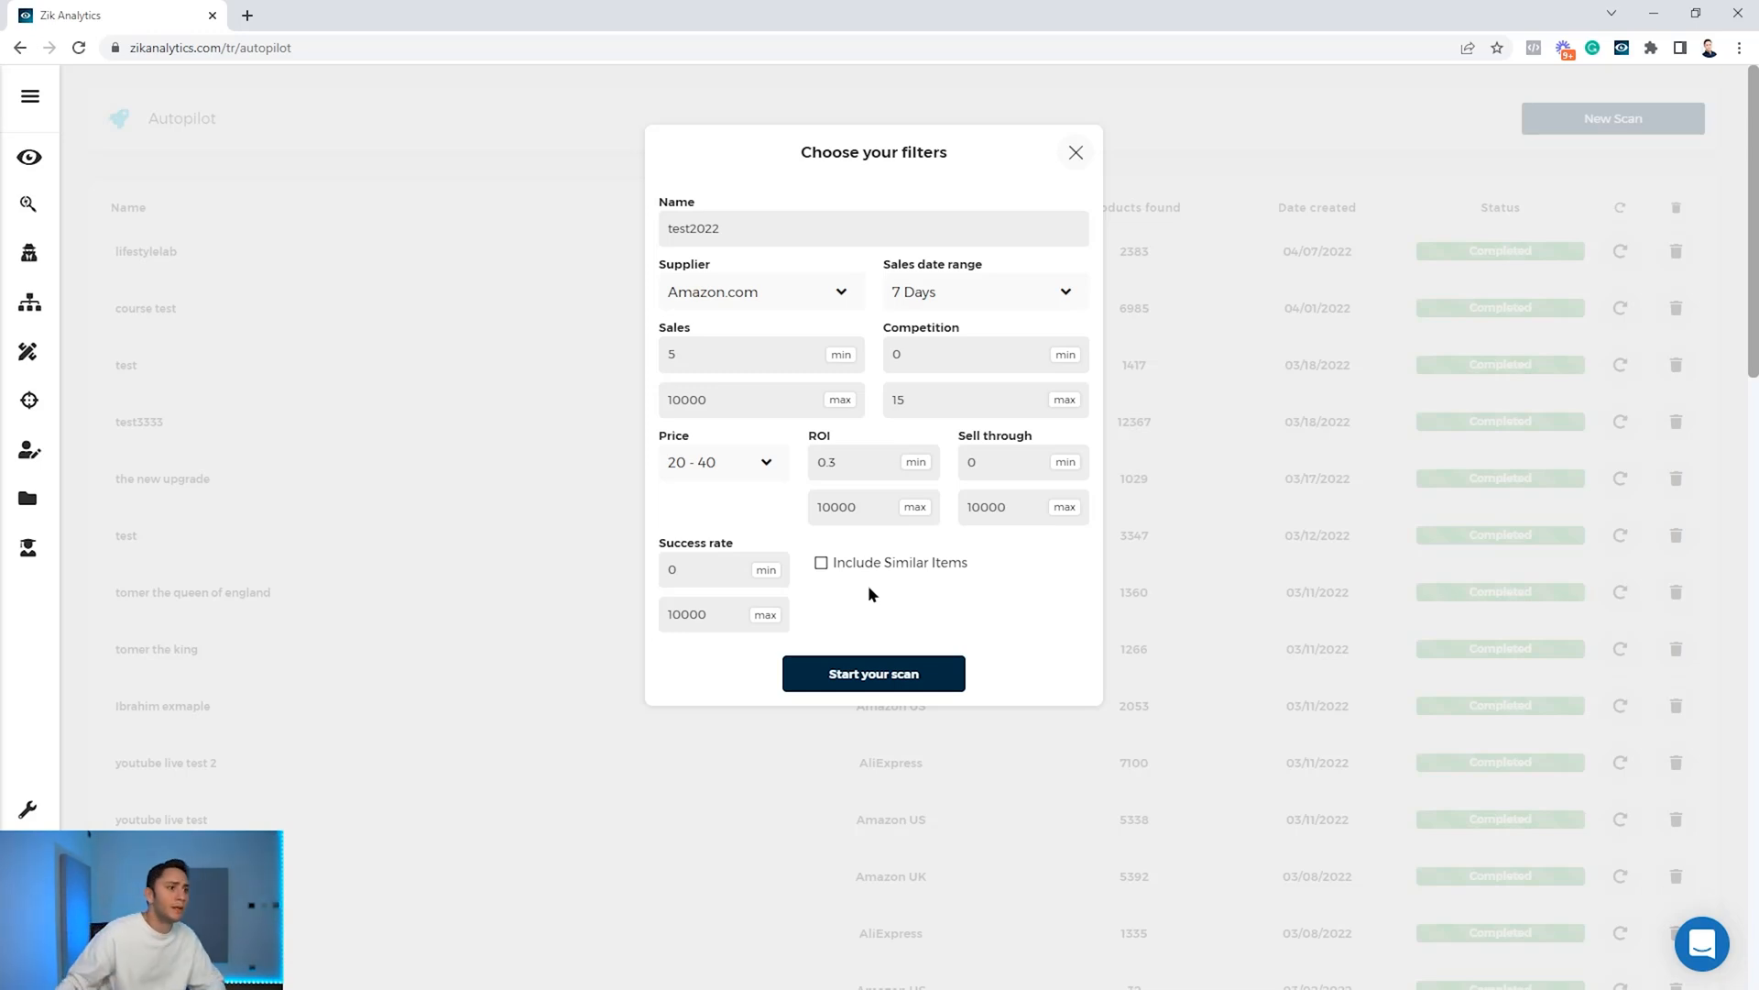
left_click(821, 562)
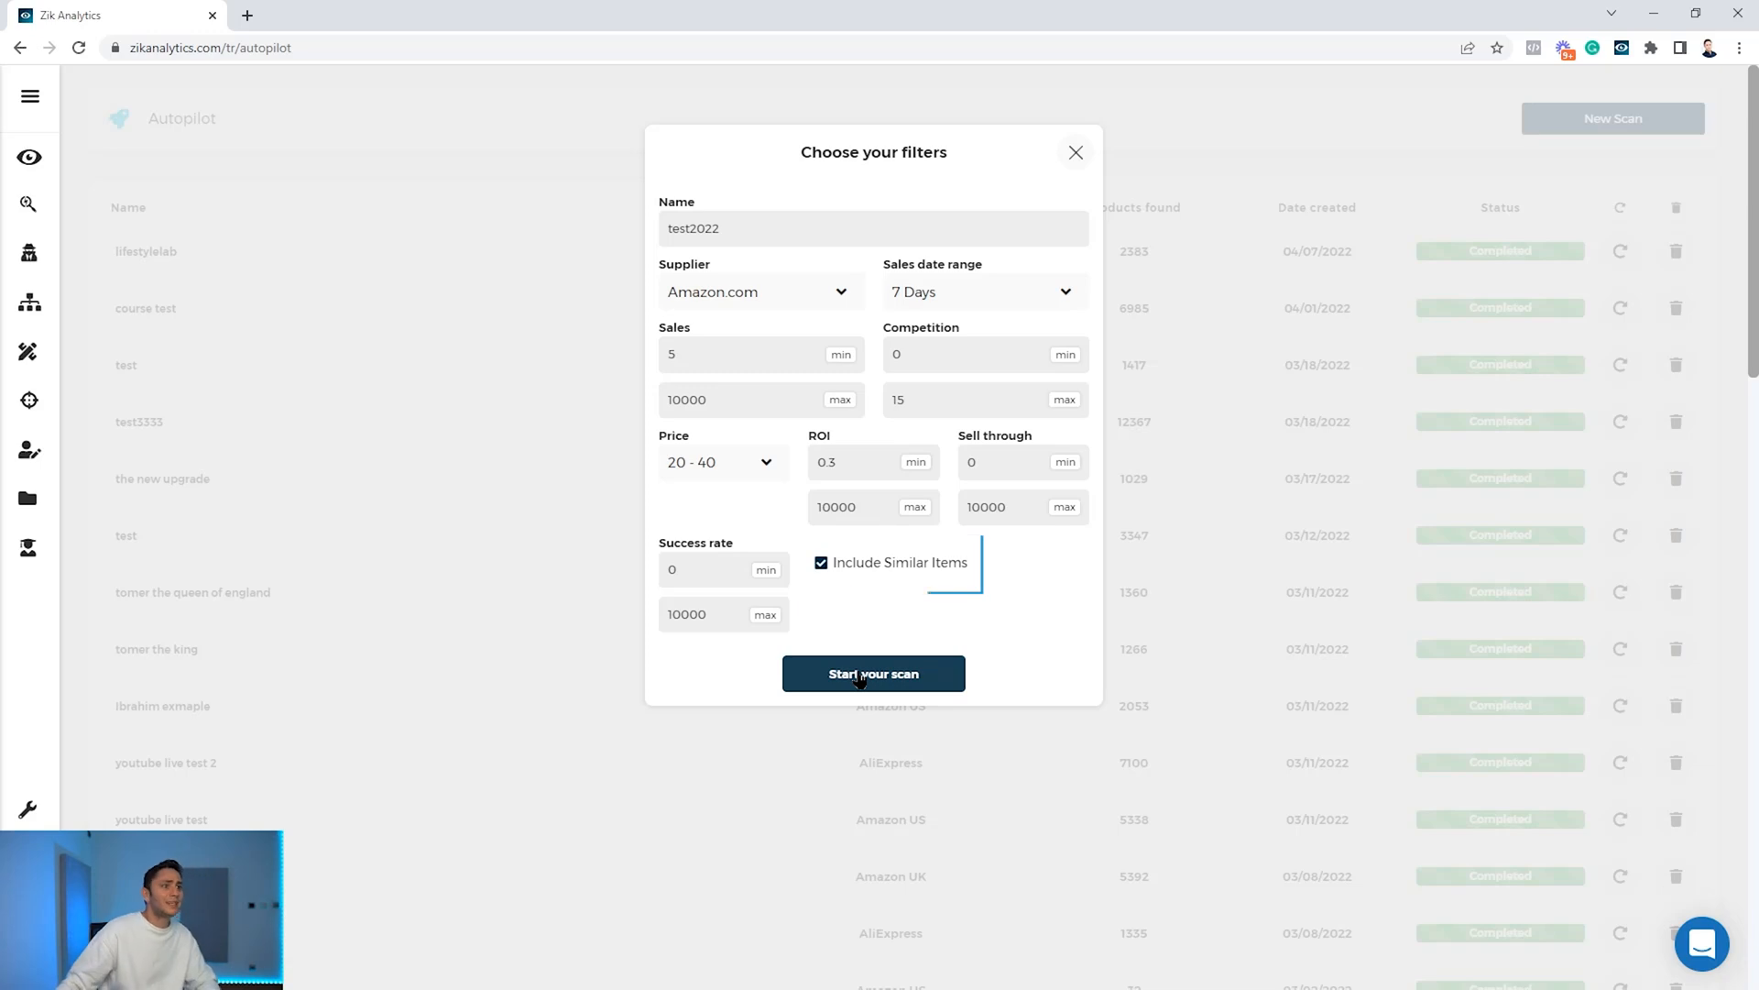
left_click(874, 674)
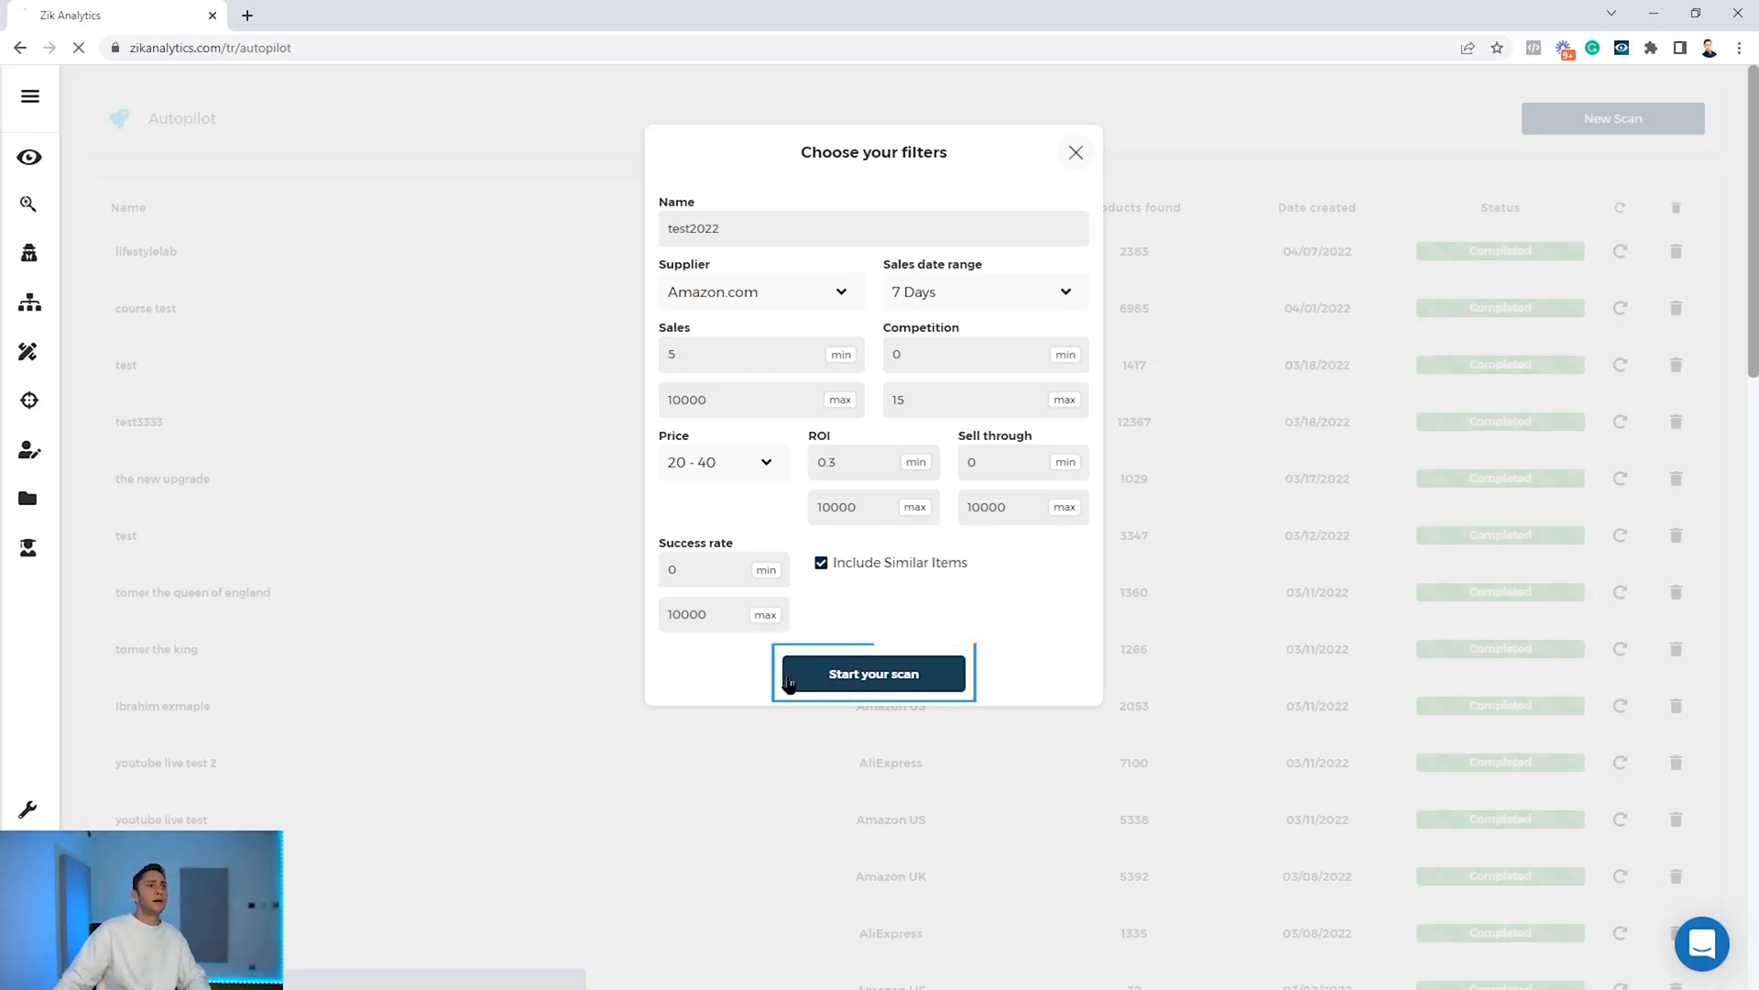
left_click(871, 674)
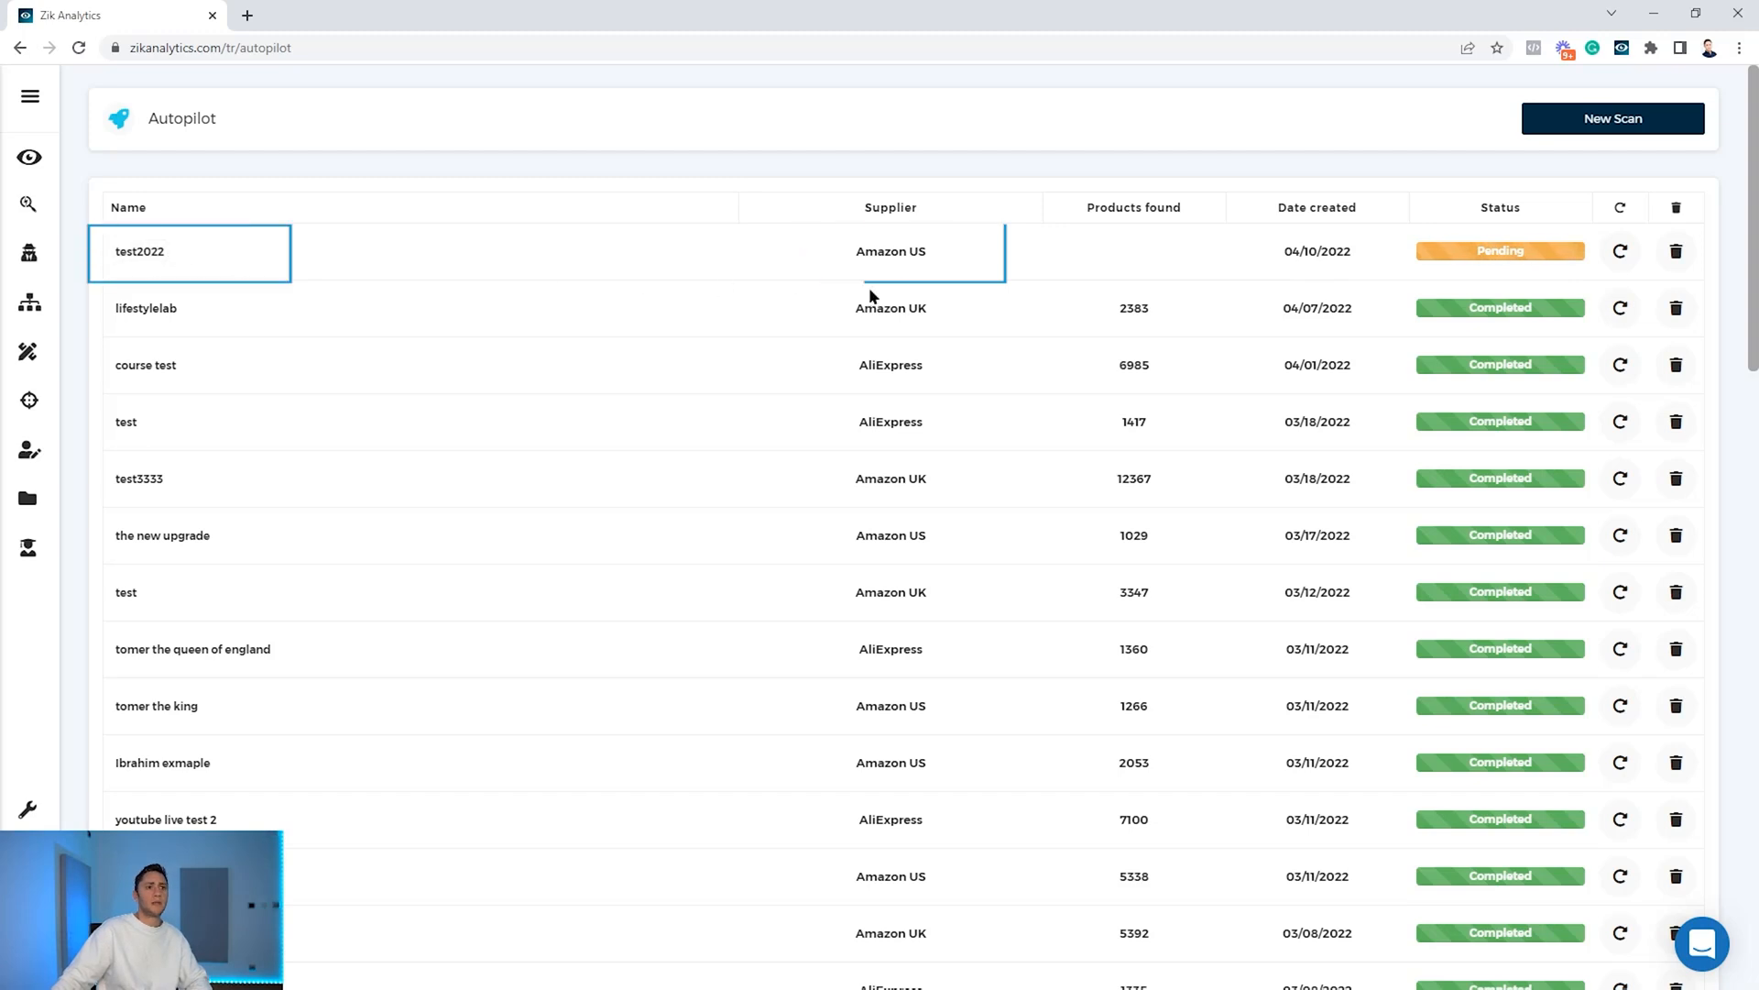
Refresh the Autopilot list until test2022 shows Completed with 1191 products.
double_click(1134, 308)
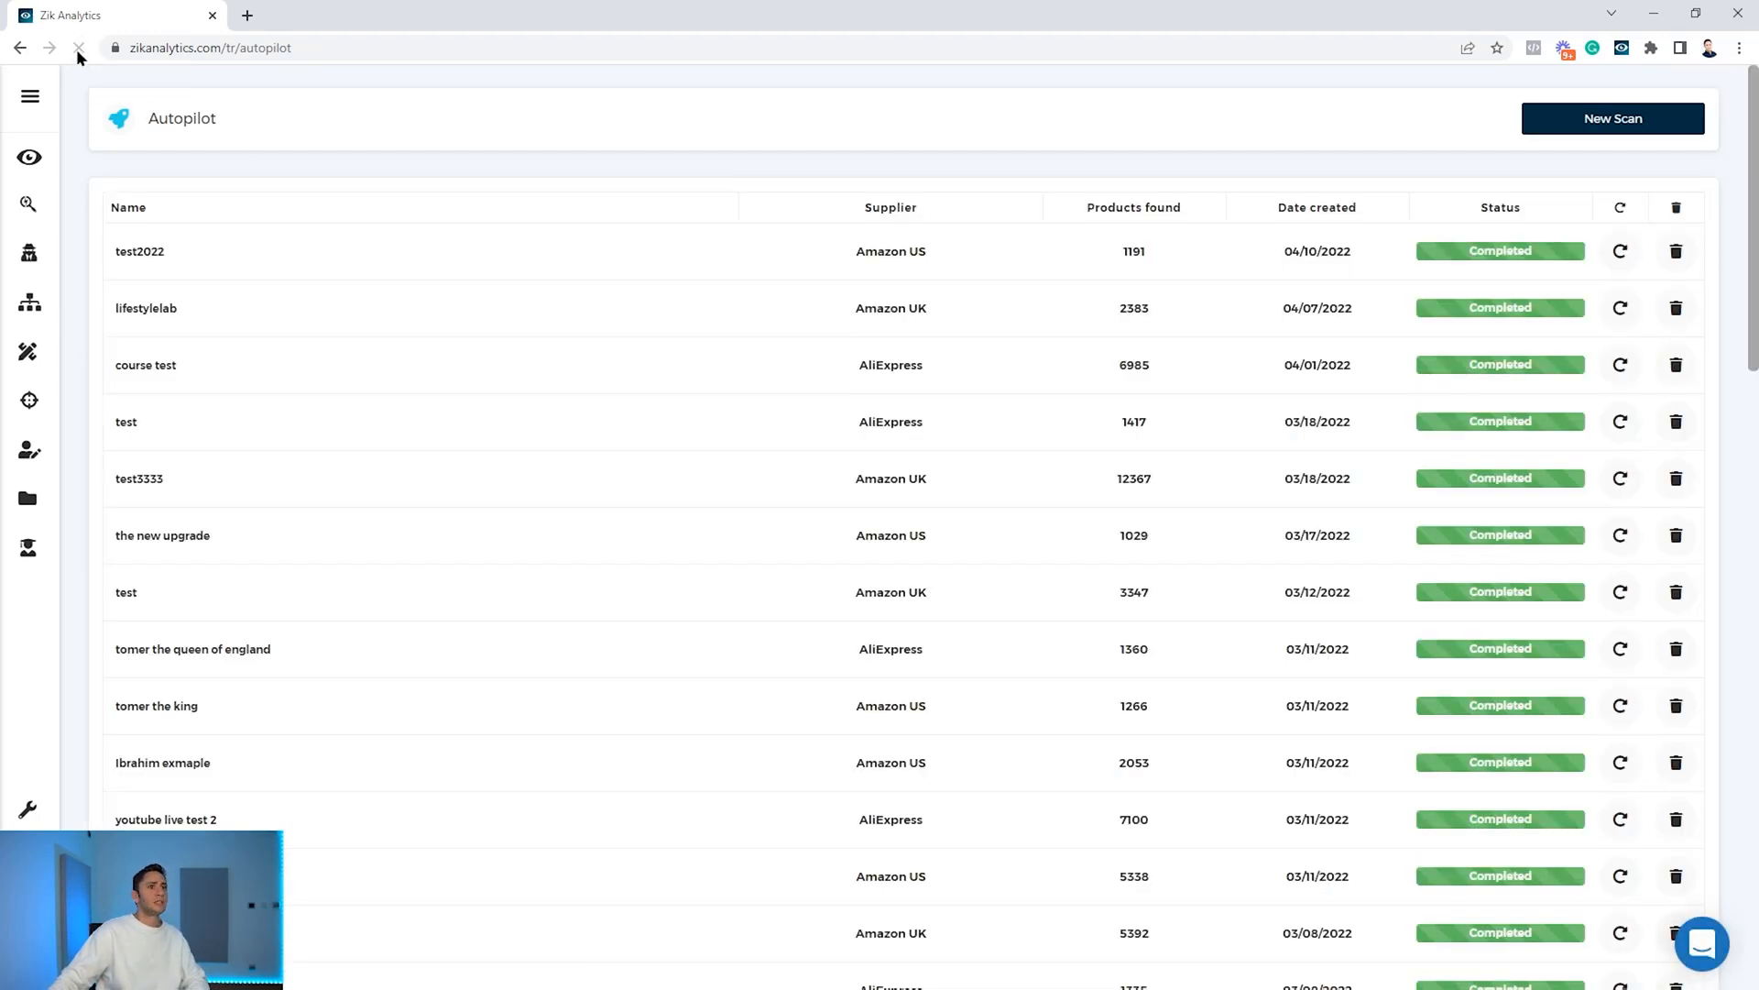
mouse_move(79, 47)
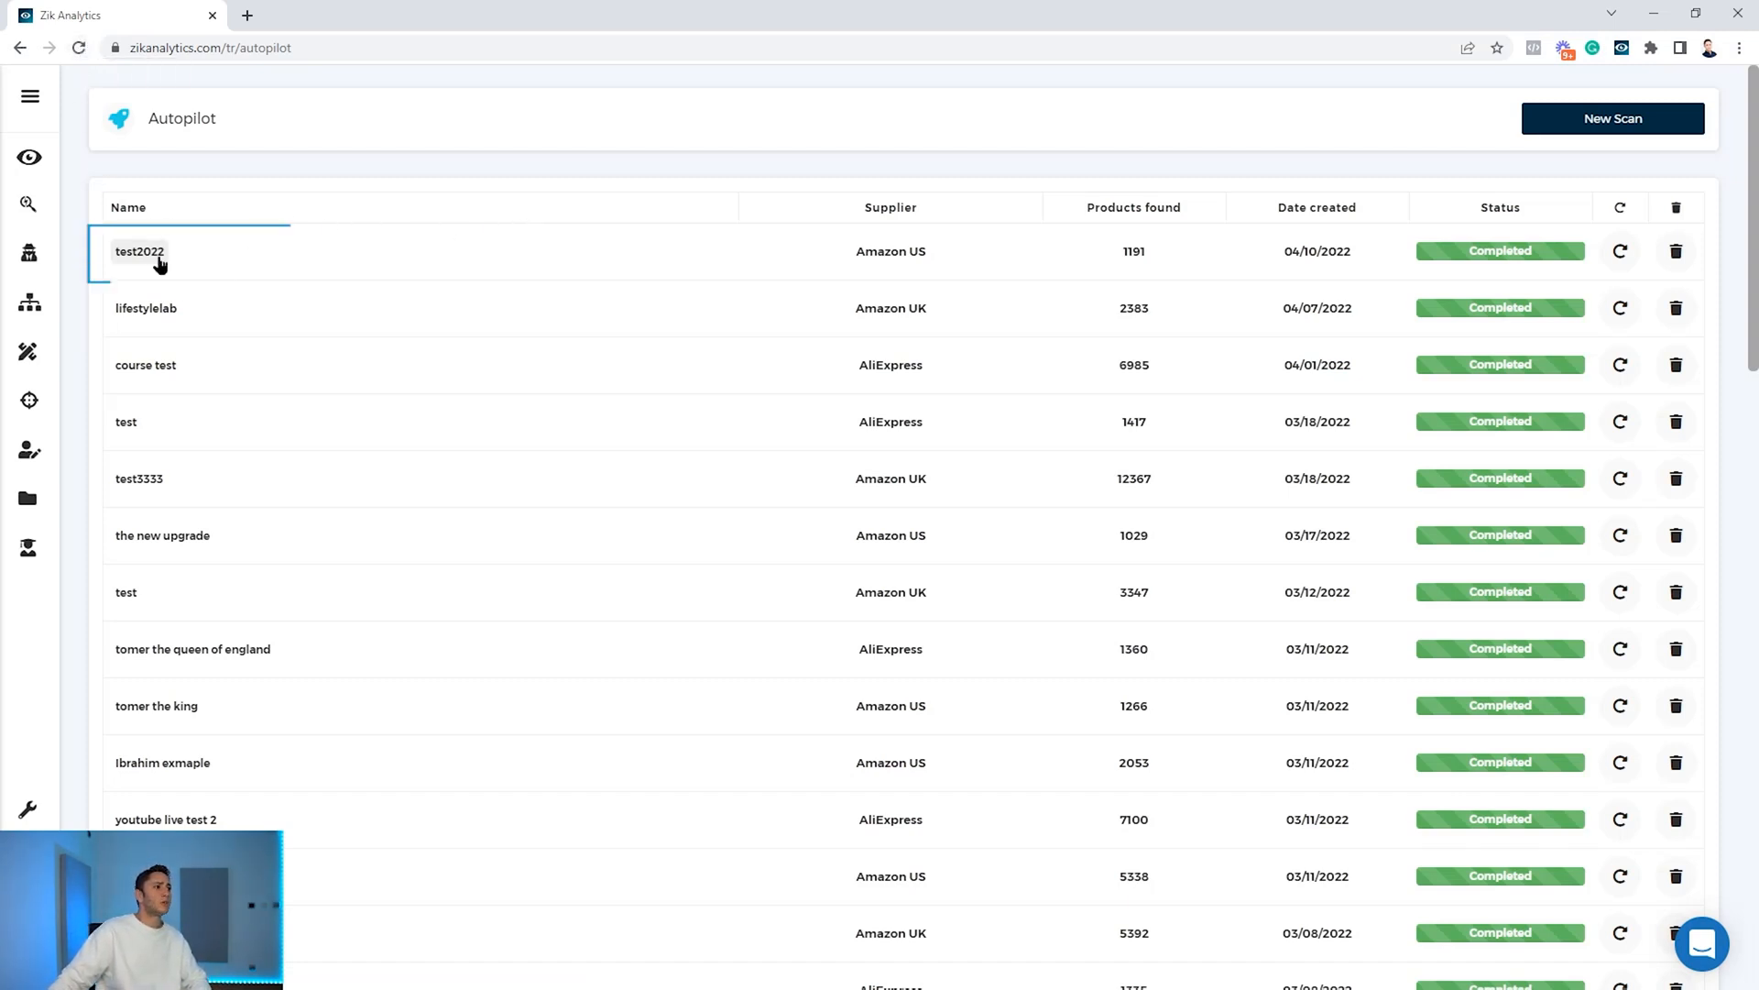
mouse_move(1118, 285)
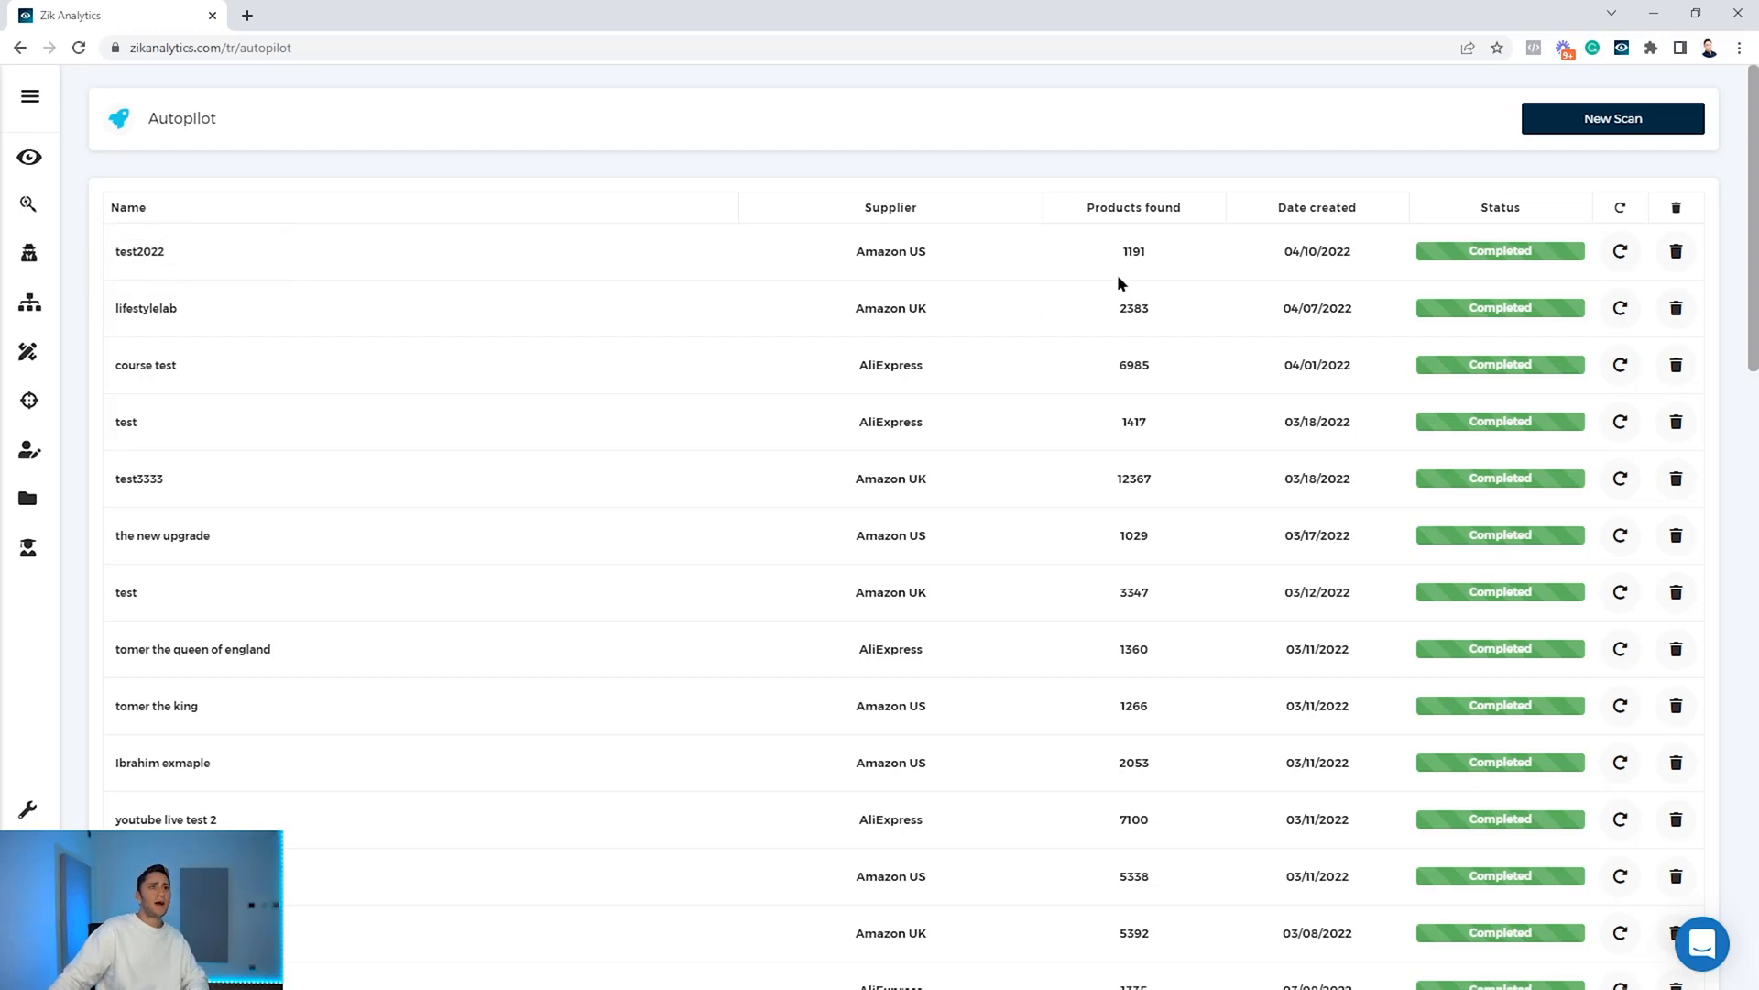
mouse_move(1133, 276)
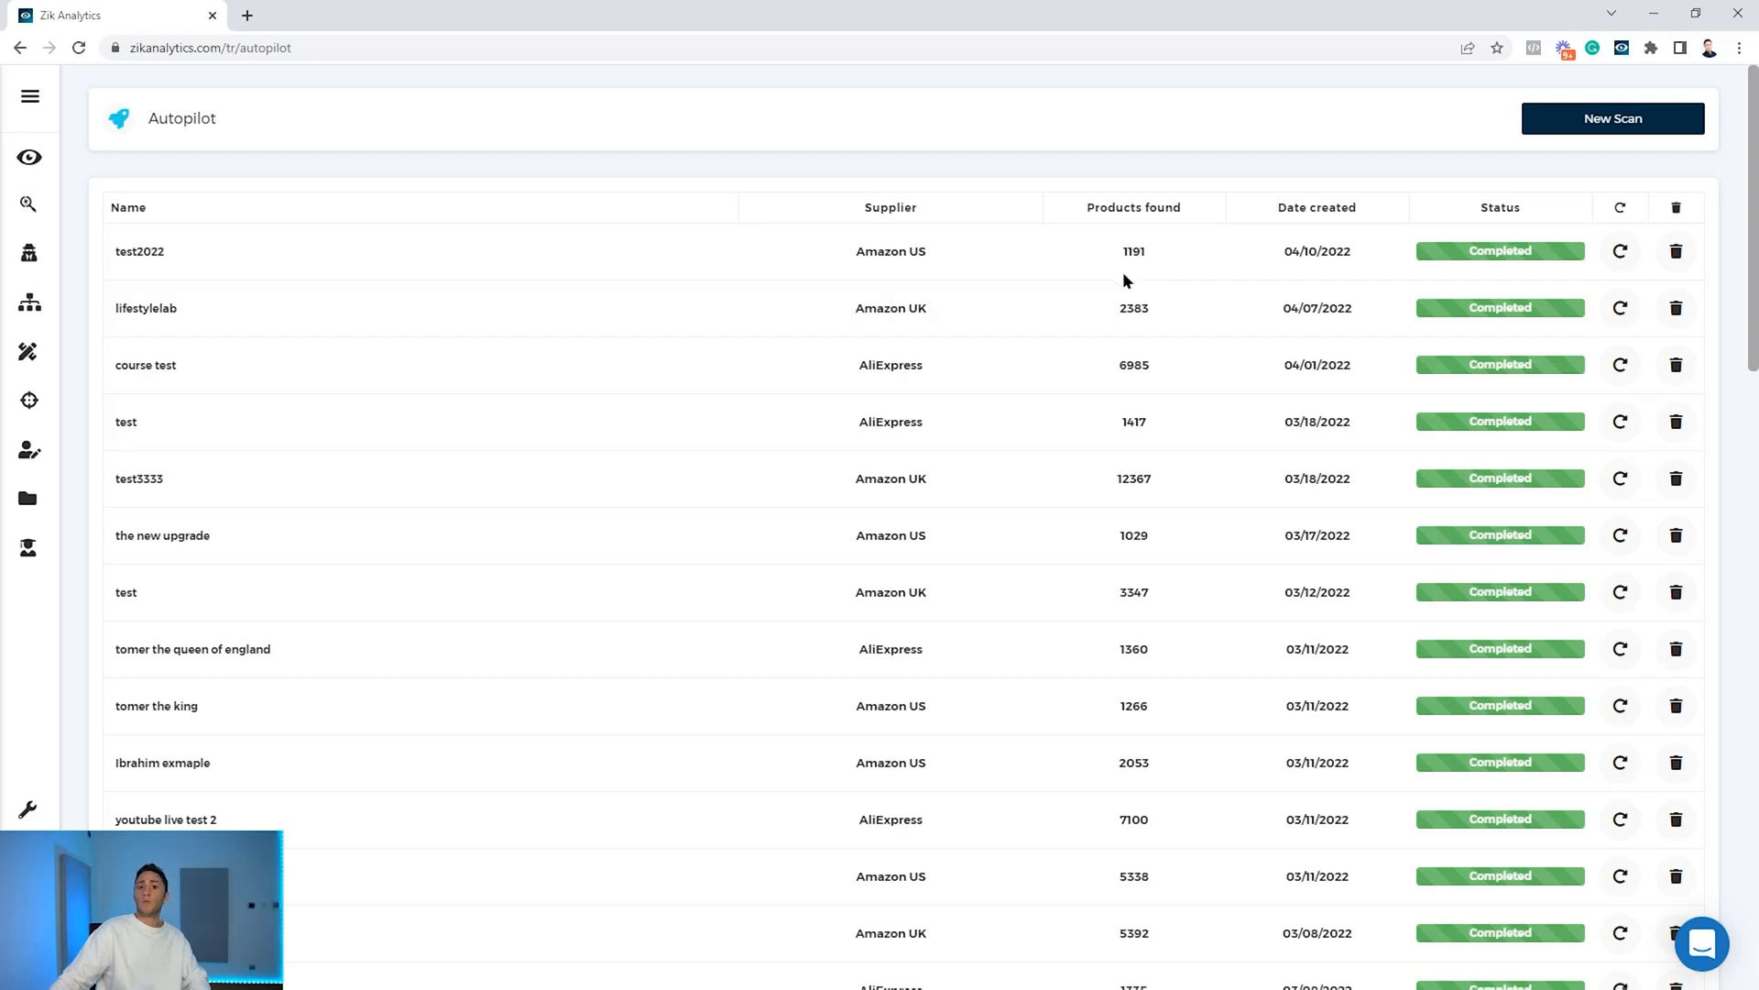
mouse_move(968, 259)
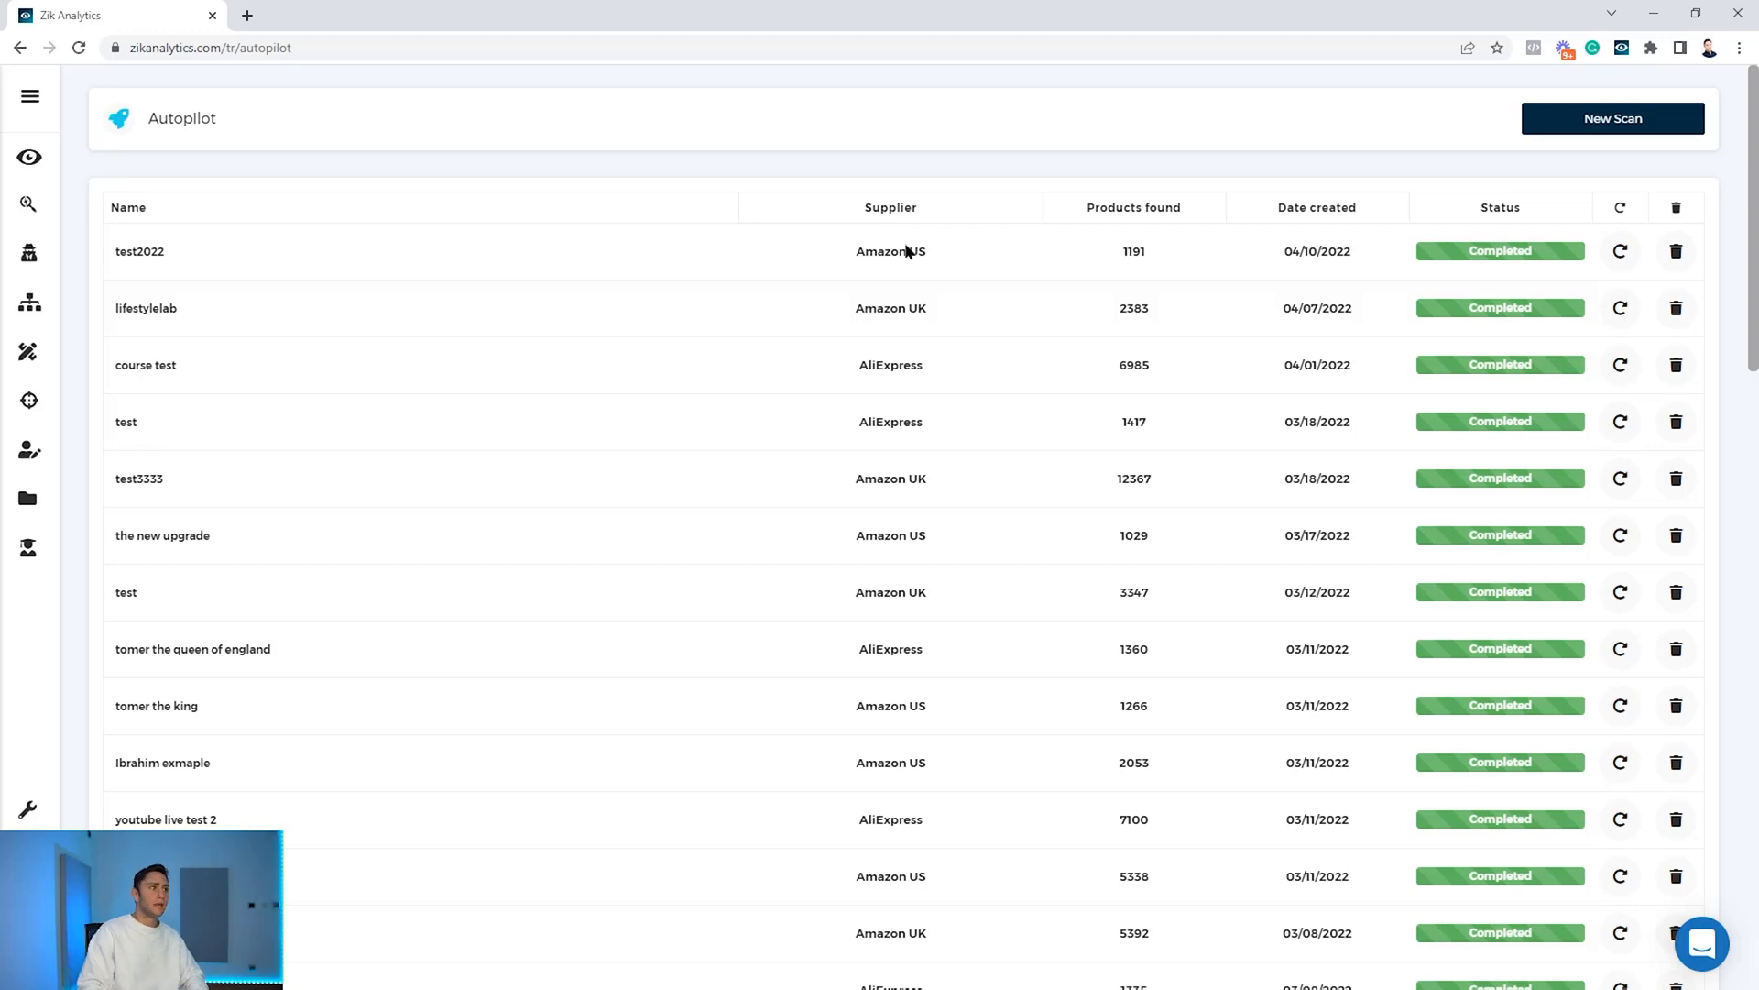
mouse_move(905, 251)
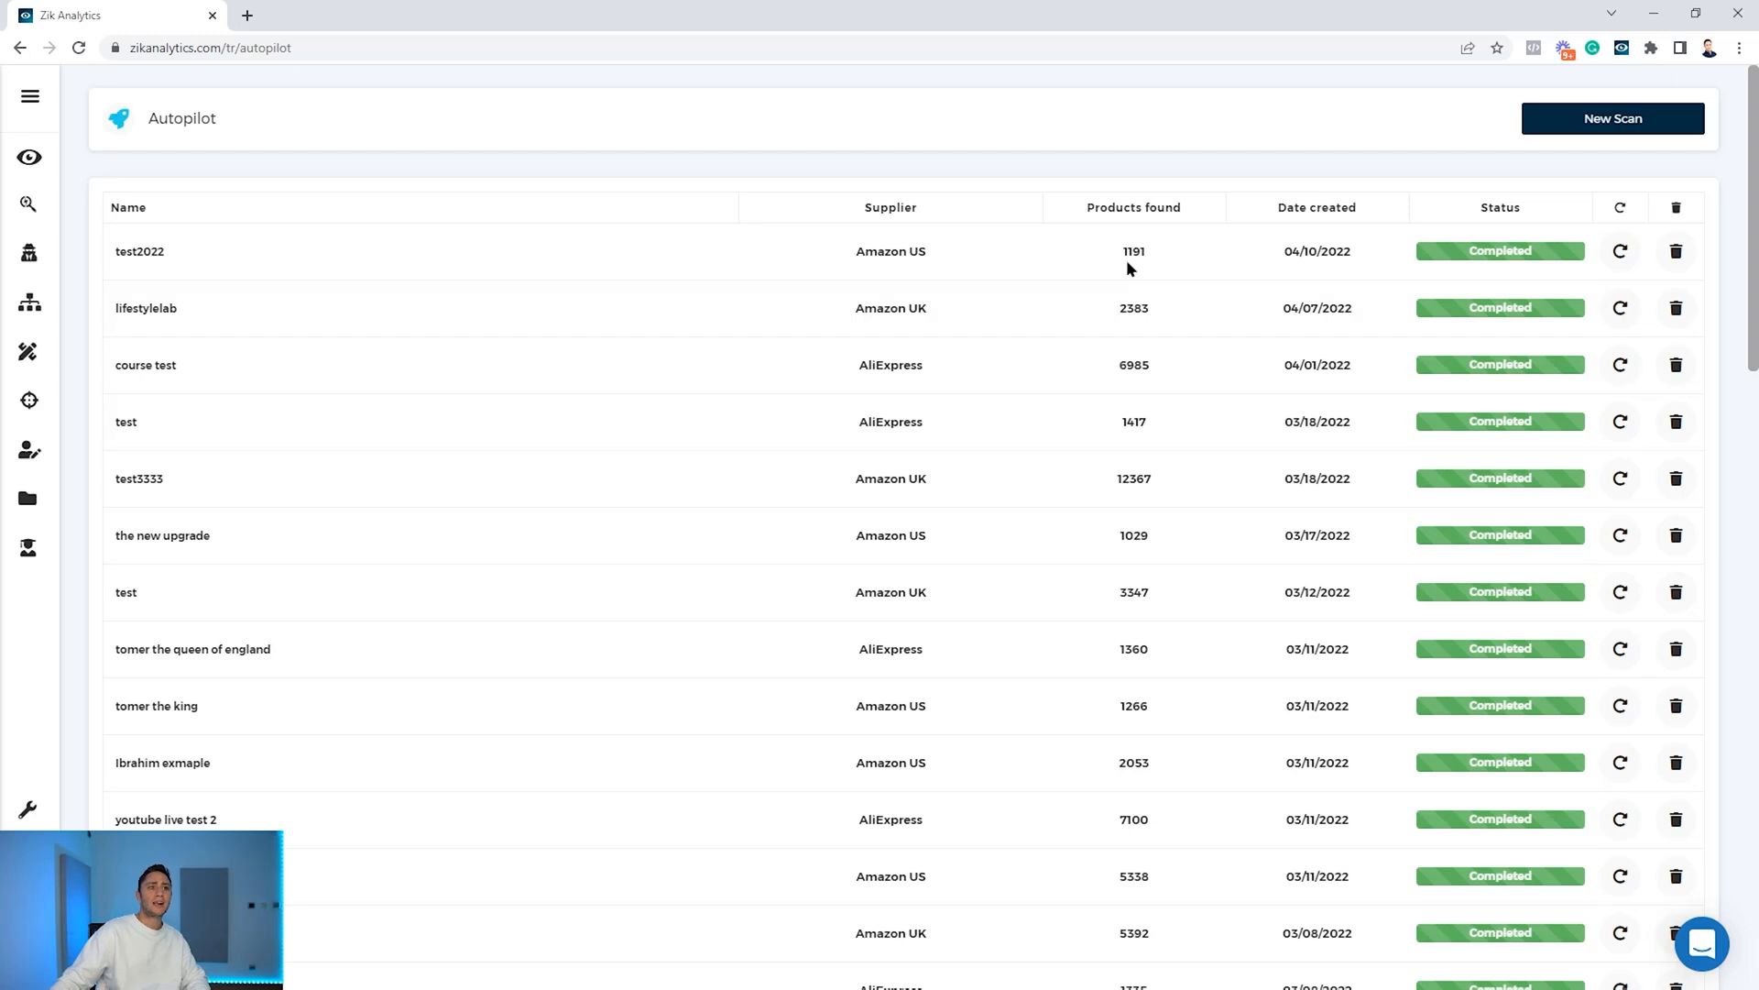
mouse_move(1037, 166)
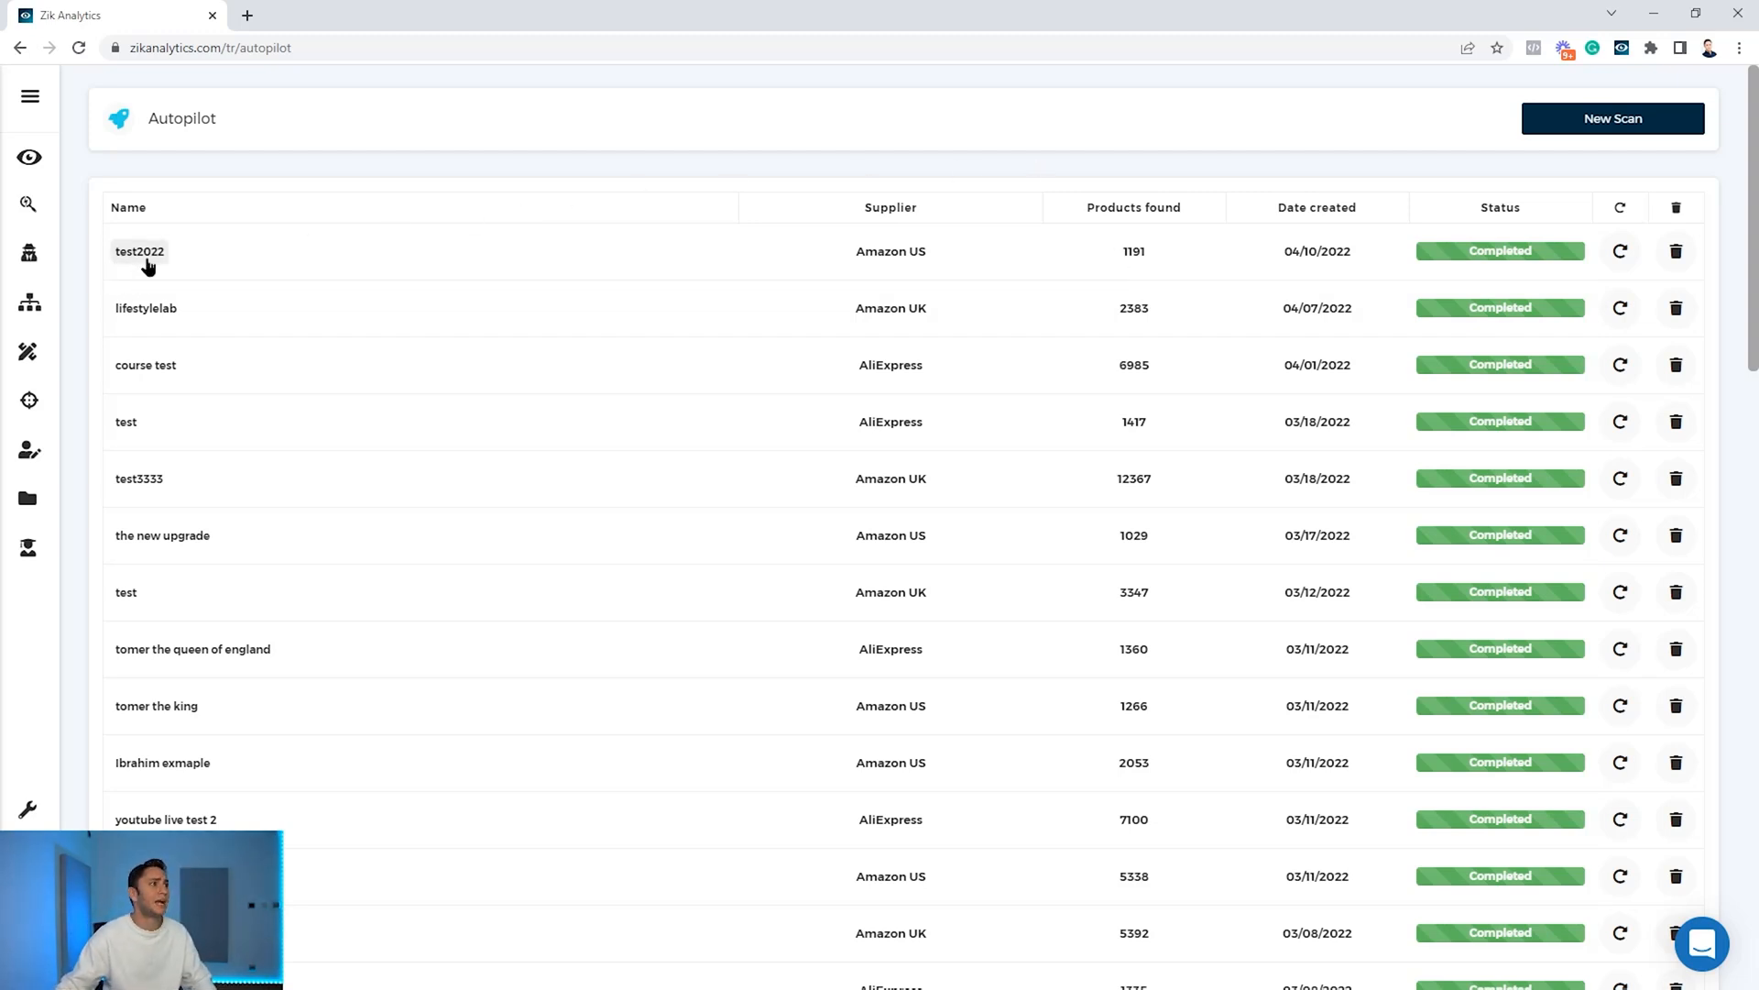
left_click(139, 251)
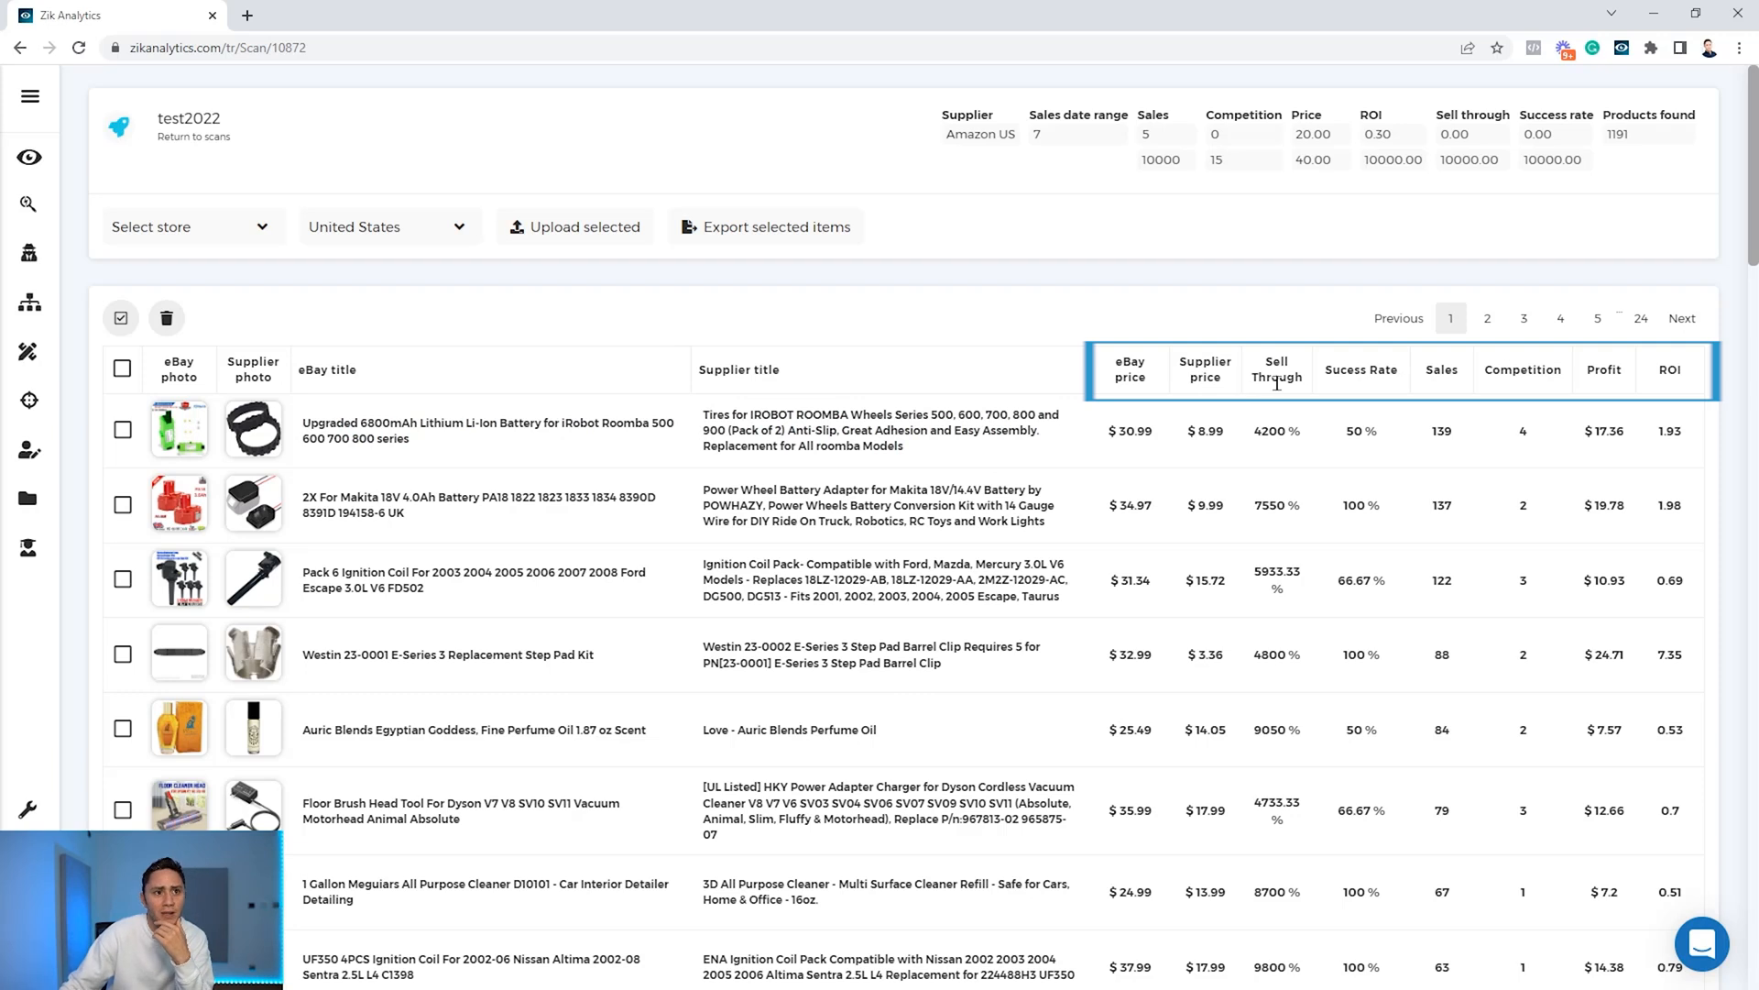
mouse_move(1585, 391)
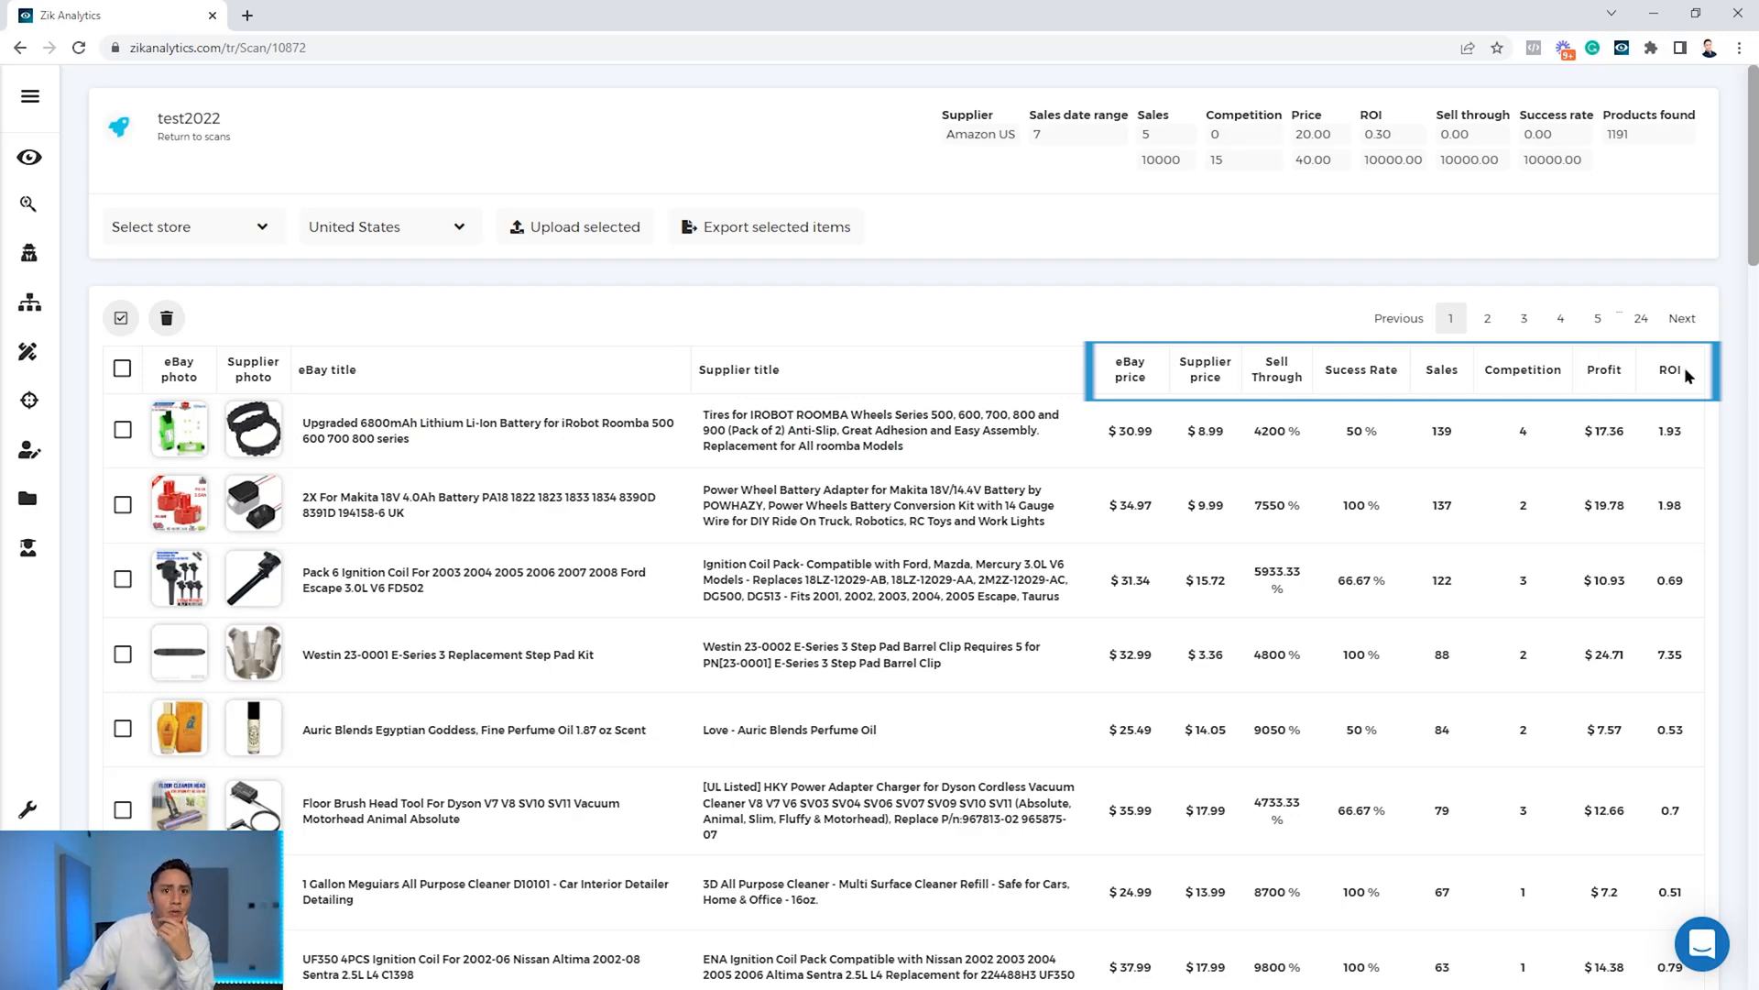
scroll("down", 3)
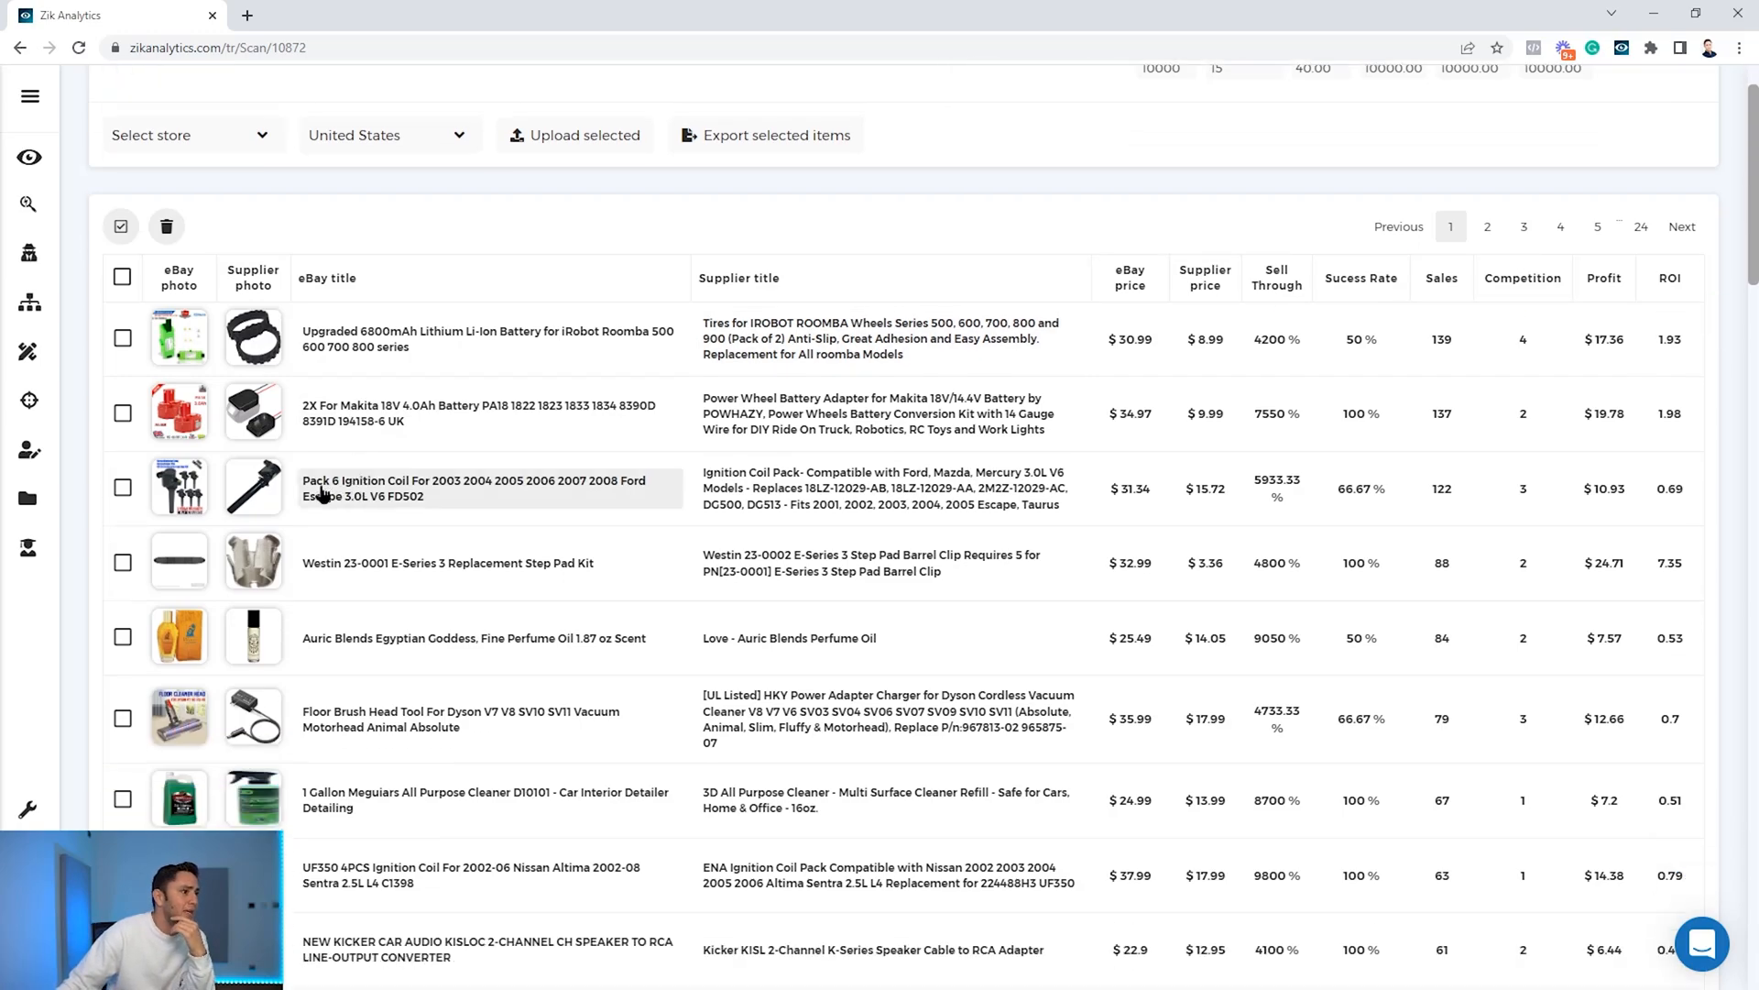
scroll("down", 3)
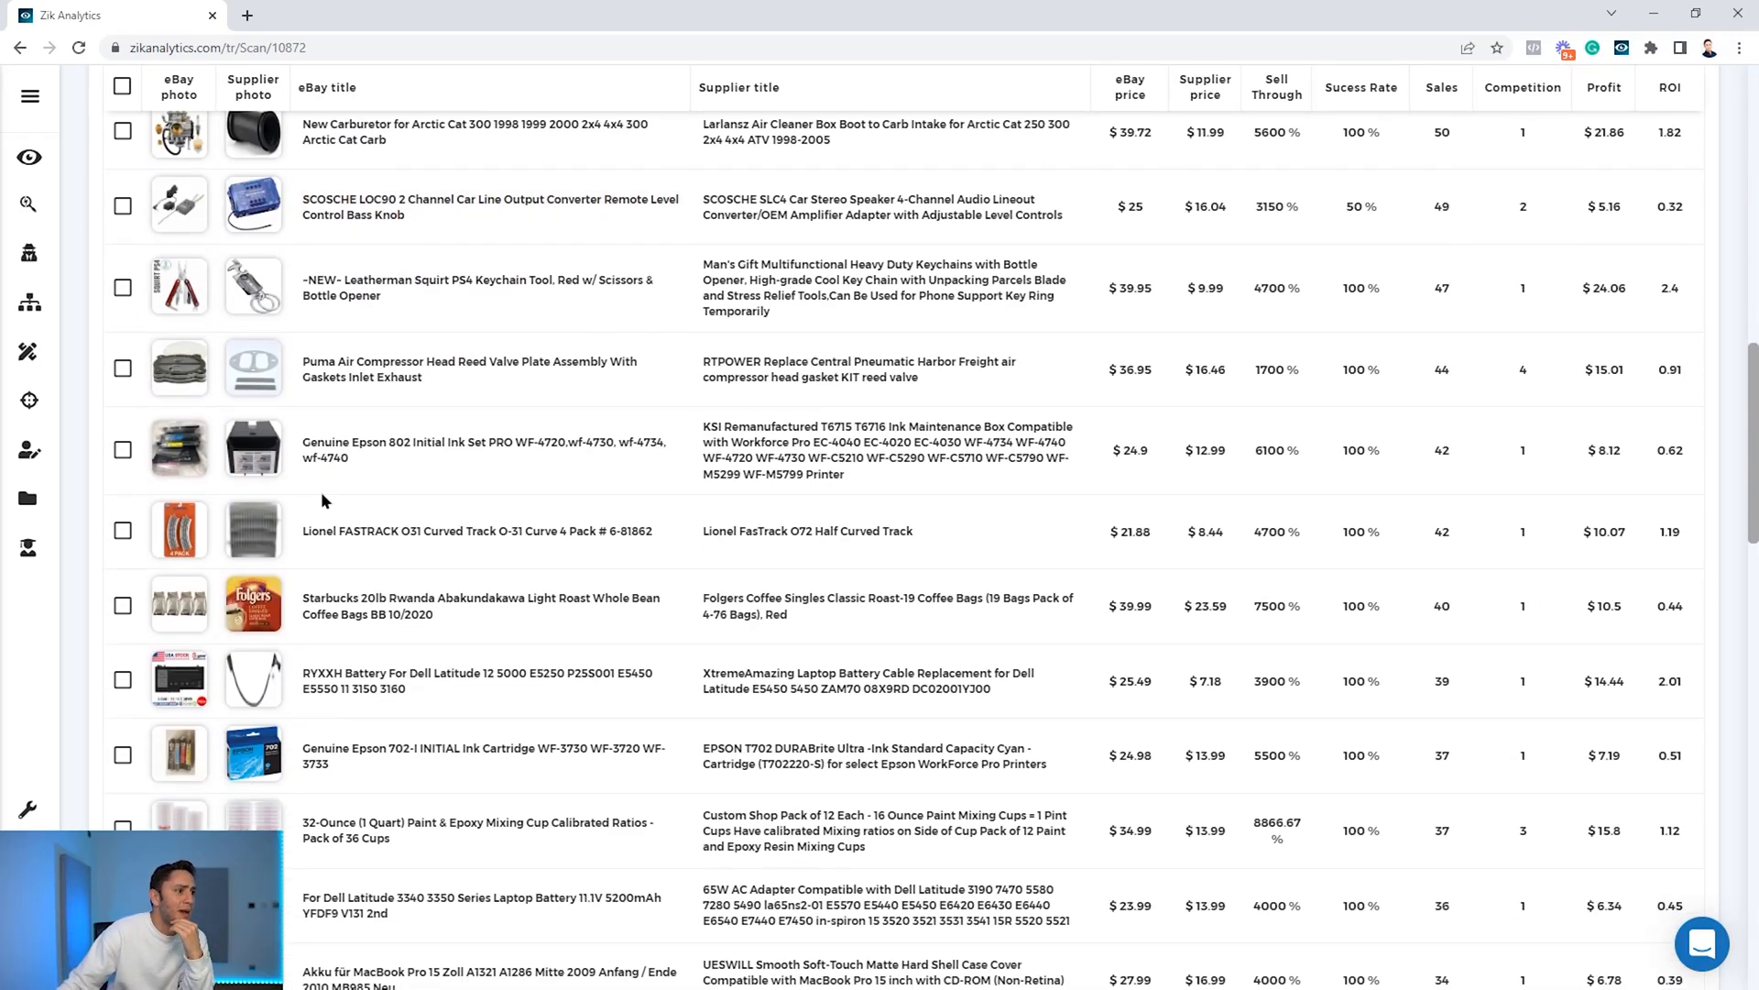
scroll("down", 3)
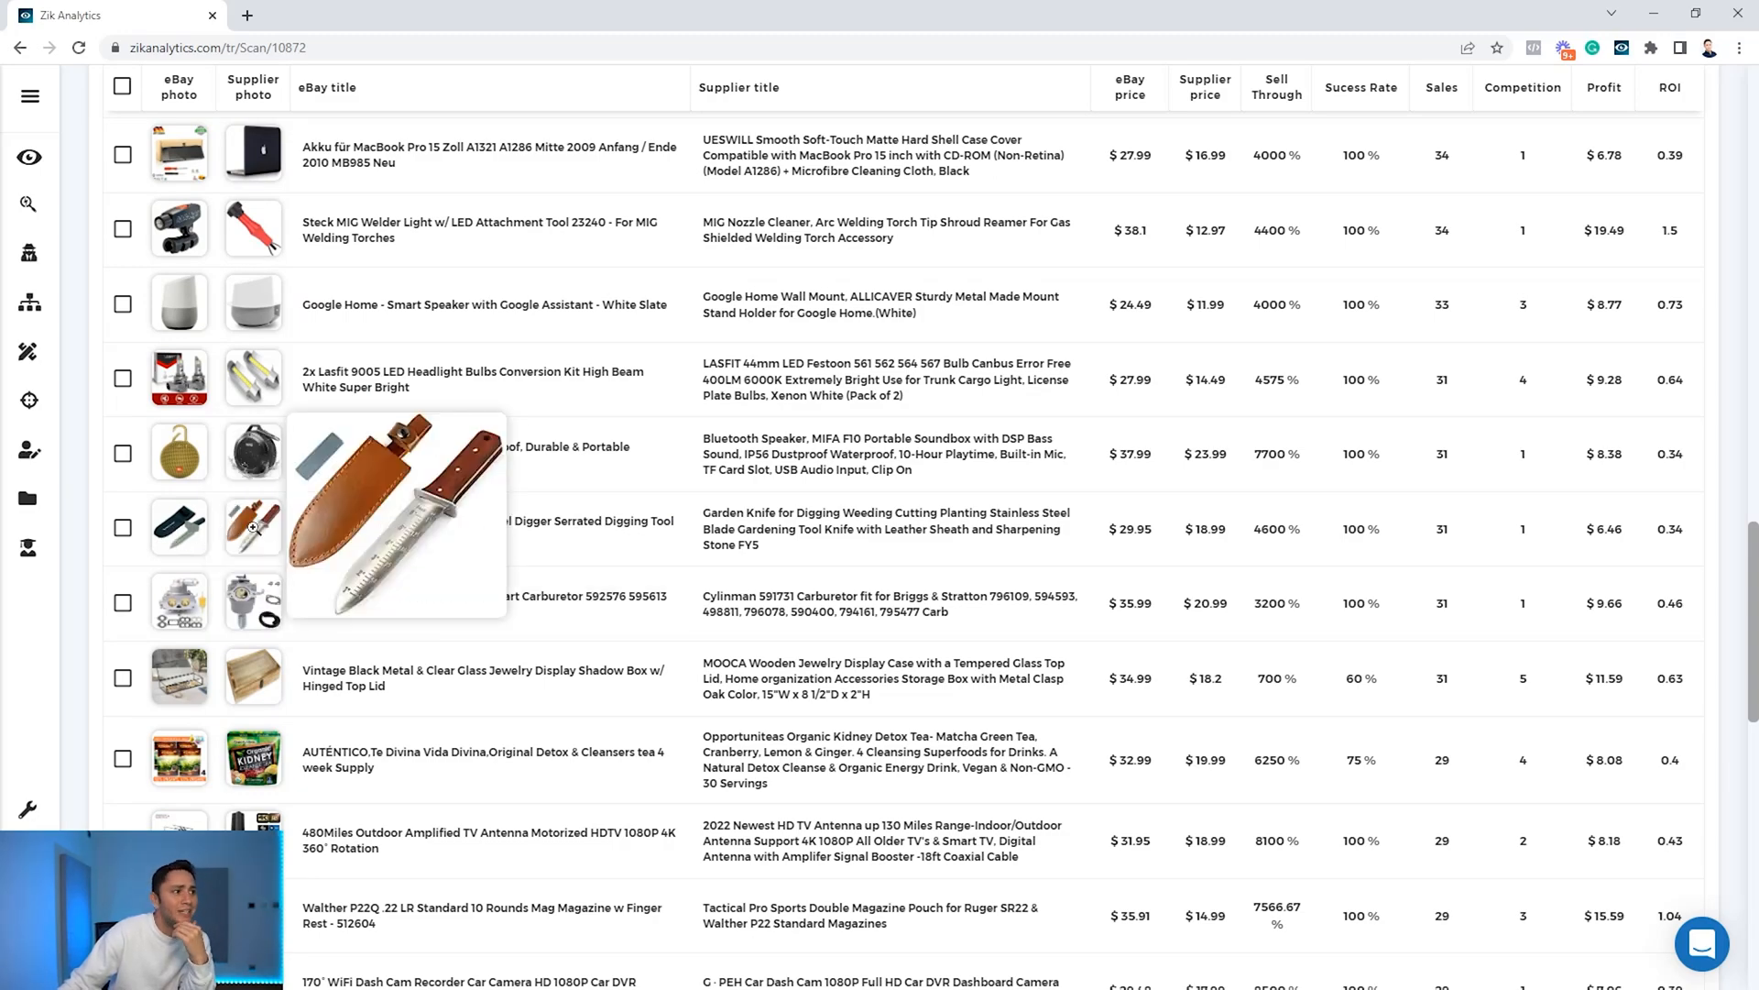
scroll("down", 3)
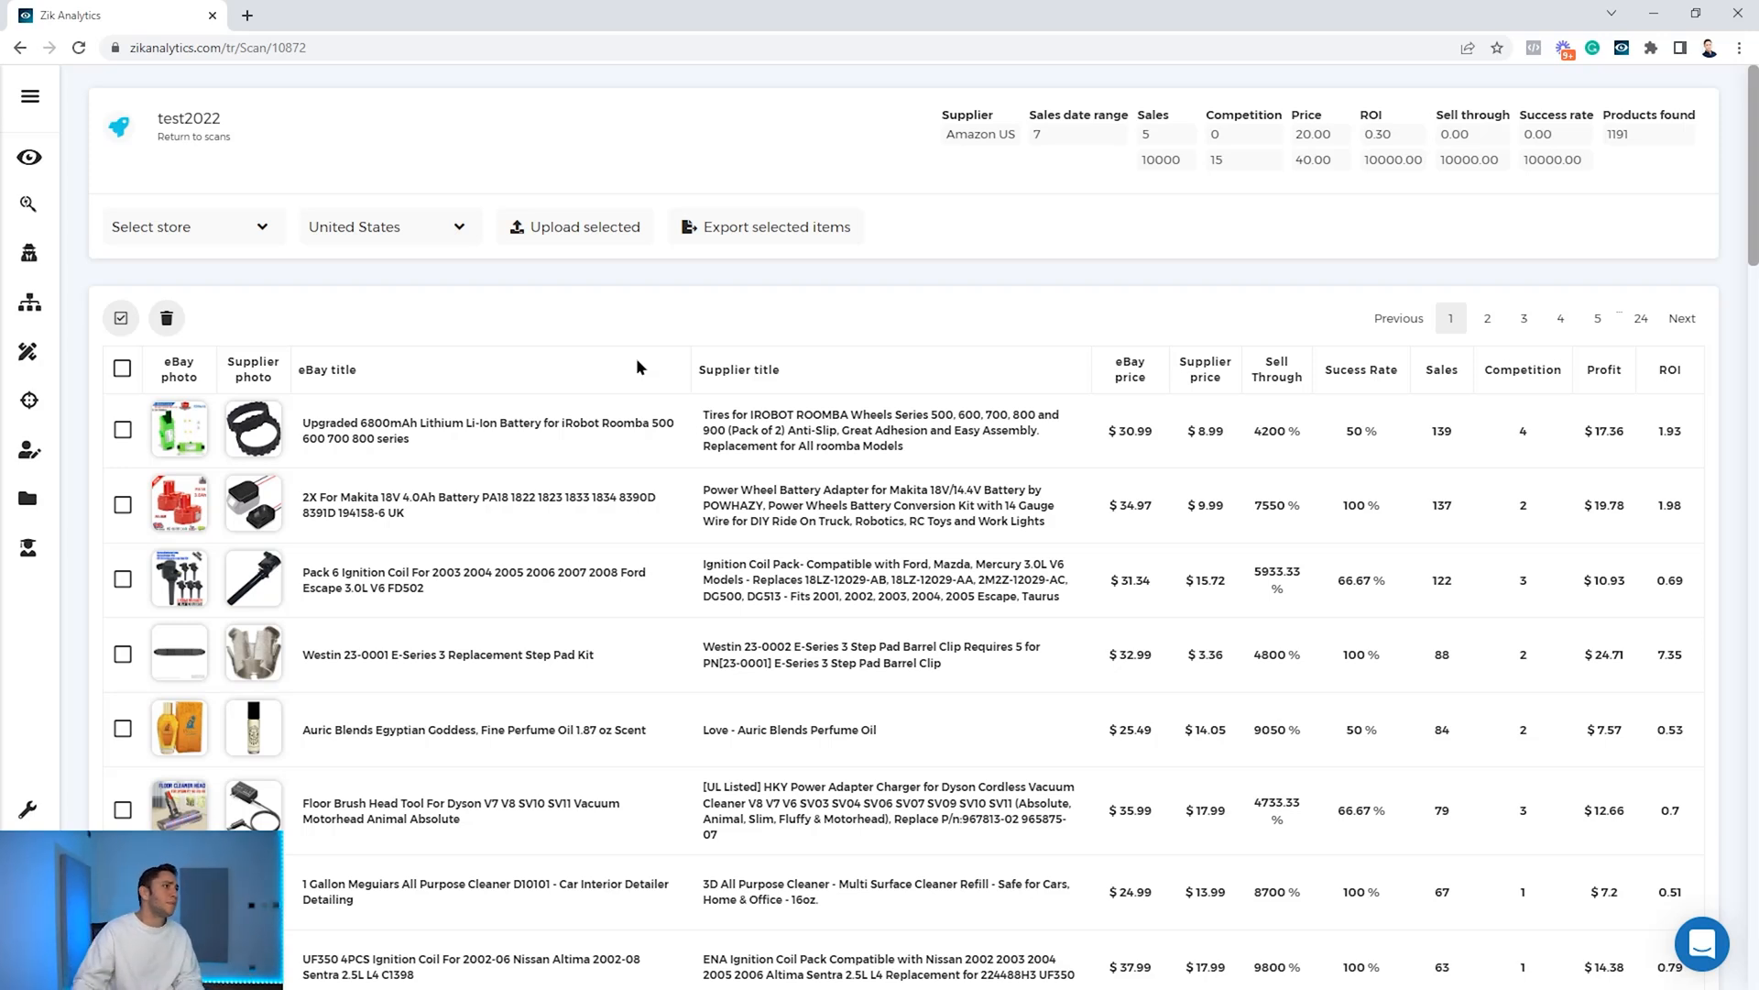
Select all page-one test2022 results and export them to a CSV spreadsheet.
left_click(121, 318)
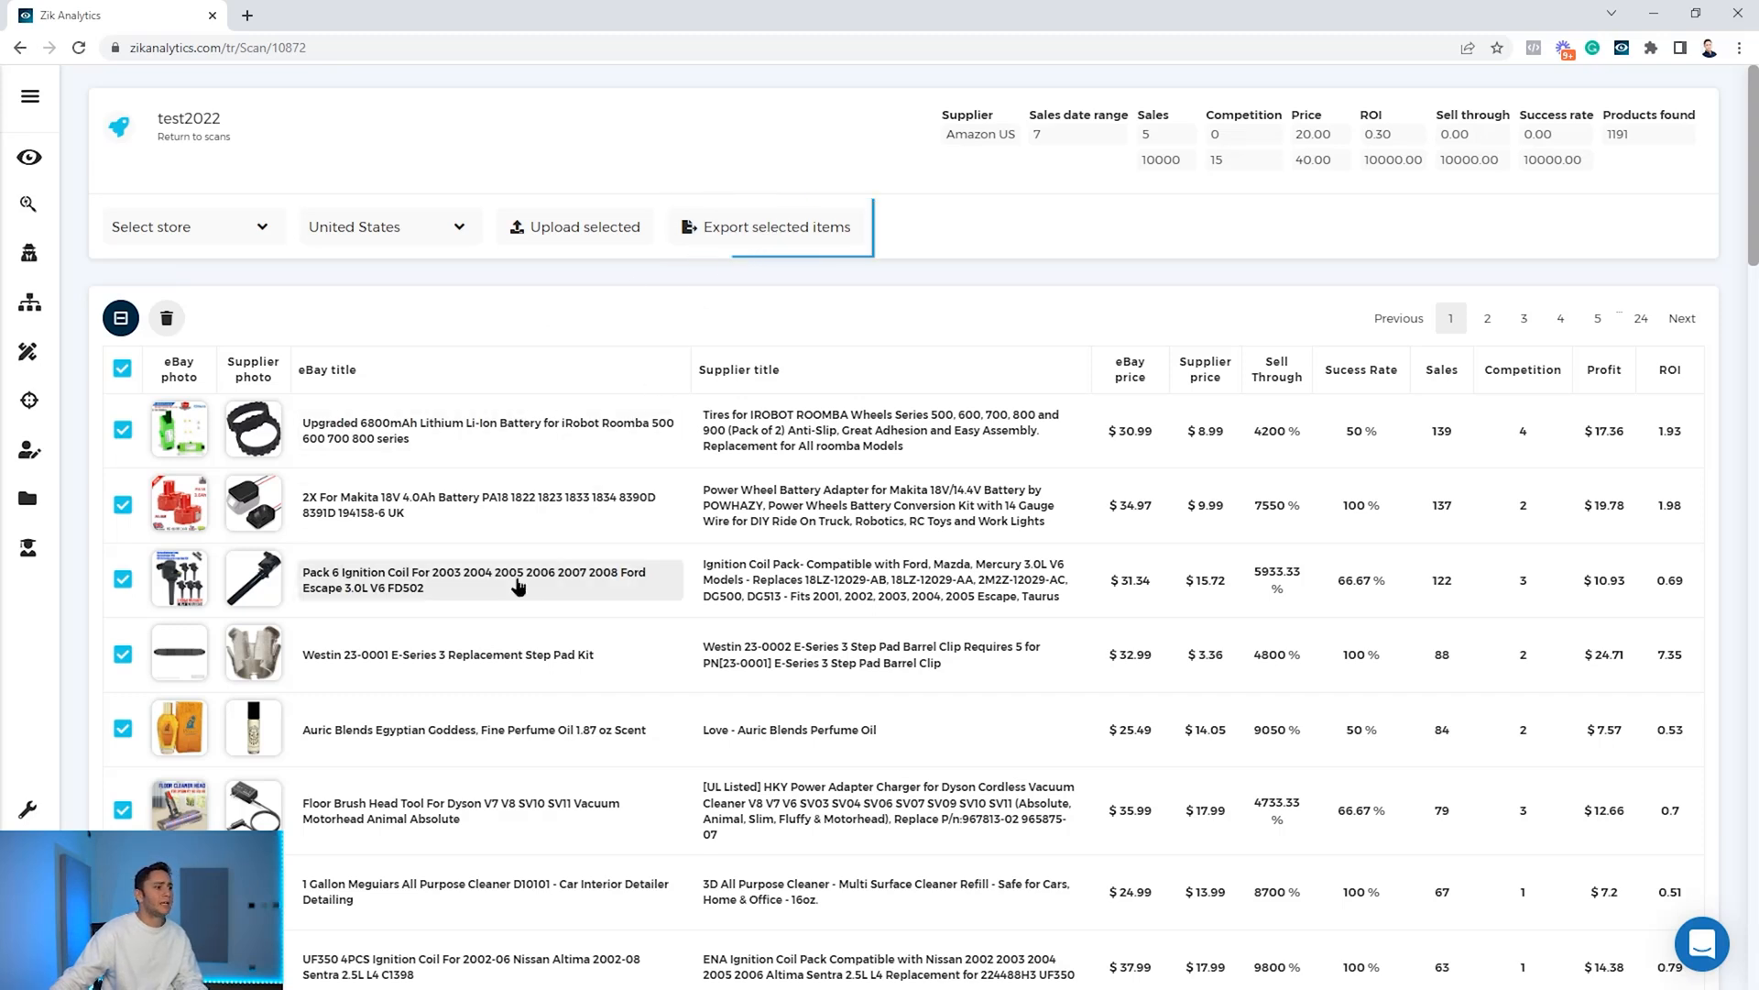
left_click(768, 226)
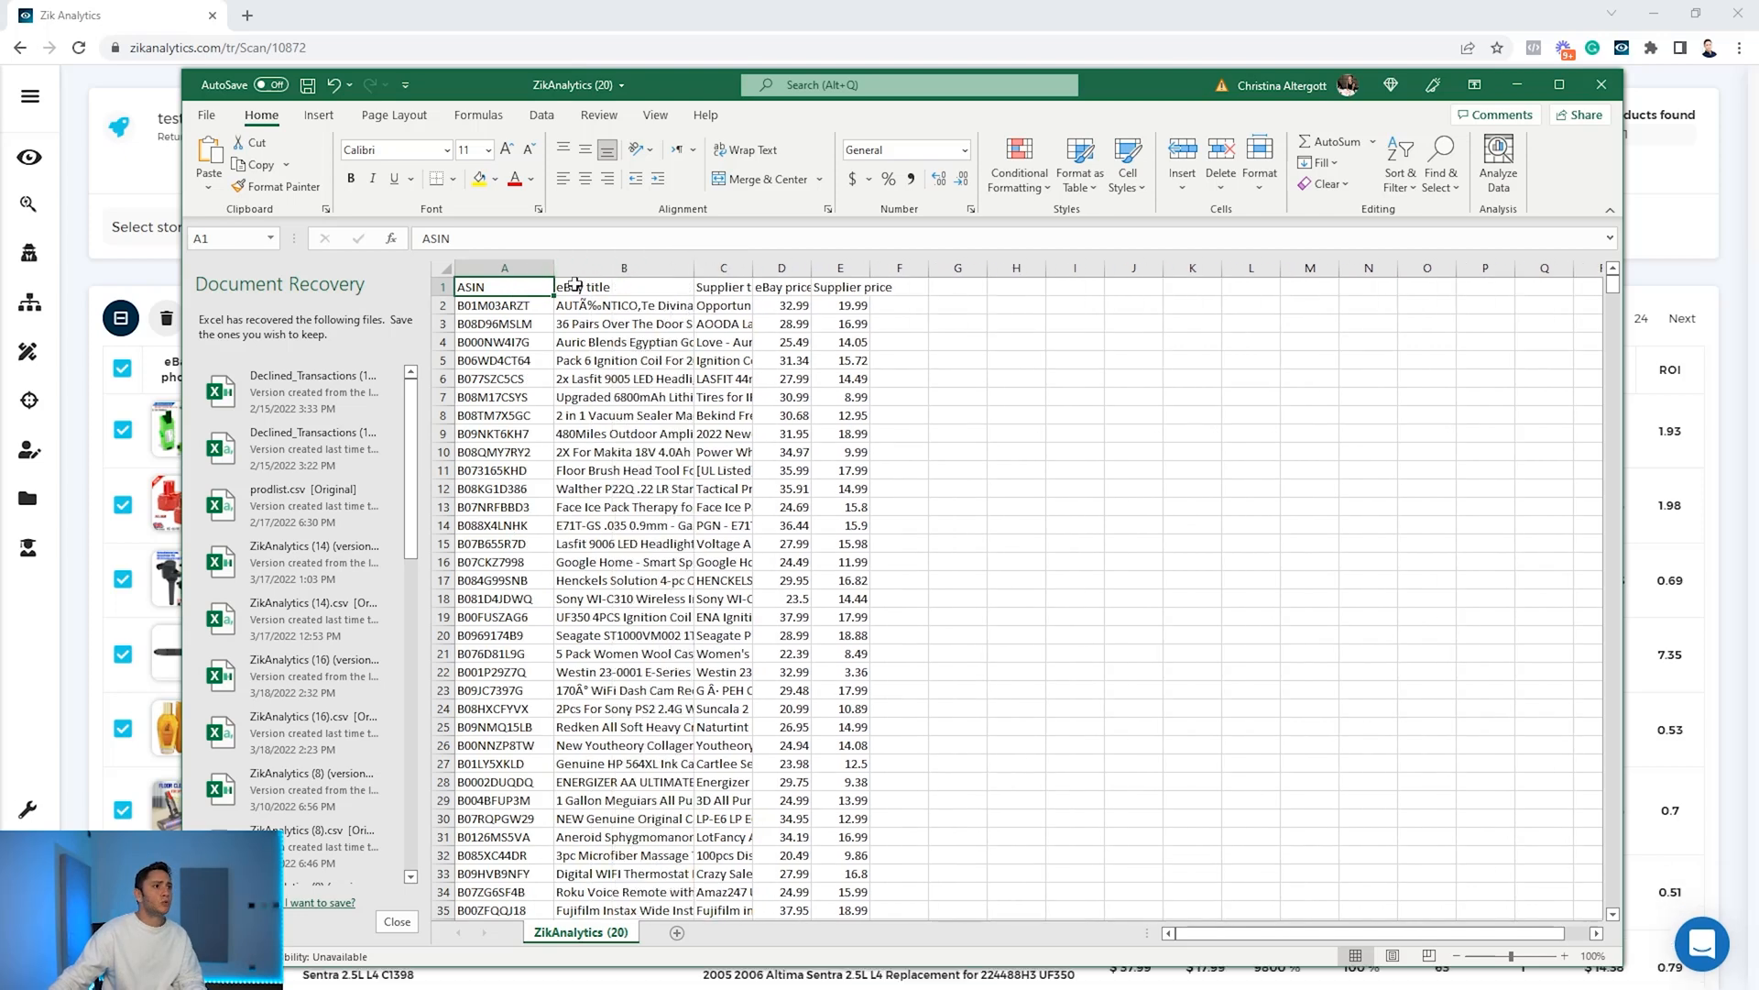
Close the exported ZikAnalytics spreadsheet in Excel after reviewing its columns.
left_click(625, 267)
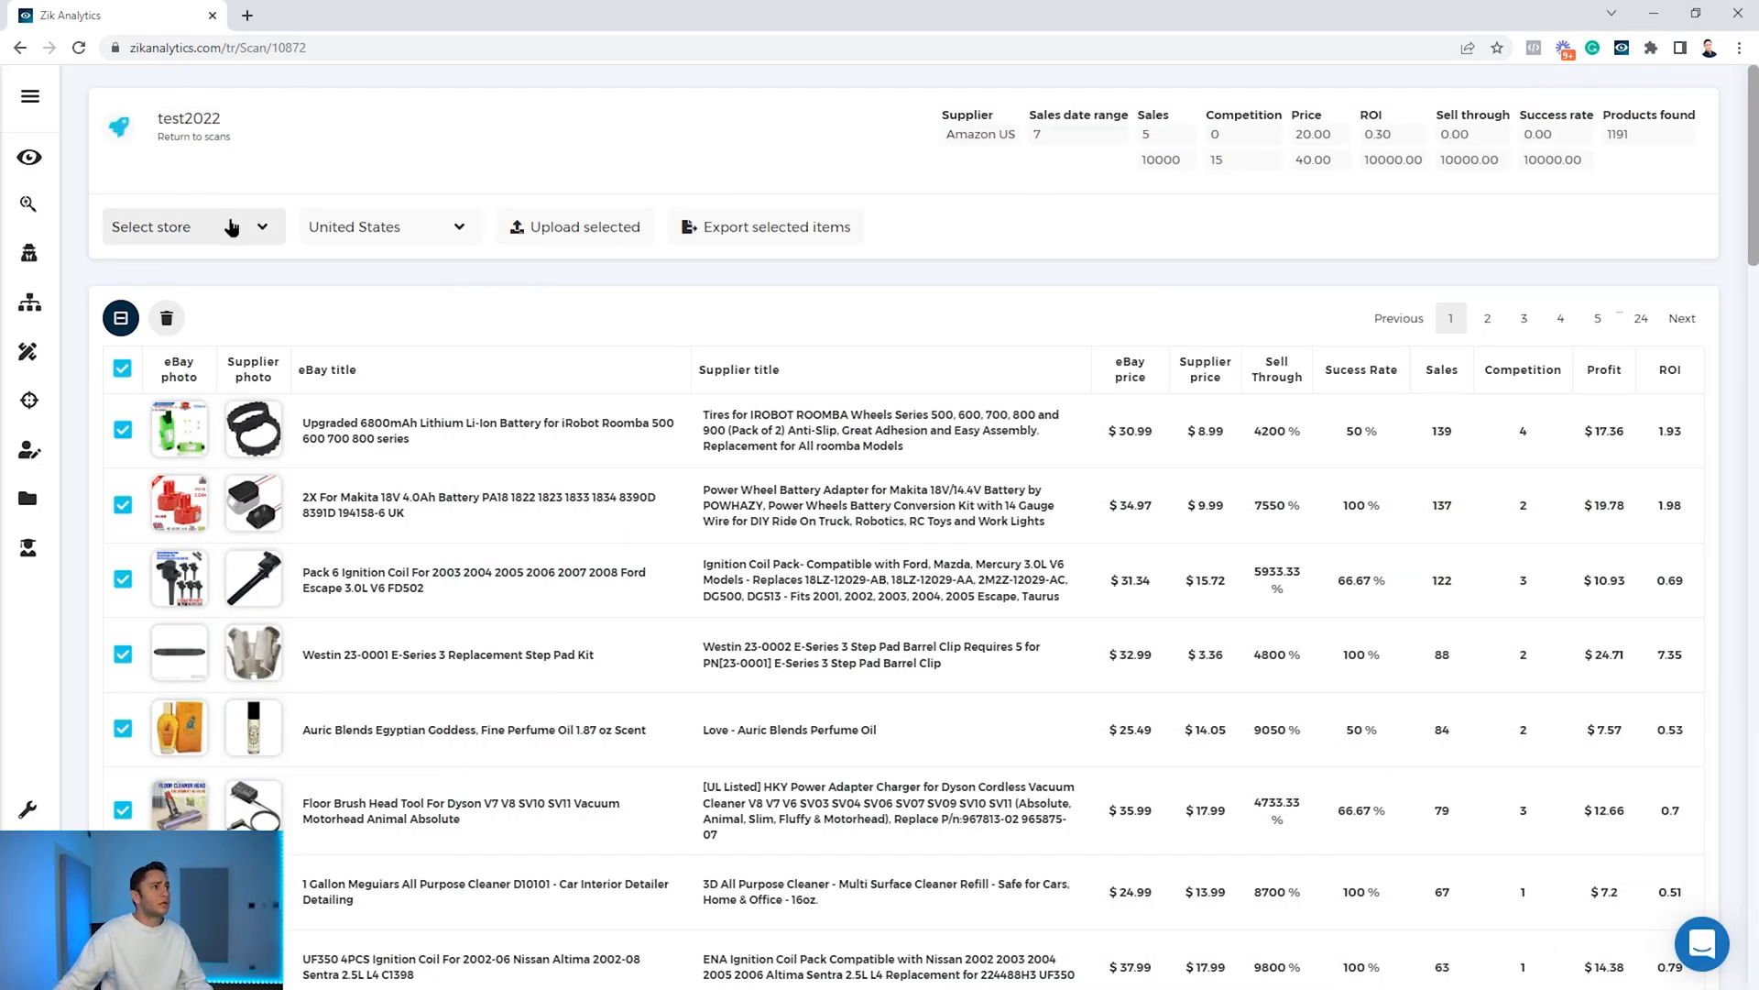
left_click(191, 226)
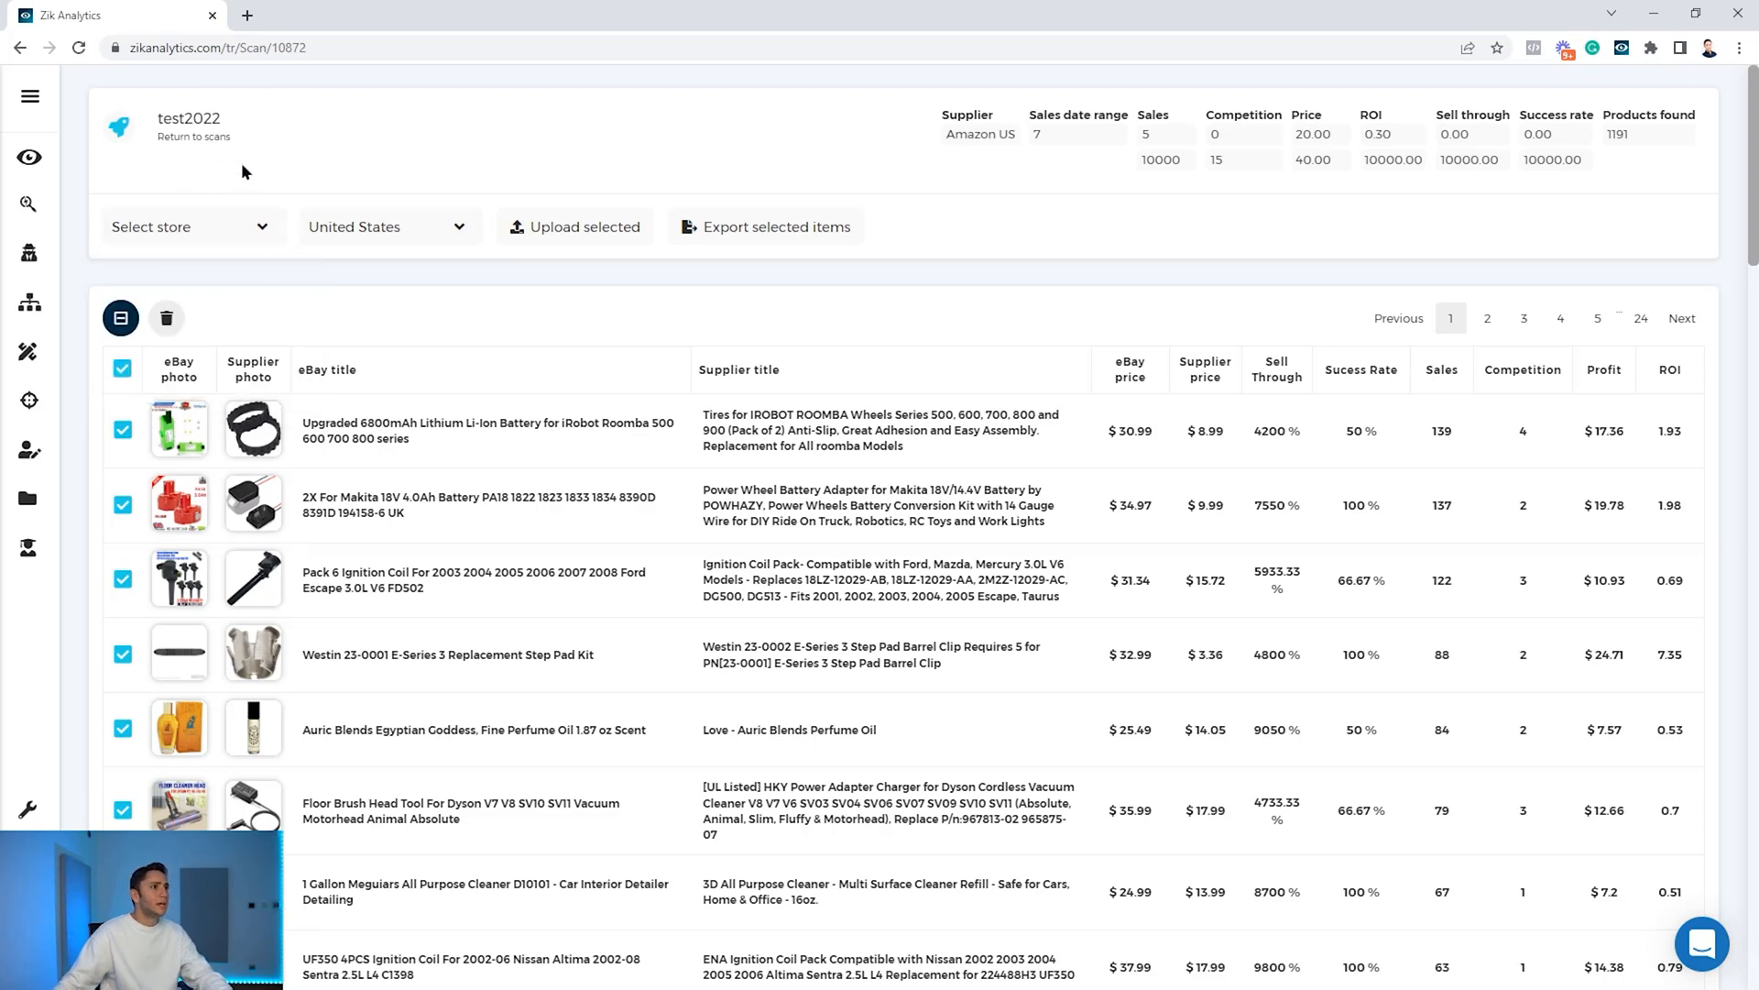
mouse_move(434, 304)
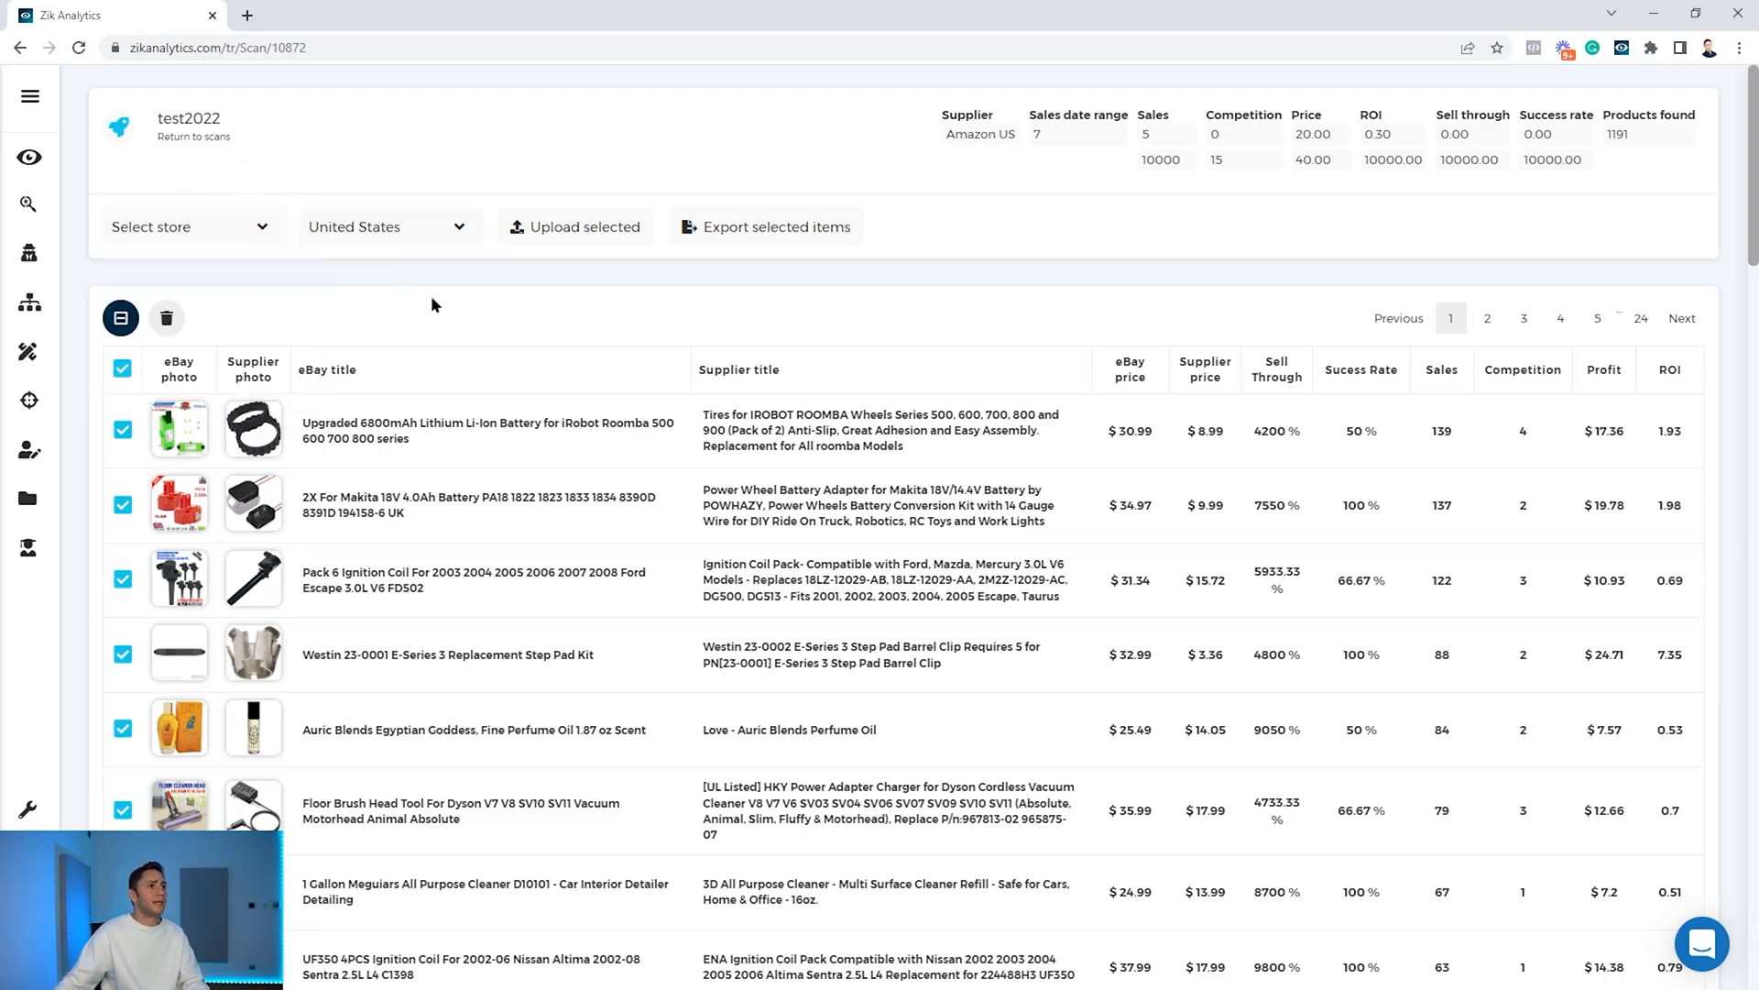
left_click(771, 227)
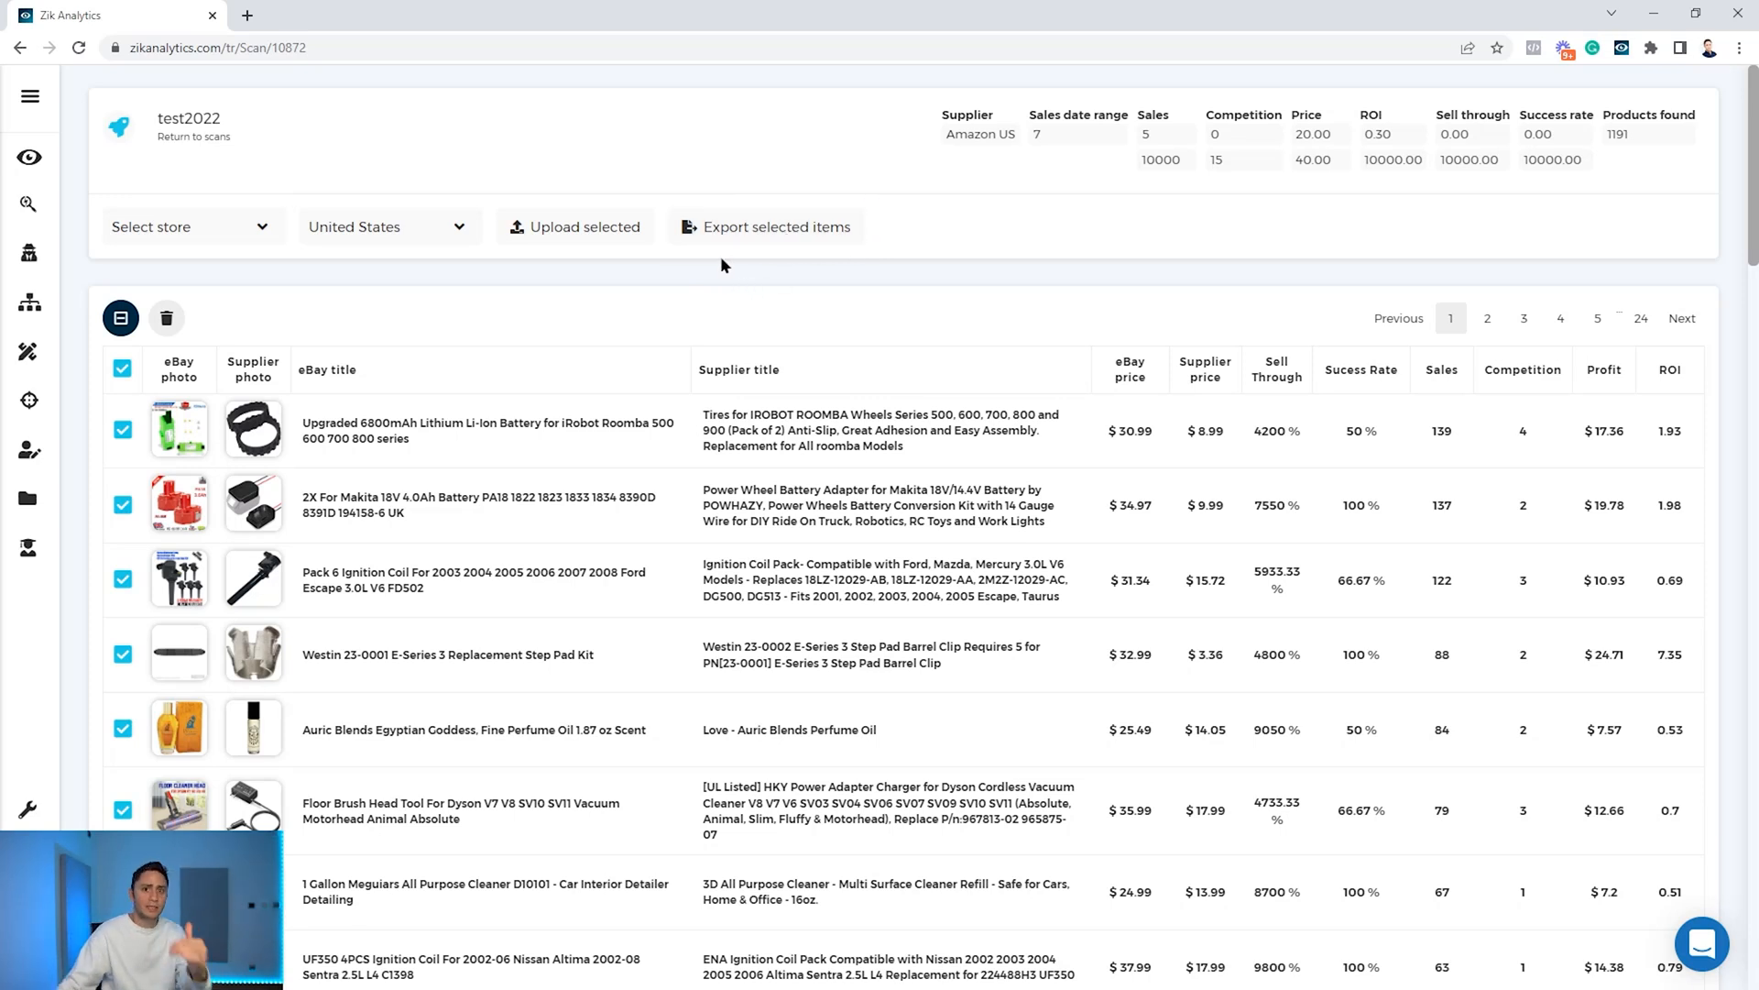
mouse_move(719, 286)
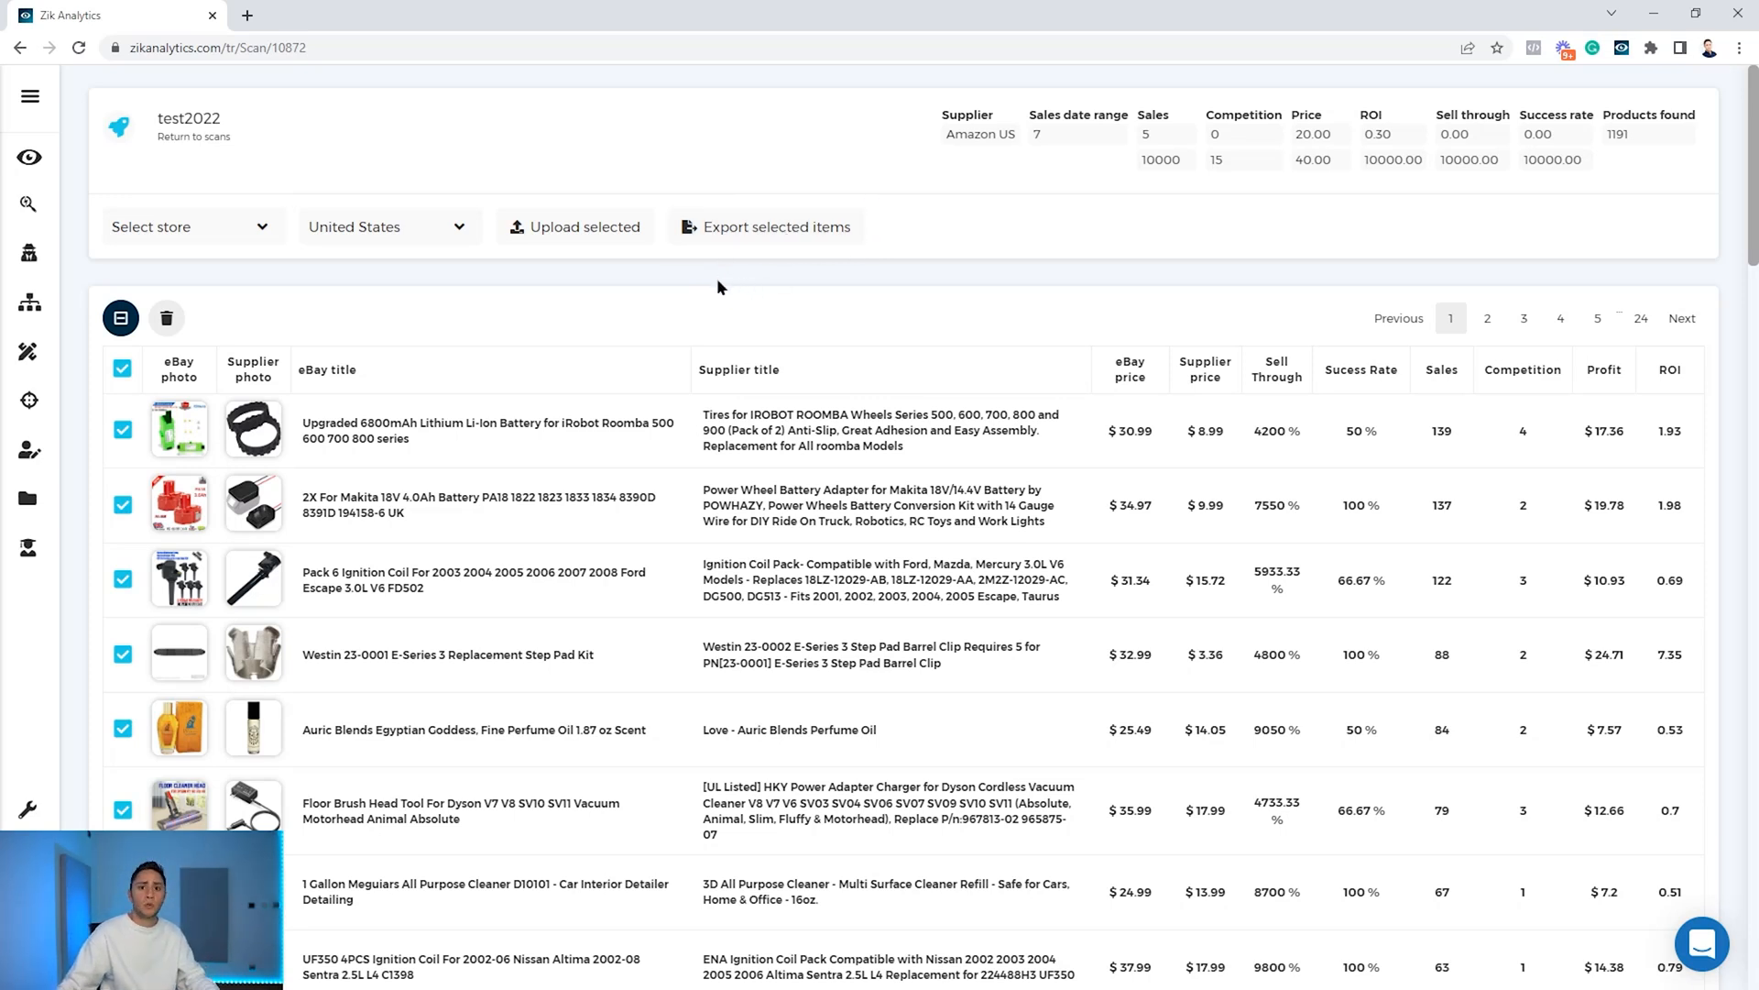
mouse_move(654, 307)
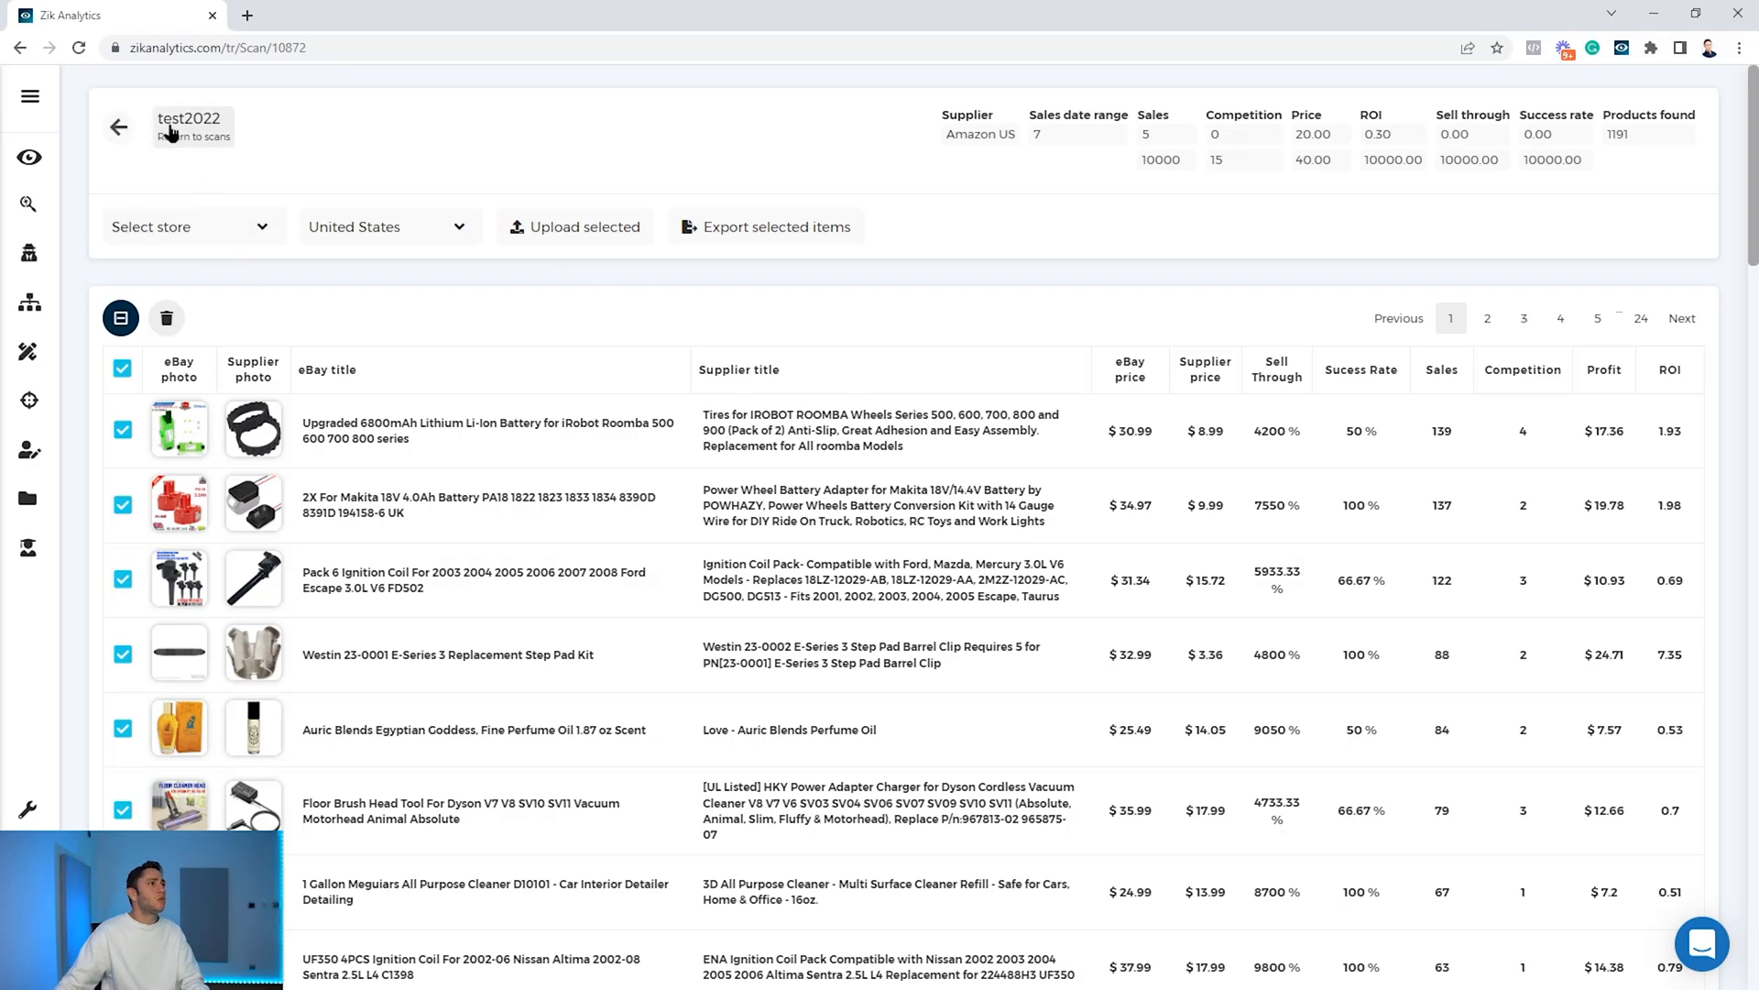
Launch a new AliExpress scan test2023 with 7 days and sales up to 10000.
left_click(118, 126)
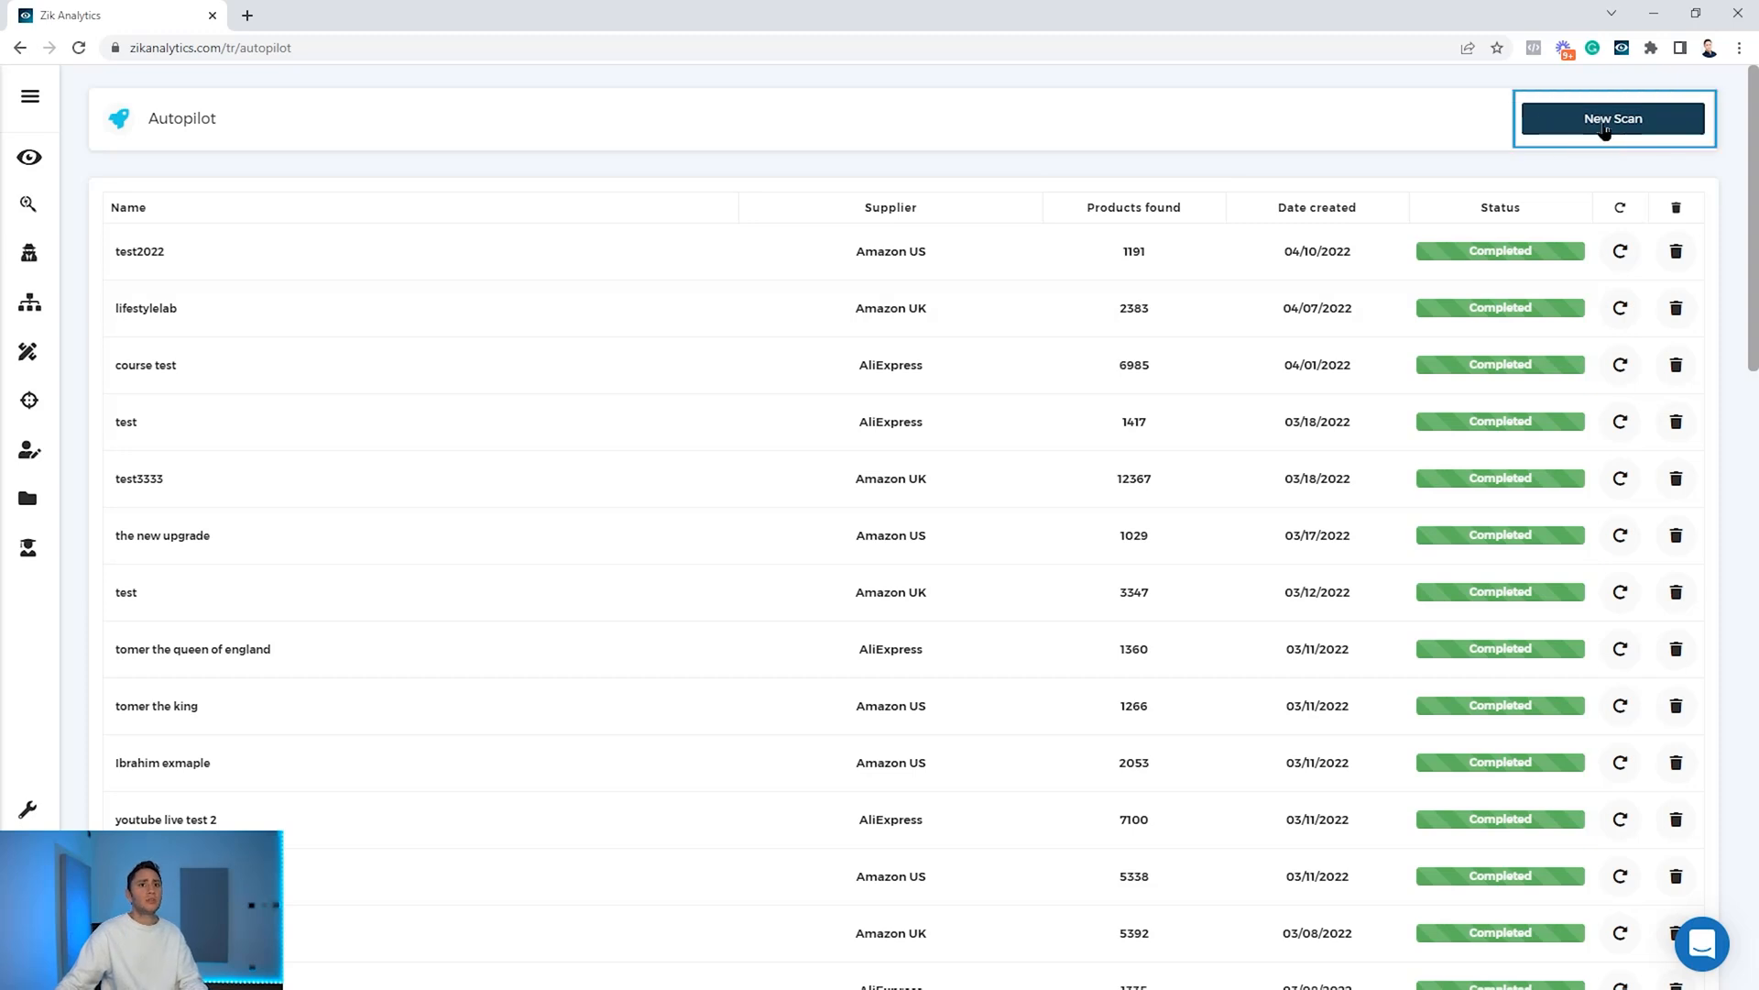
left_click(1613, 118)
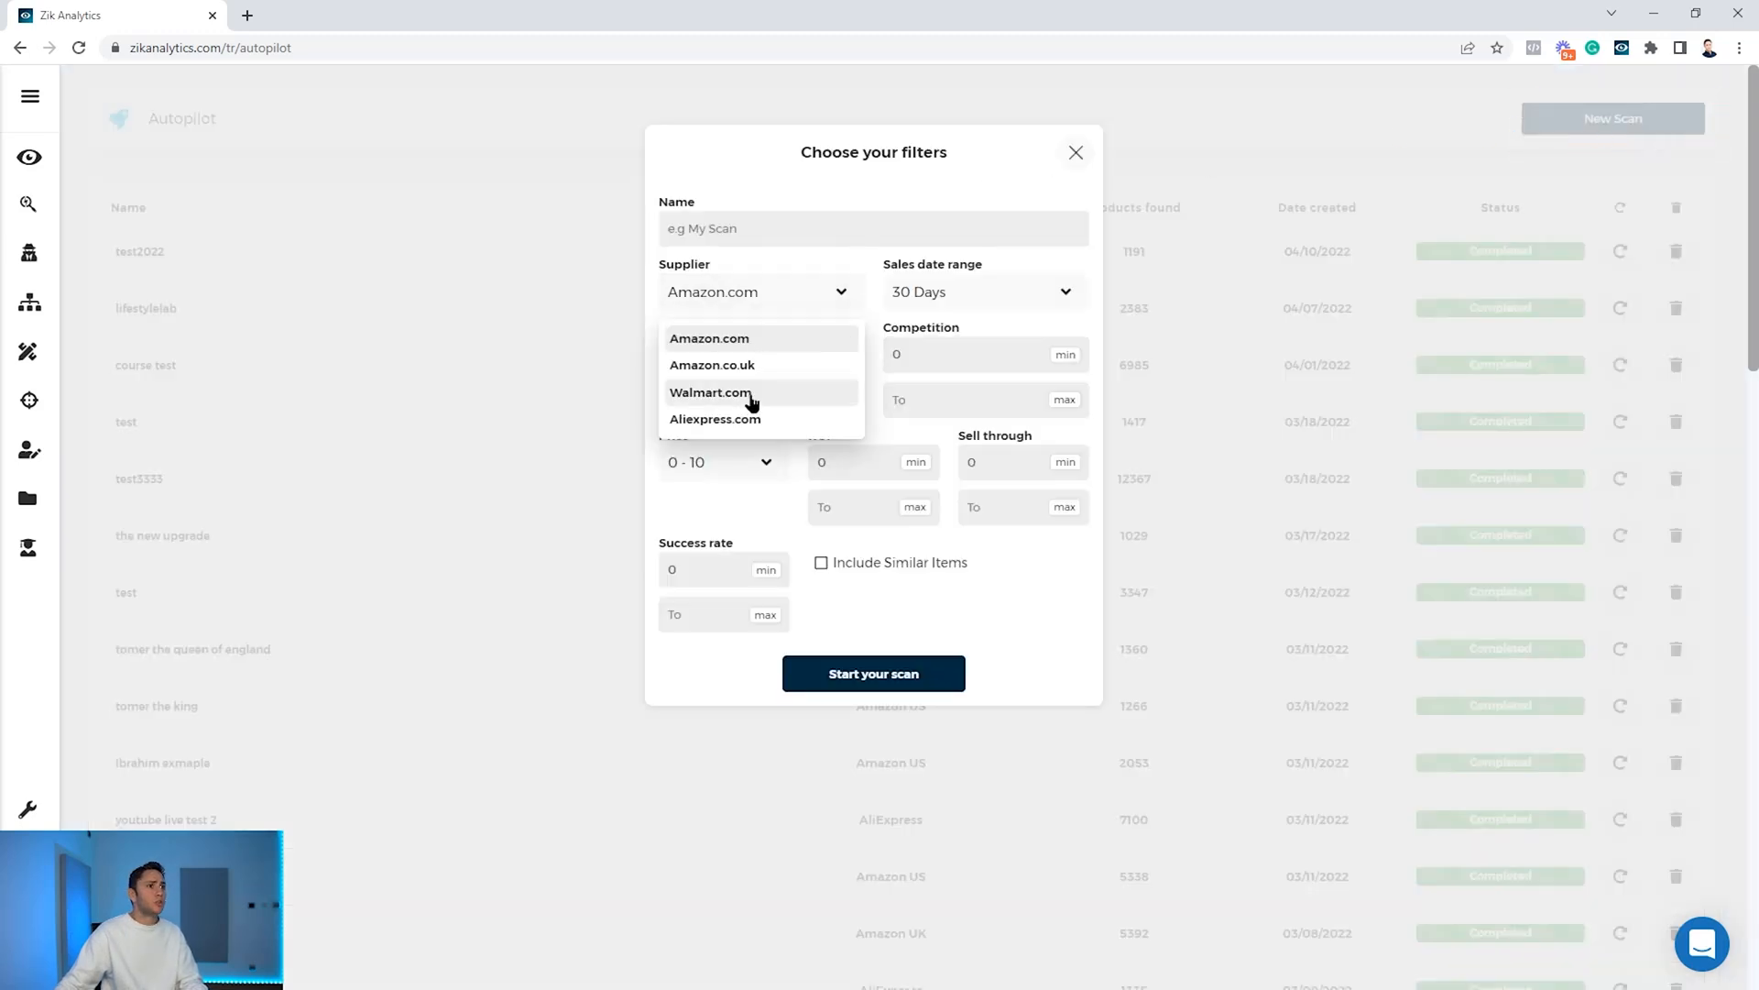
left_click(715, 419)
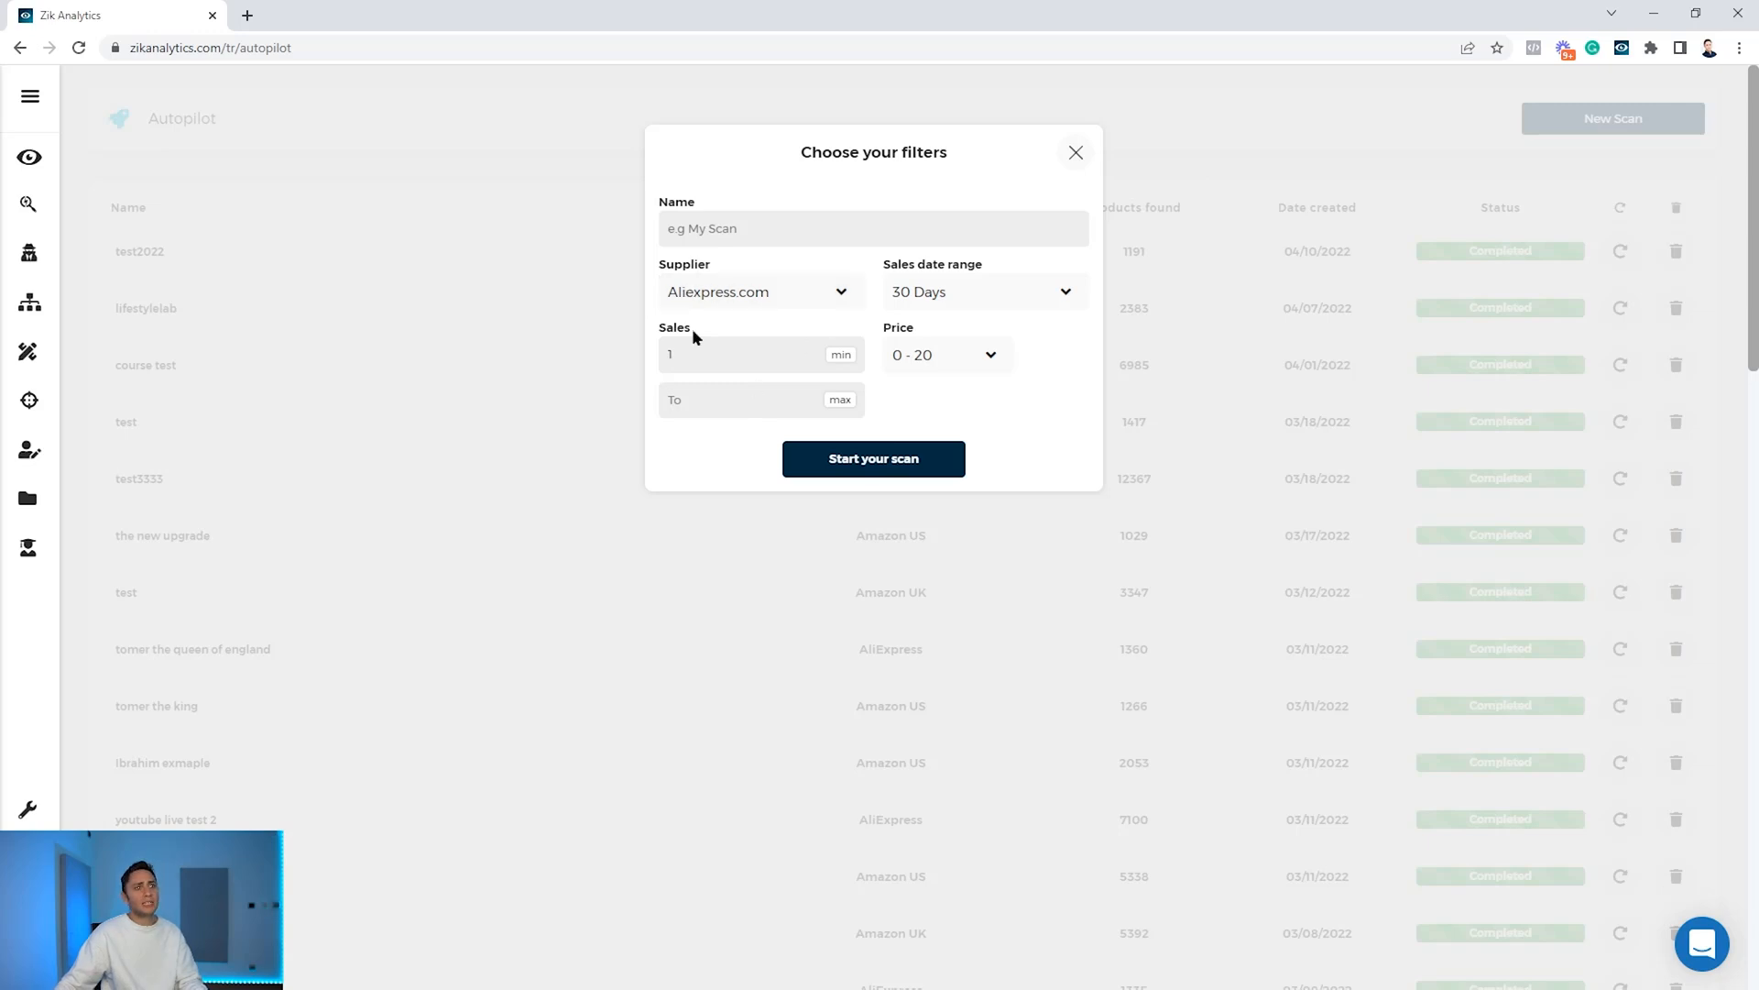
type("test2023")
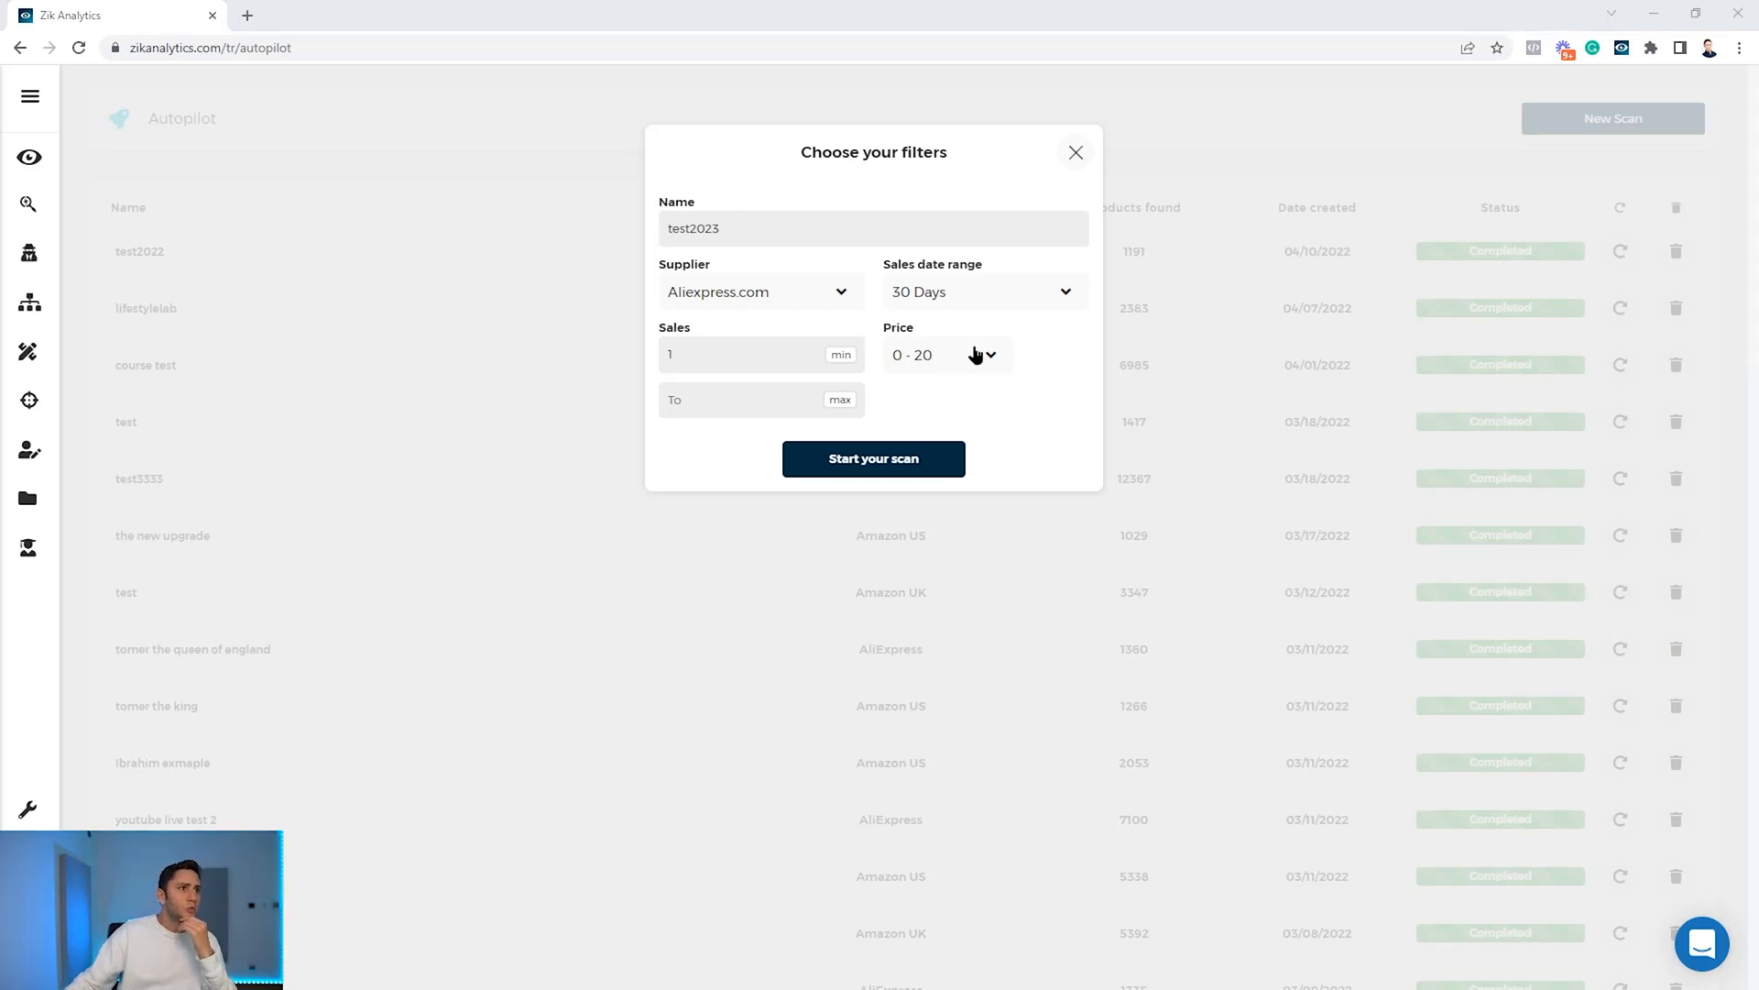
left_click(980, 291)
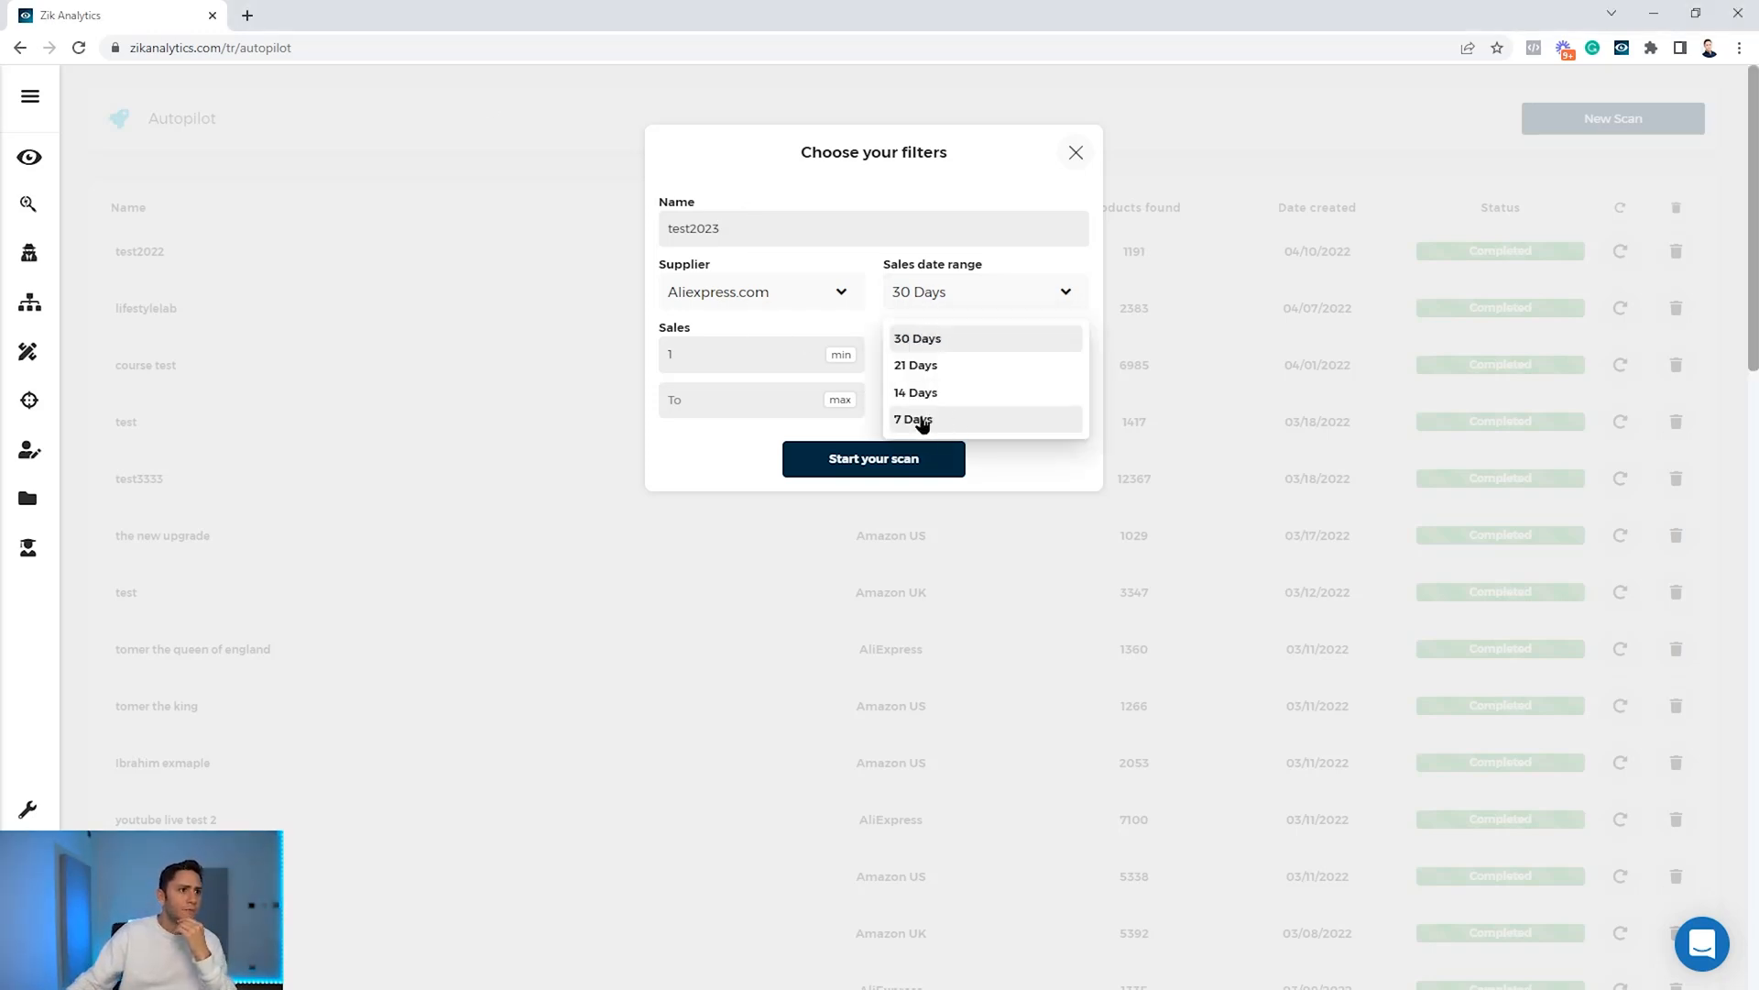
left_click(914, 419)
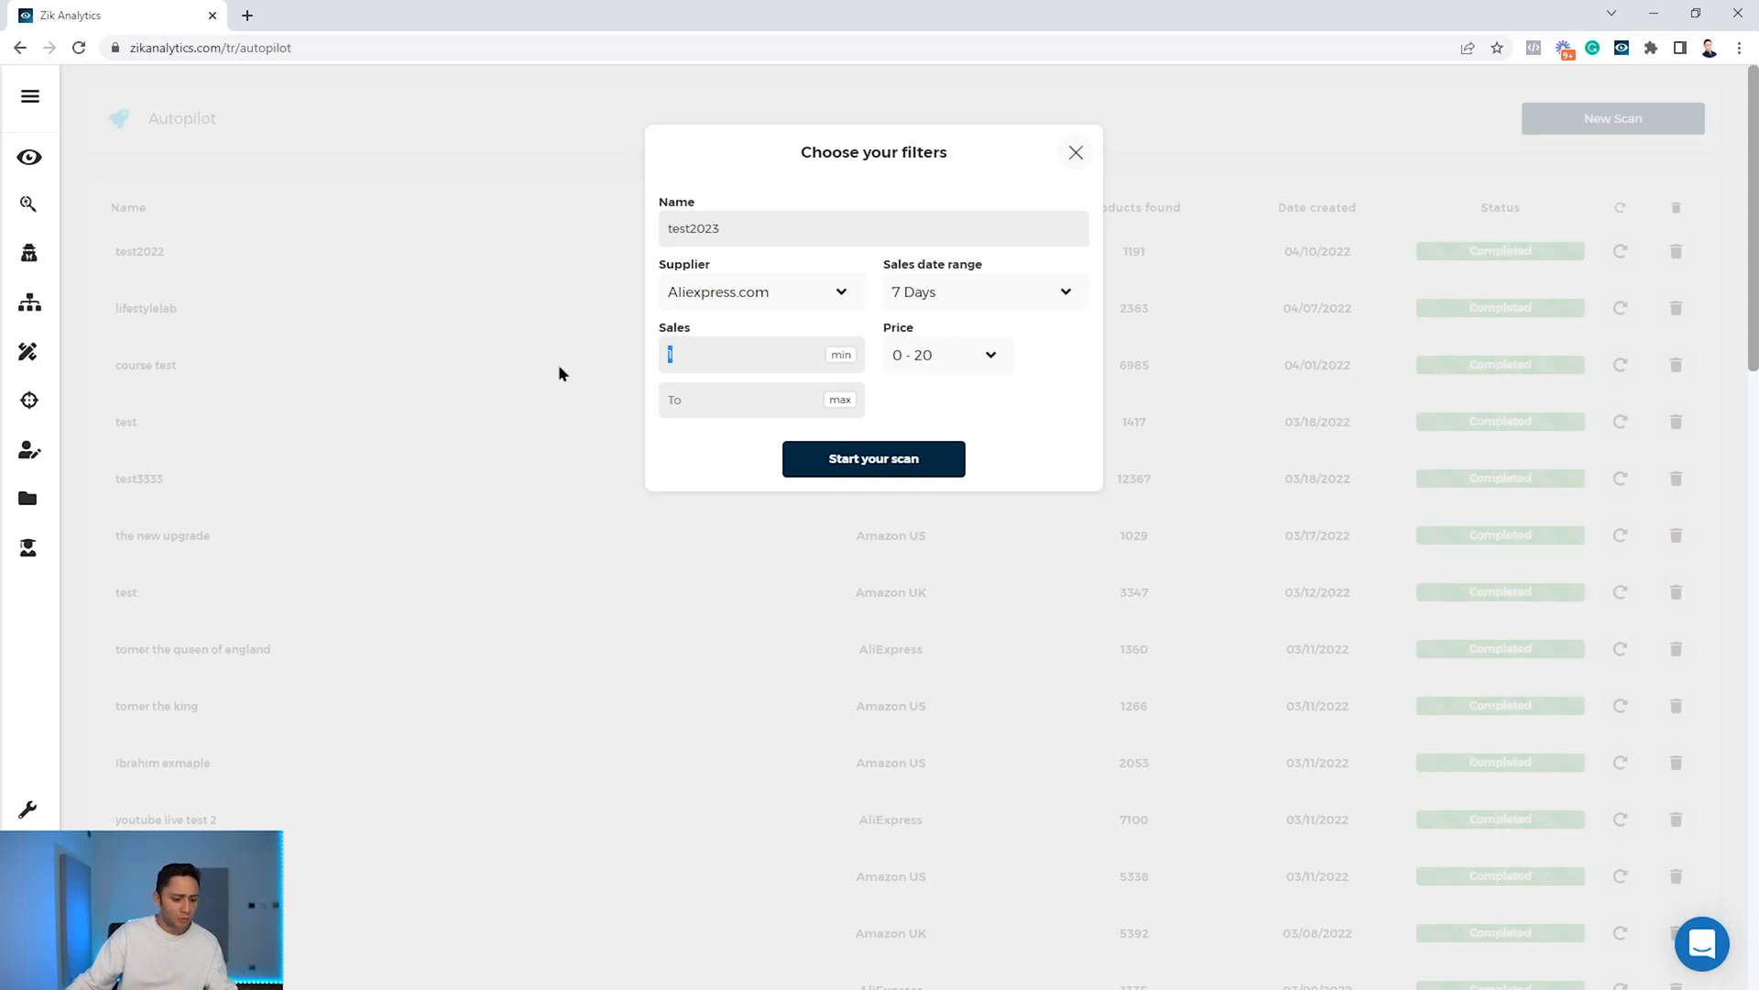
type("10000")
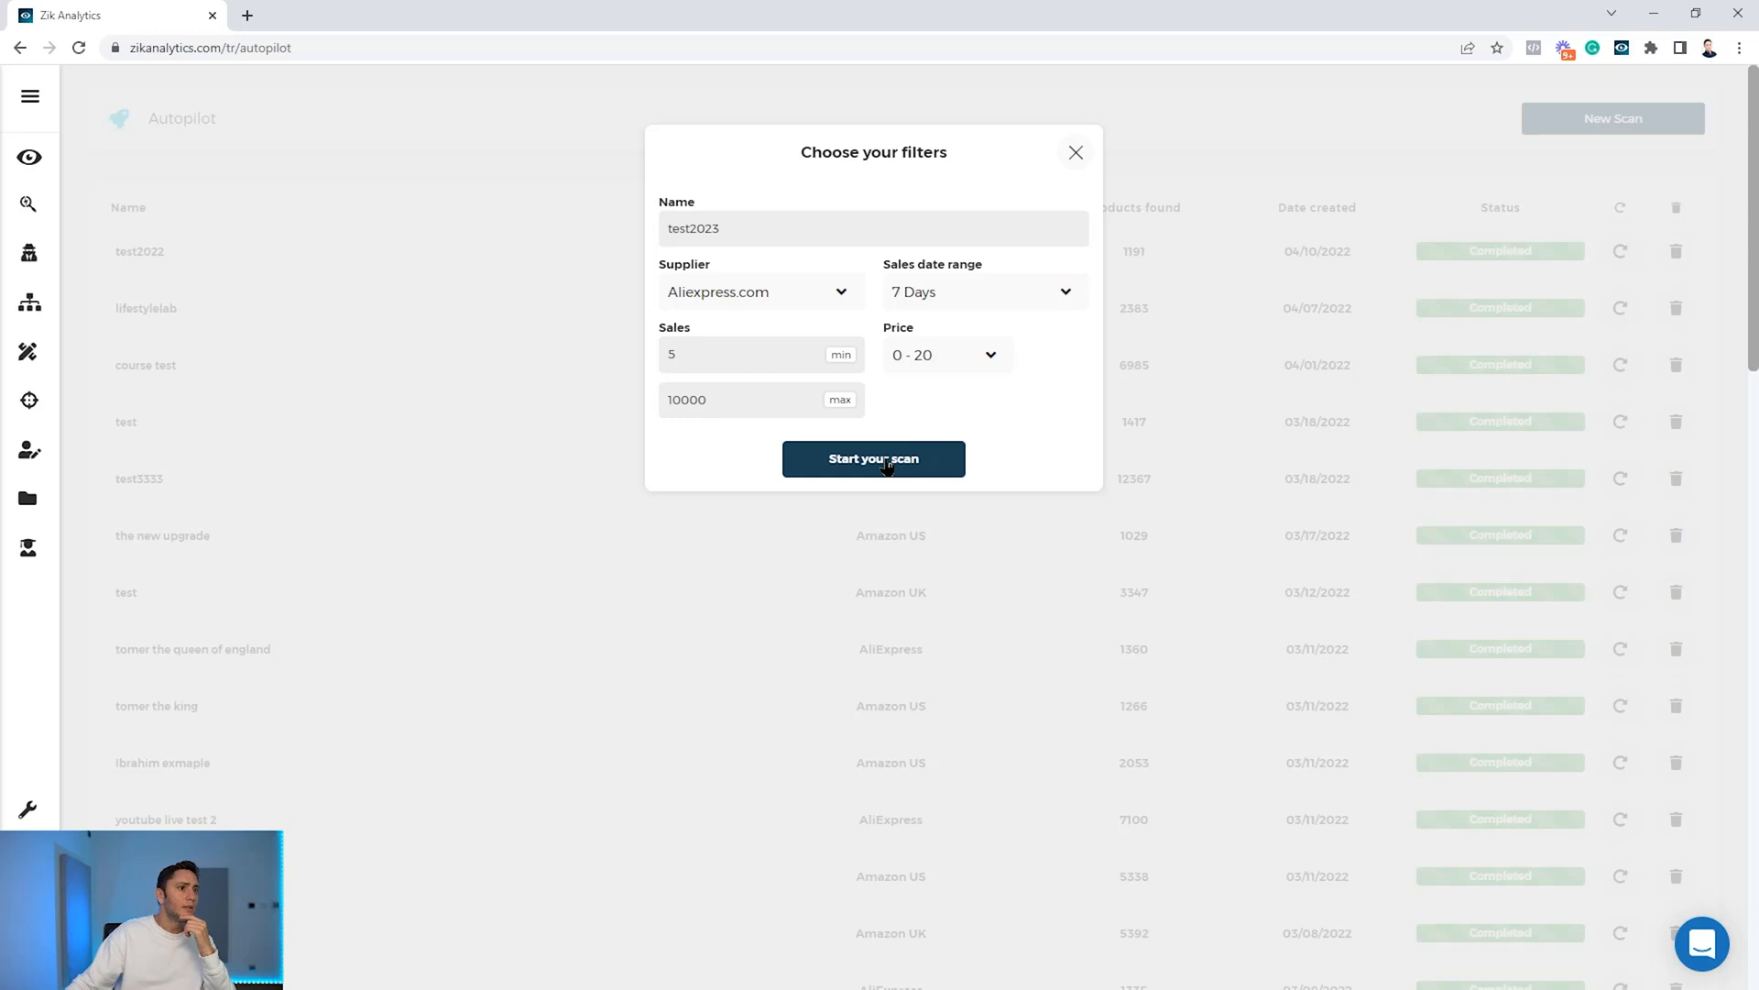
left_click(873, 459)
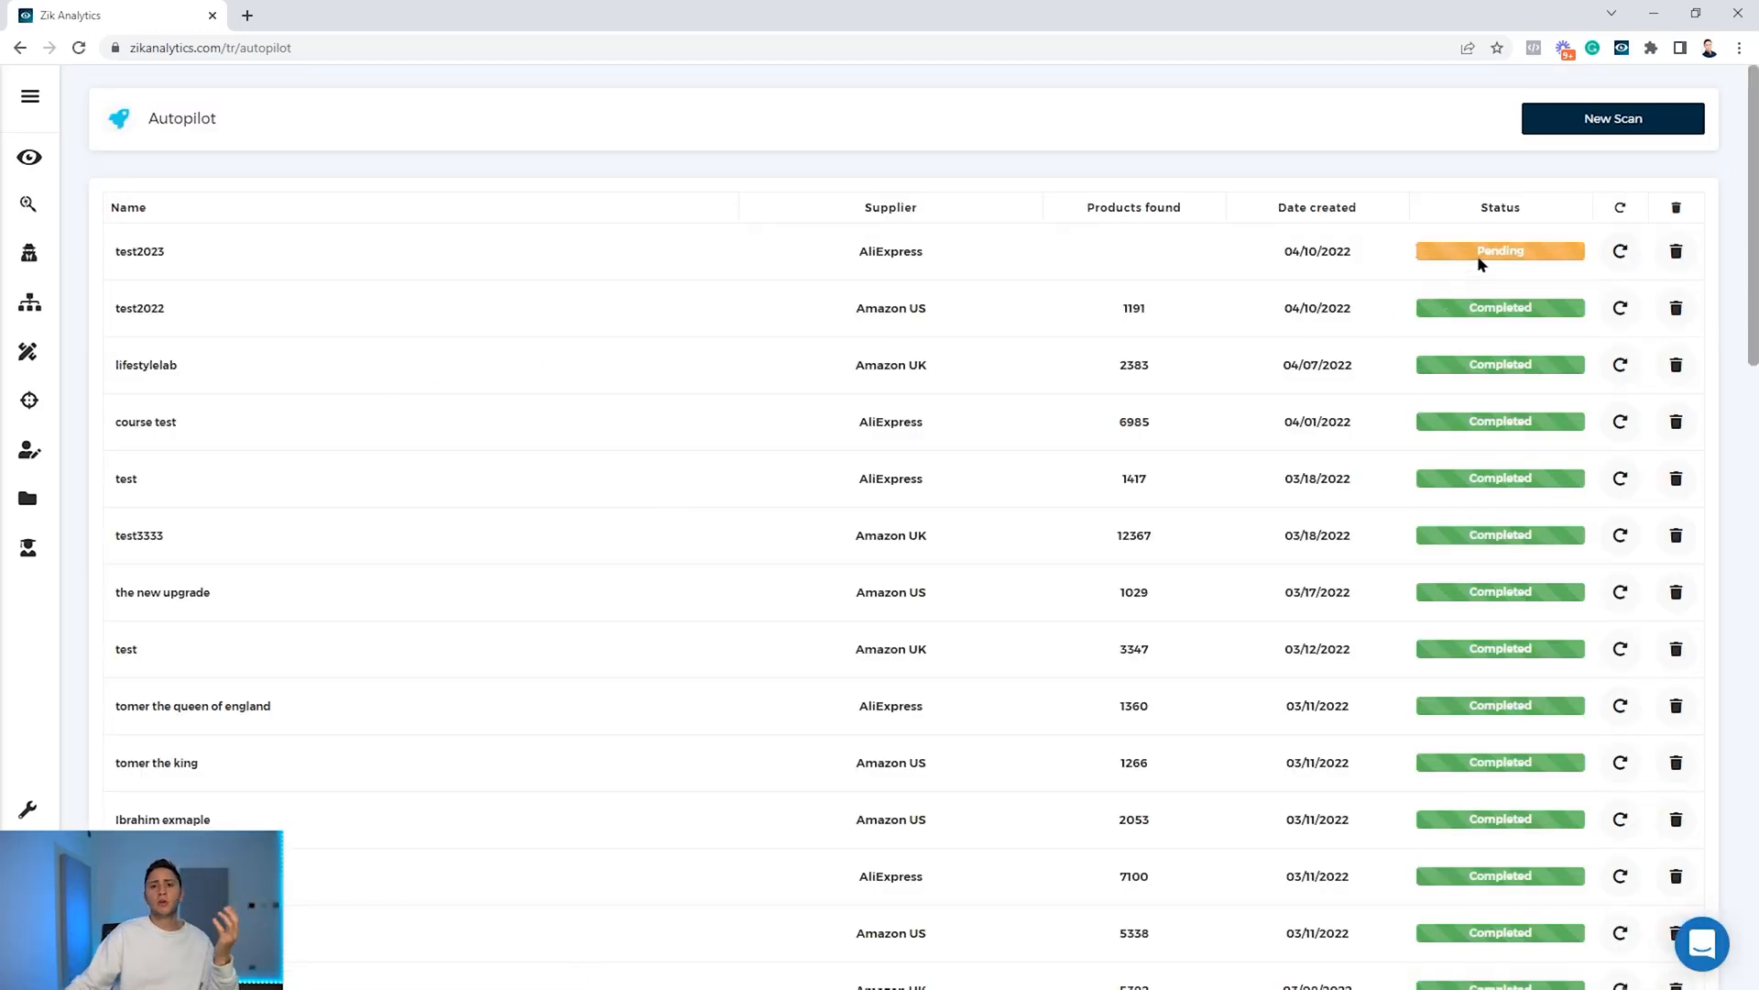
mouse_move(1494, 273)
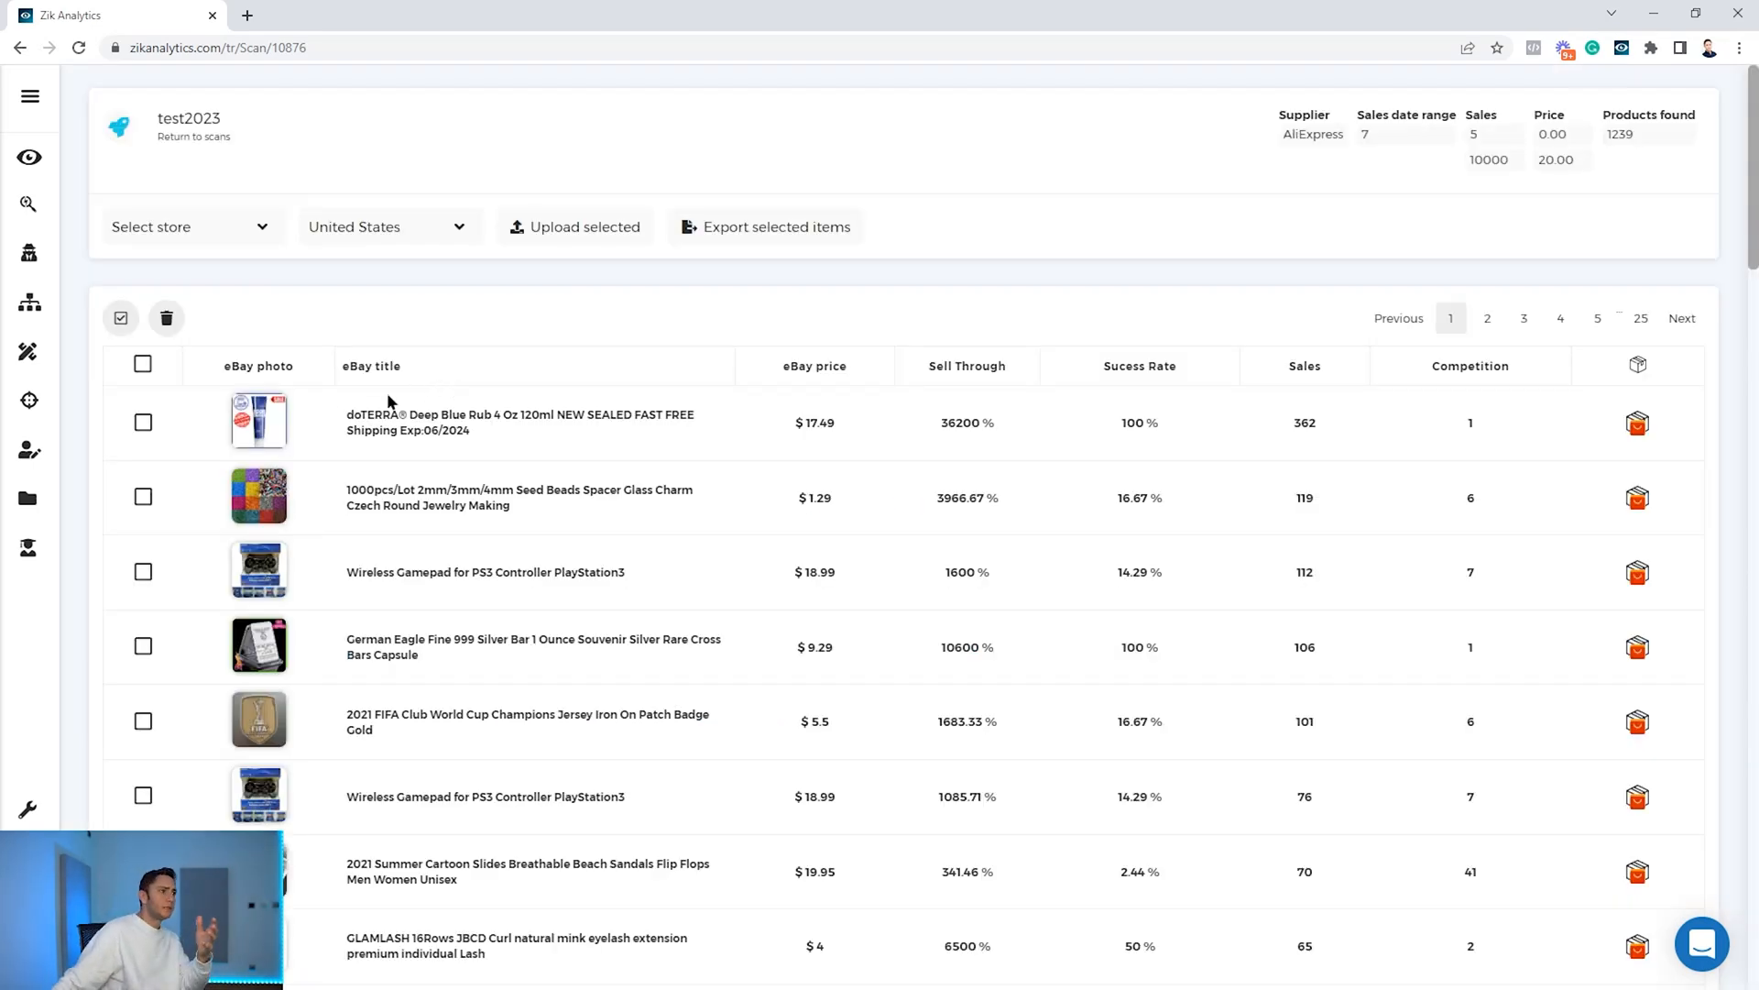
mouse_move(1066, 460)
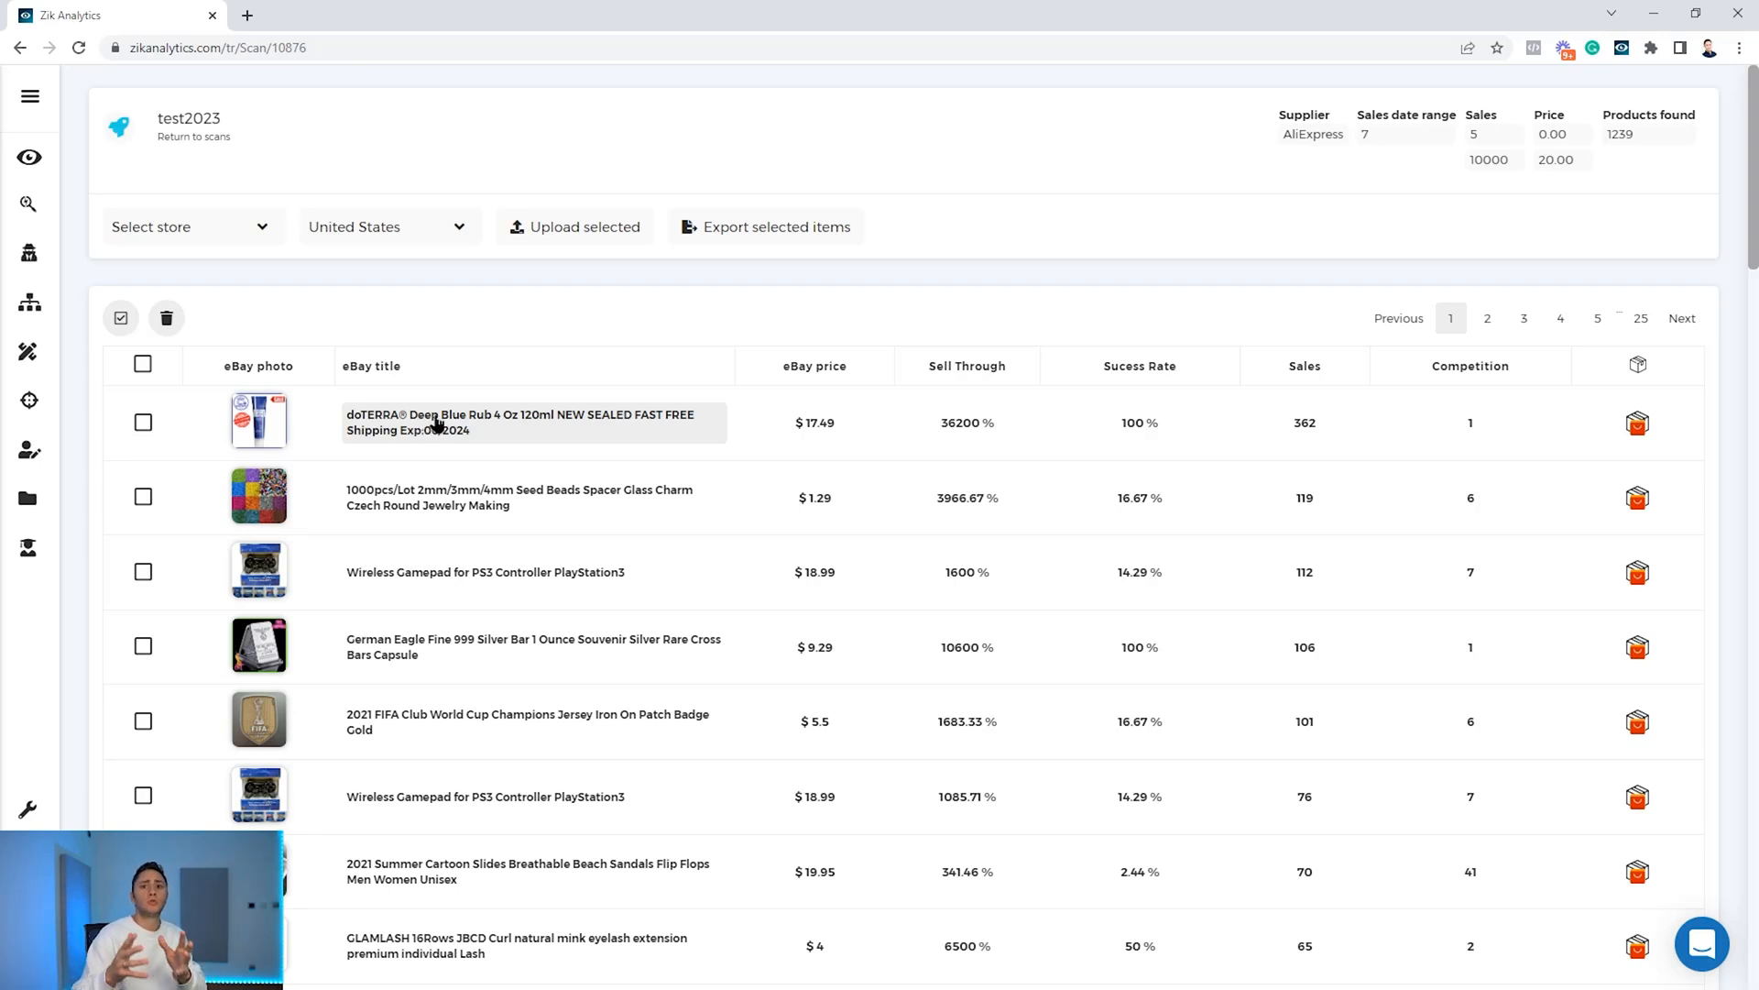
mouse_move(259, 421)
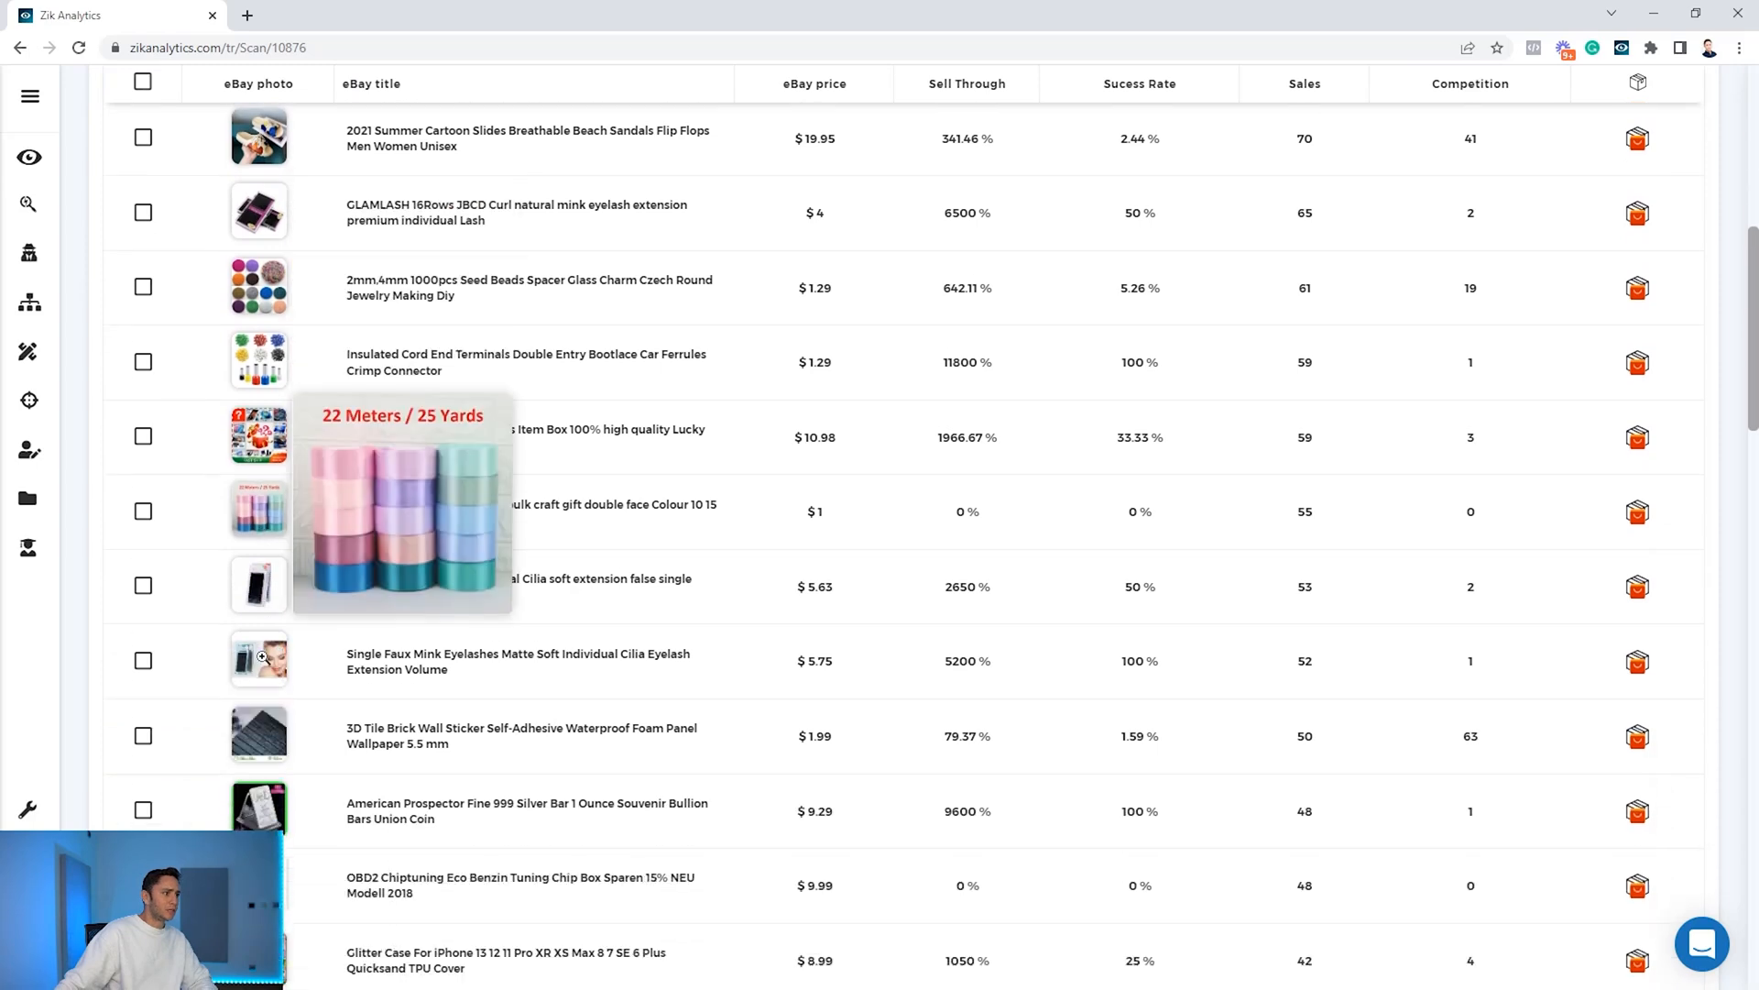
Scroll through the 1239 AliExpress products in the test2023 results.
scroll("up", 3)
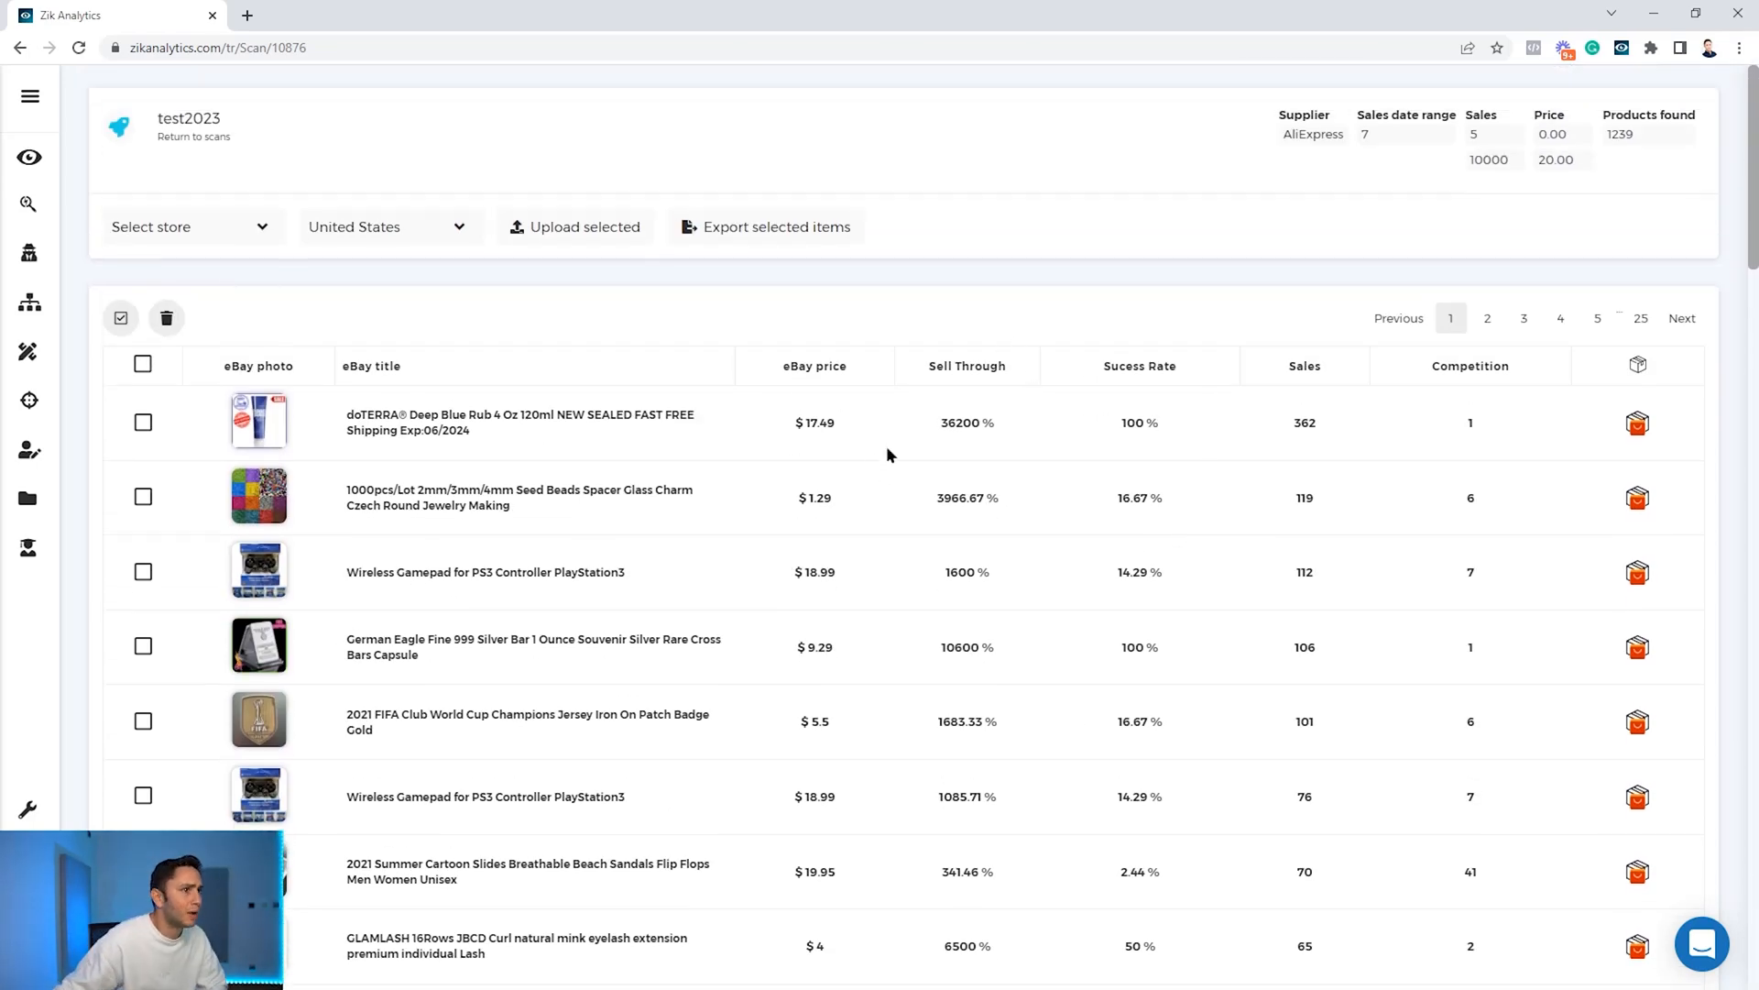
mouse_move(1325, 438)
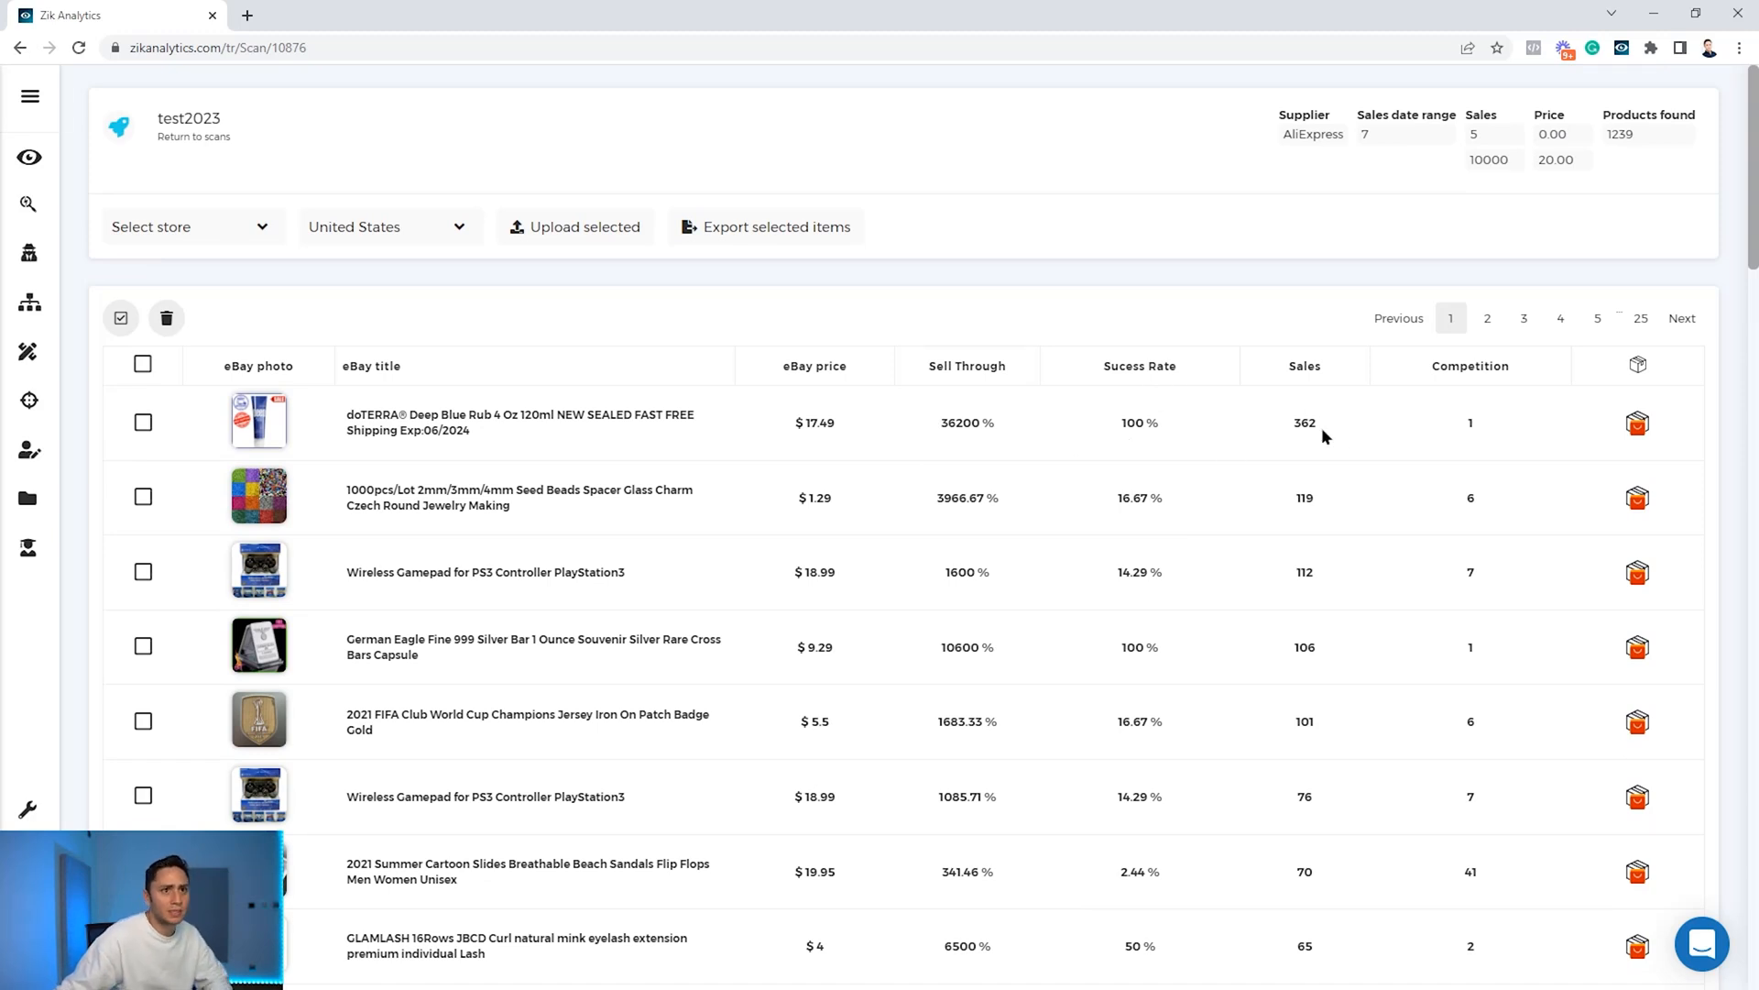
mouse_move(259, 421)
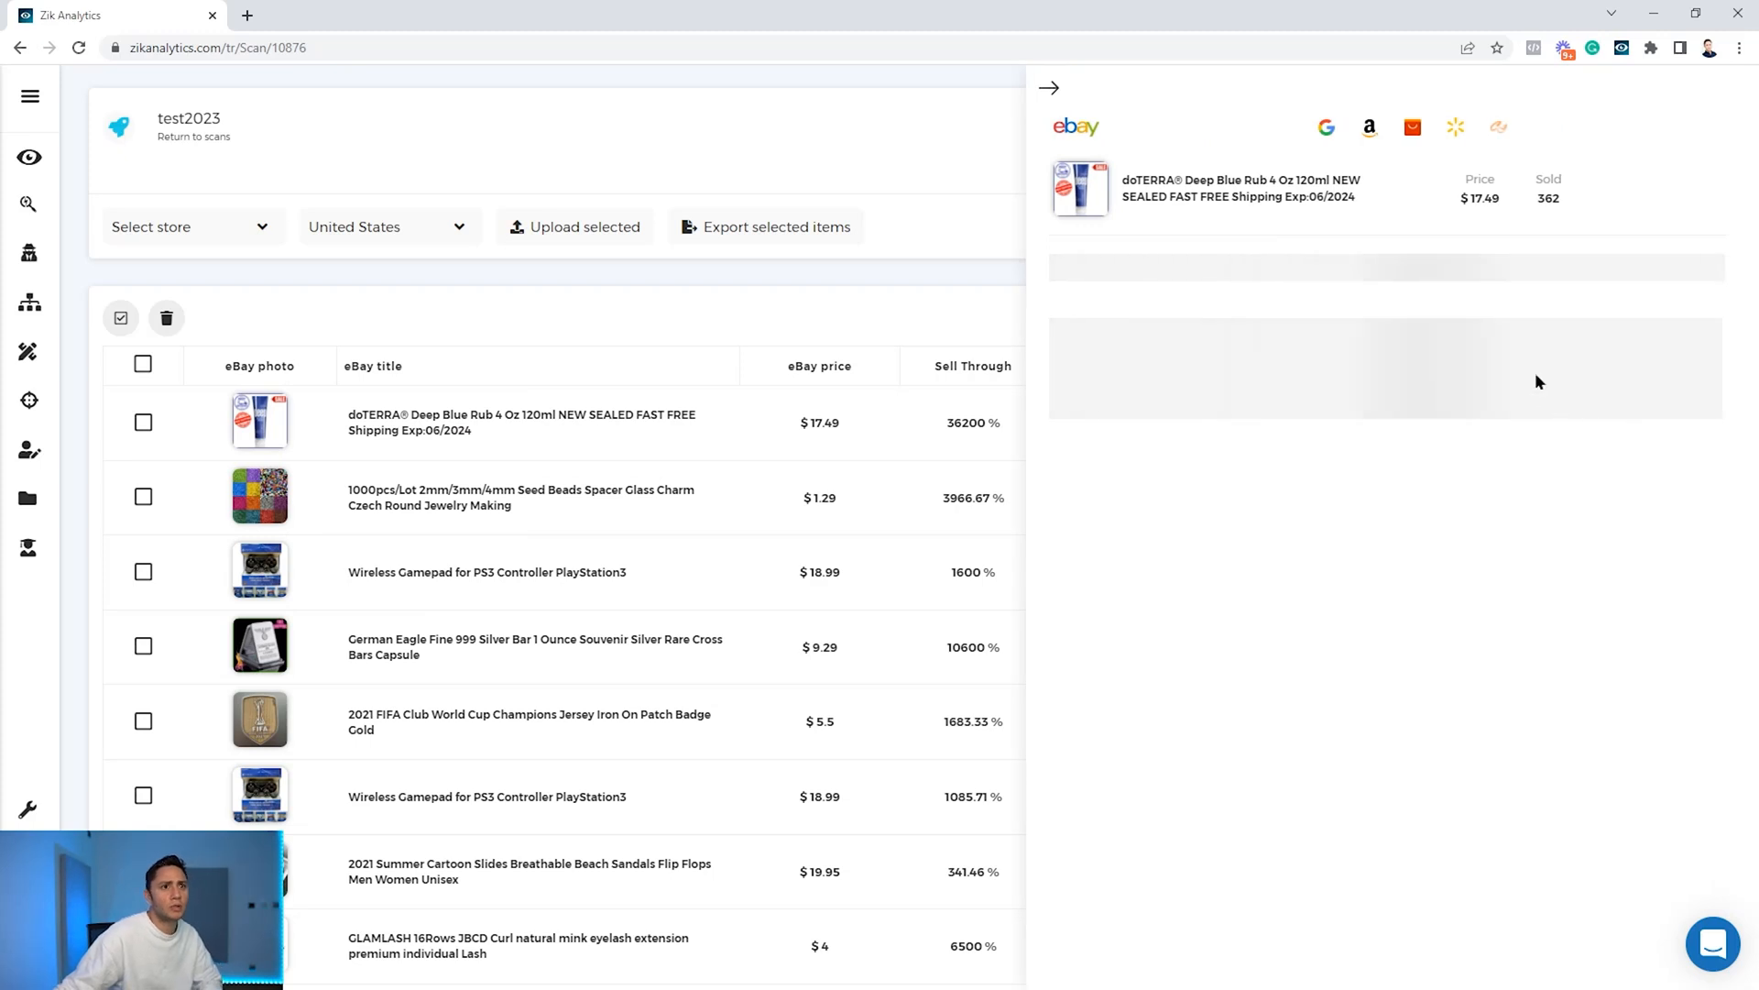
mouse_move(1342, 400)
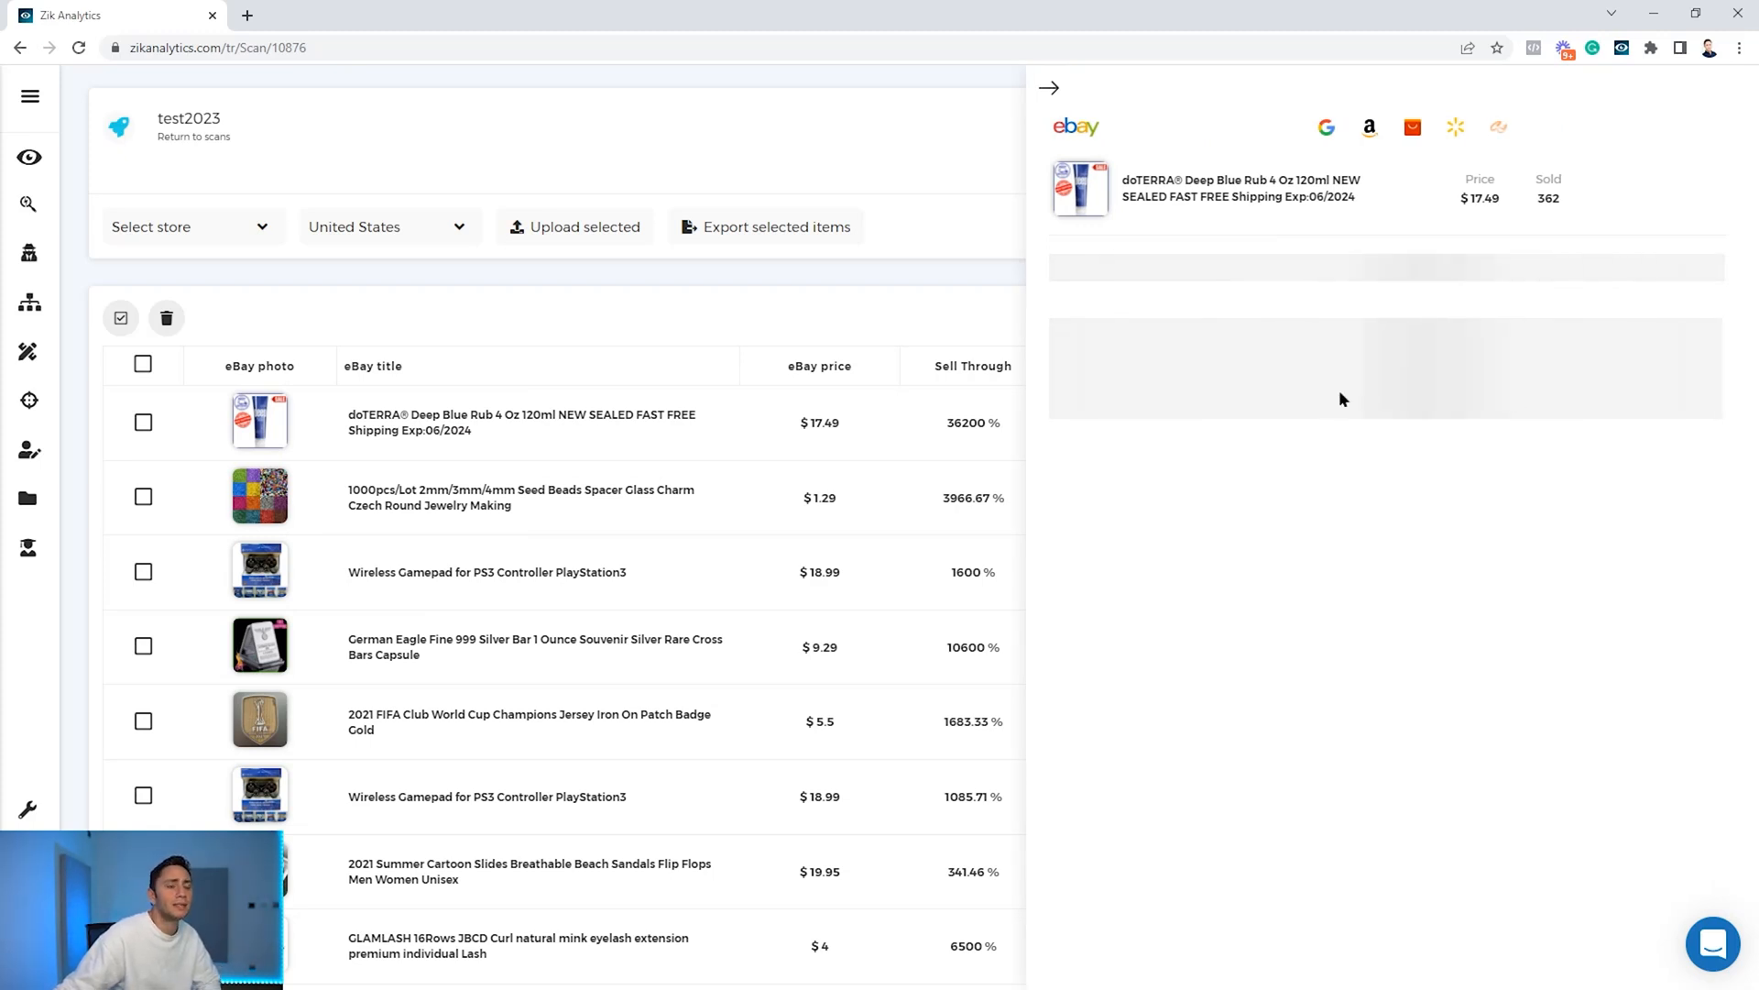
mouse_move(1127, 296)
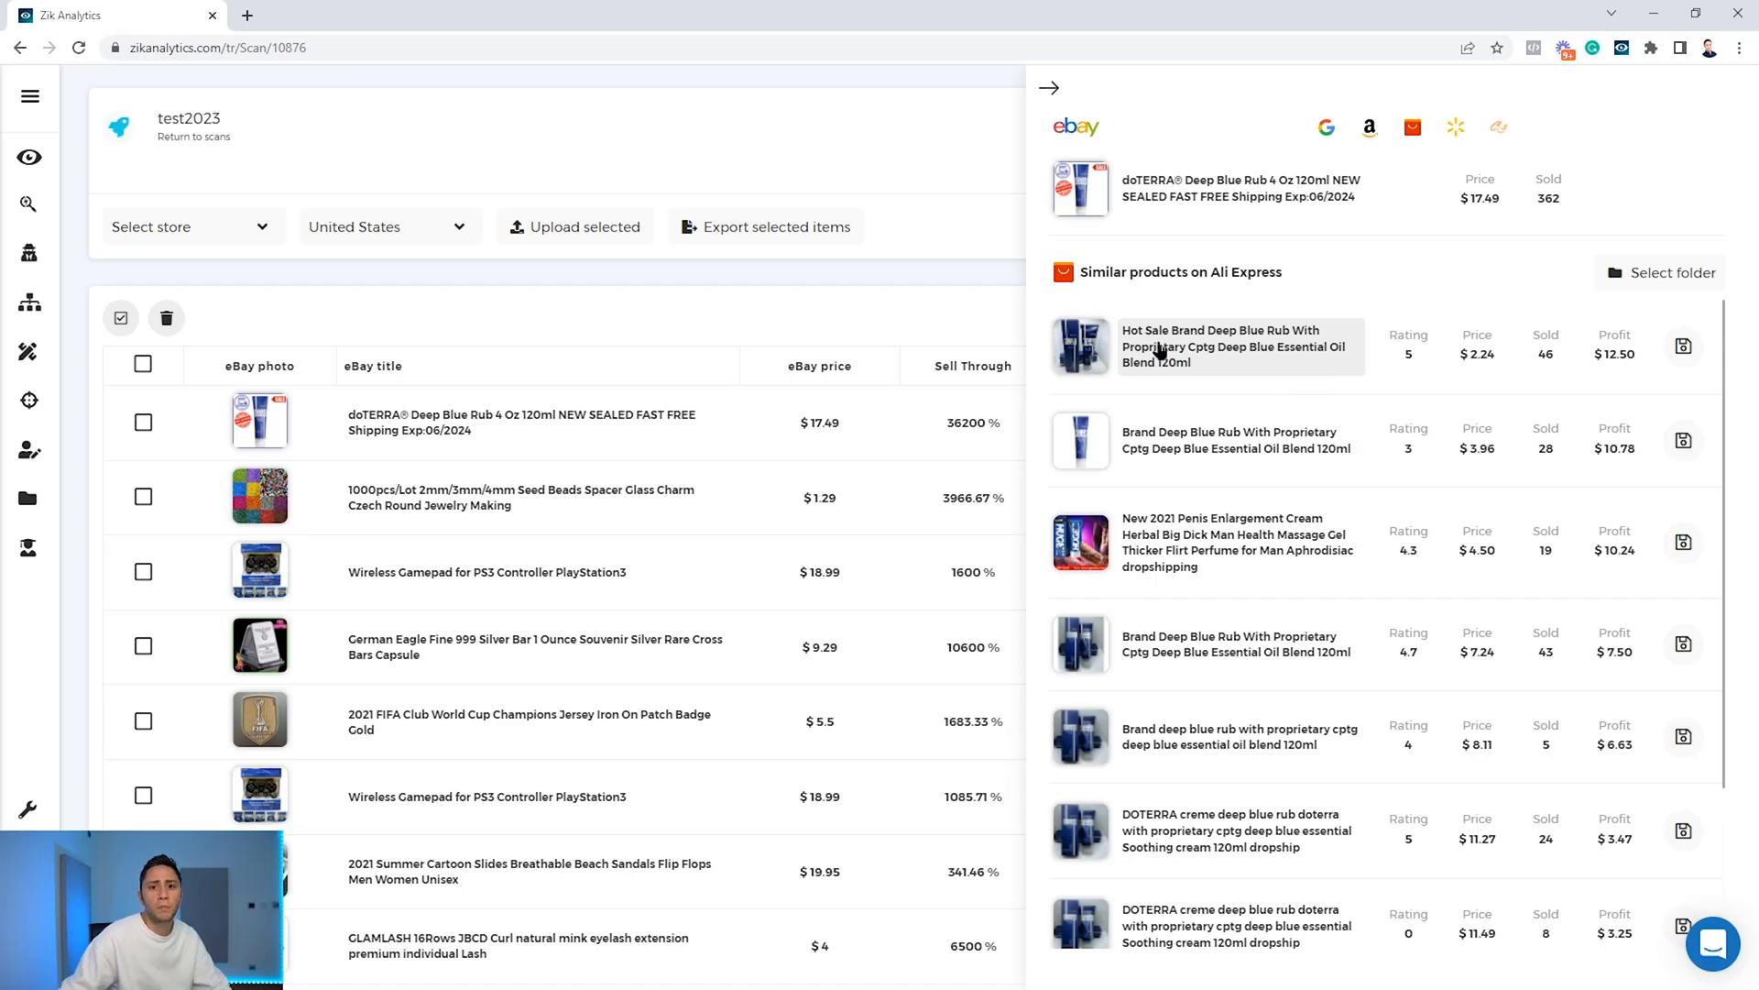
mouse_move(1156, 356)
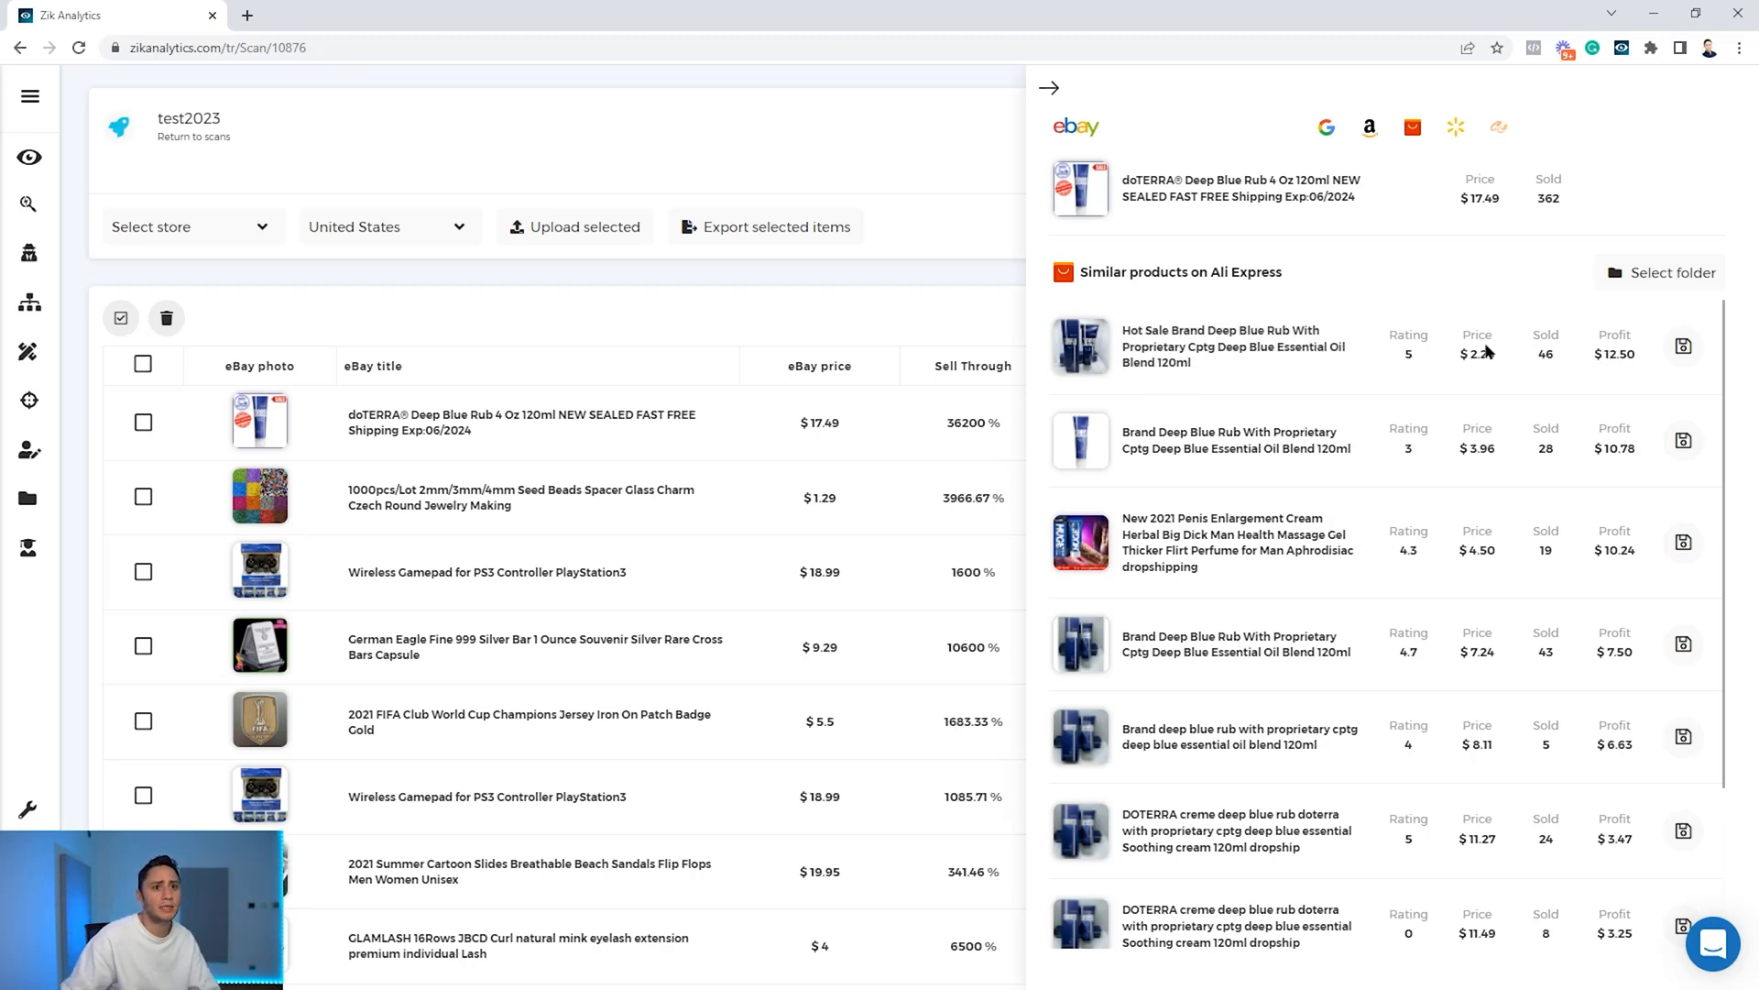
Open the $2.24 Deep Blue Rub AliExpress listing from the similar products.
left_click(1221, 346)
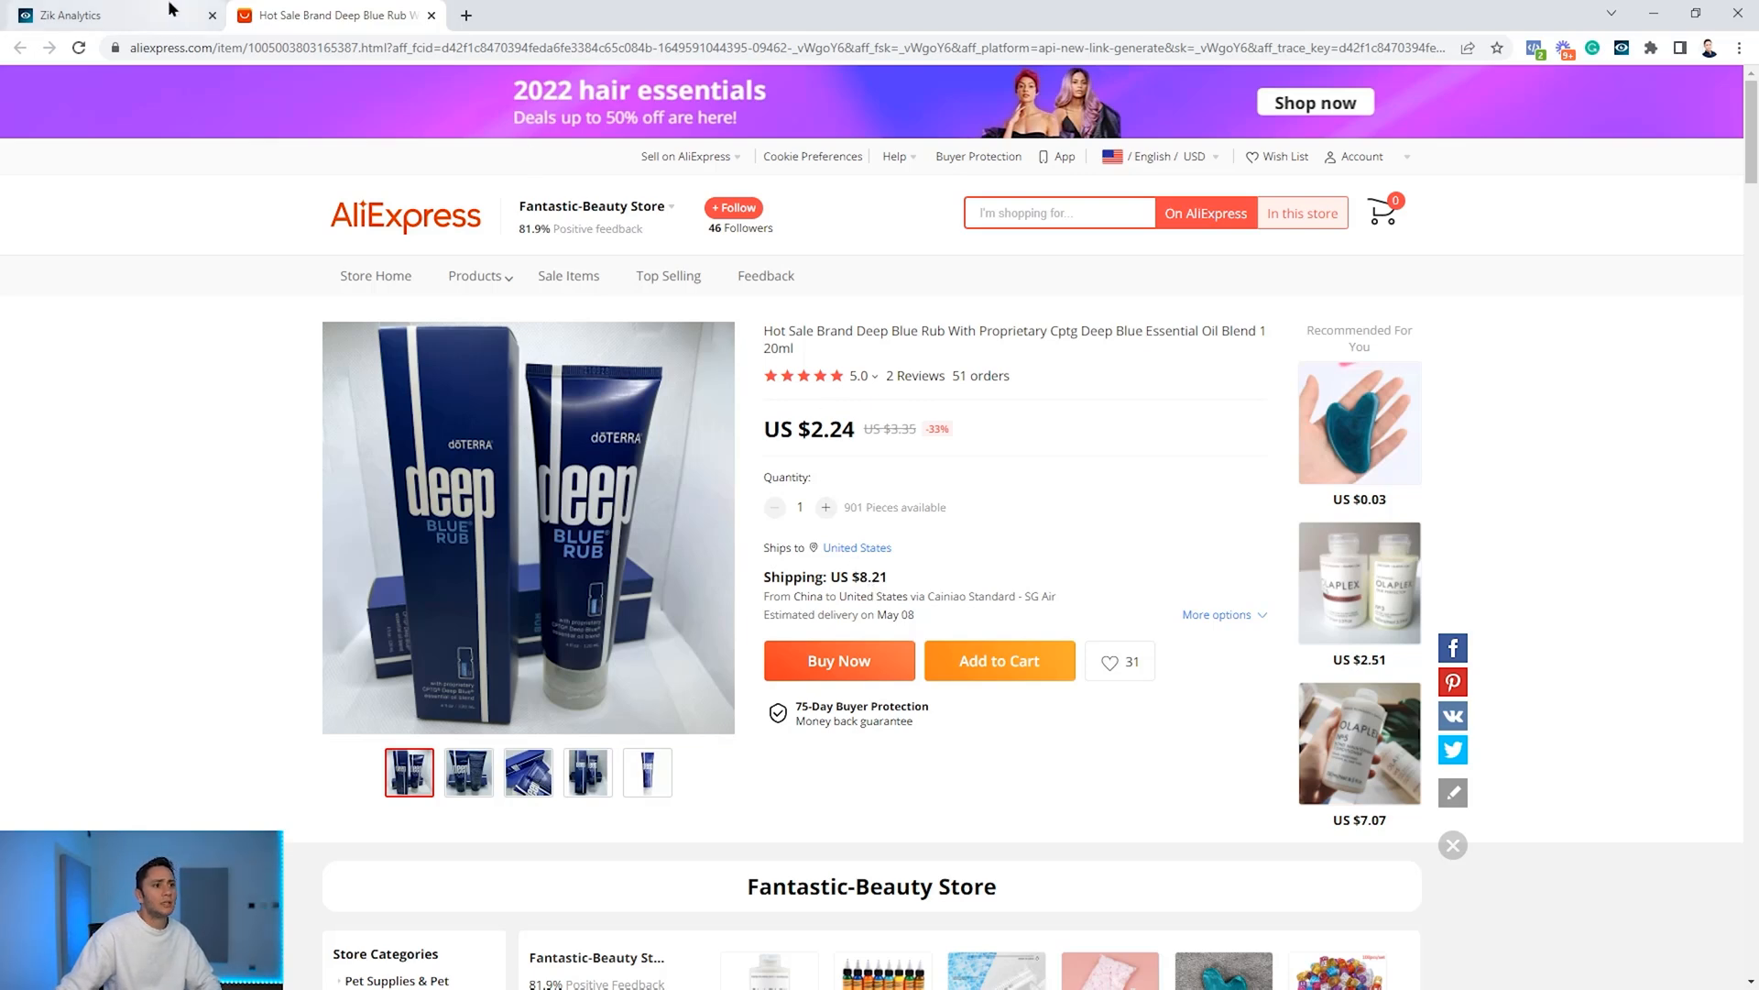
Return from the AliExpress listing to the Zik Analytics scan results.
left_click(78, 15)
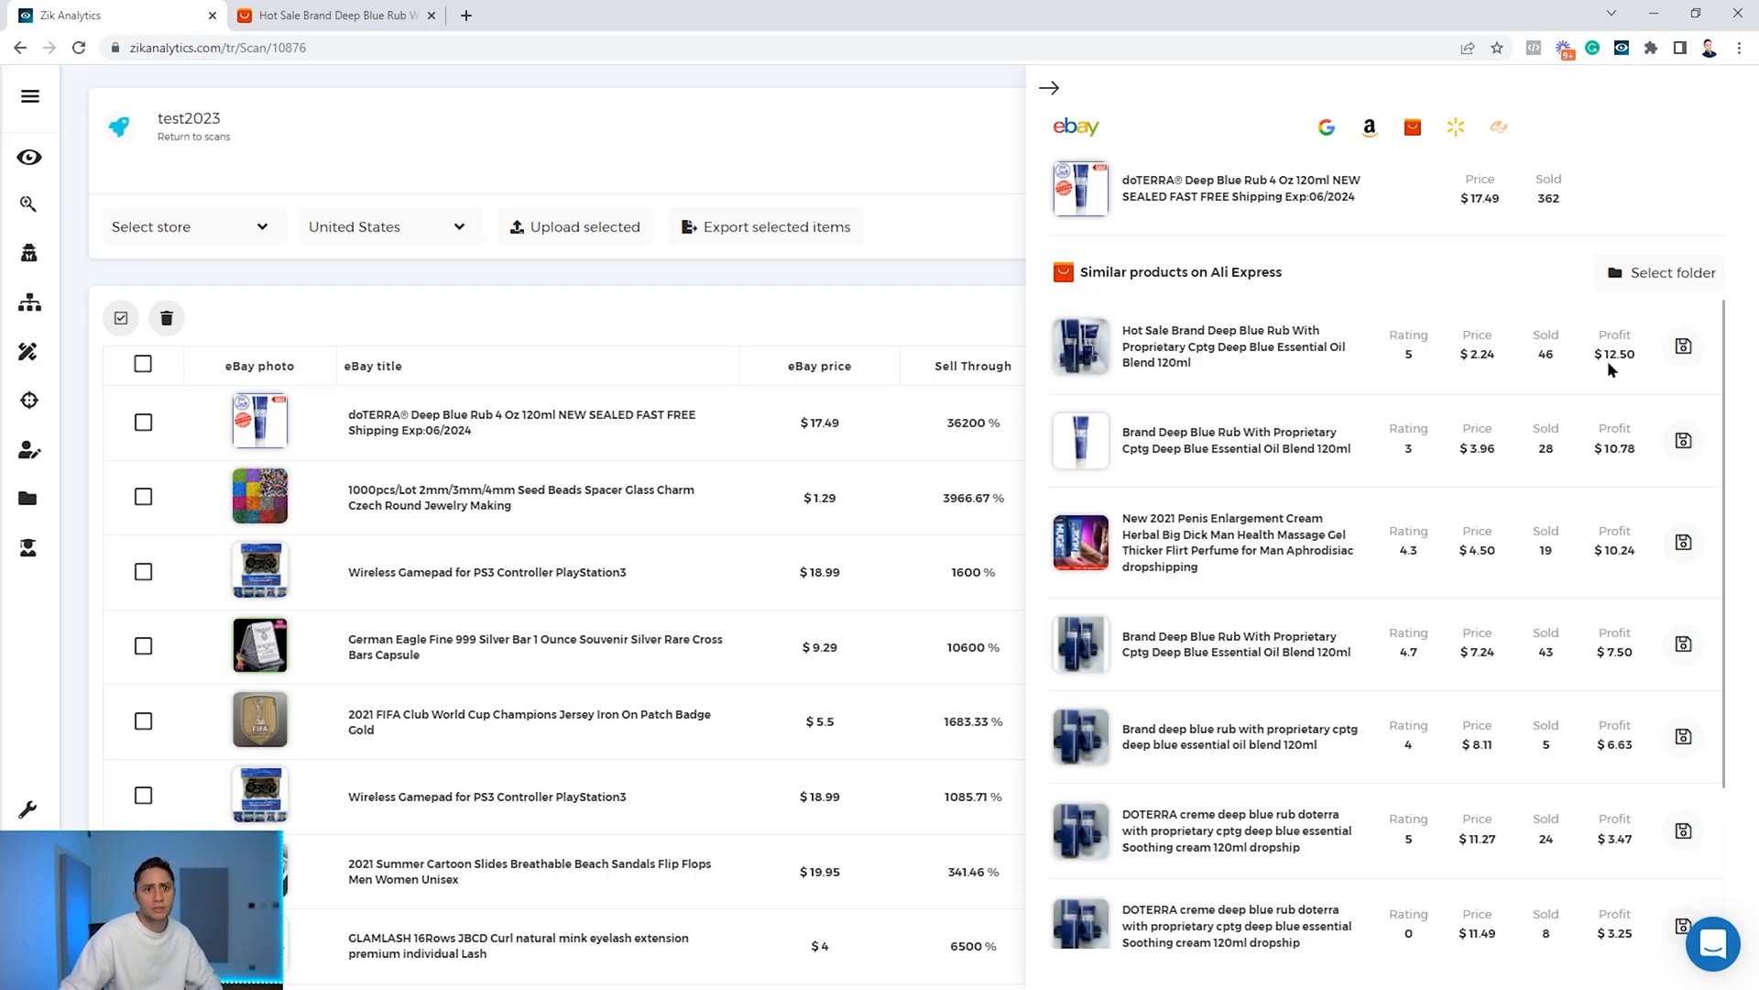
mouse_move(1613, 359)
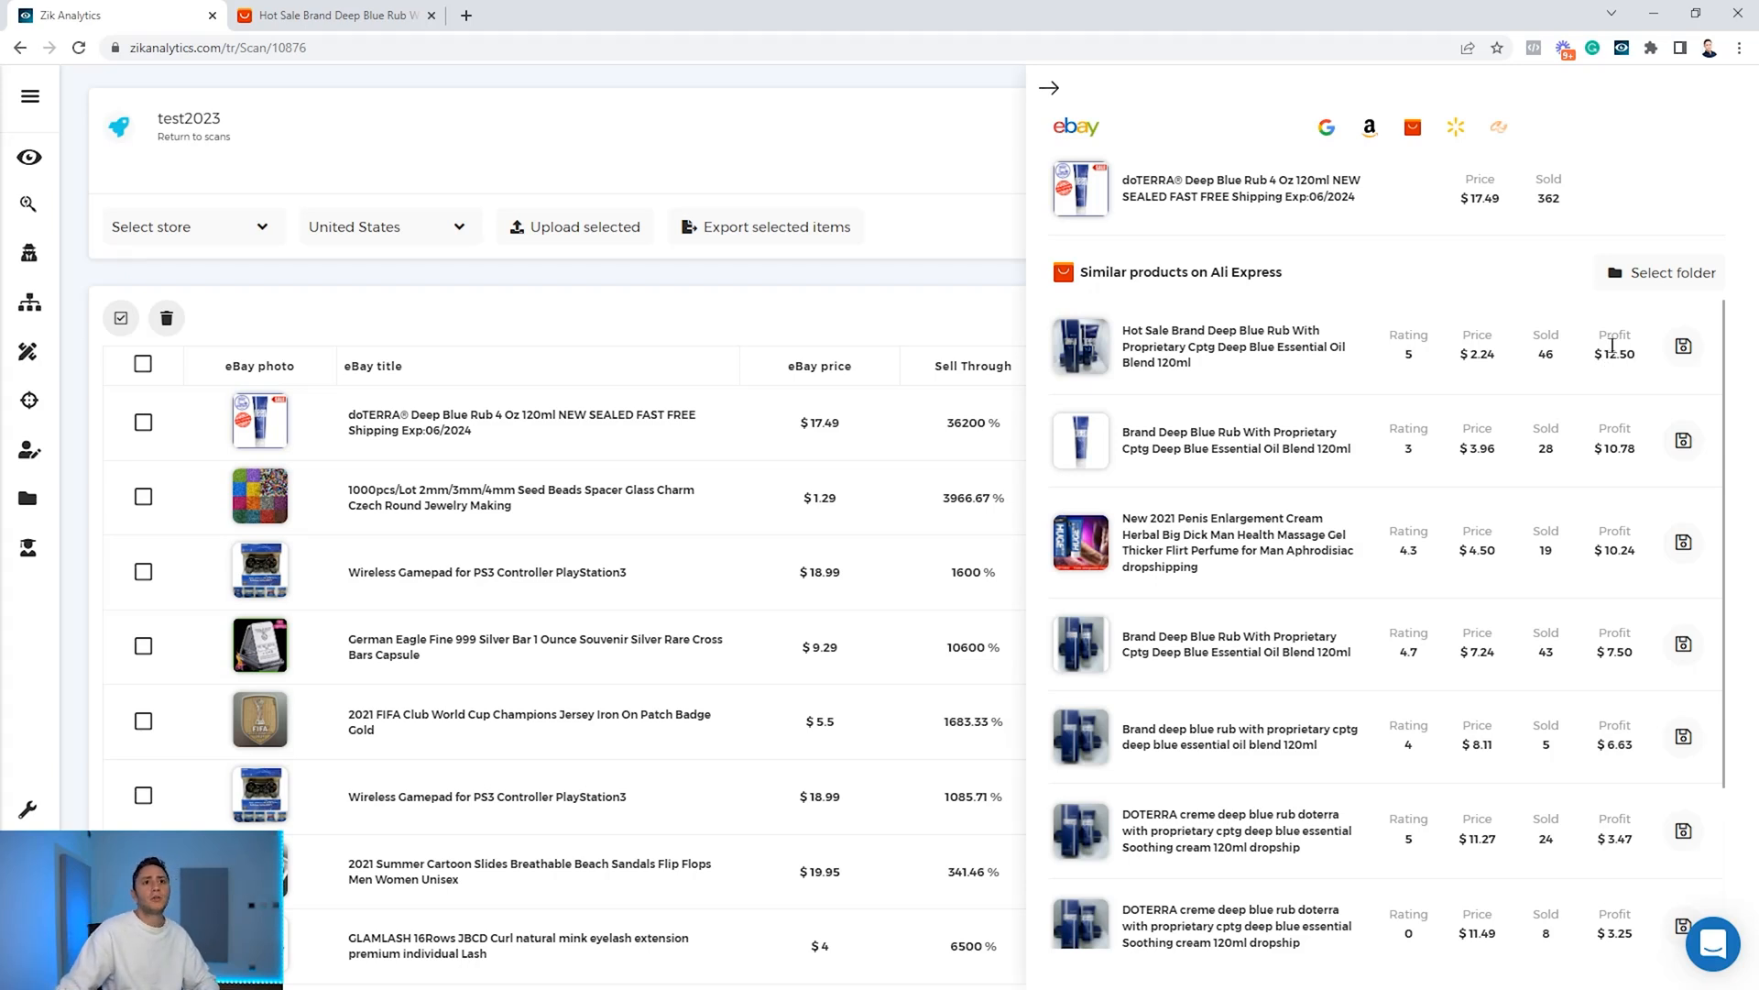
mouse_move(1487, 245)
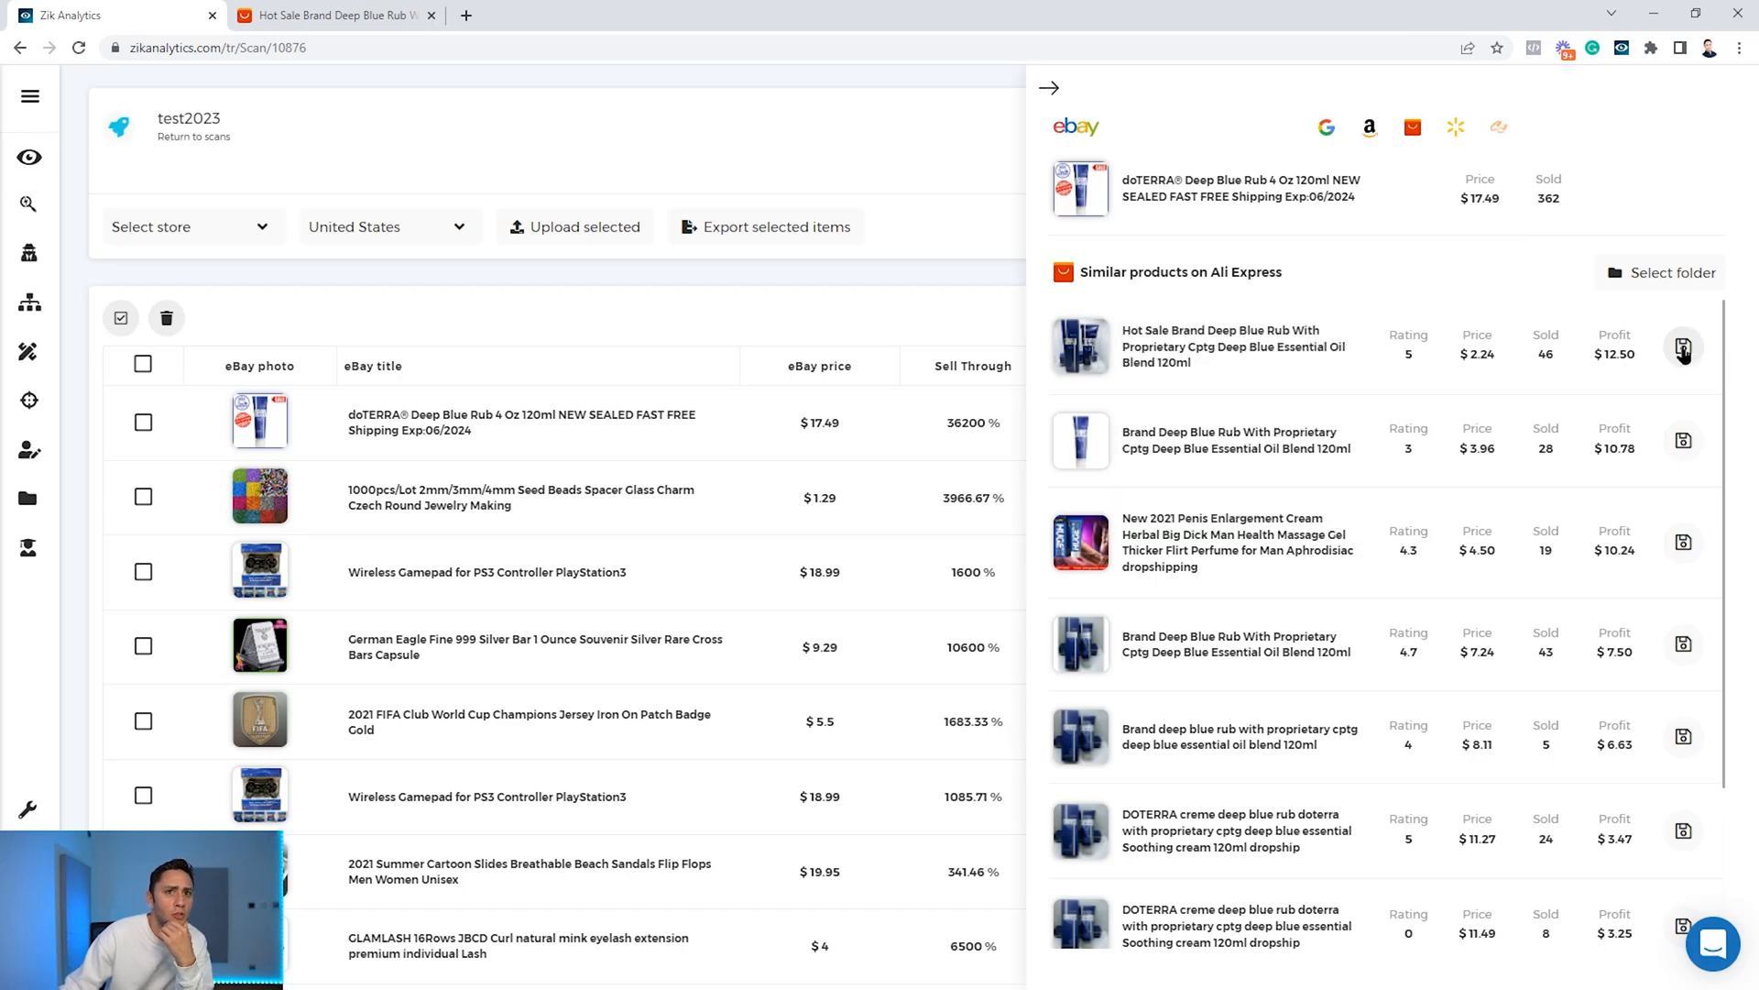
Save the first Deep Blue Rub AliExpress match into glog and close the comparison panel.
left_click(1682, 347)
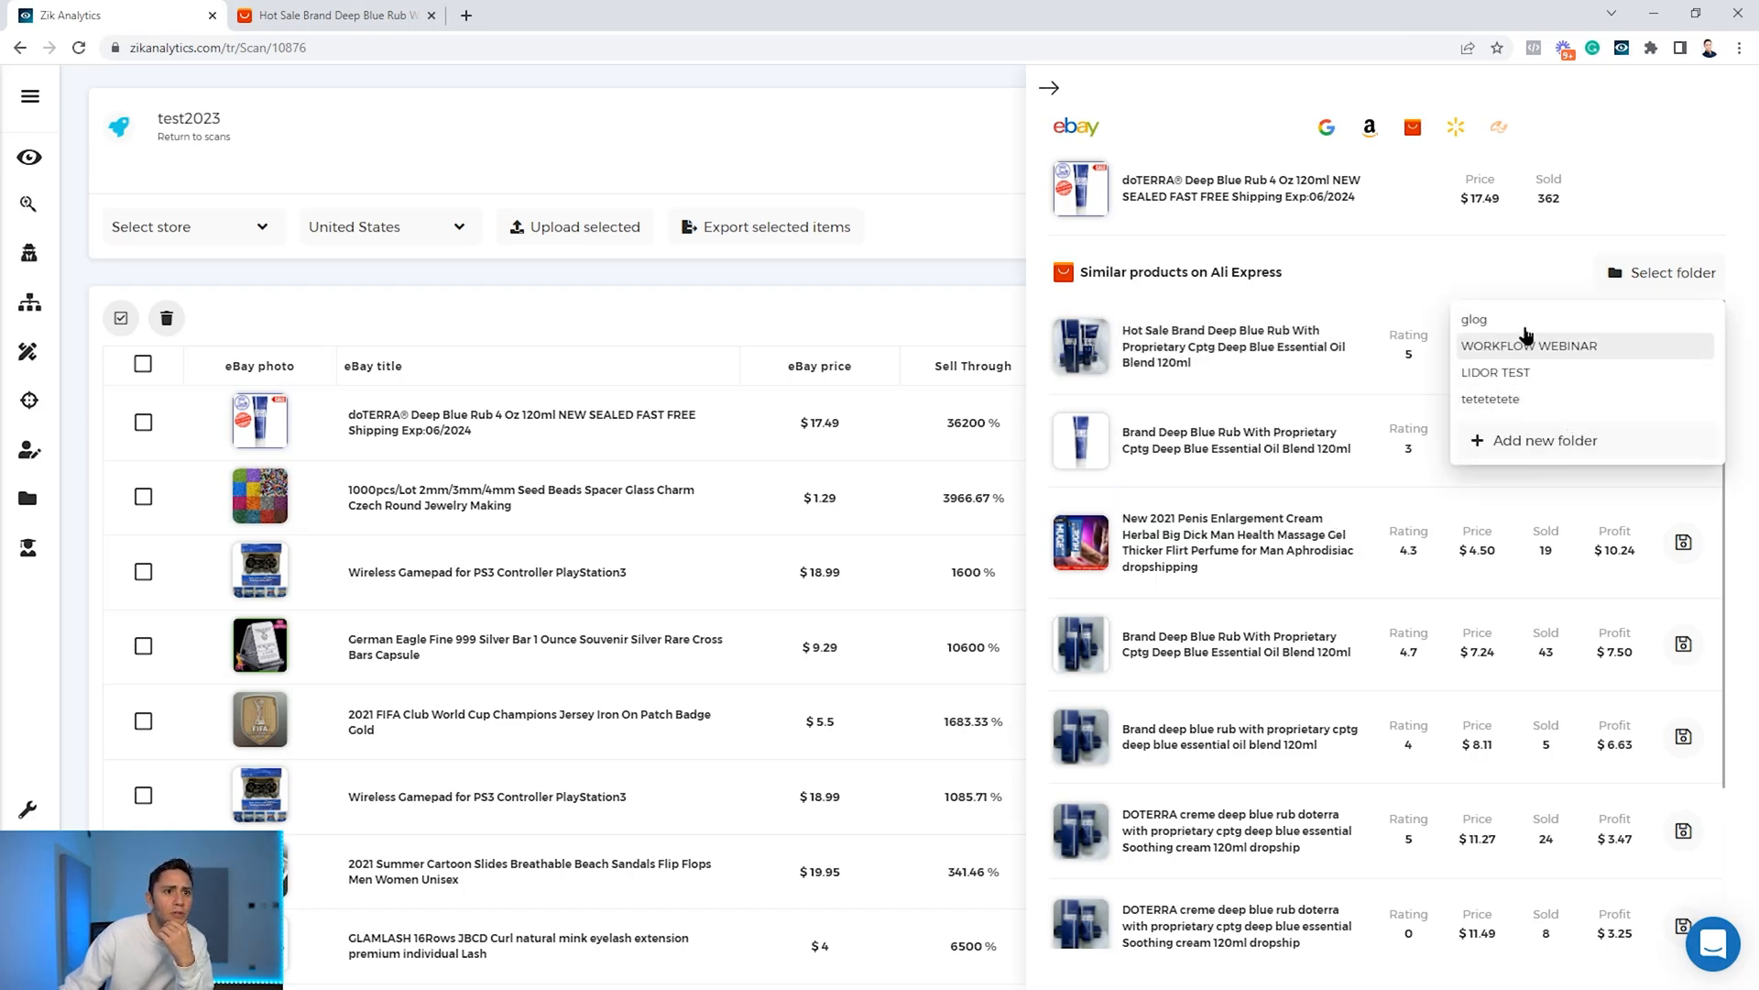
left_click(1473, 320)
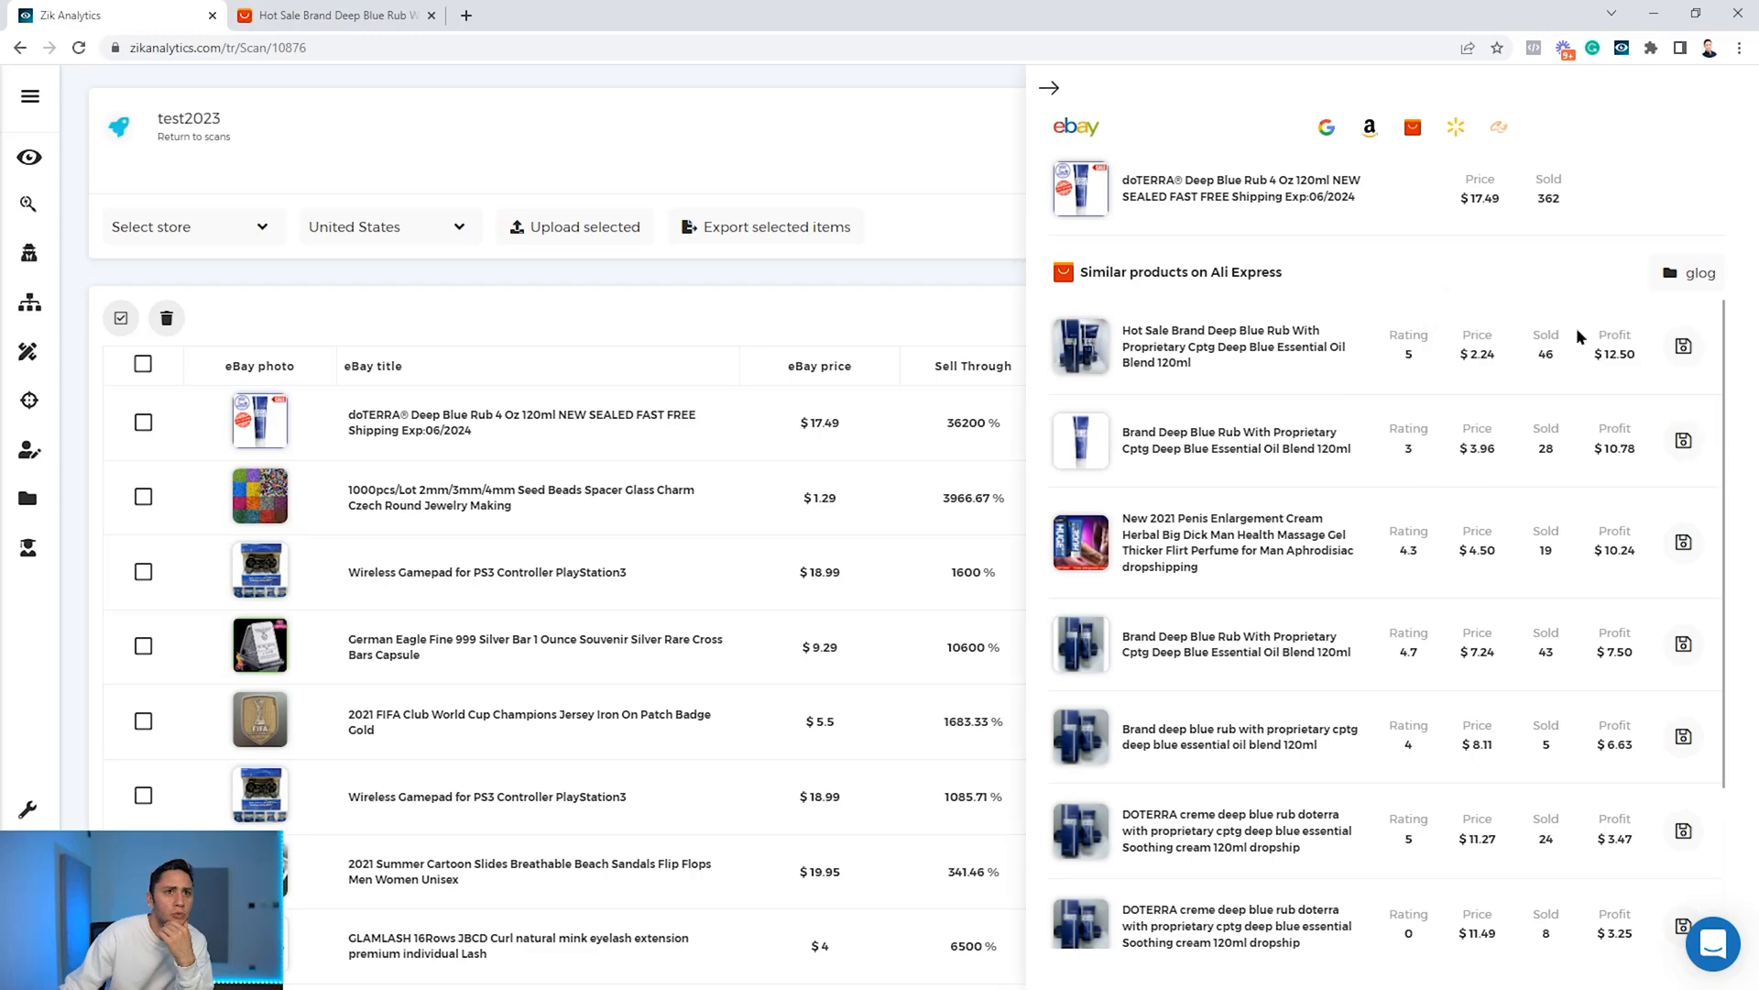
left_click(1683, 344)
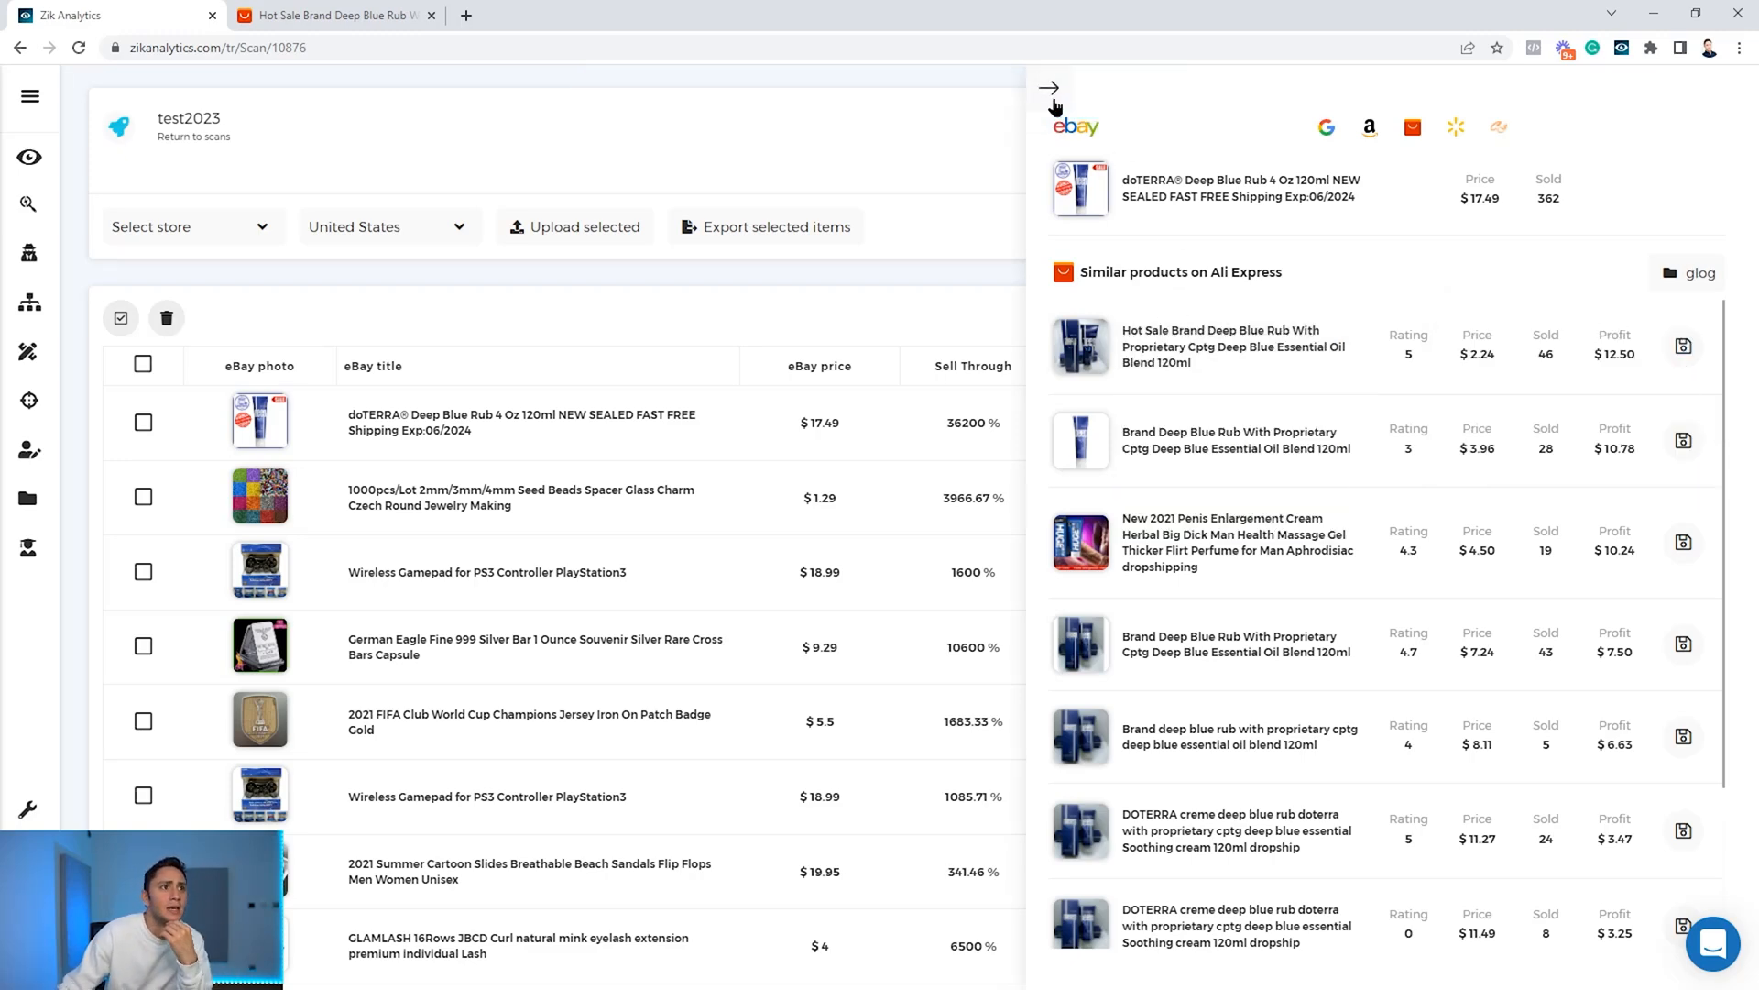
left_click(1049, 88)
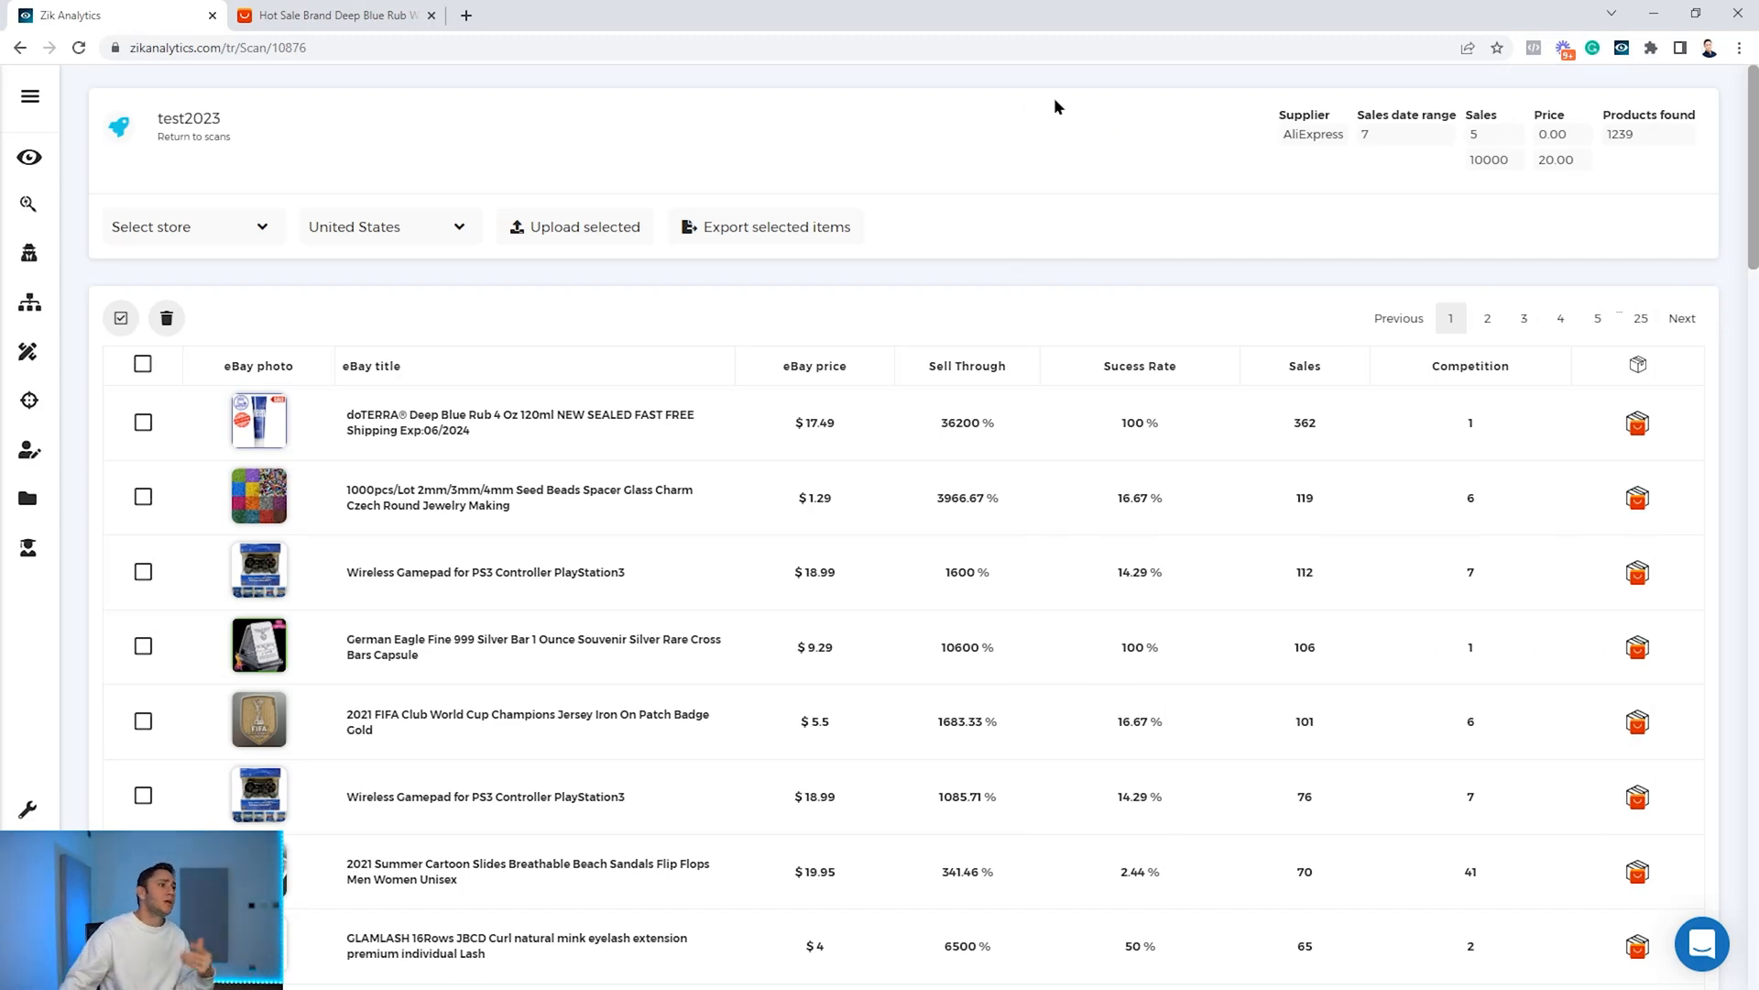
scroll("down", 3)
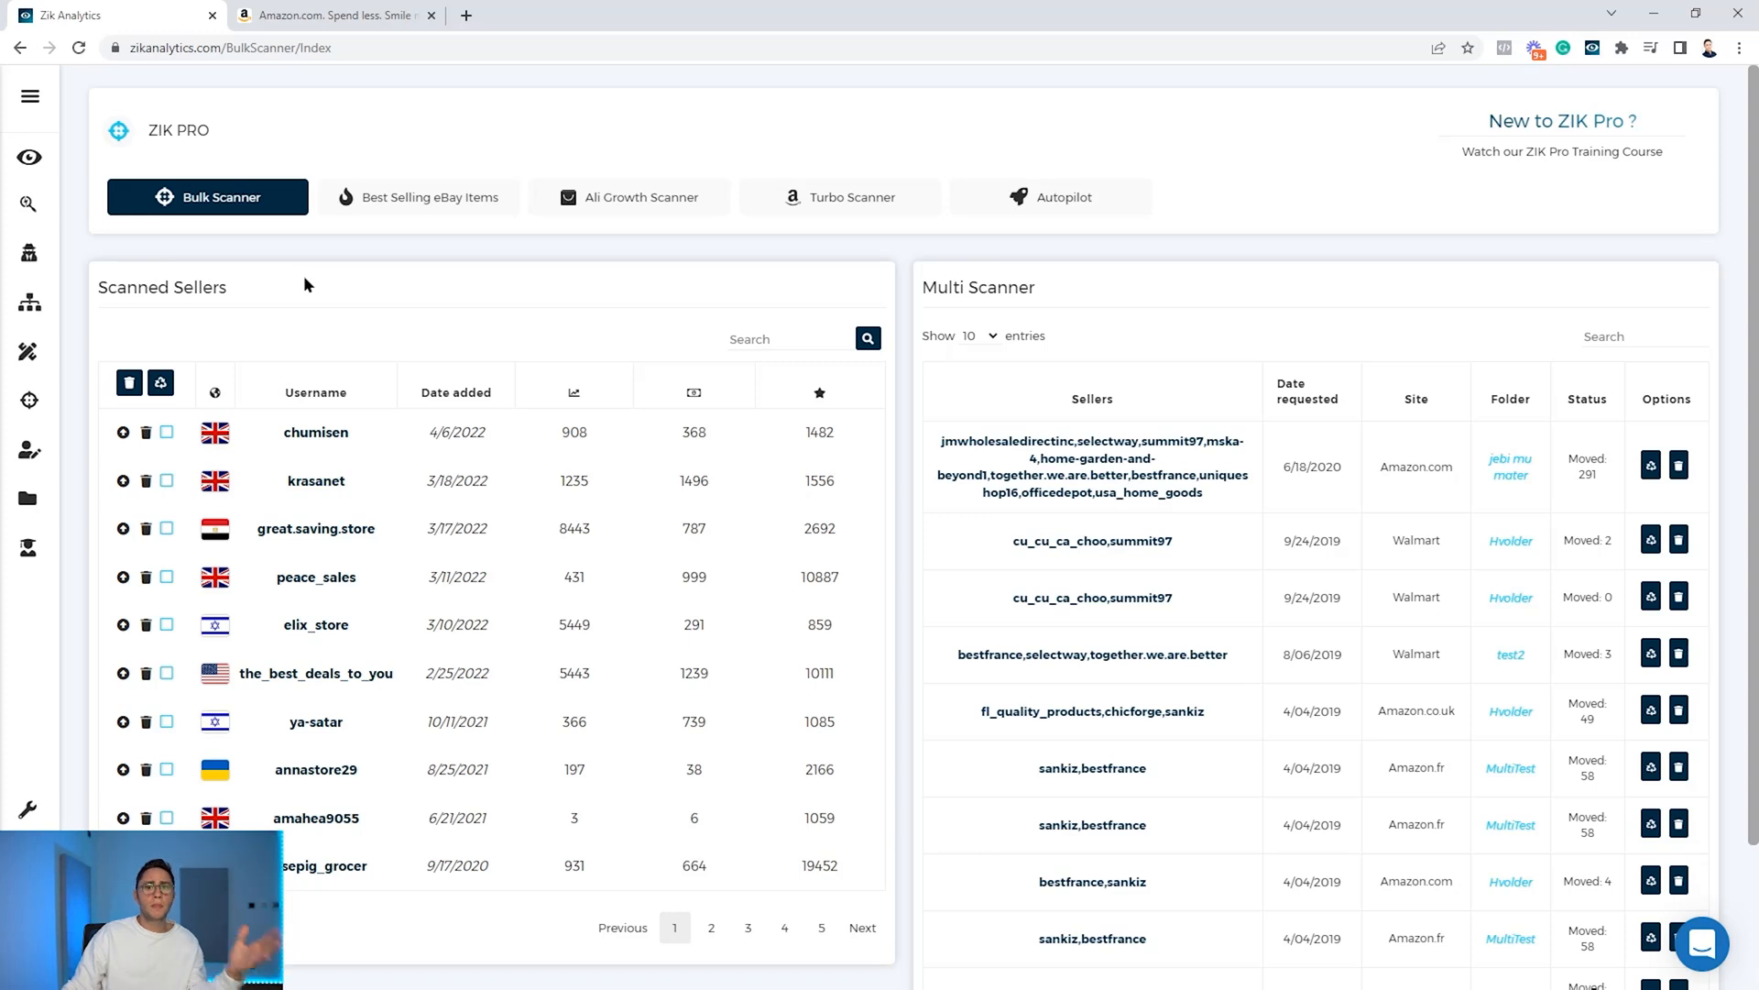
mouse_move(316, 284)
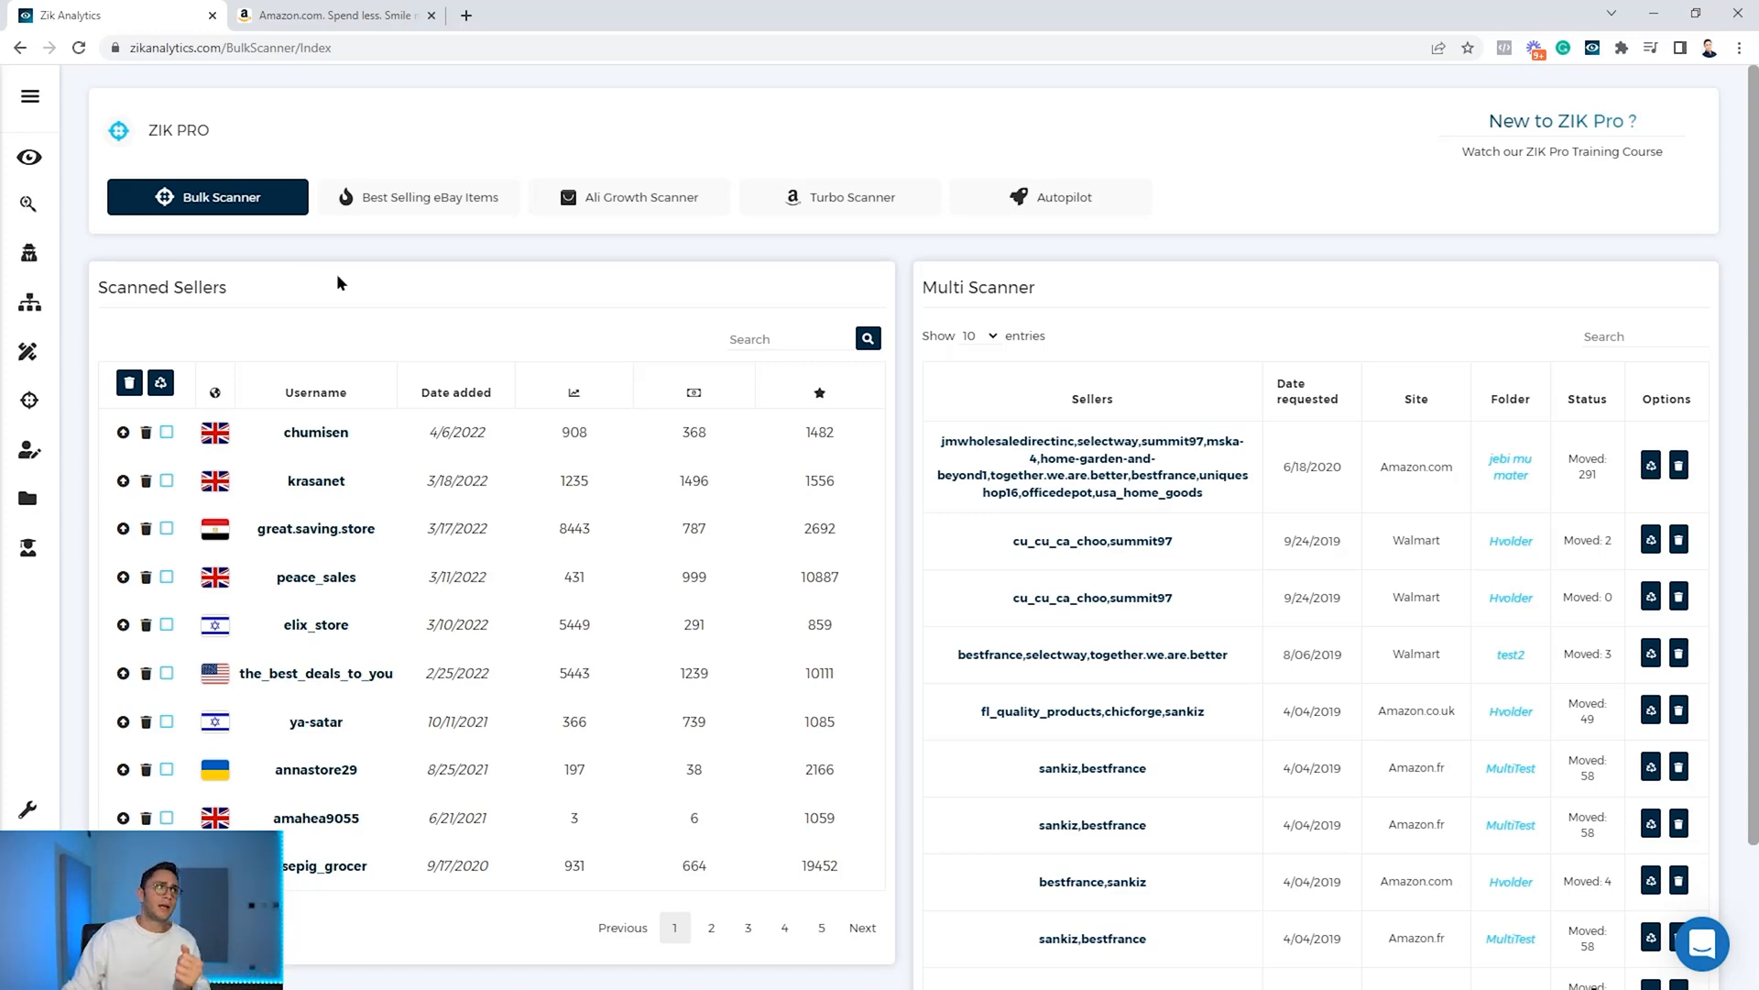
mouse_move(549, 967)
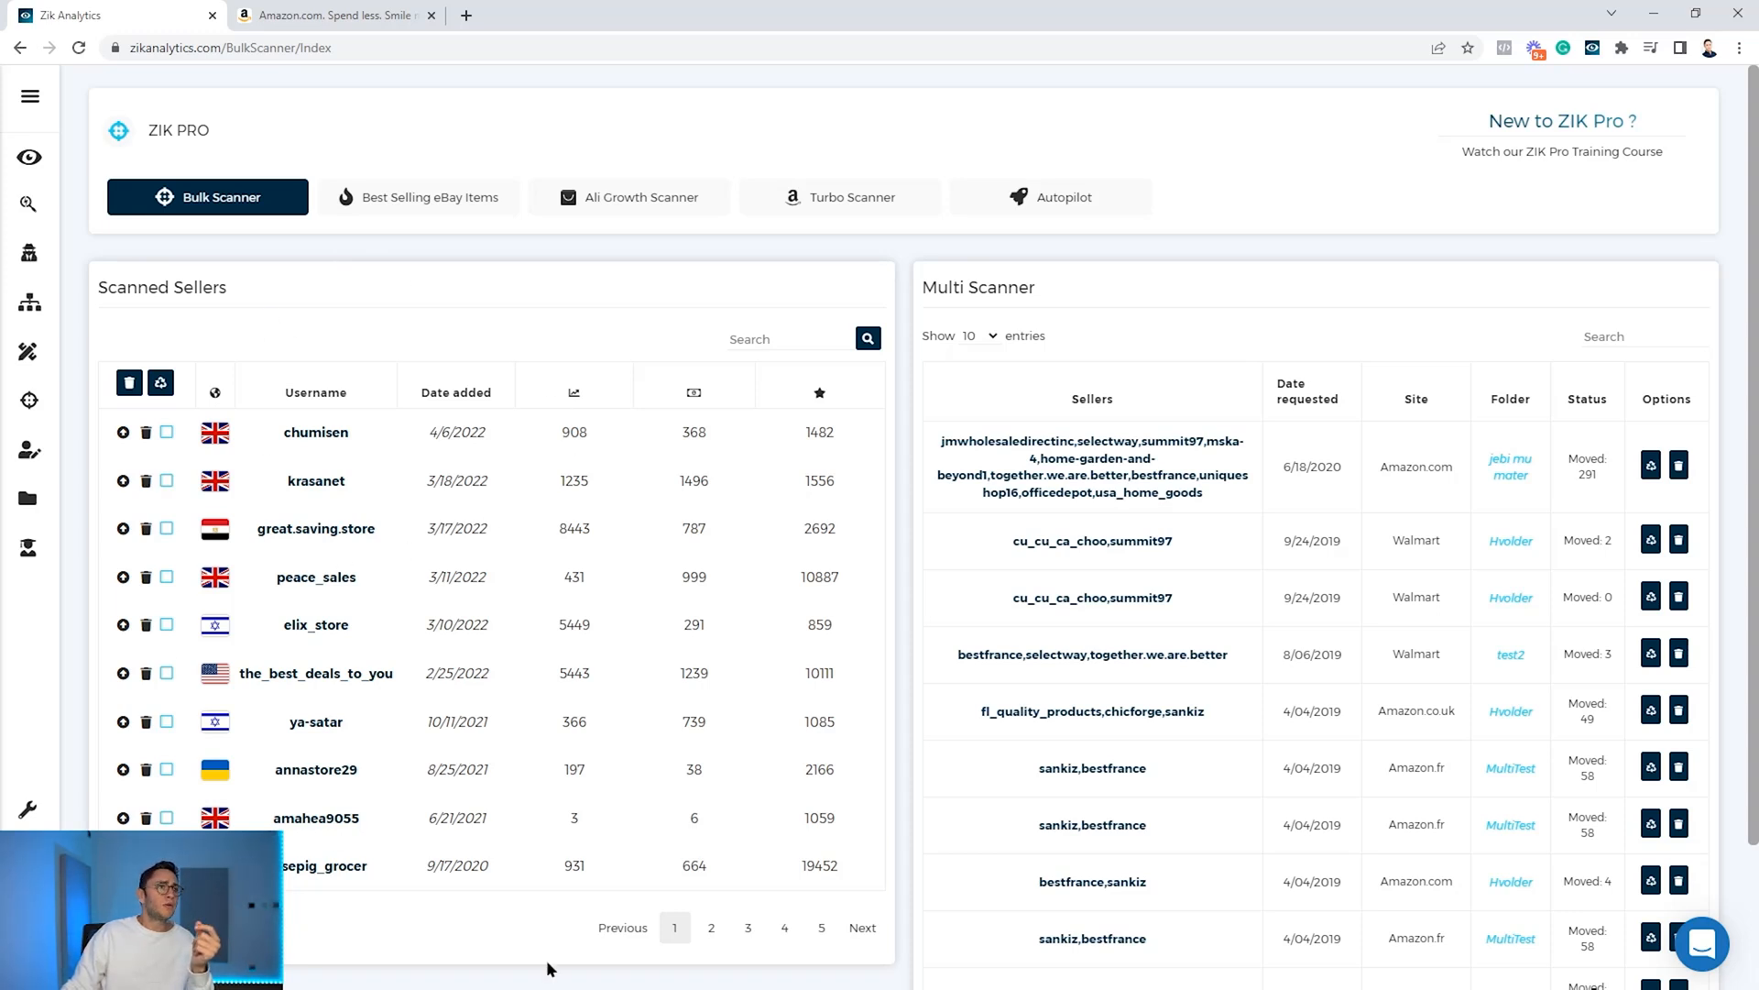
mouse_move(738, 592)
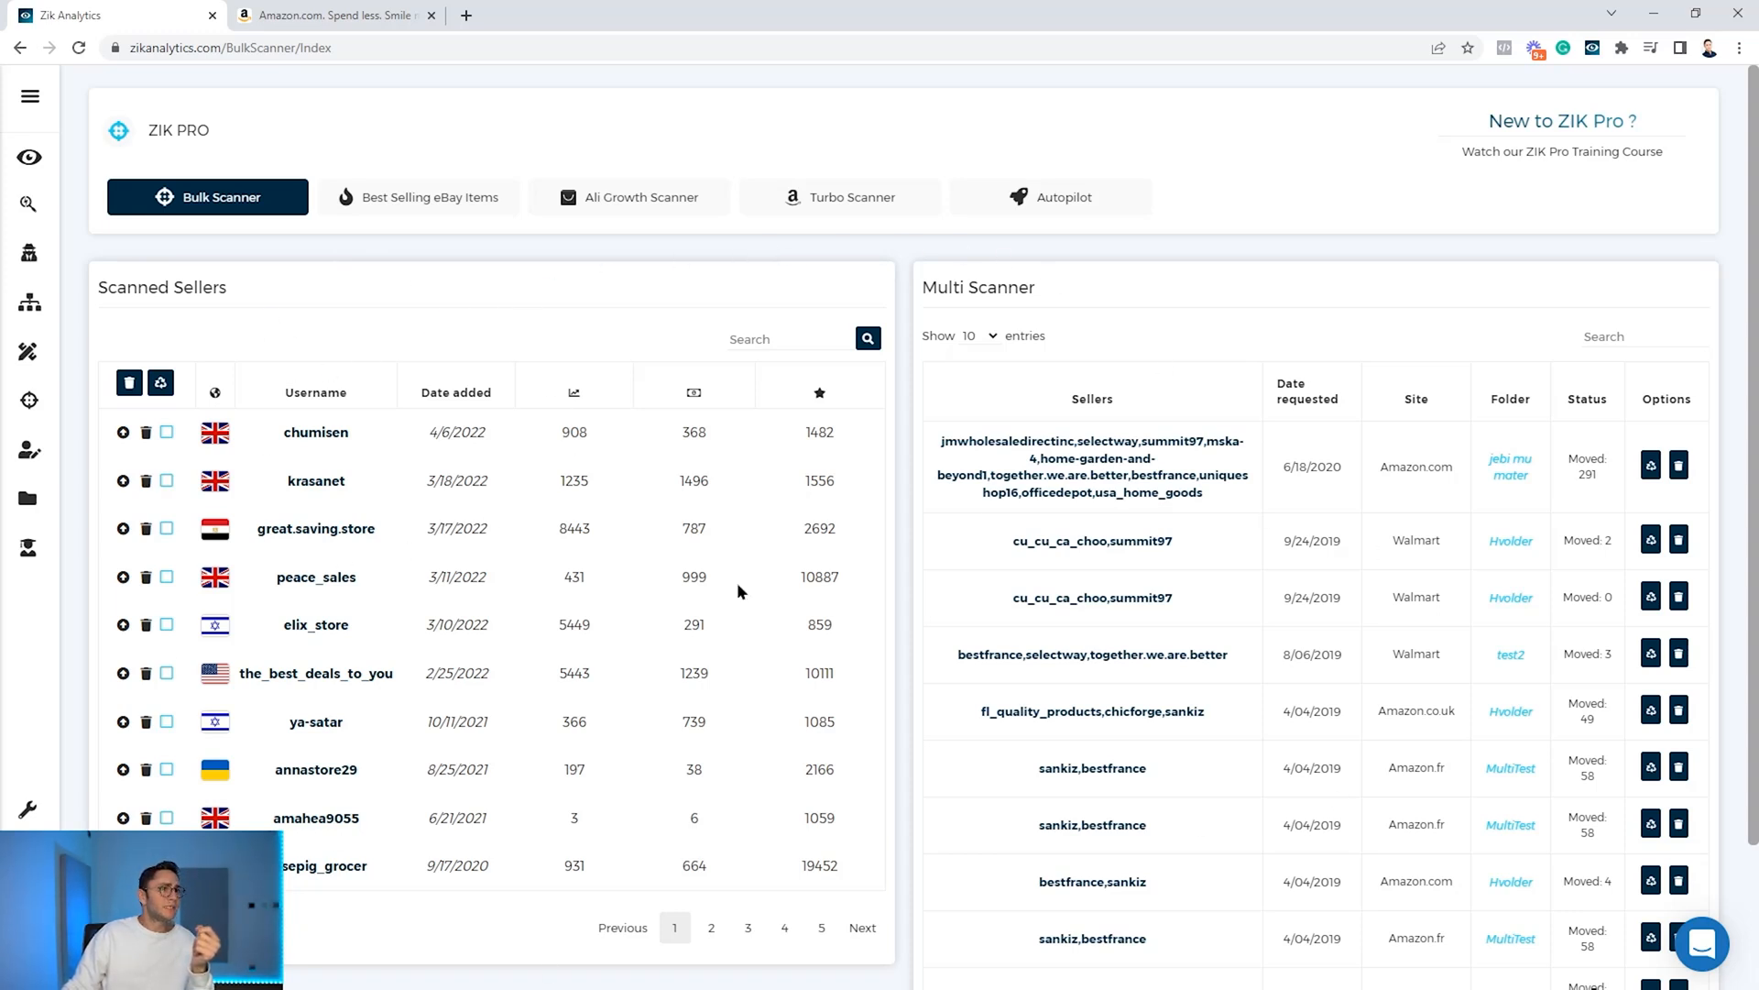
mouse_move(705, 501)
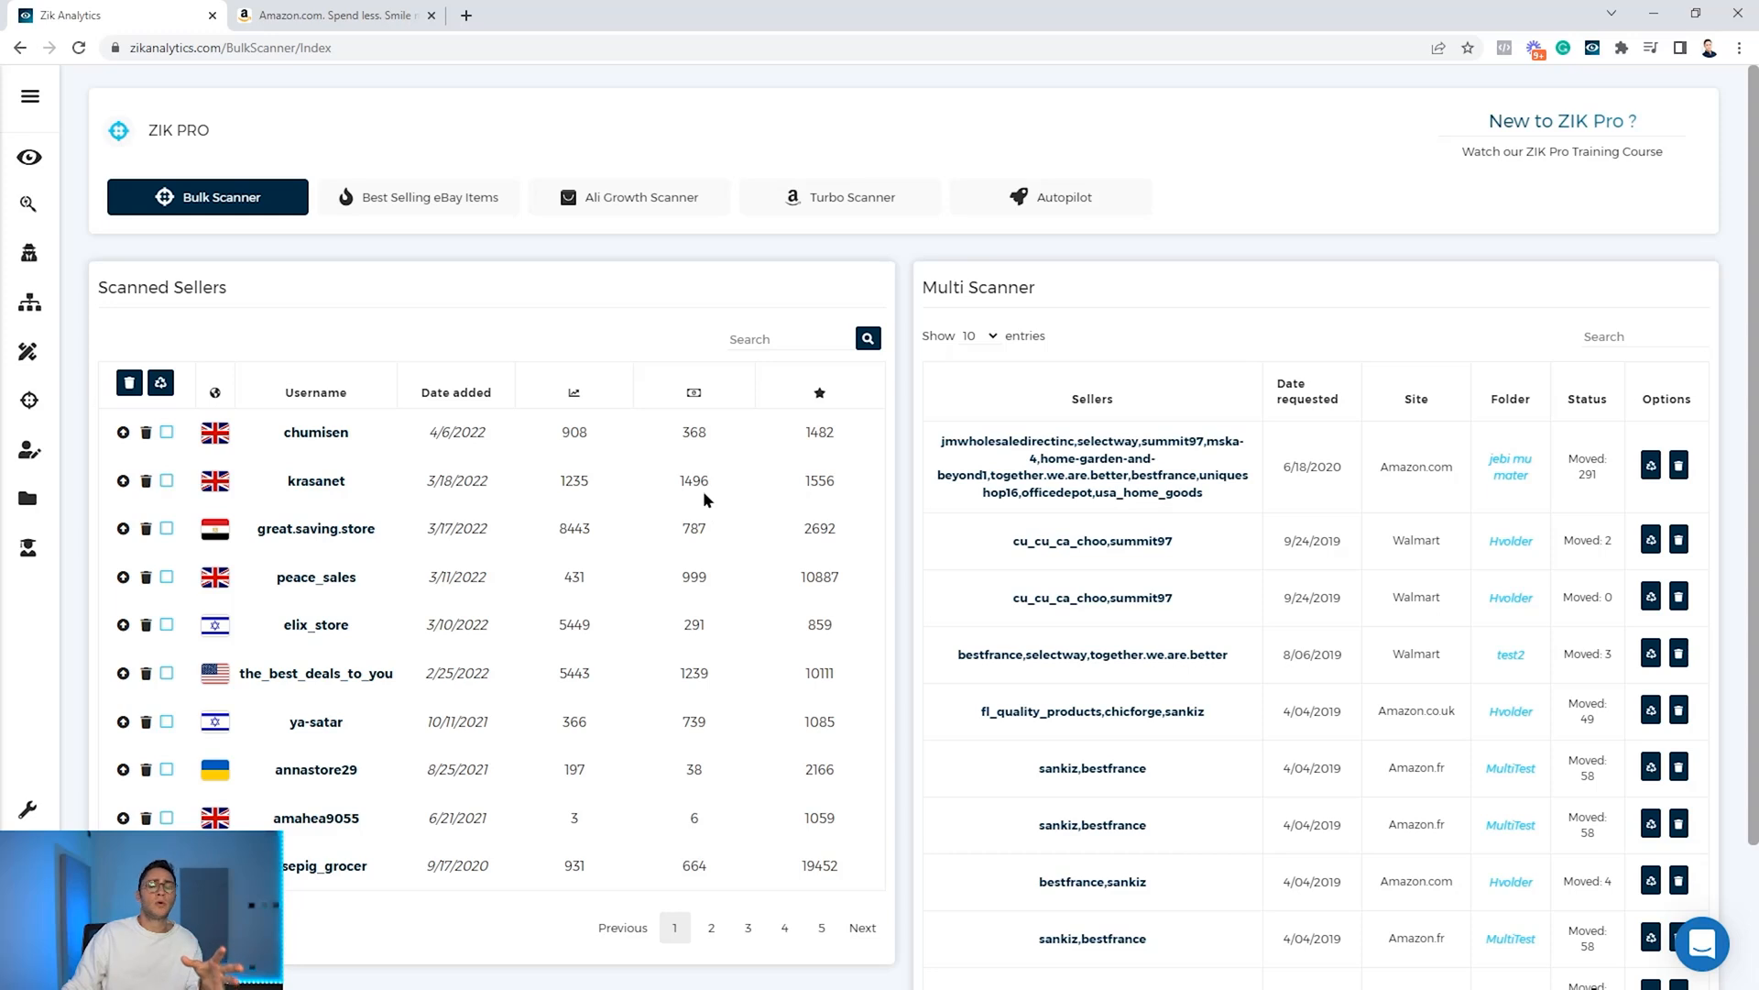
mouse_move(714, 497)
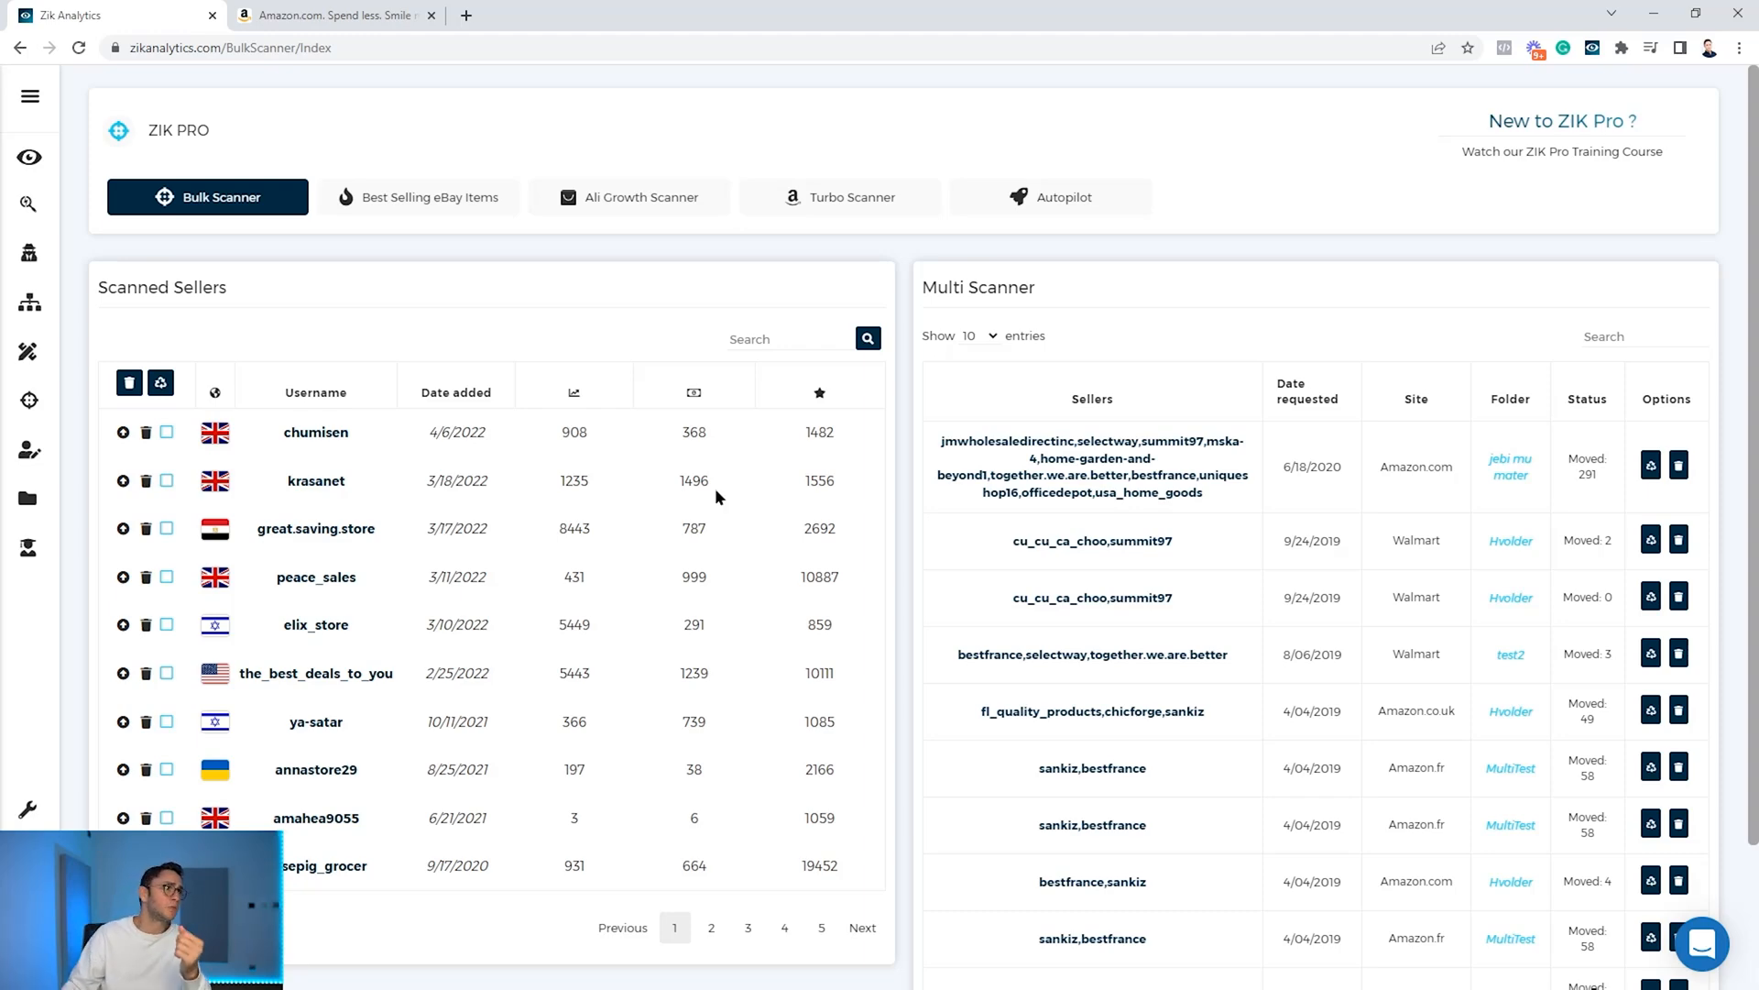
left_click(331, 15)
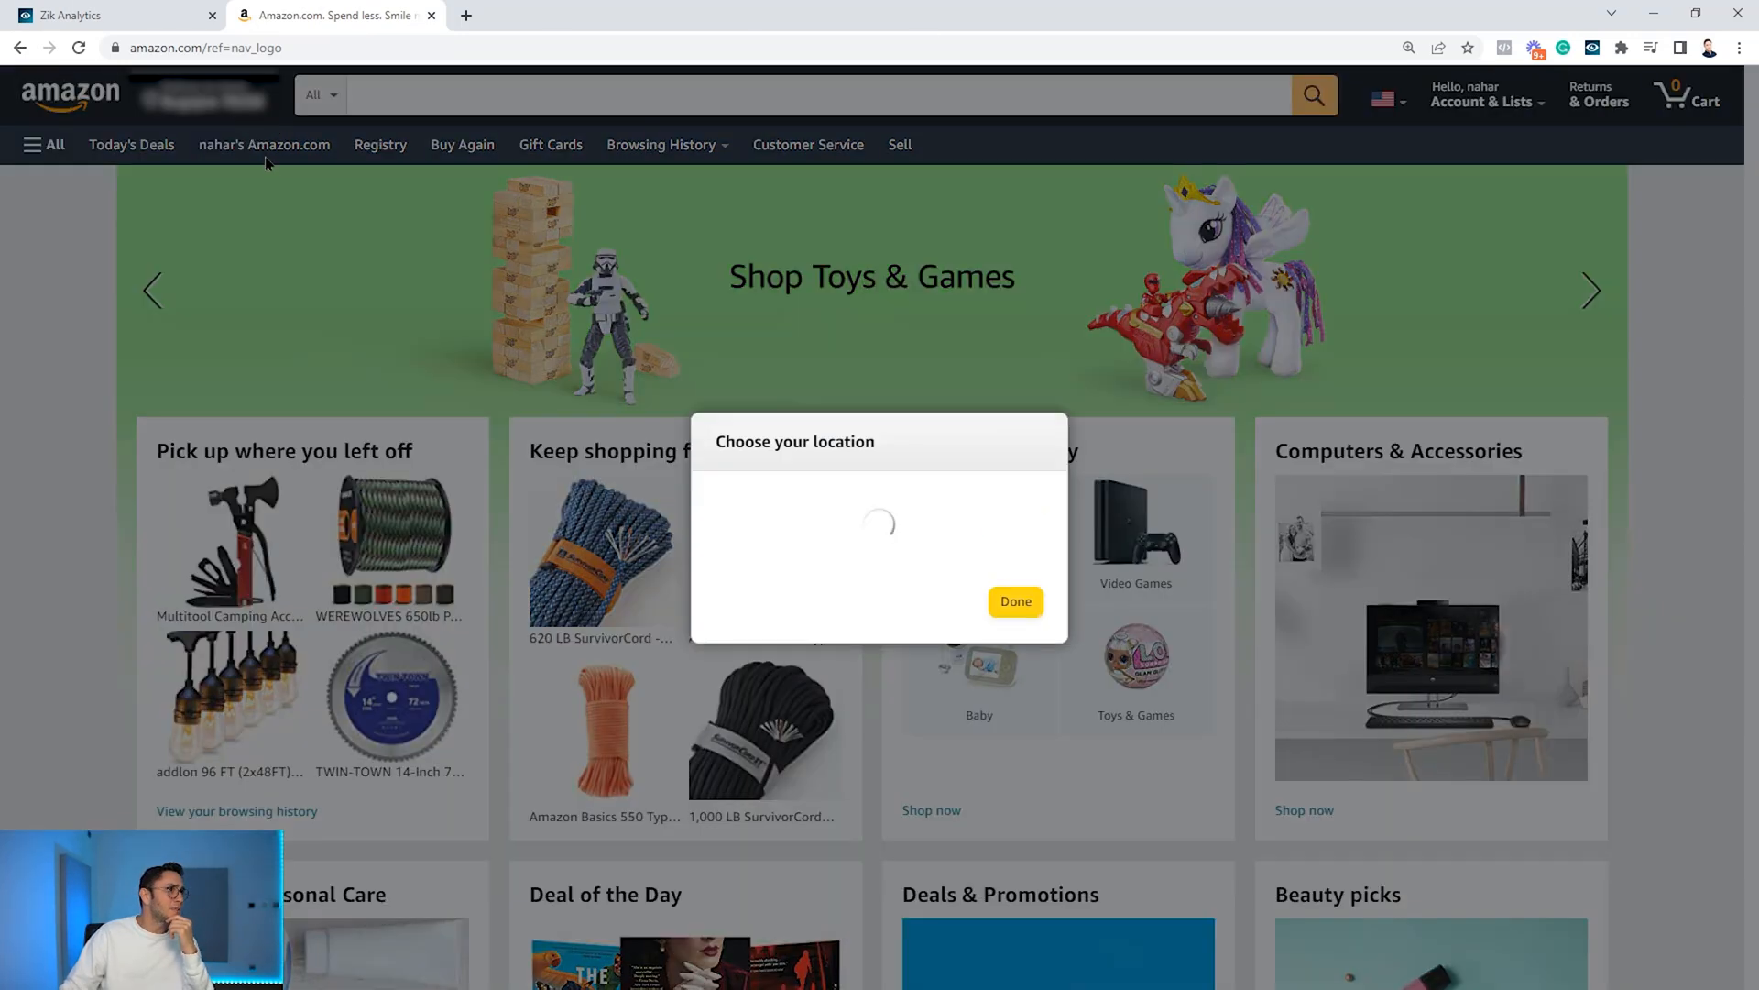
Set Amazon's location to zip code 10001 and copy the Pampers Sensitive baby wipes title.
type("1")
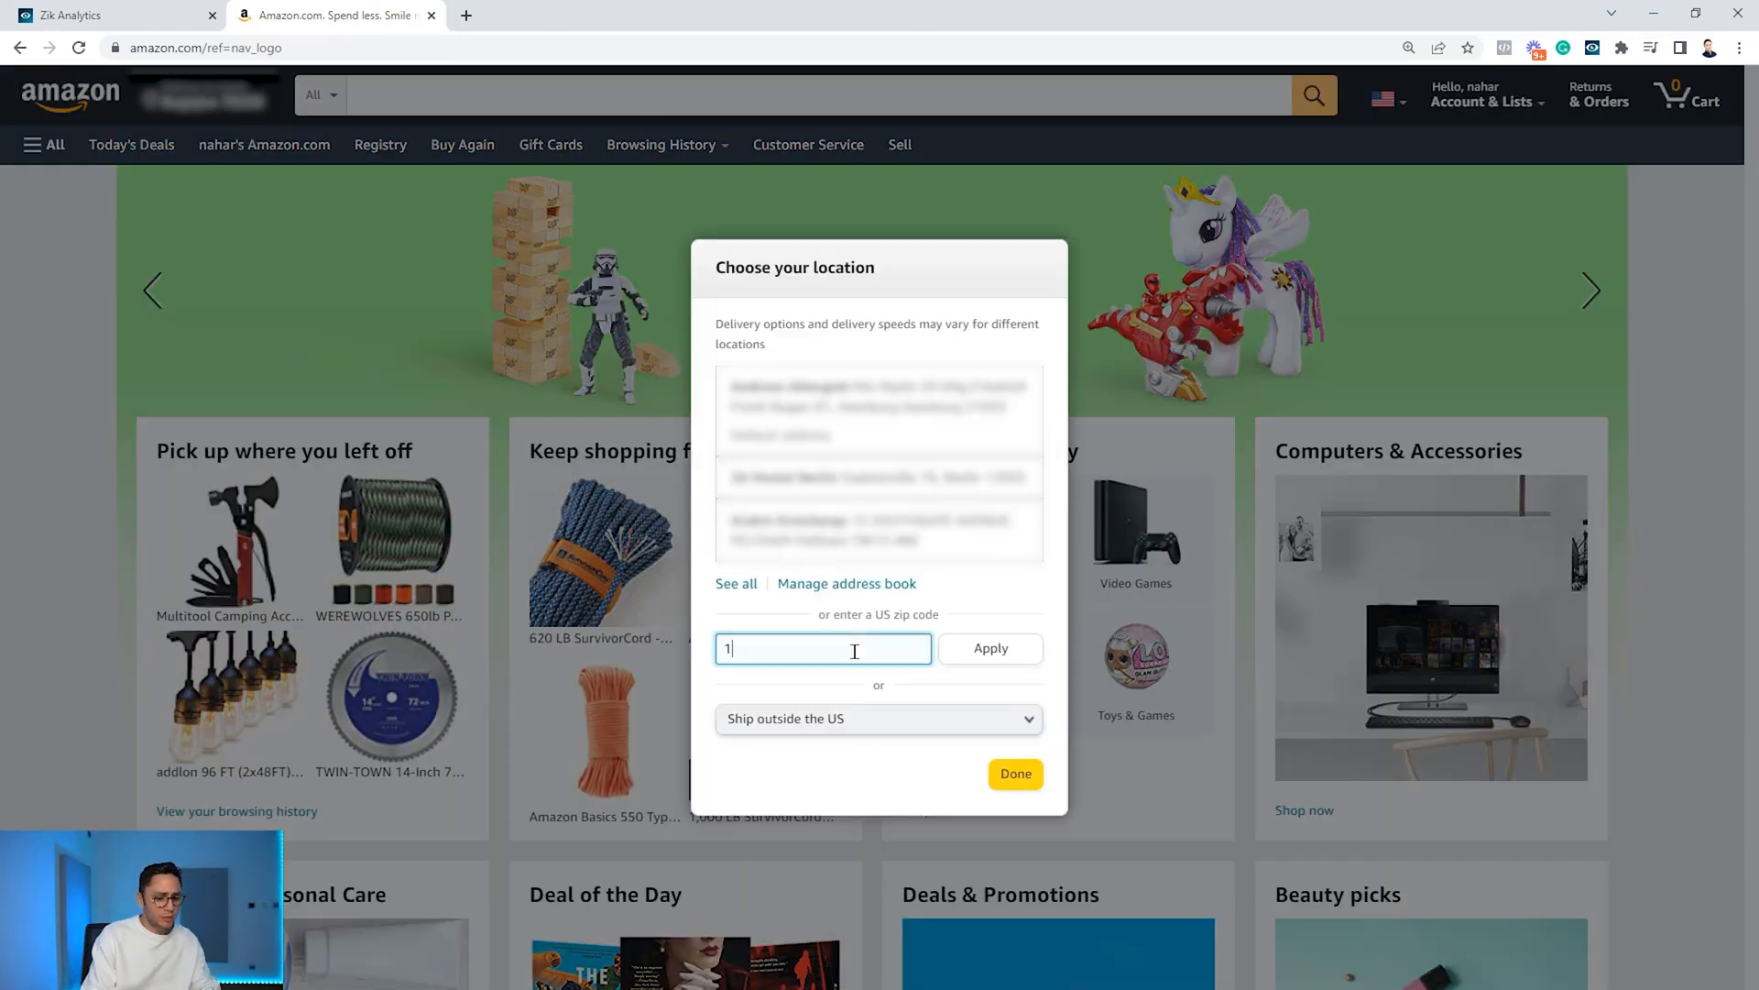
type("0001")
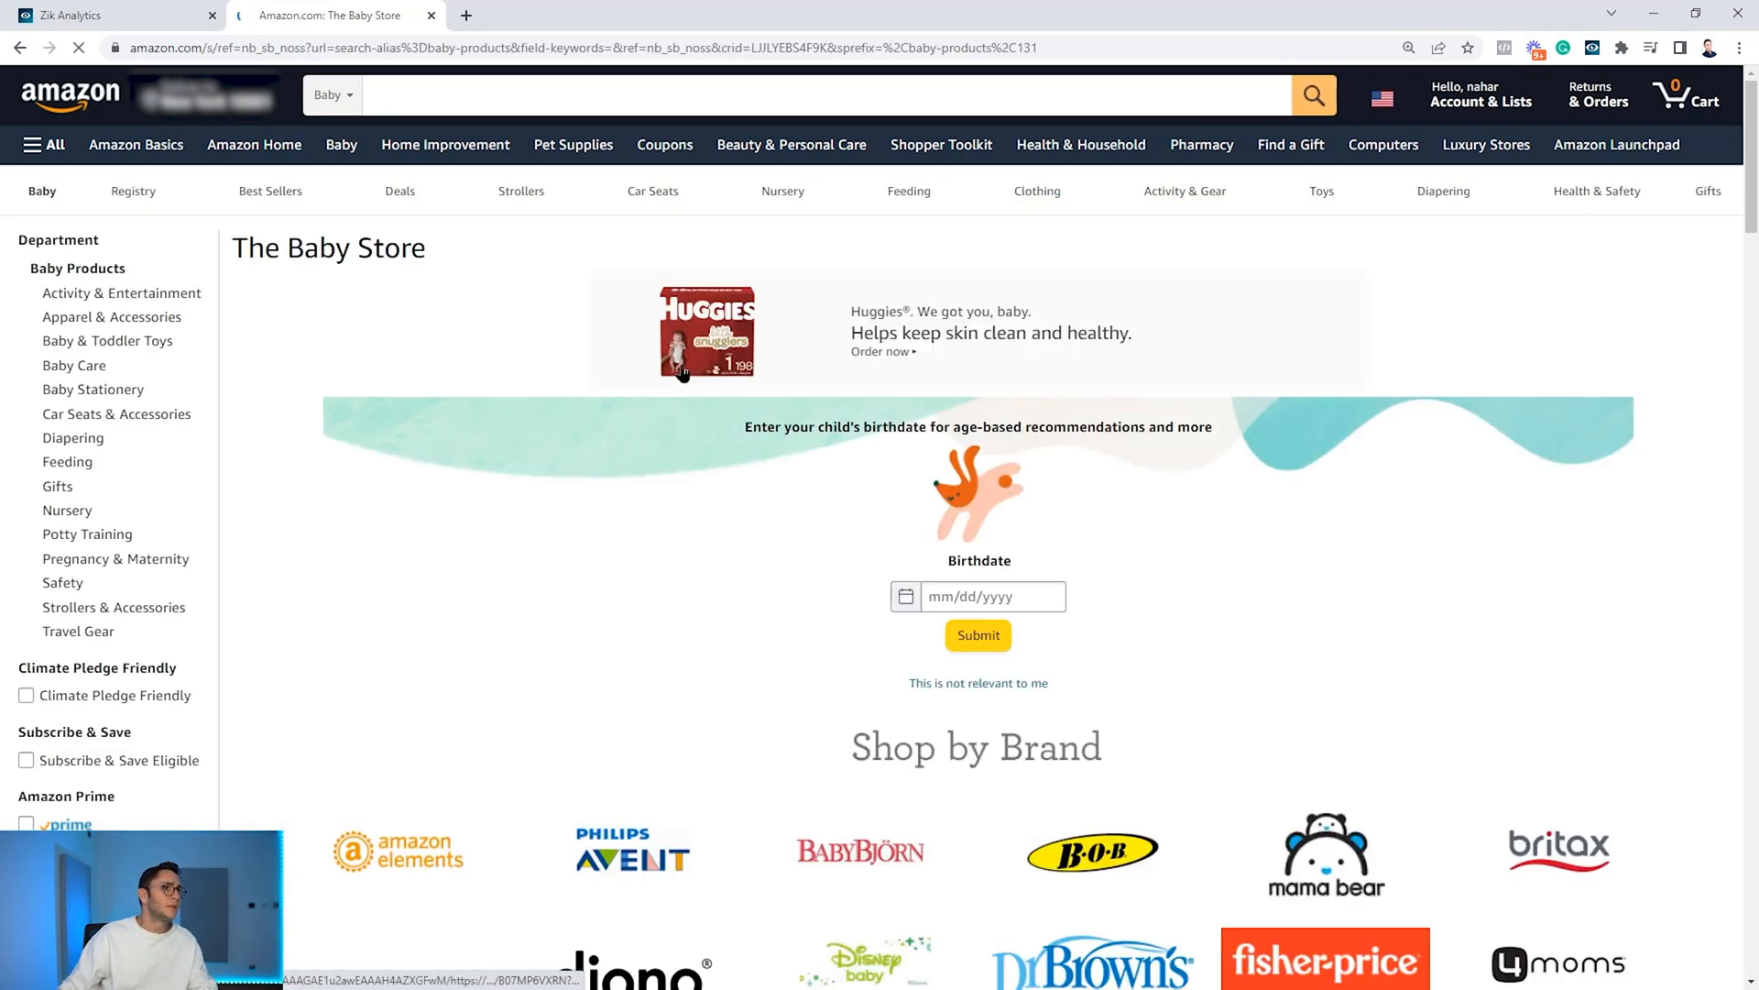
scroll("down", 3)
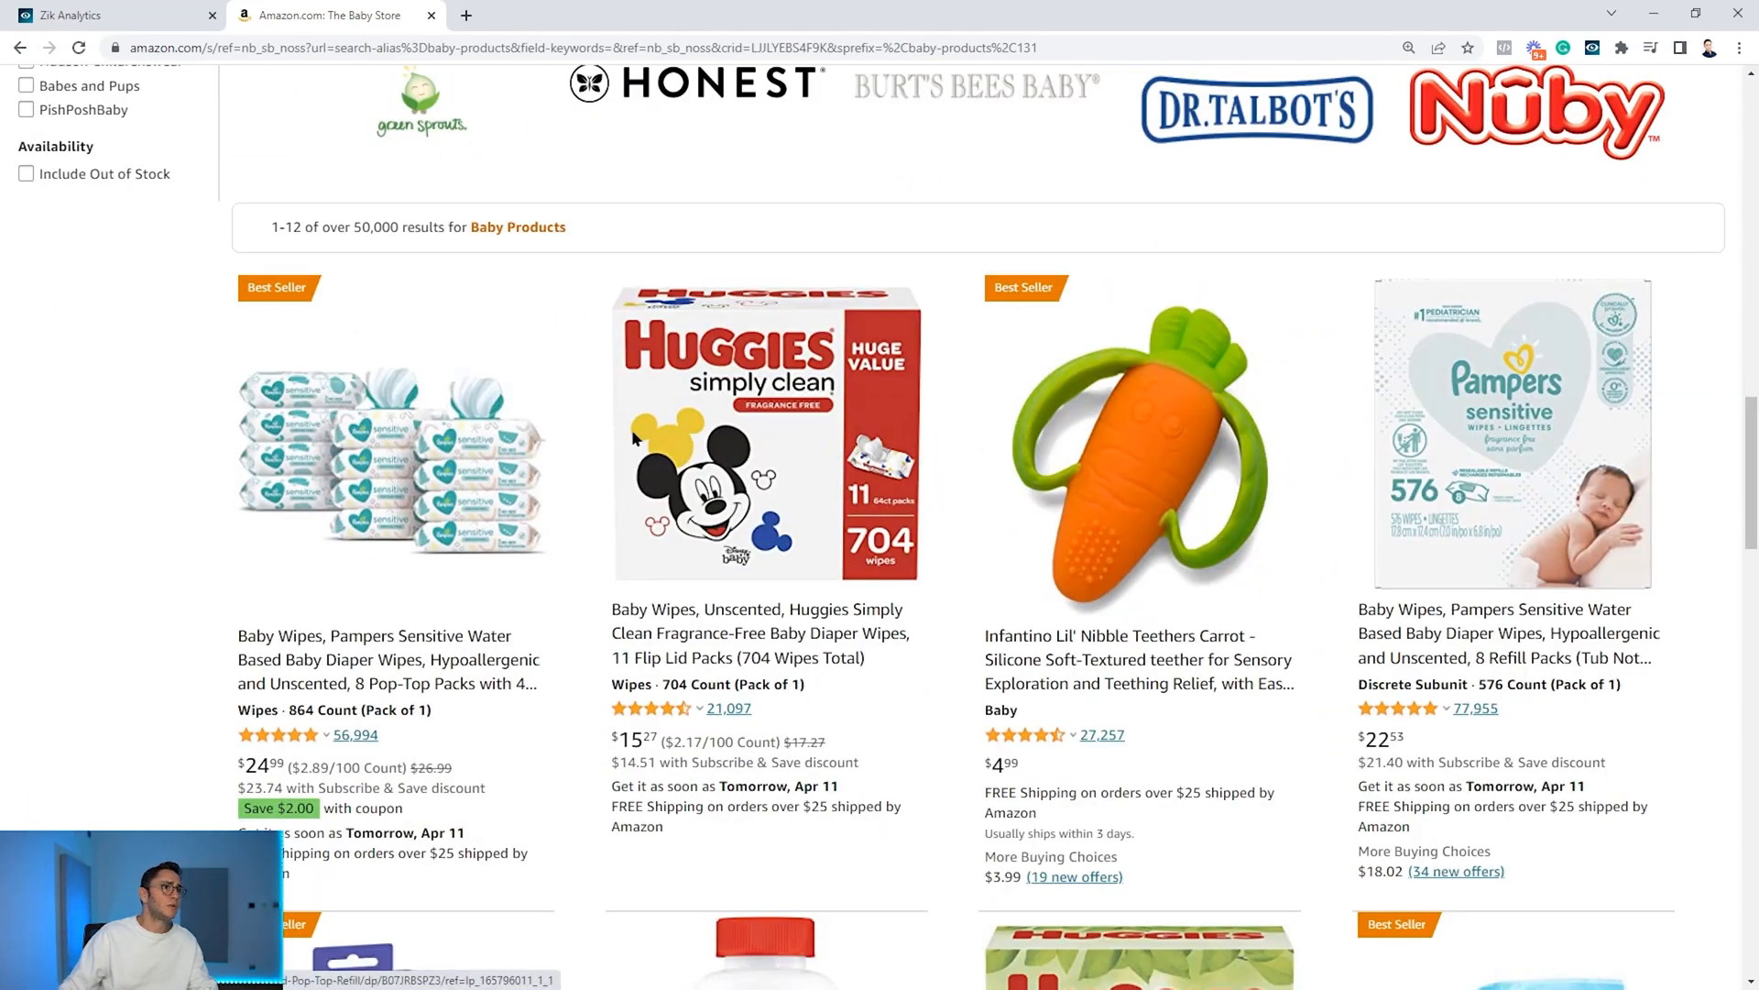
scroll("down", 3)
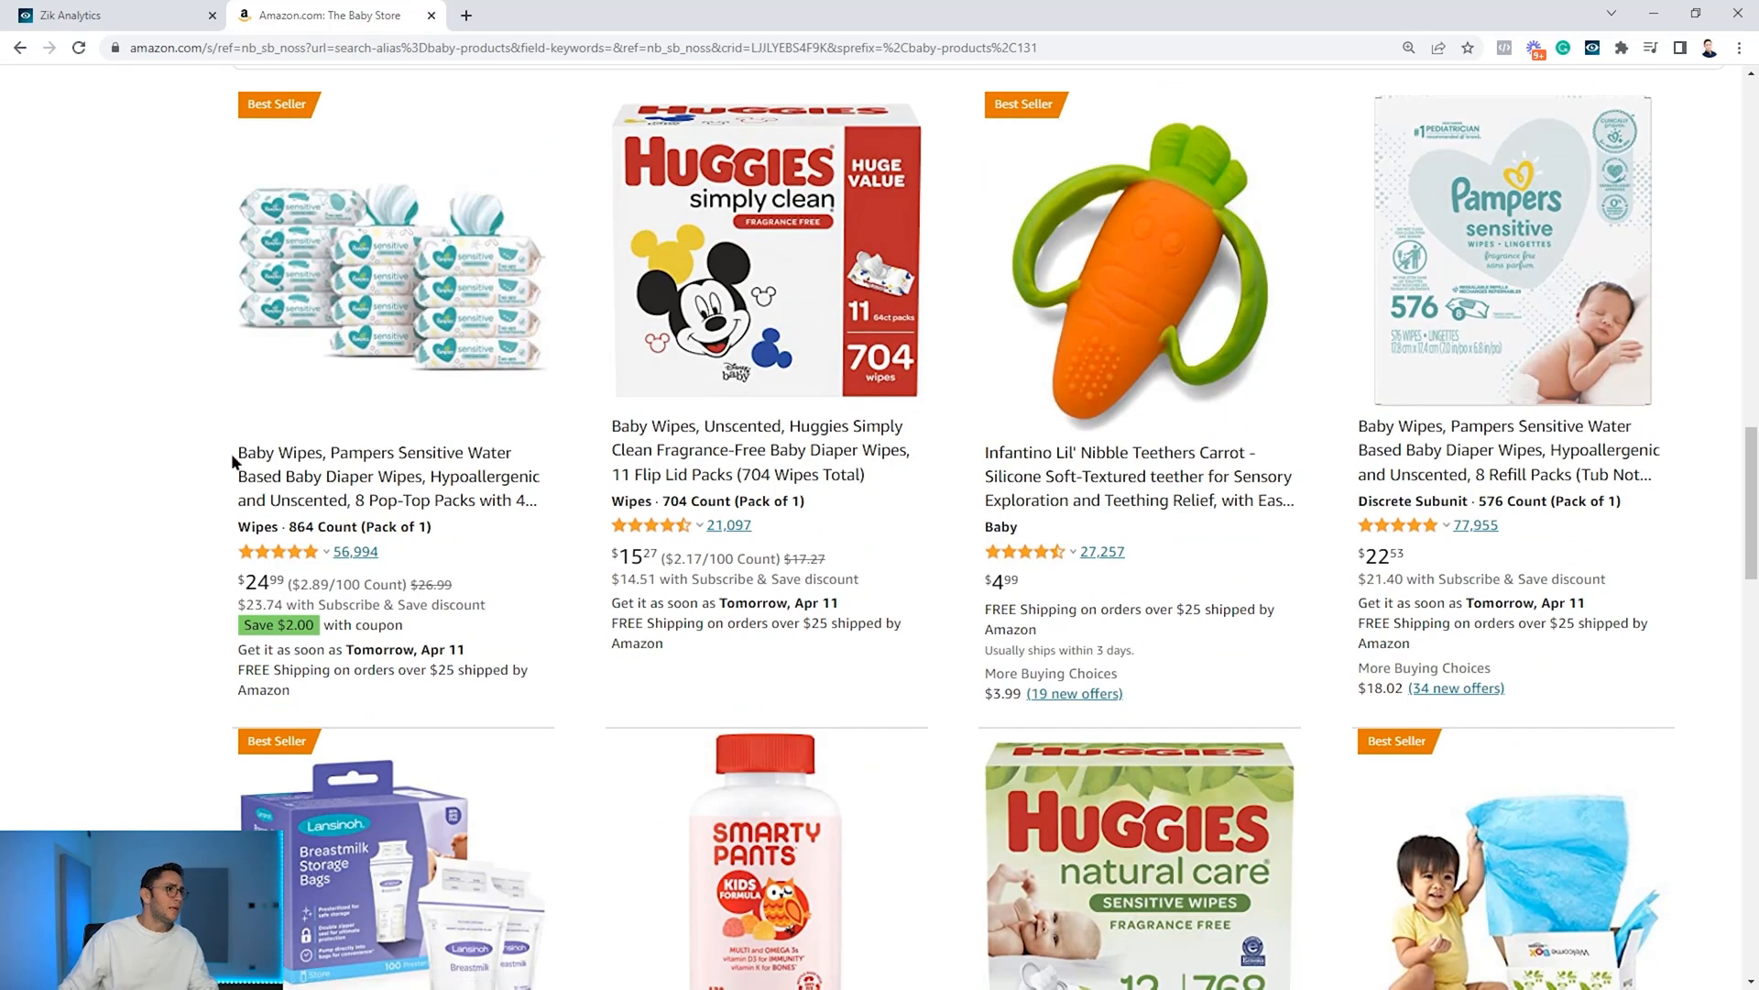
left_click_drag(241, 452, 427, 476)
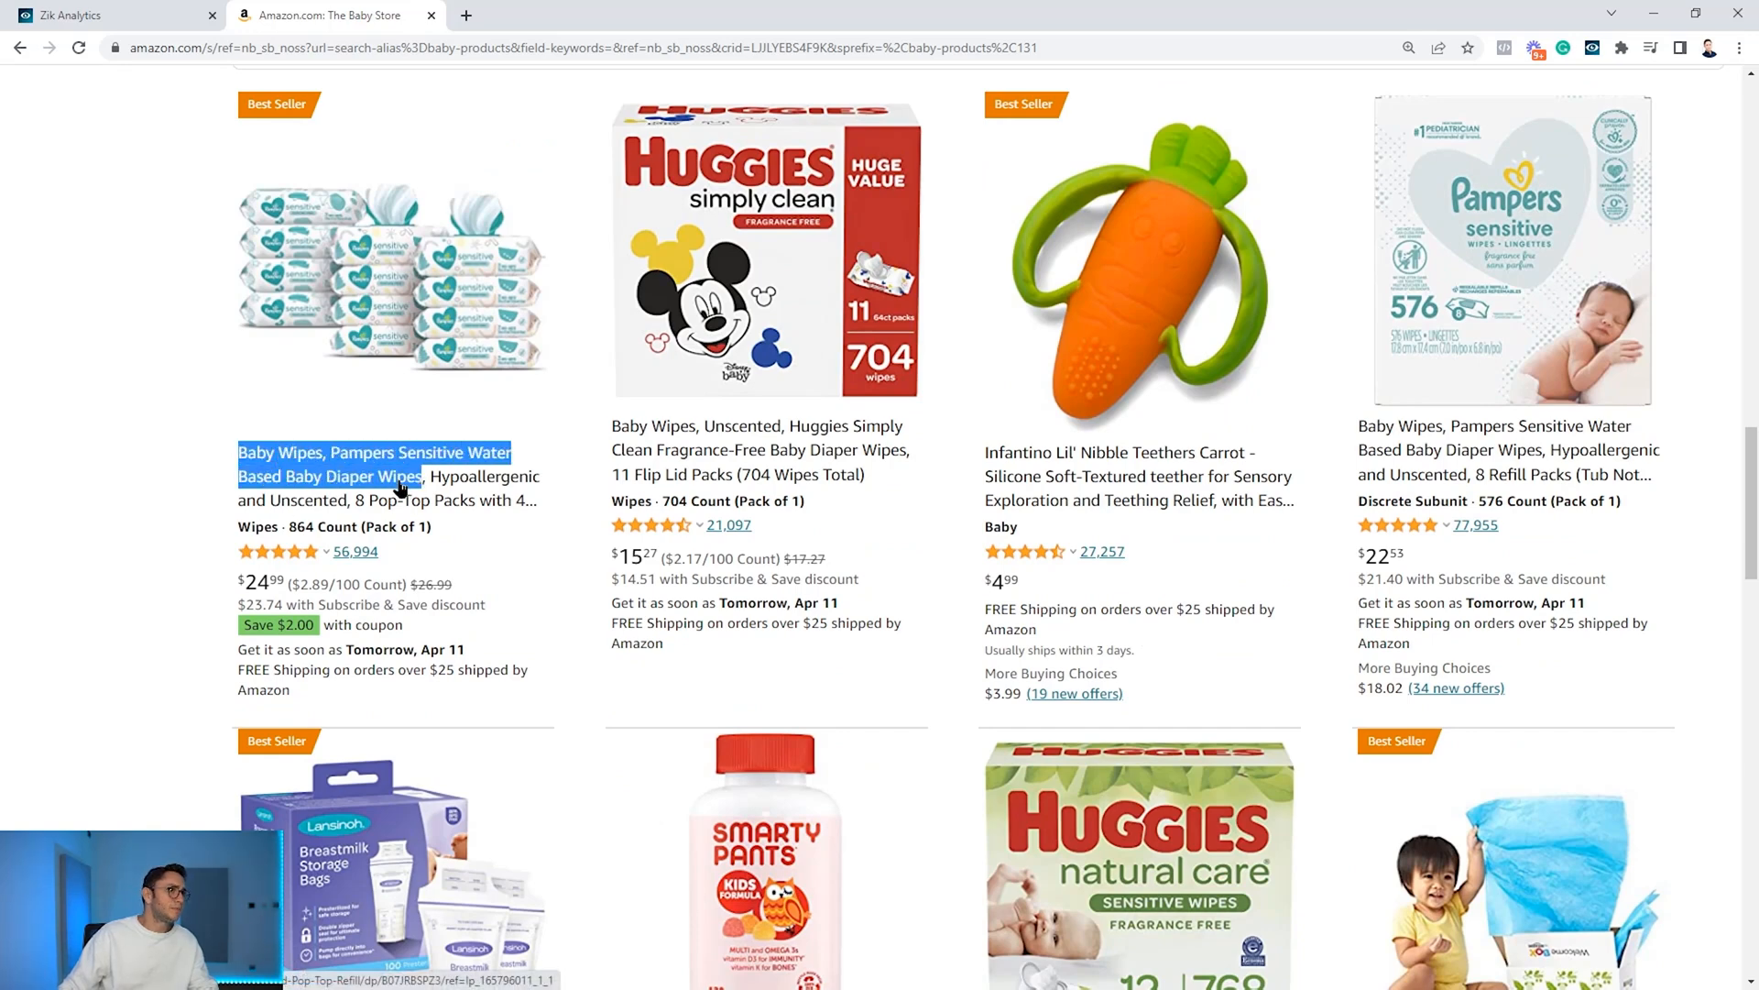
left_click(107, 15)
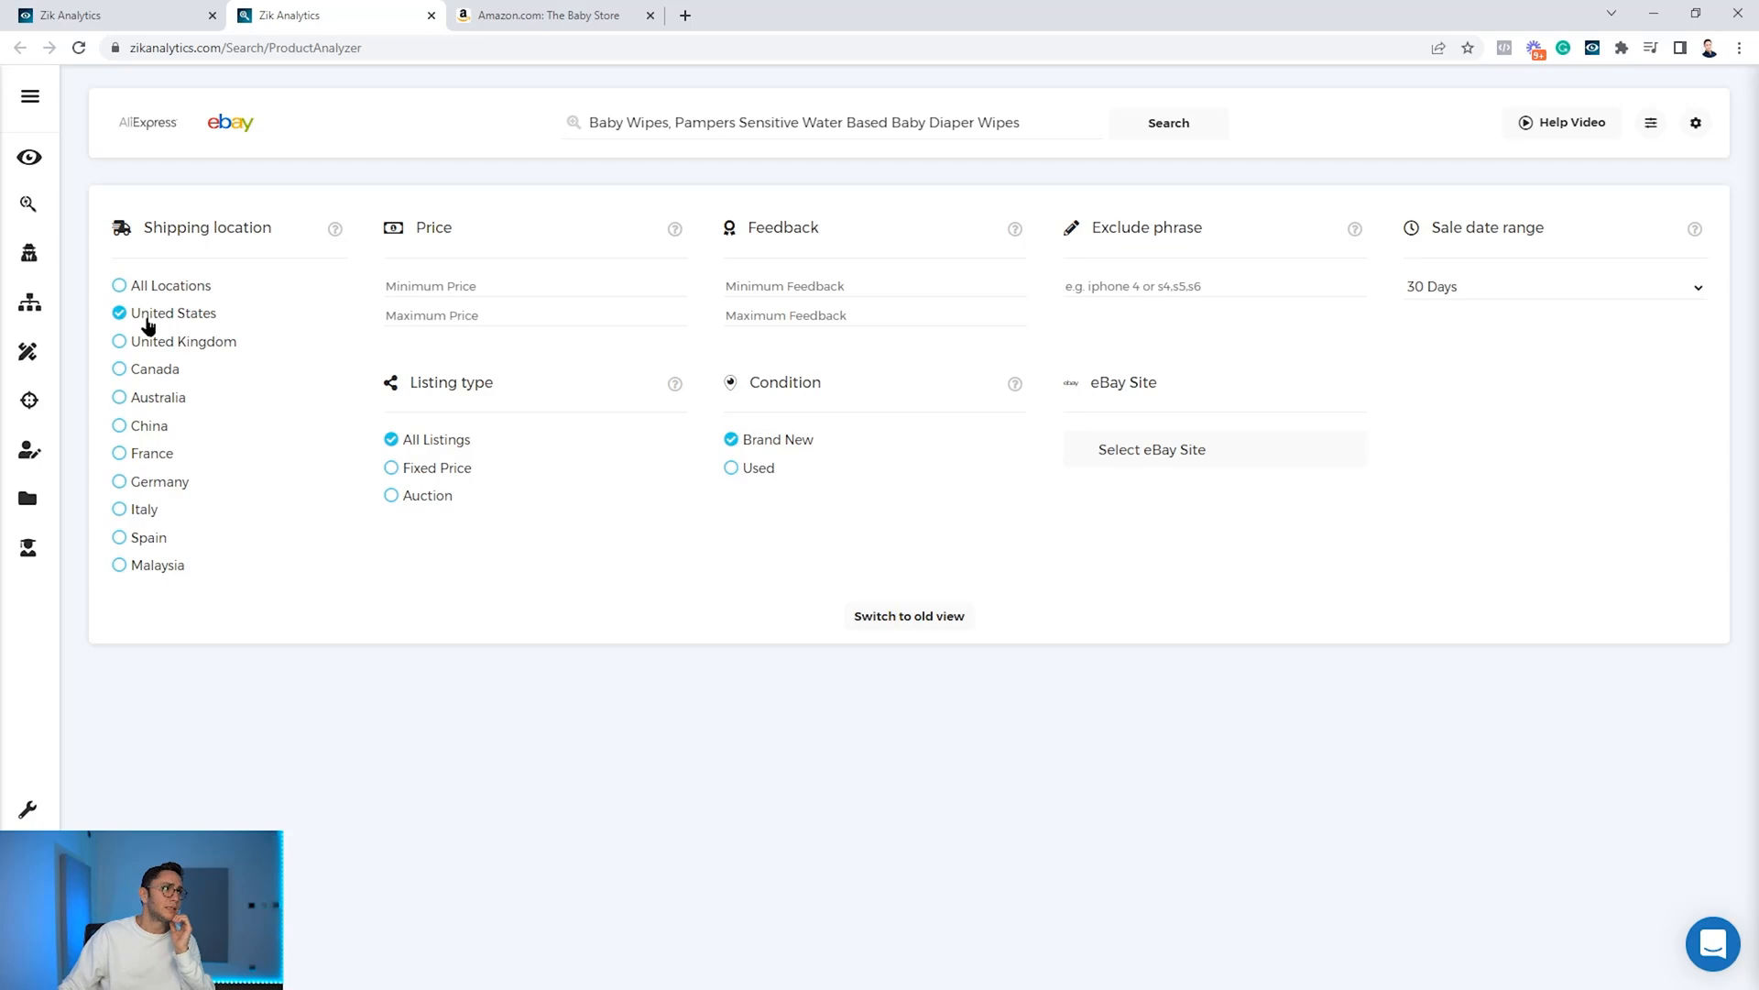
Search Product Research for the Pampers wipes title and scan seller onlinediscountsolutionsllc.
left_click(1166, 122)
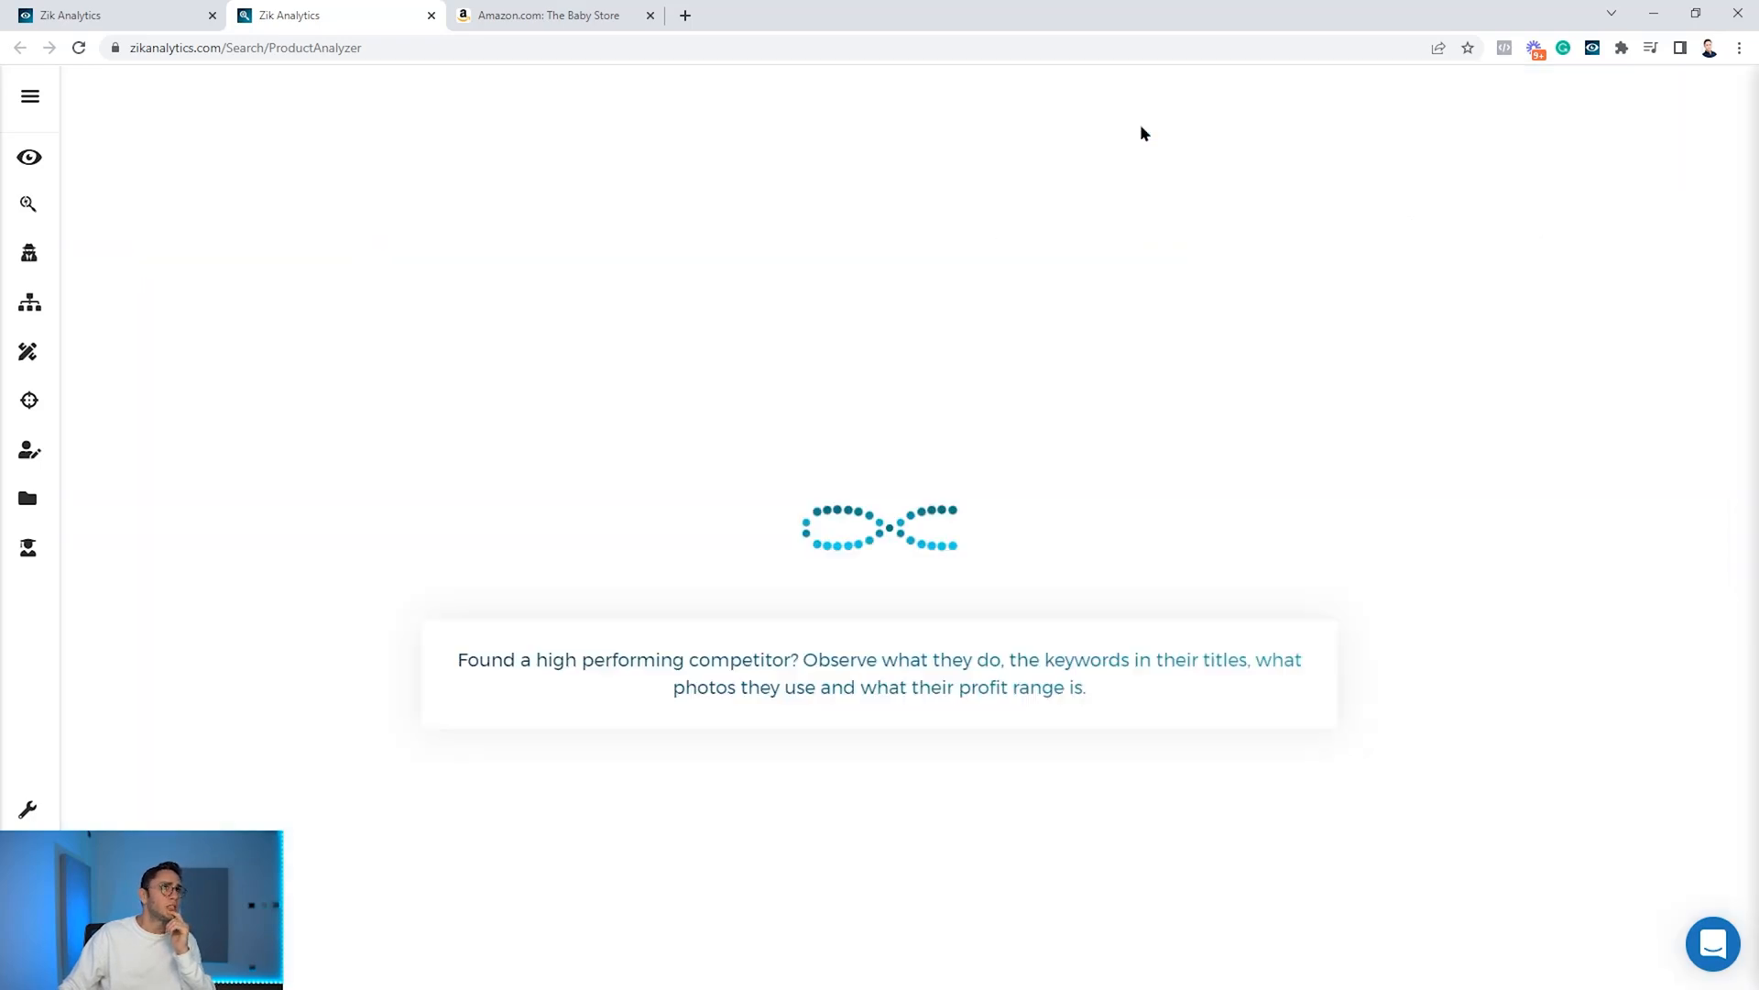
mouse_move(768, 194)
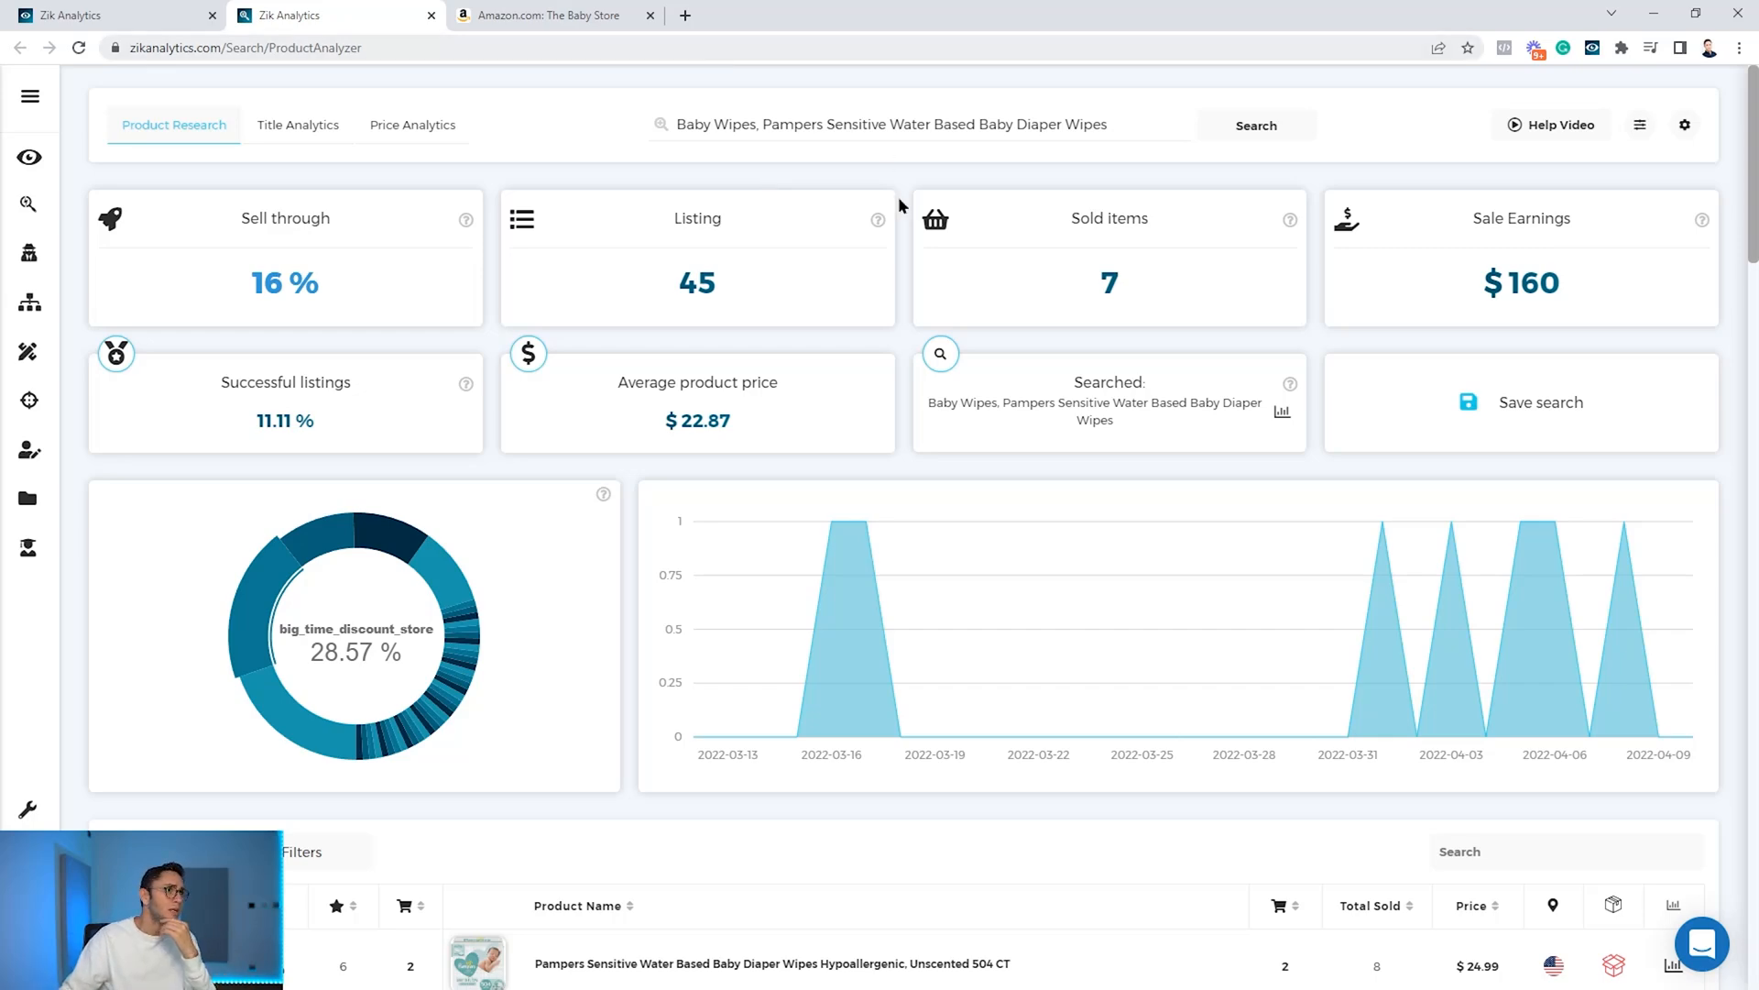
scroll("down", 3)
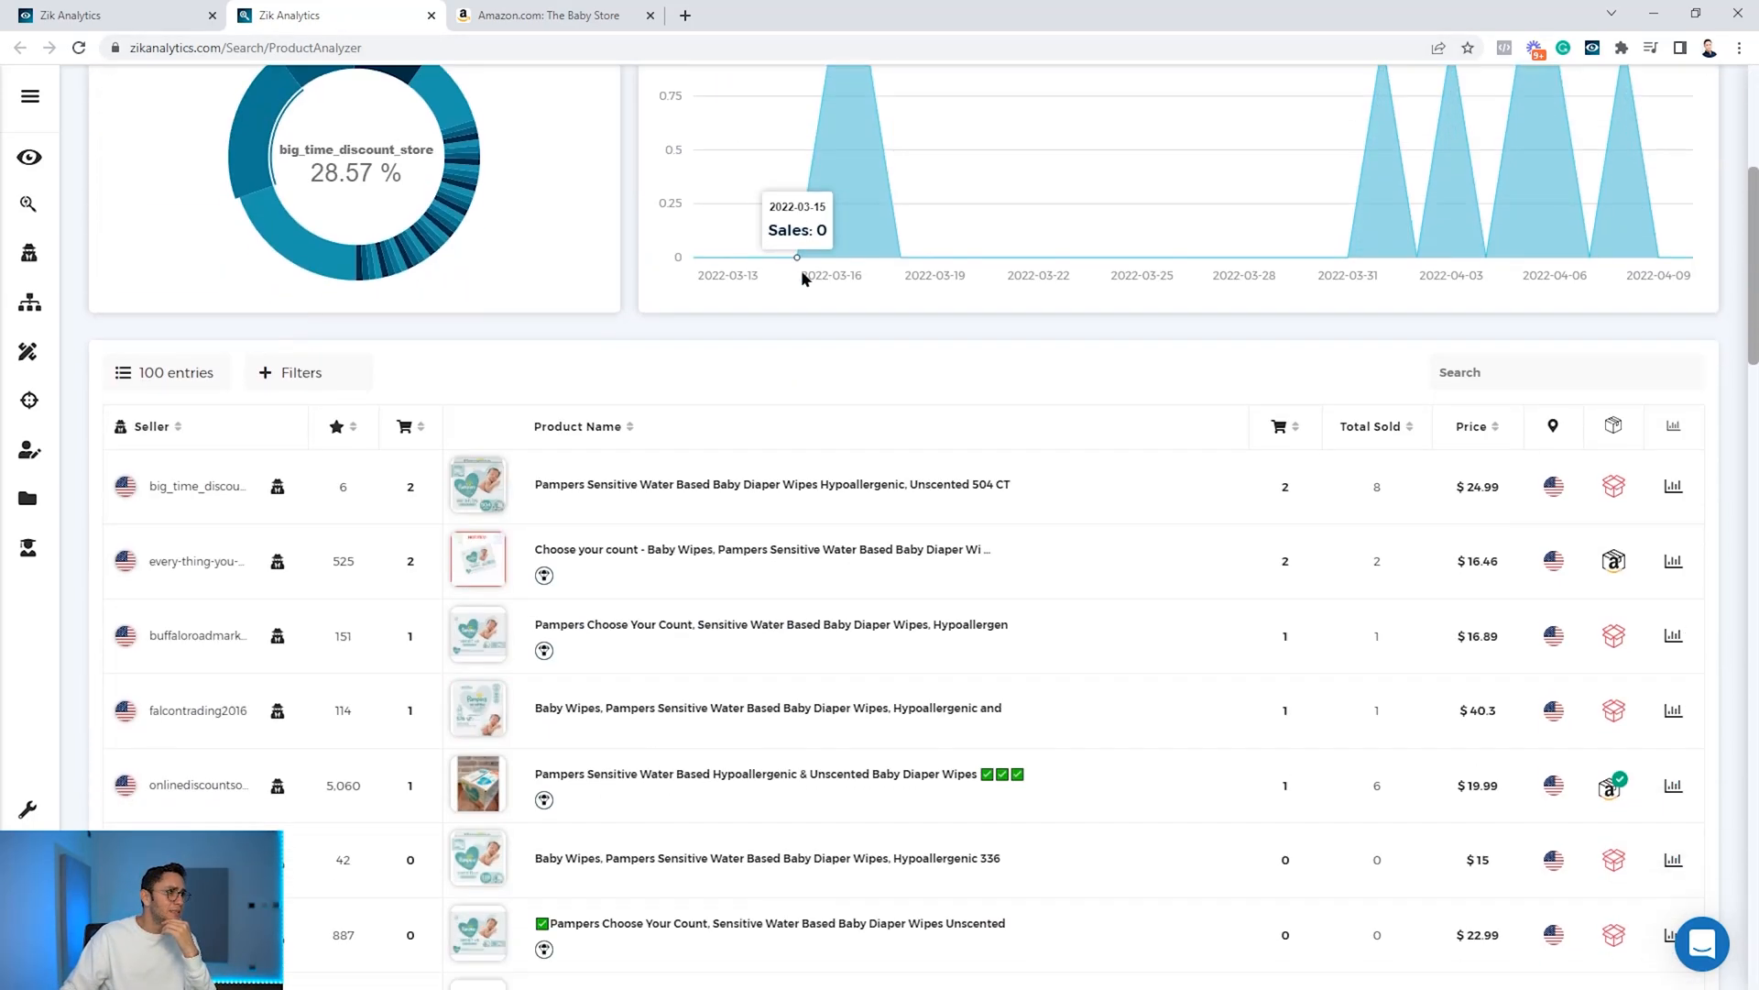
scroll("down", 3)
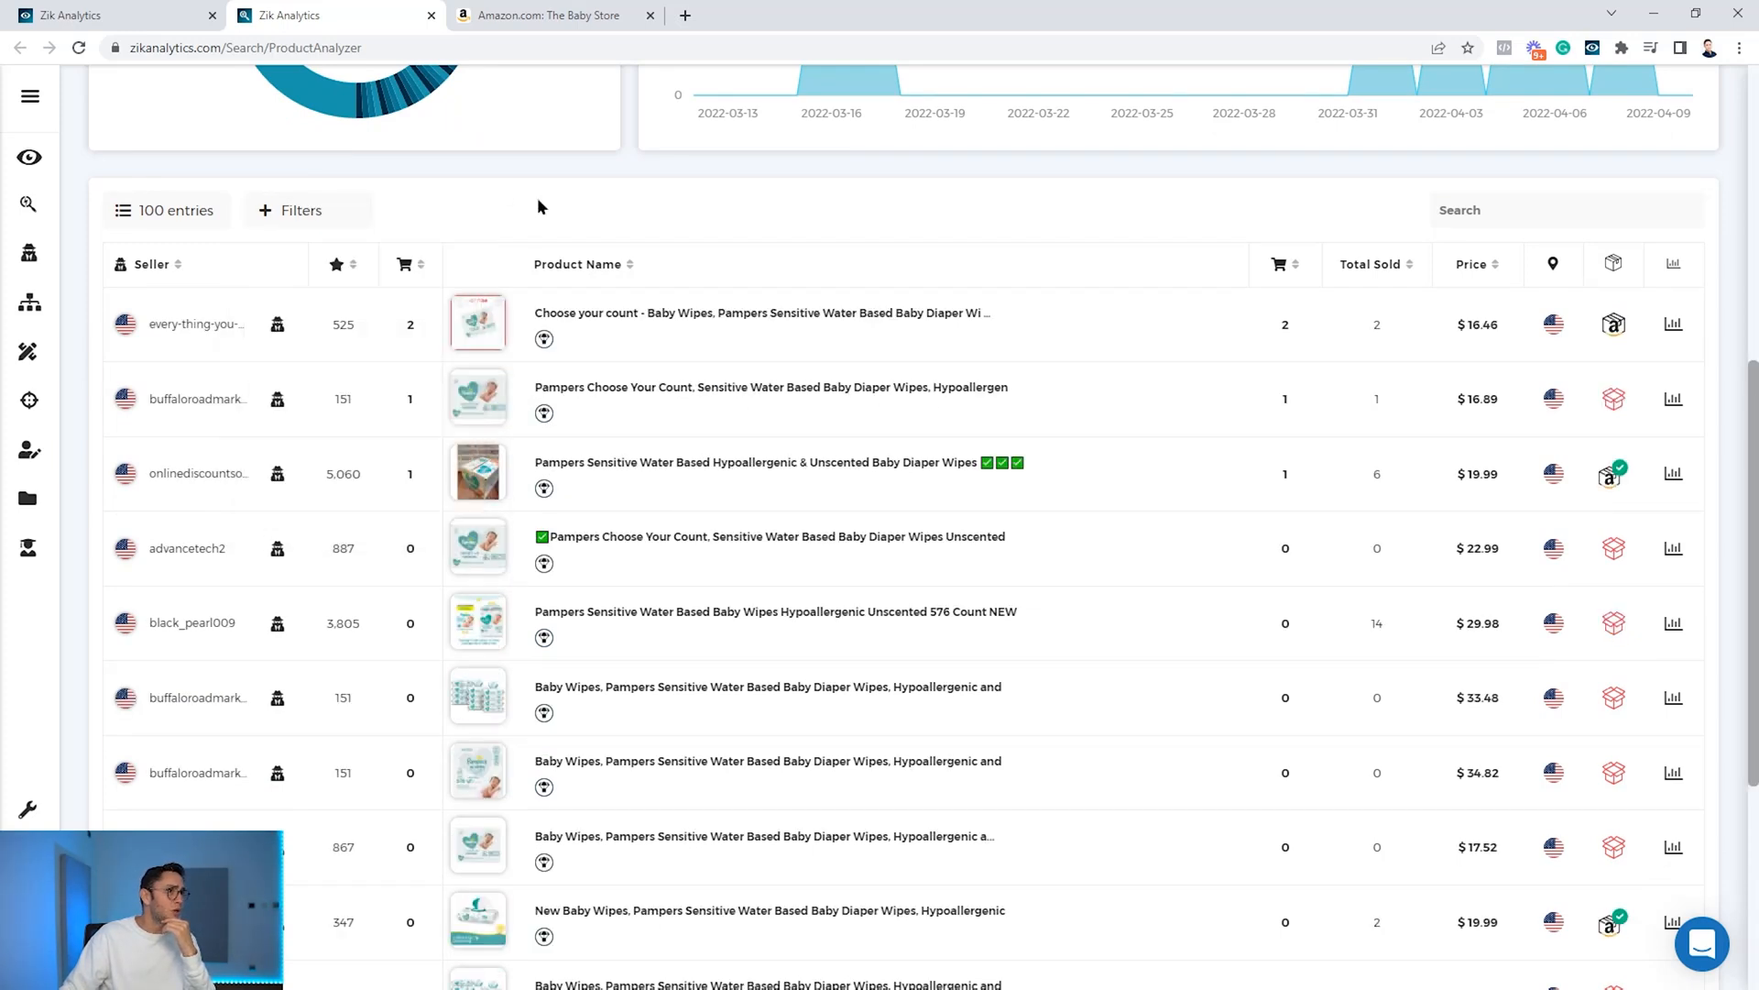
mouse_move(290, 394)
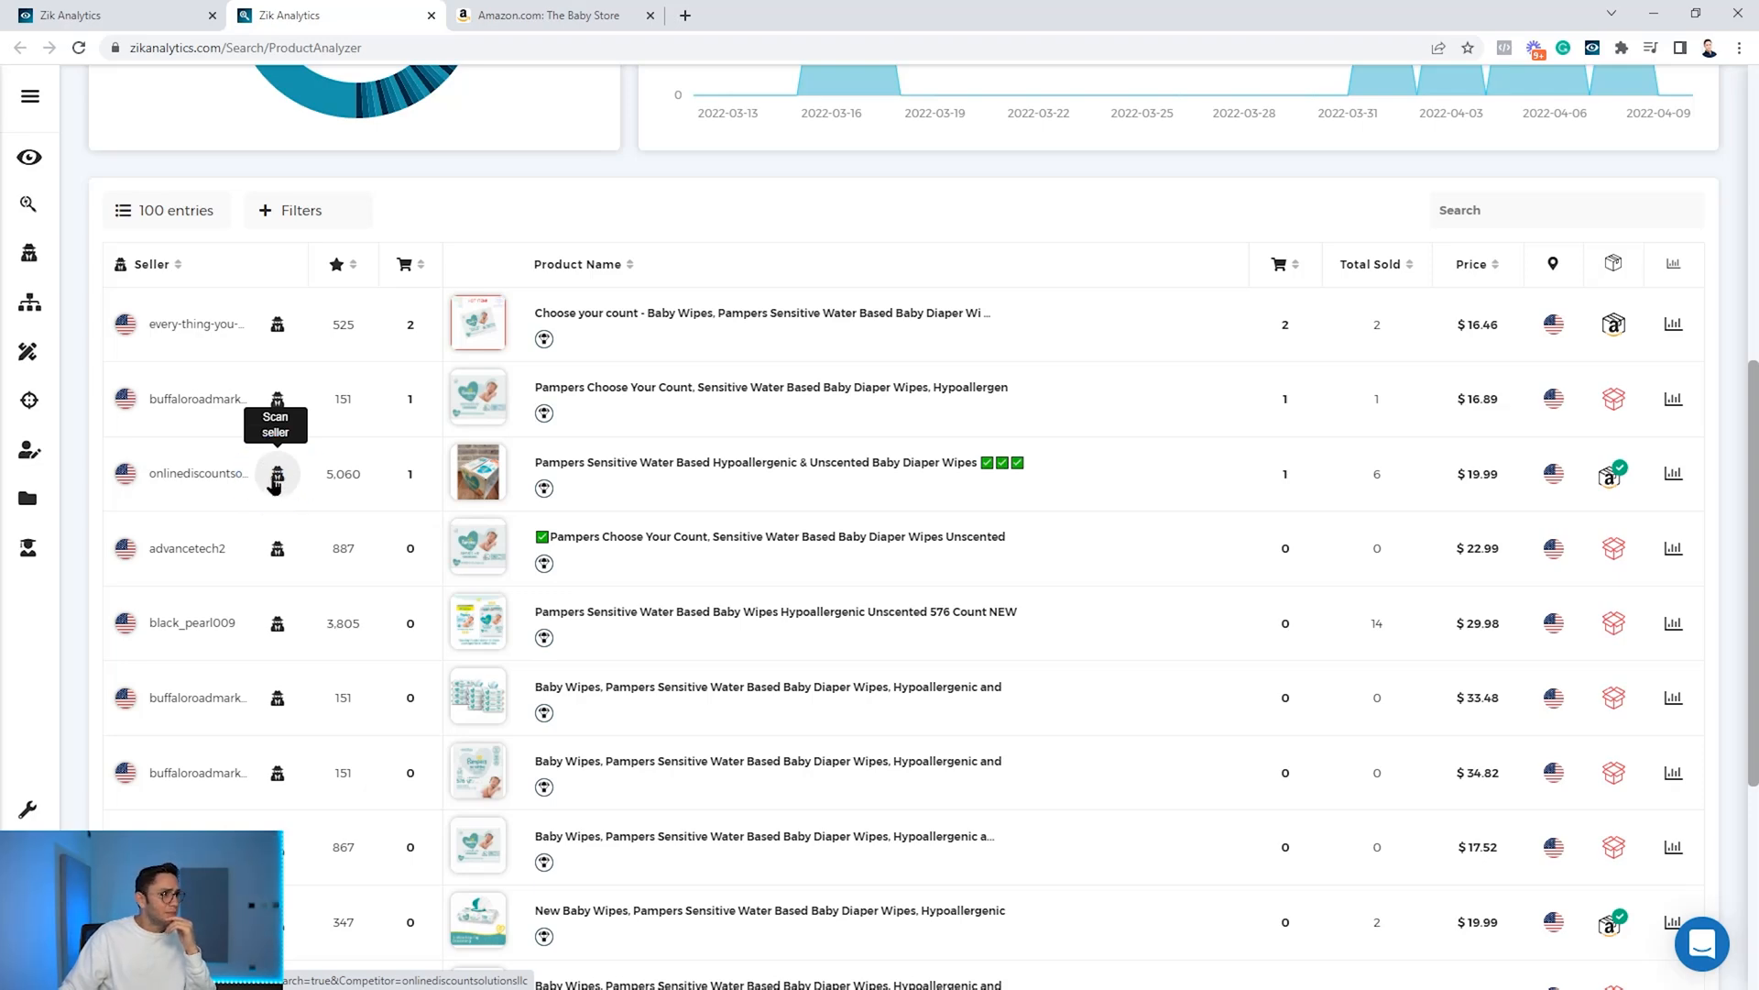
left_click(276, 474)
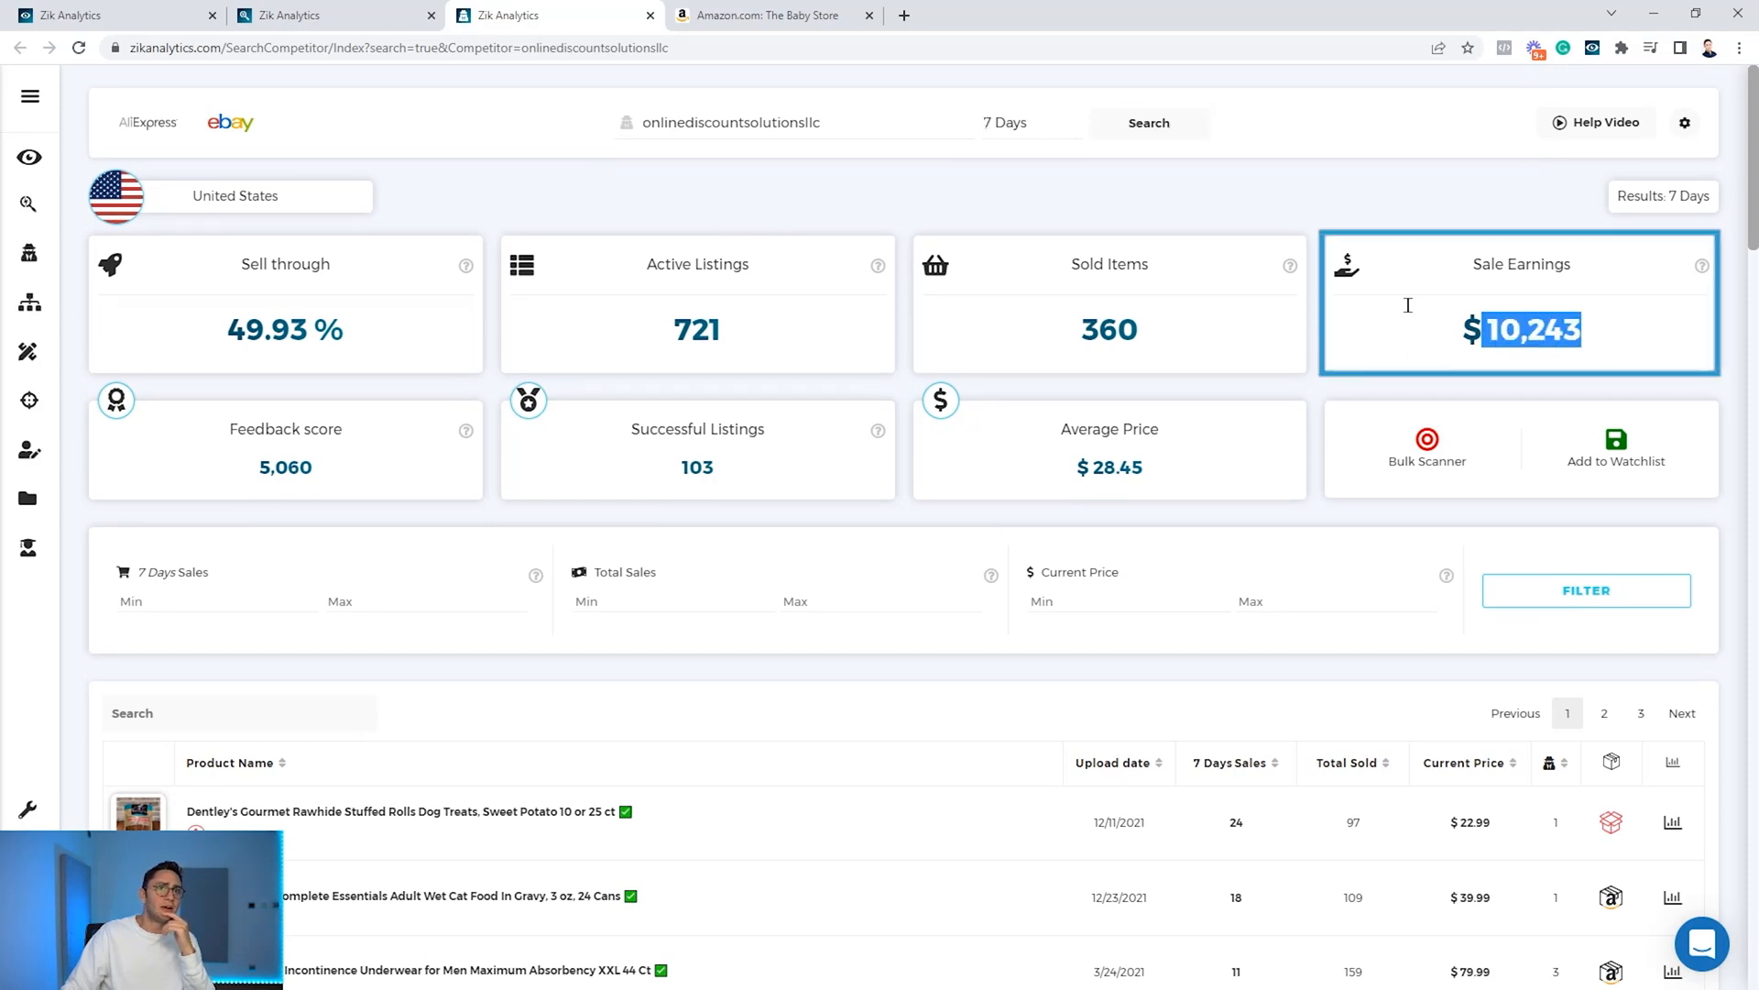
Rerun the seller analysis over 30 days, showing 1481 sold and $41,272 earnings.
left_click(1005, 122)
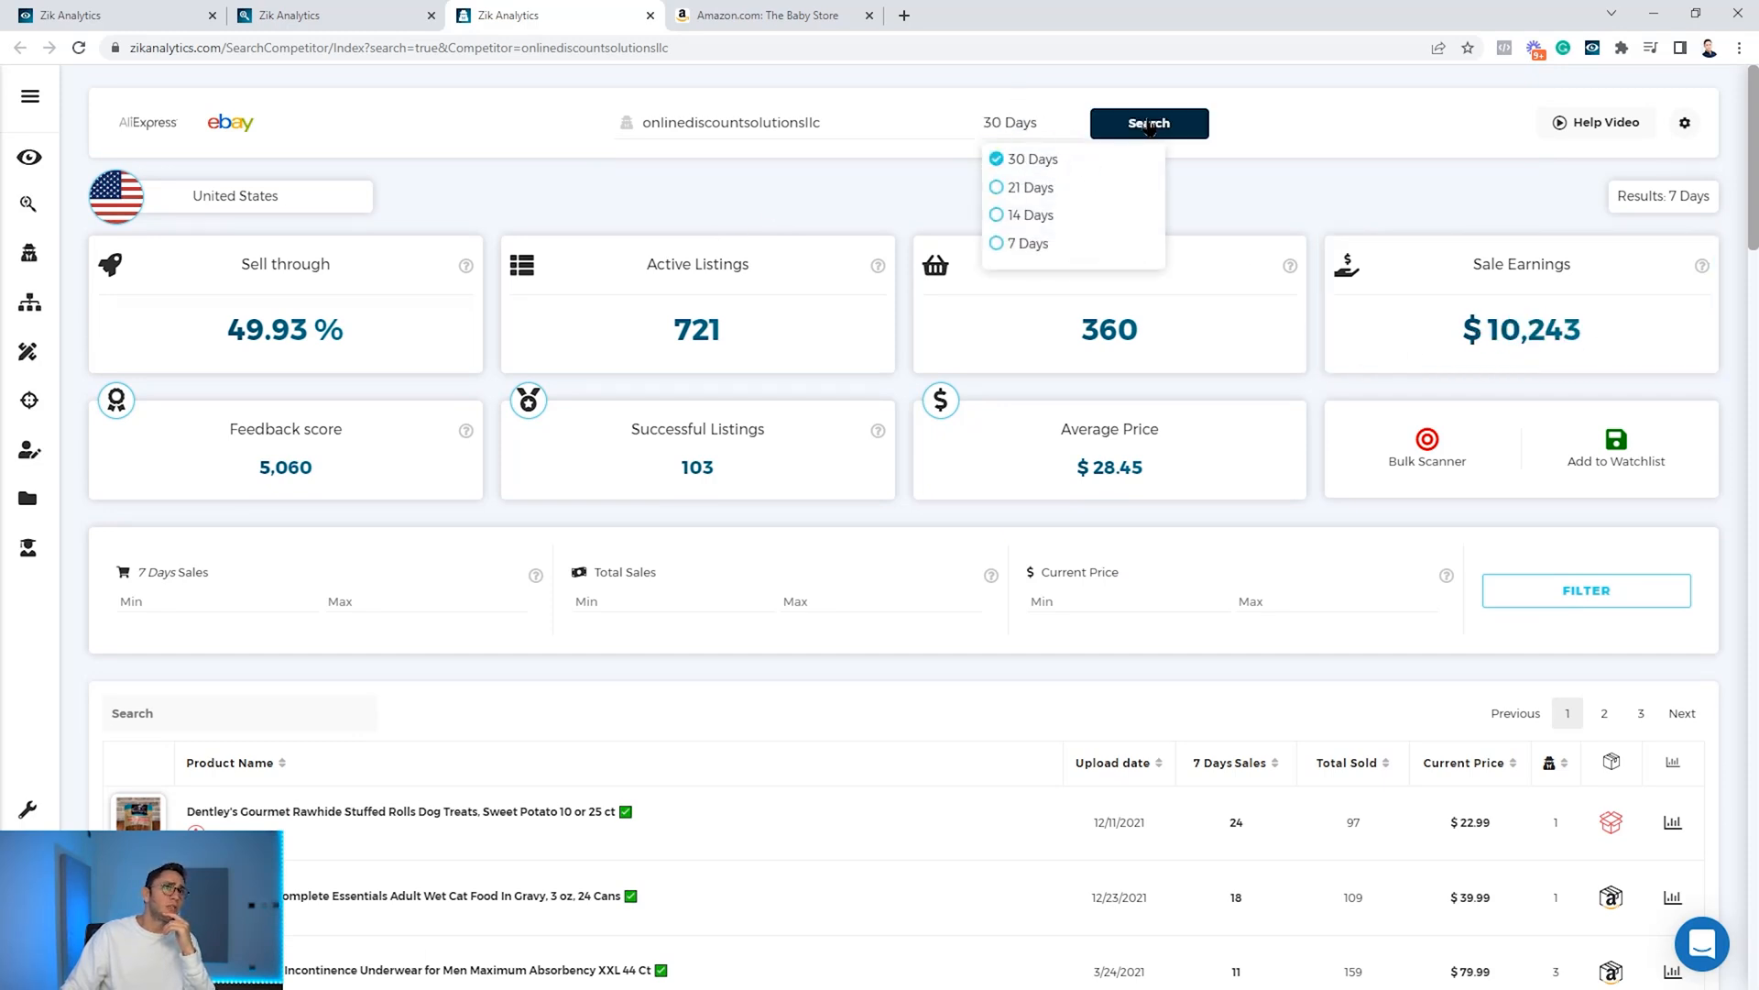
left_click(1148, 122)
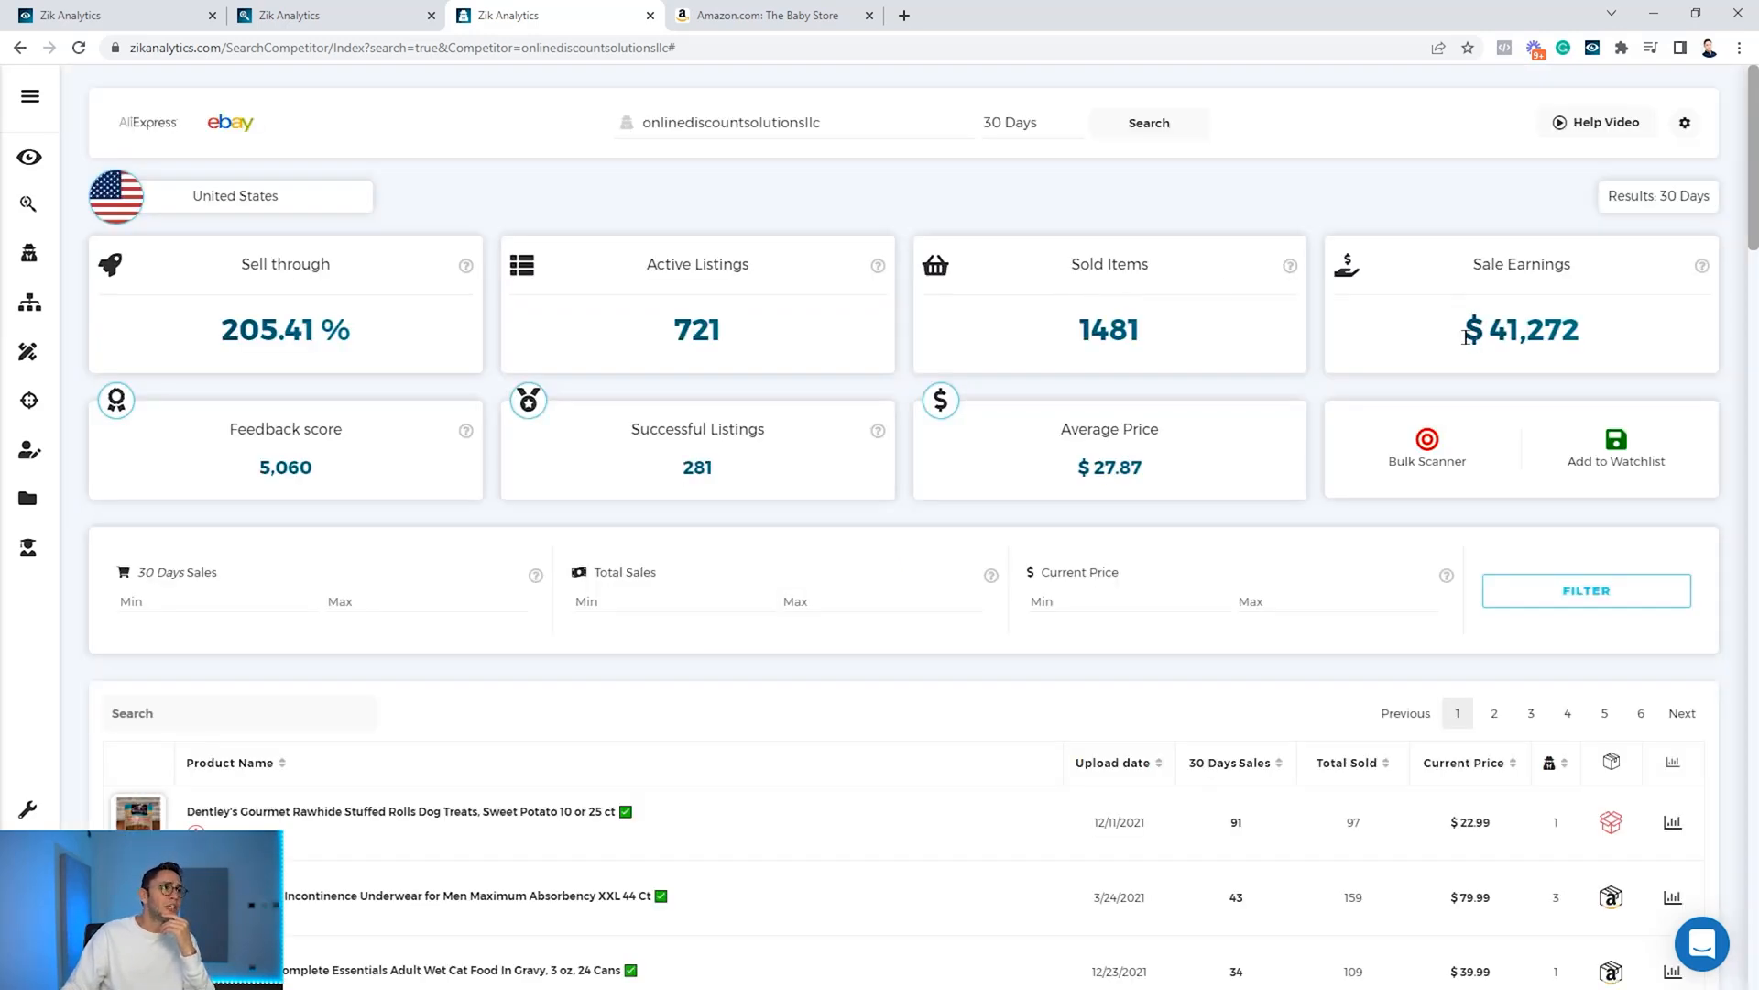
scroll("down", 3)
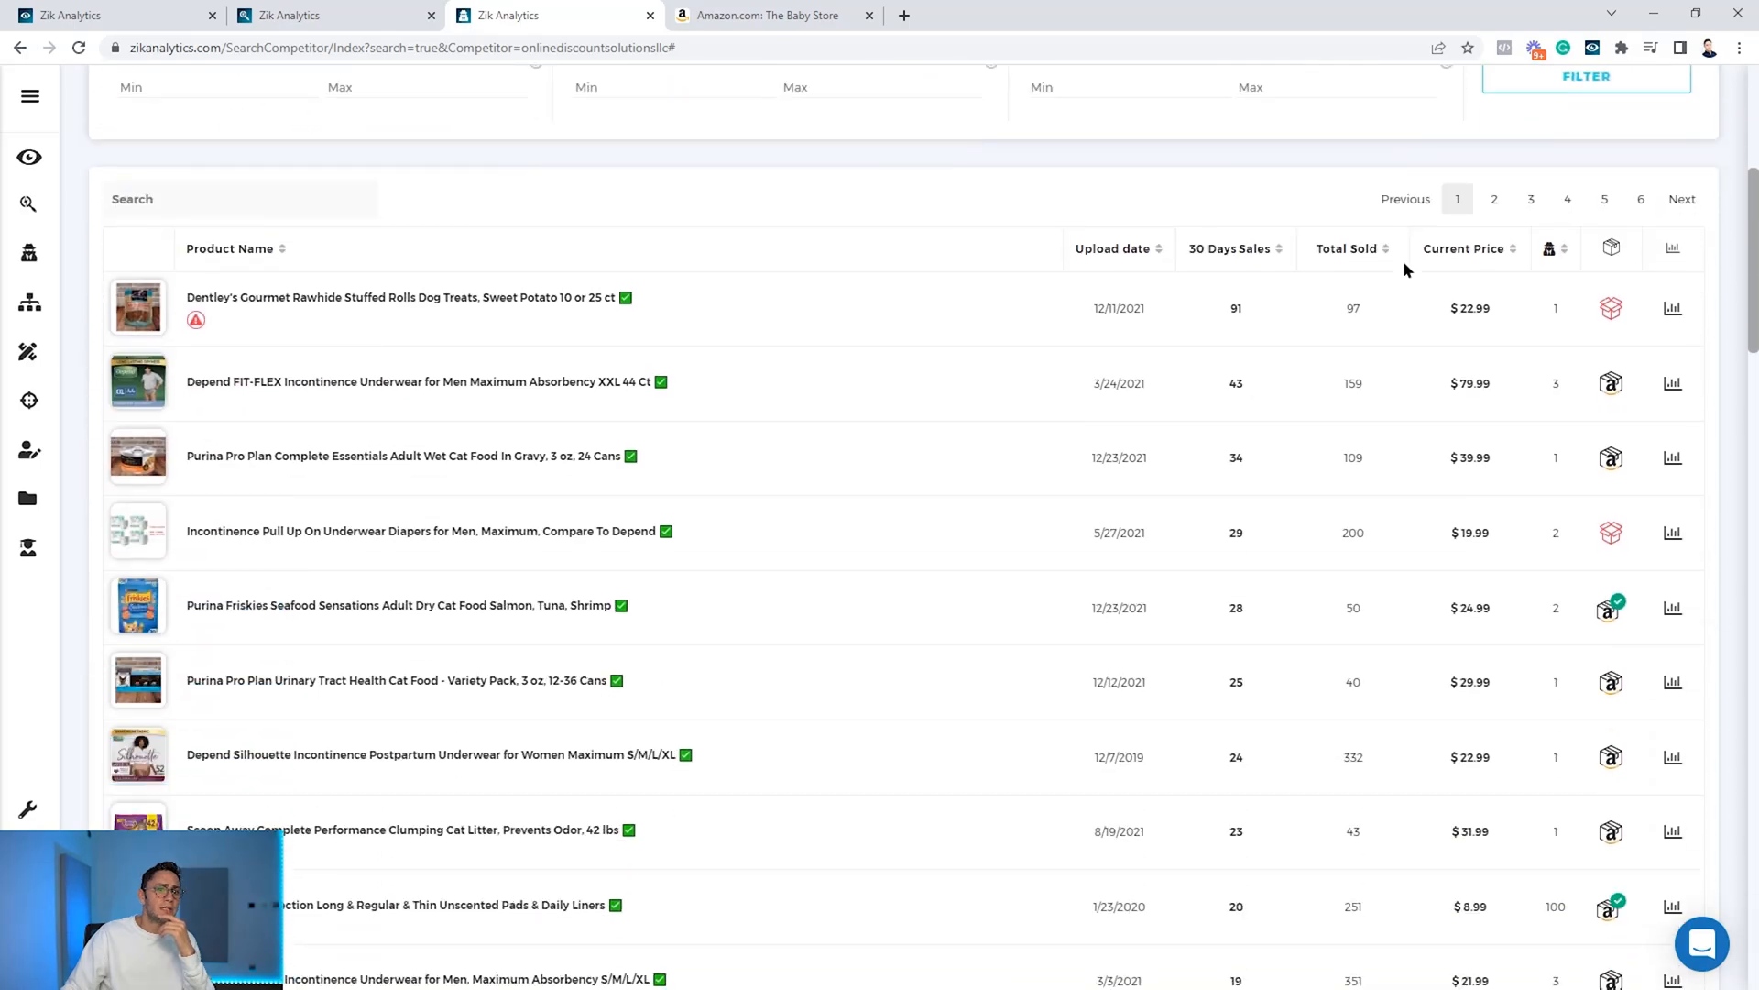
scroll("down", 3)
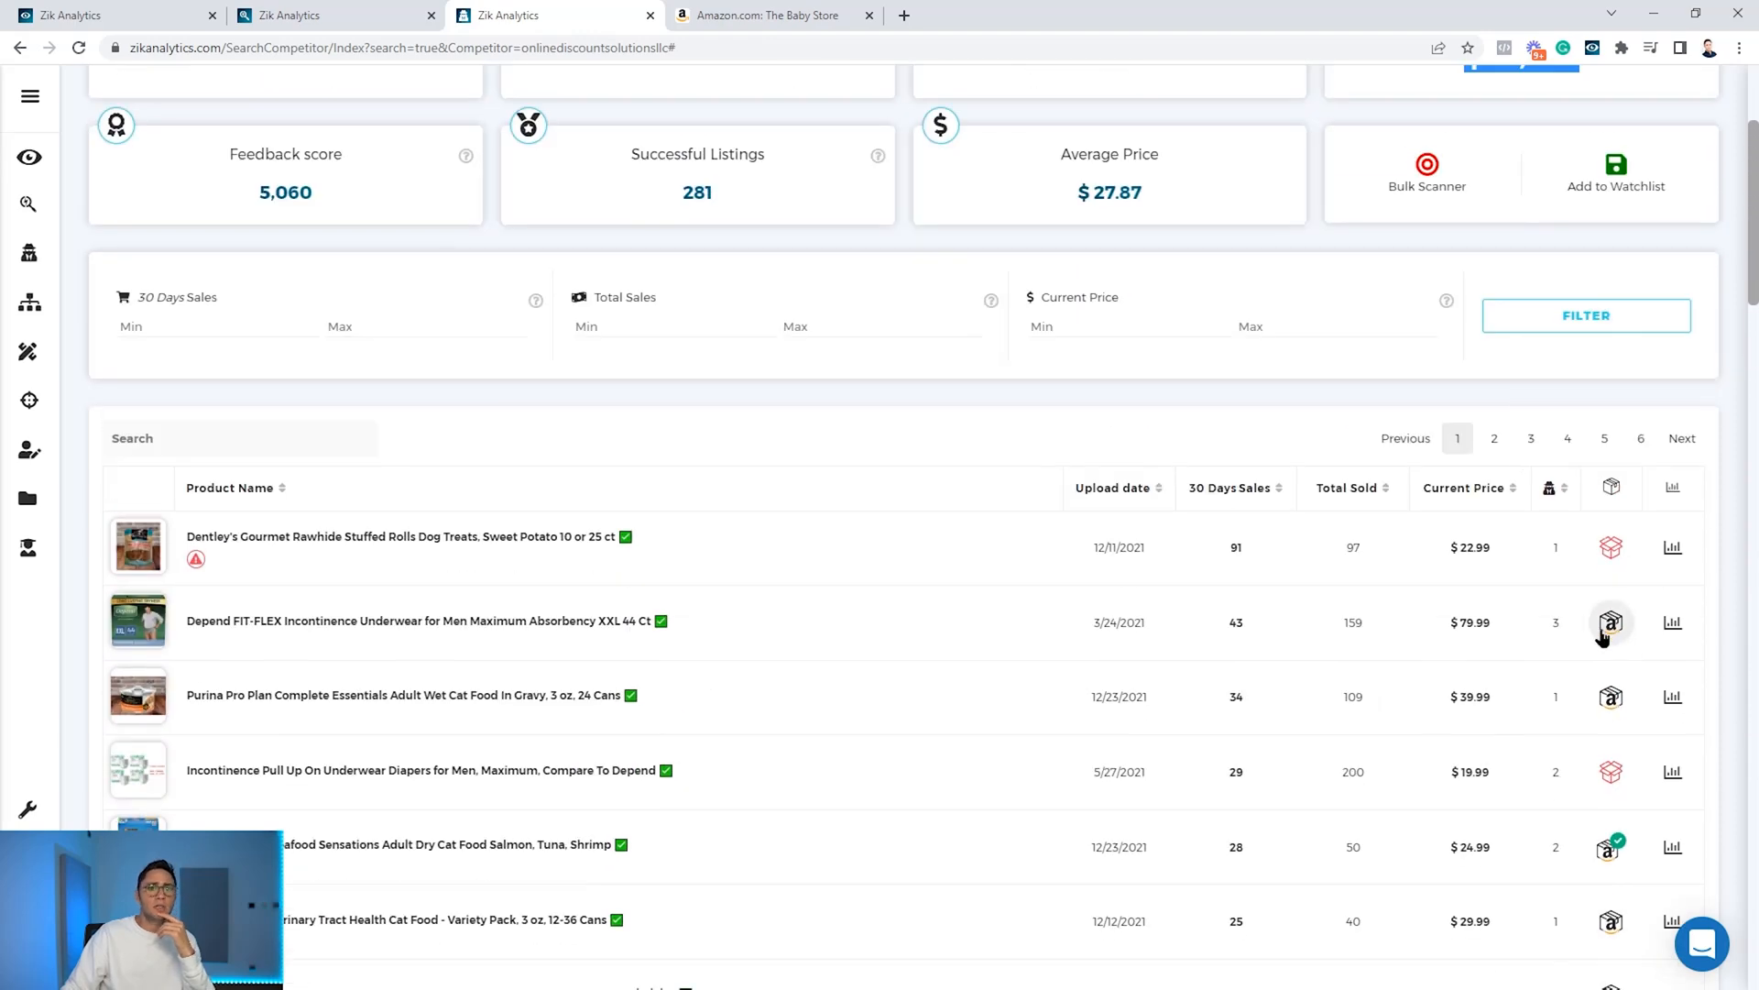
scroll("down", 3)
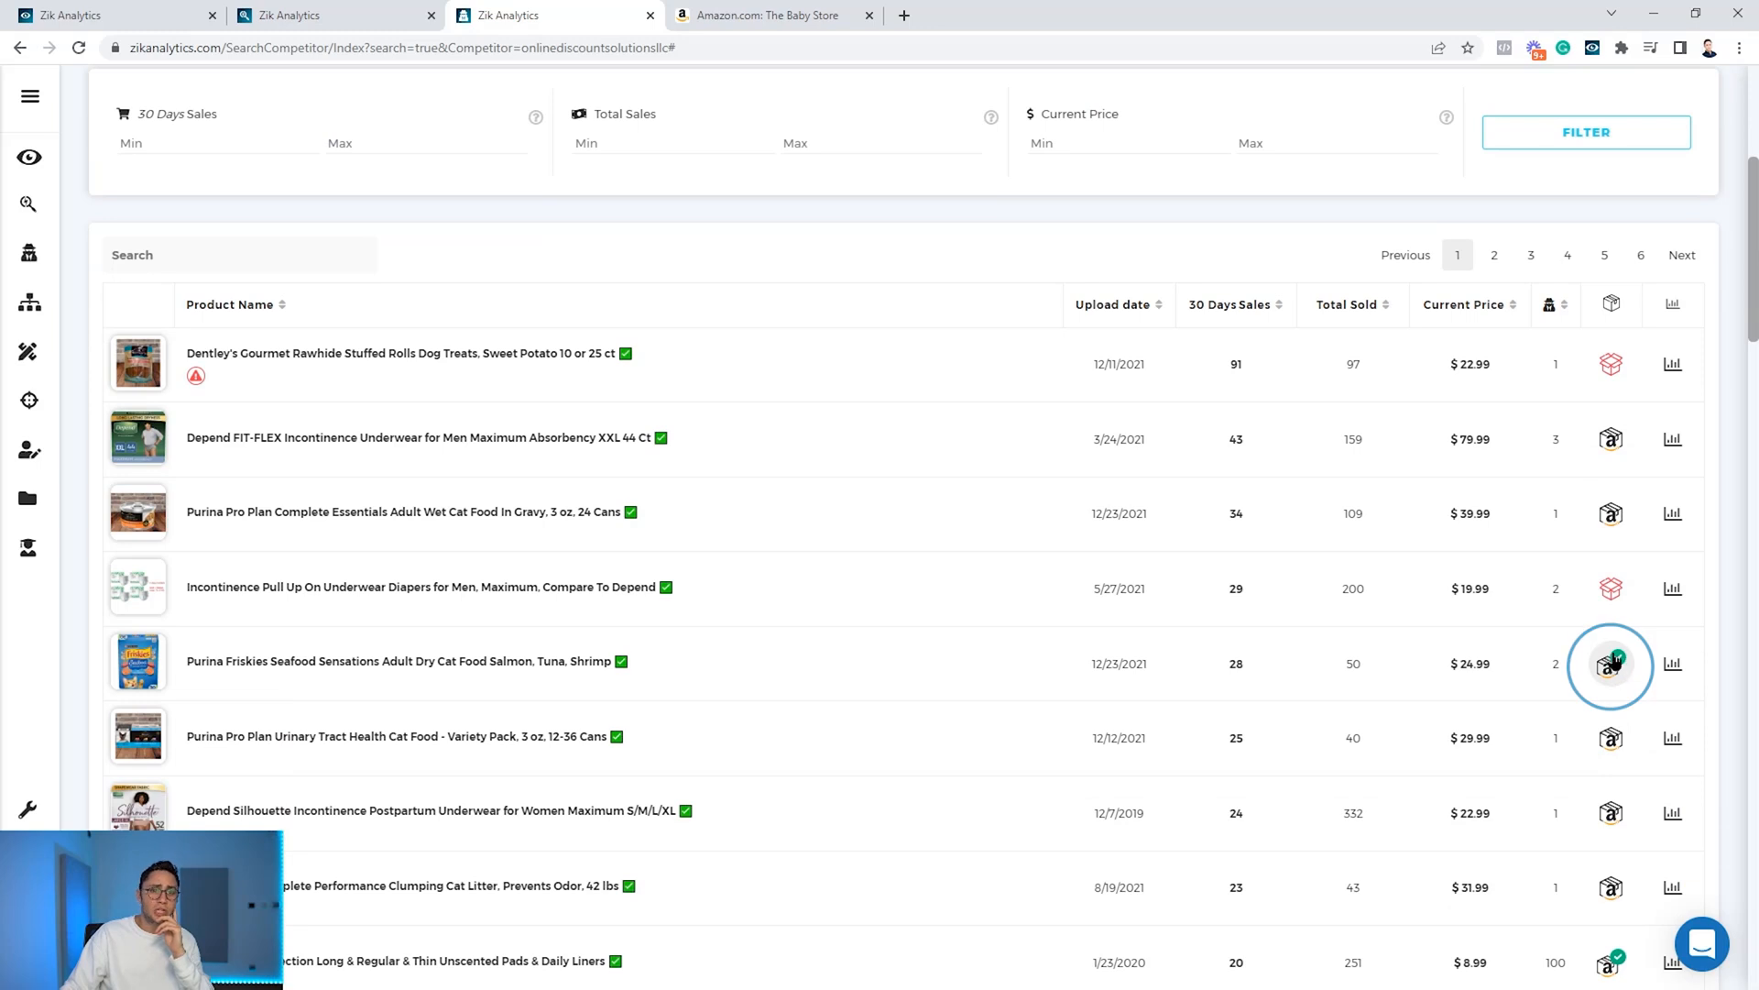
mouse_move(1672, 589)
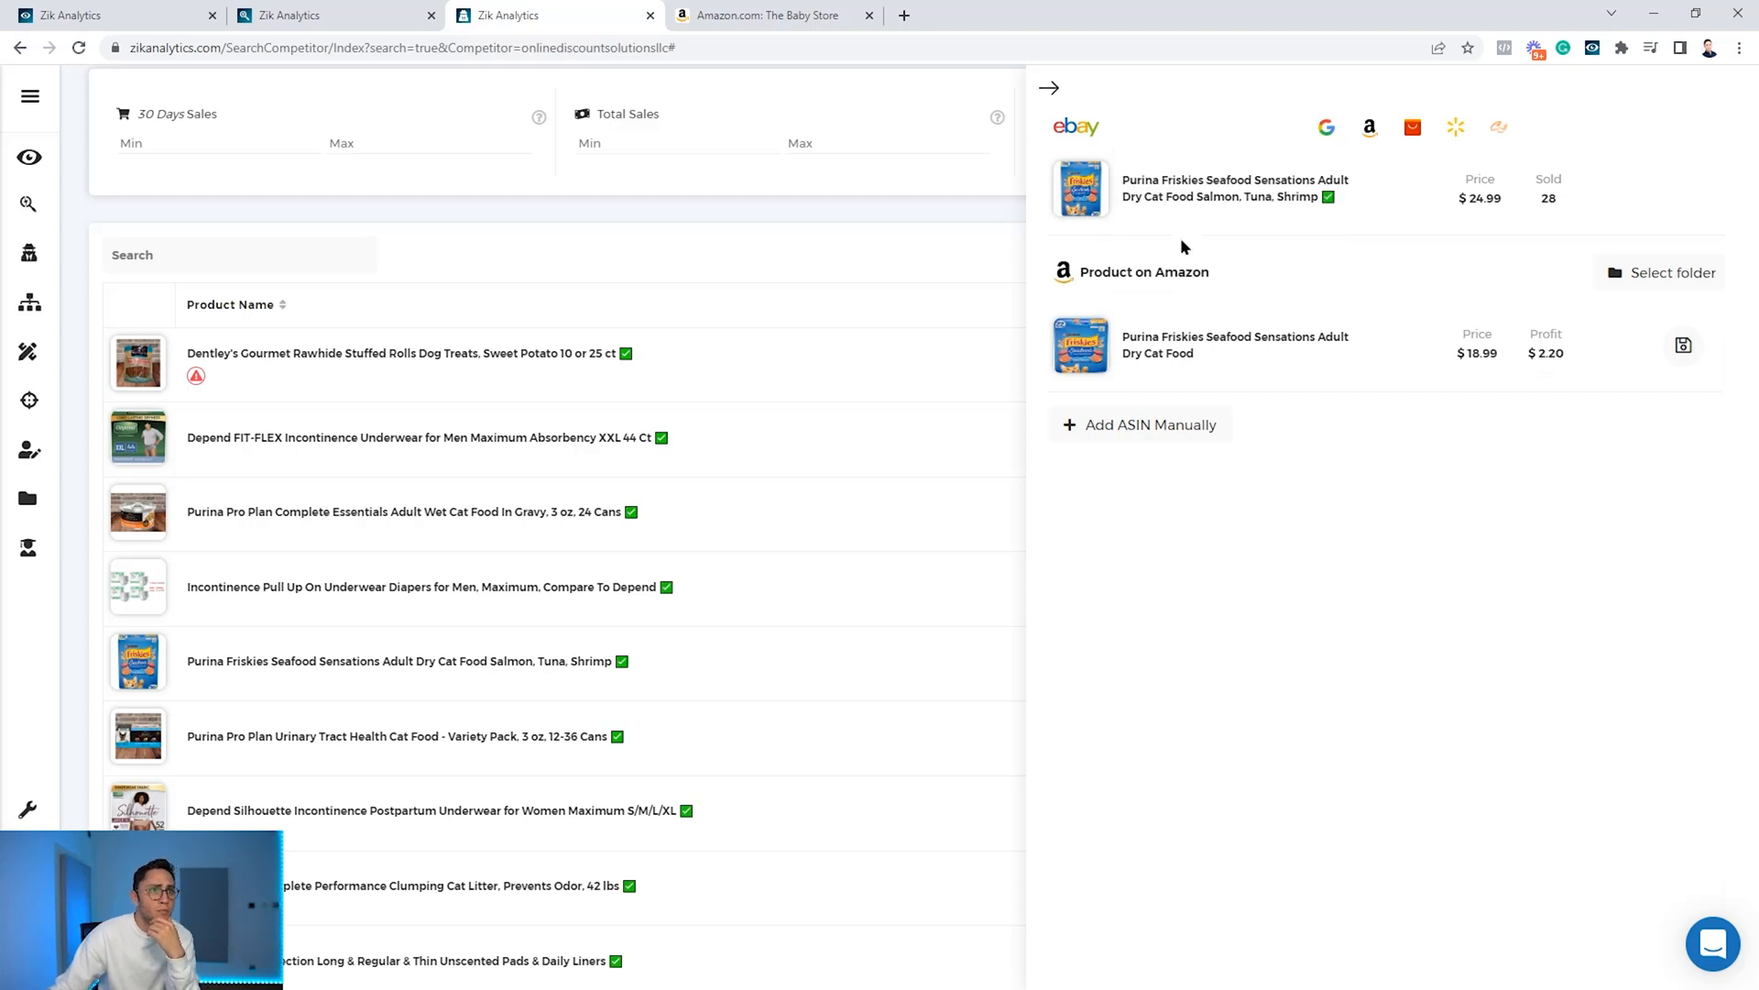
mouse_move(1071, 399)
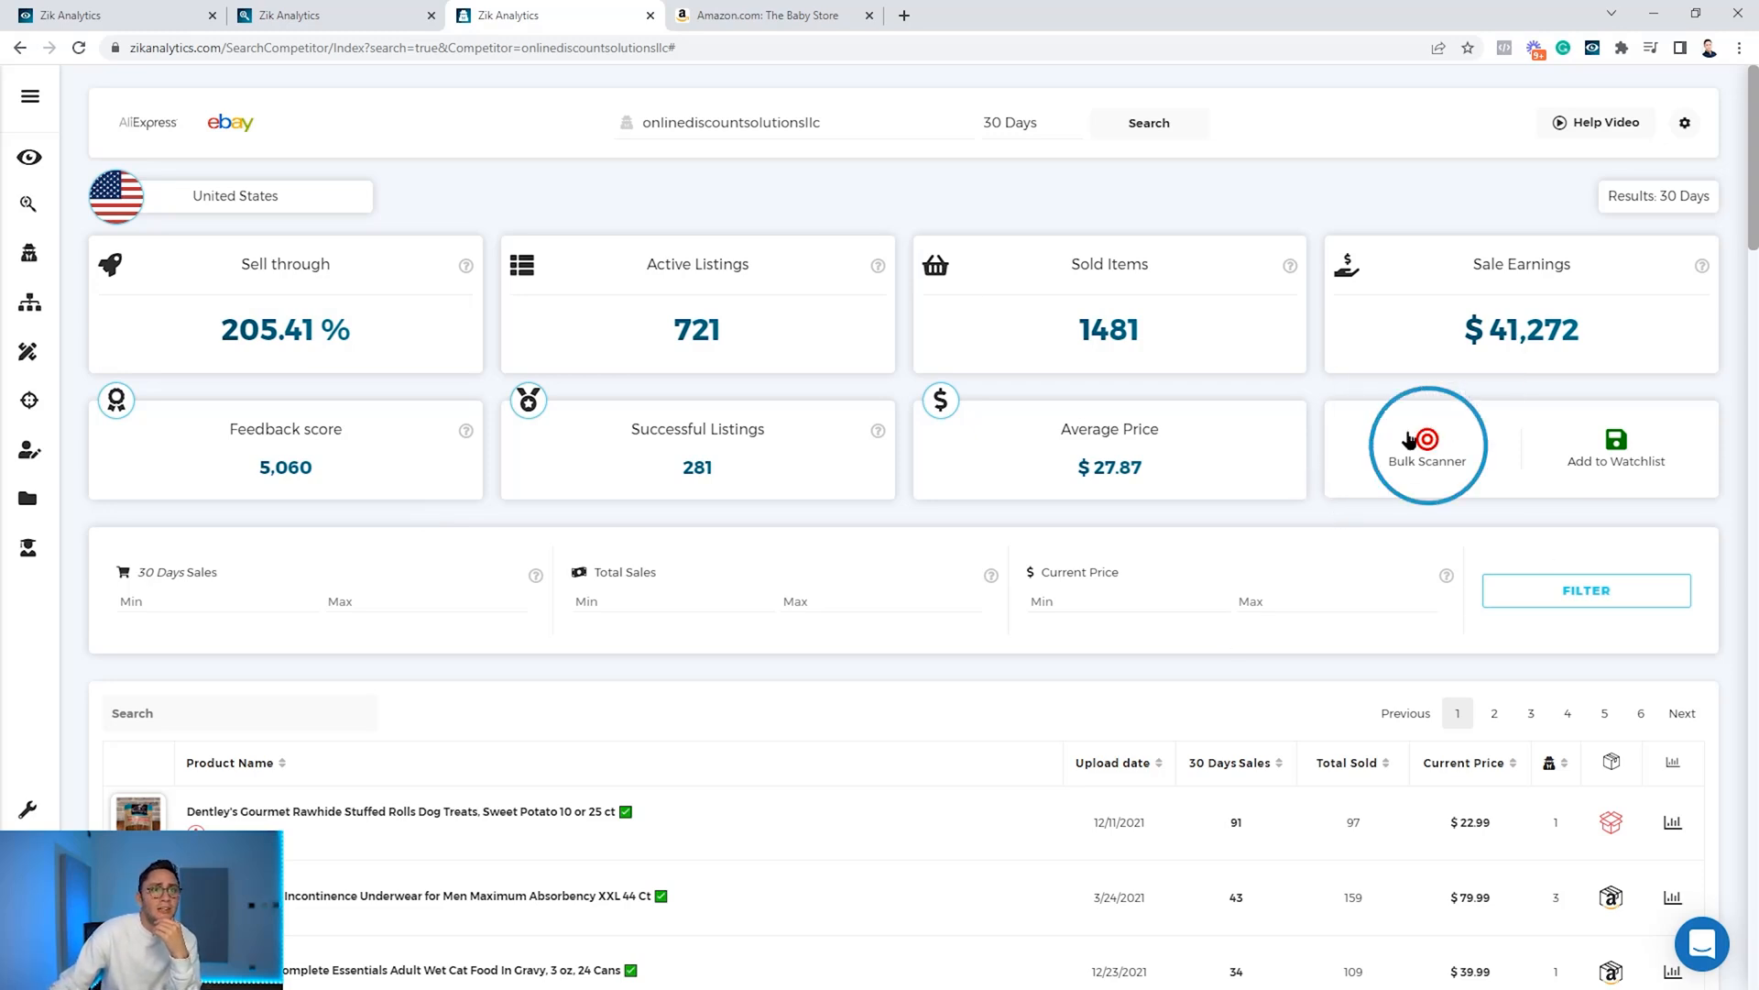
mouse_move(1426, 449)
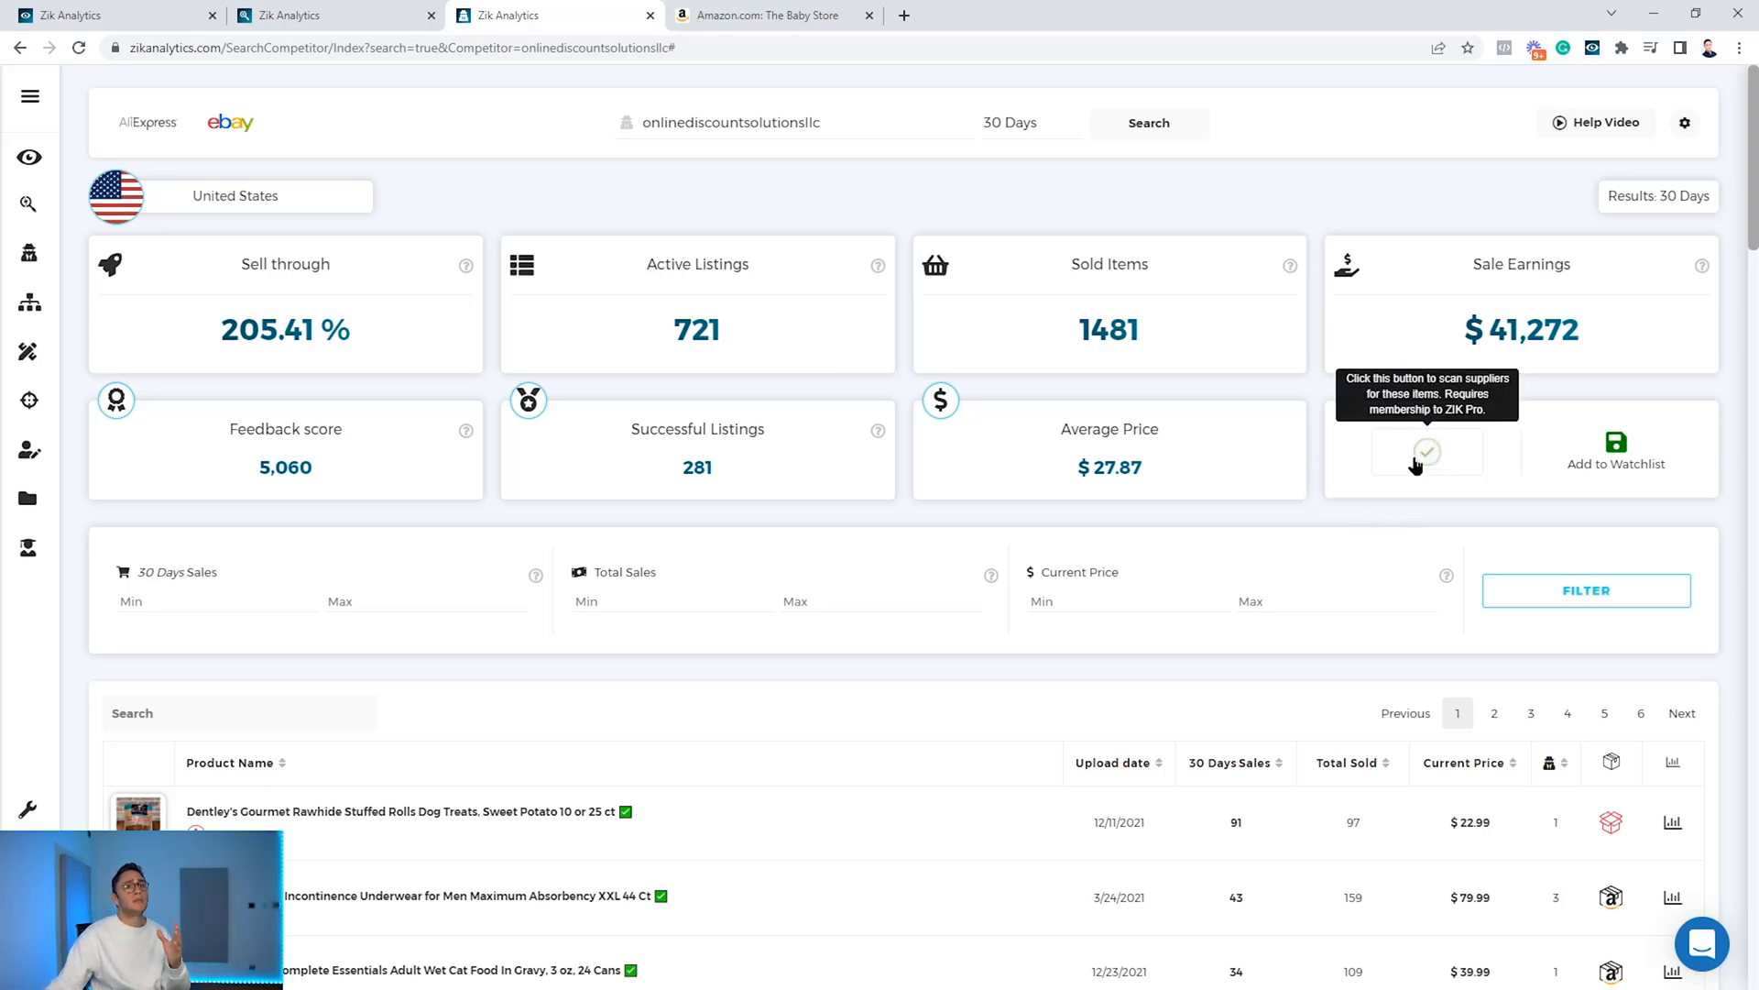
Bulk-scan onlinediscountsolutionsllc's listings for Amazon supplier matches.
left_click(1426, 451)
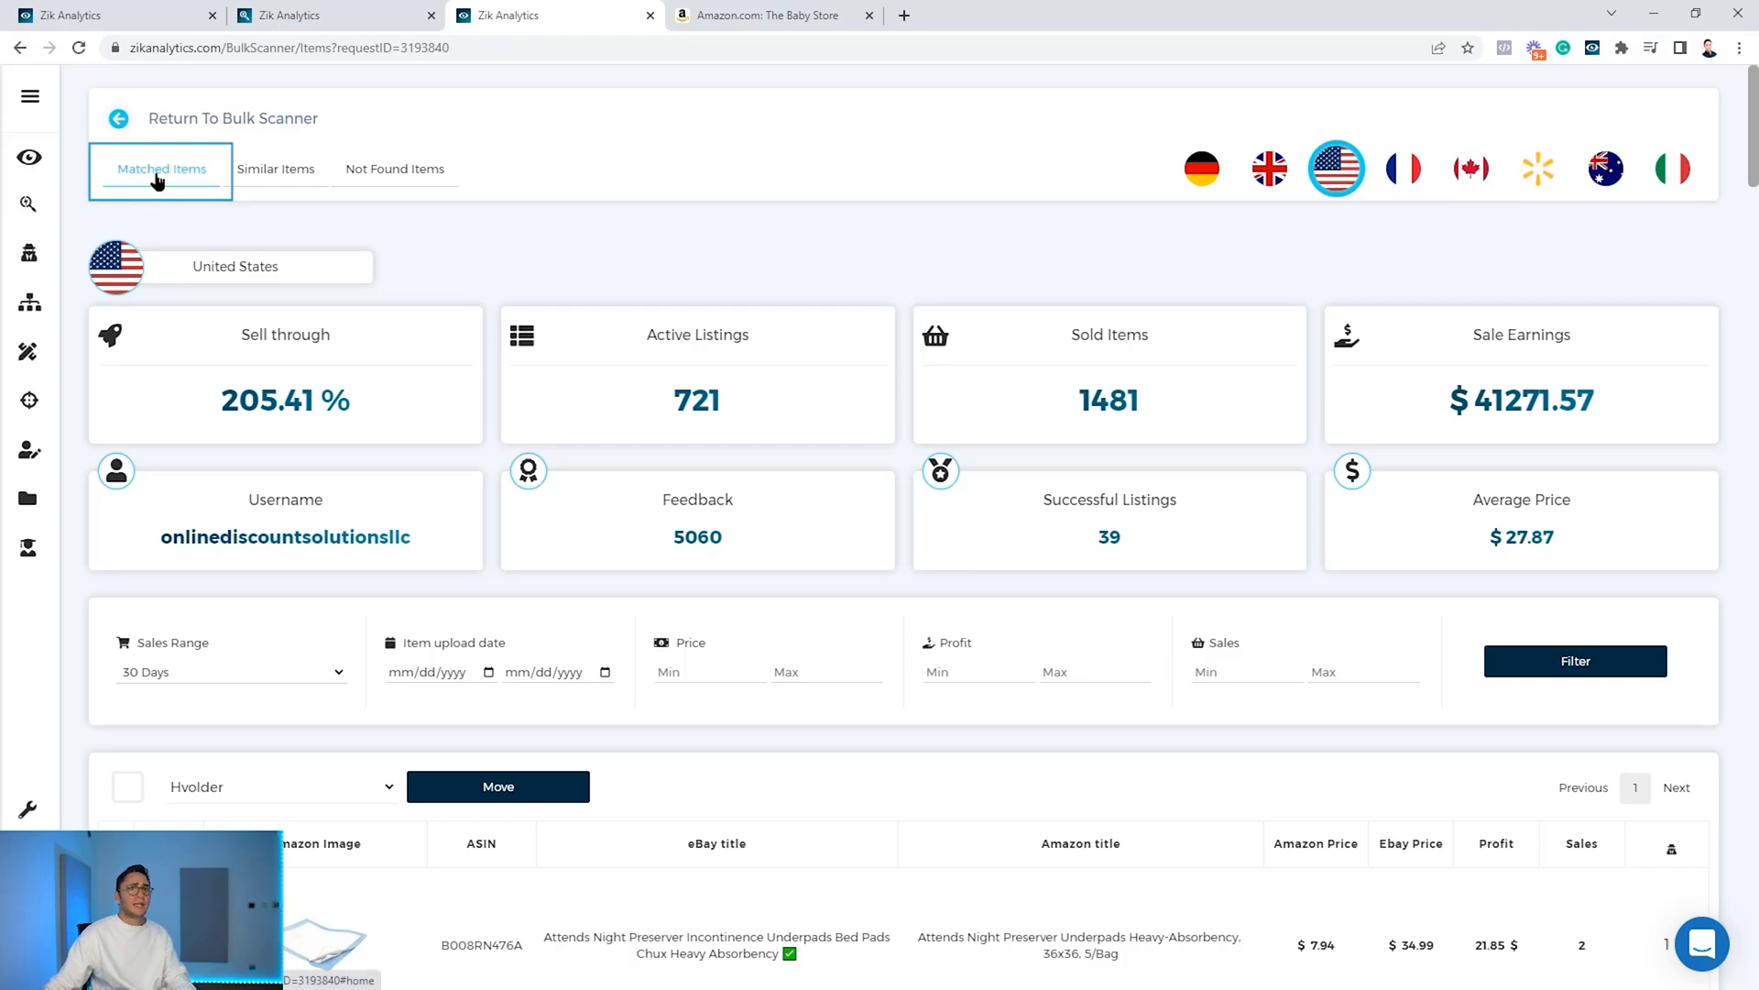
Select every matched item from the seller and move them into the TEST folder.
left_click(275, 169)
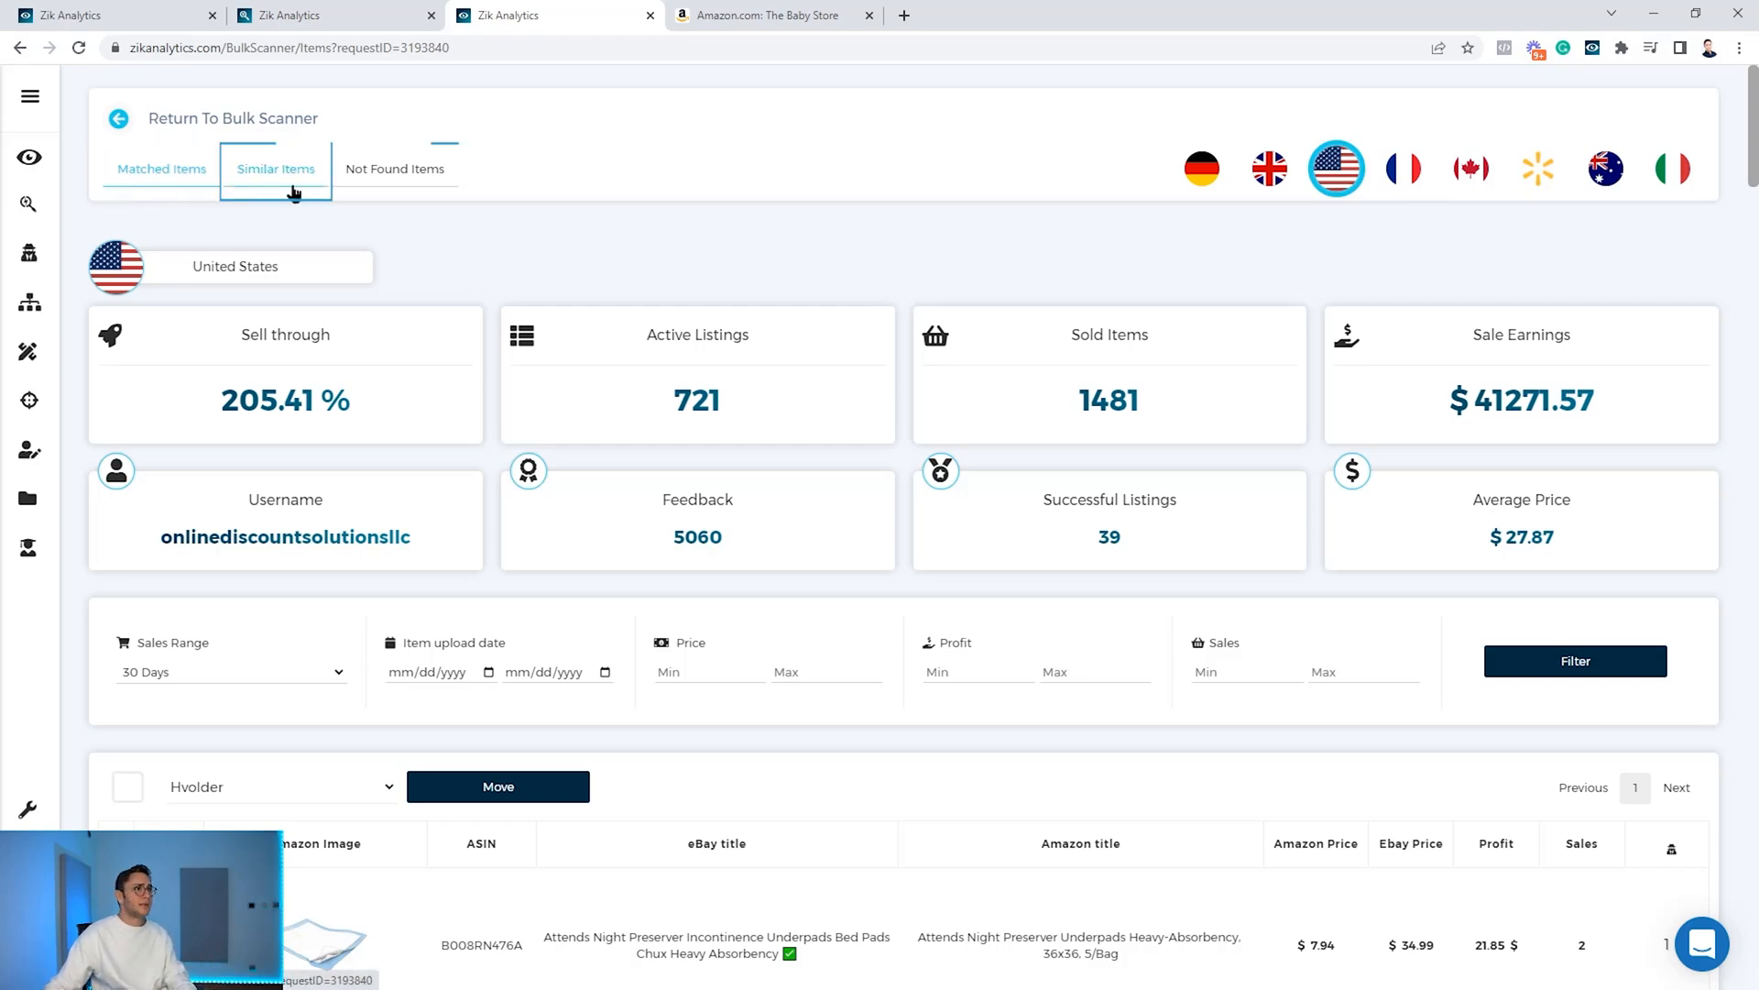
scroll("down", 3)
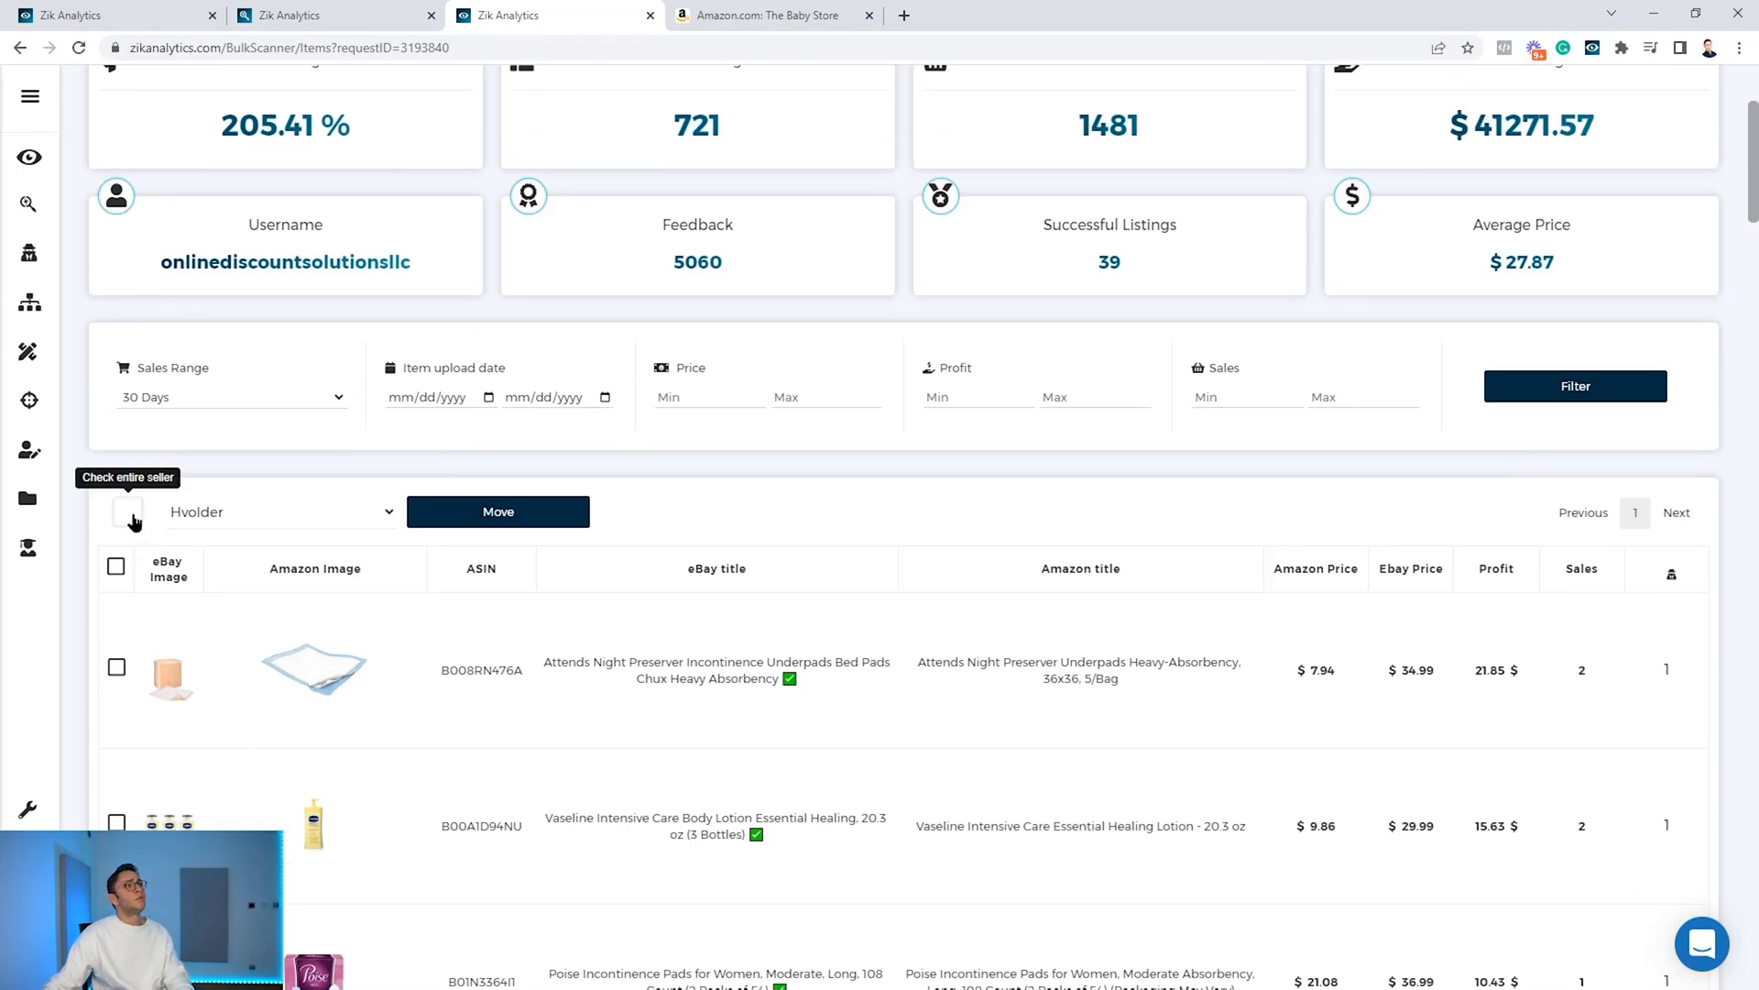
left_click(127, 512)
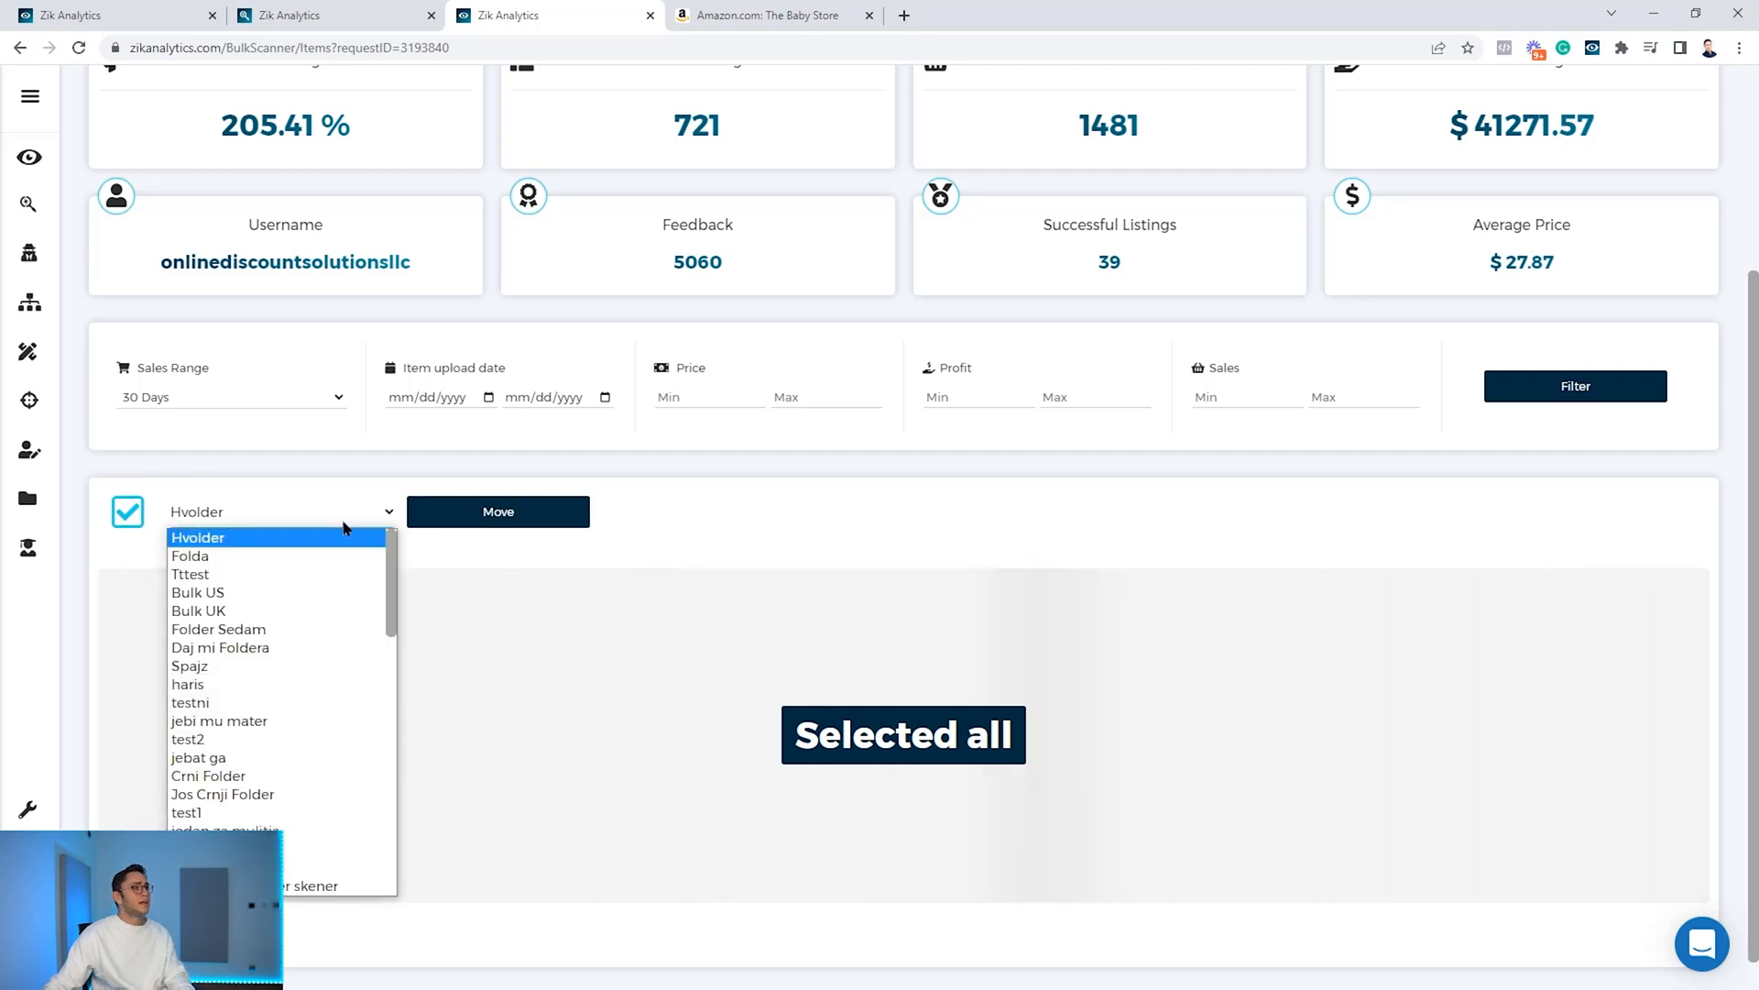
scroll("down", 3)
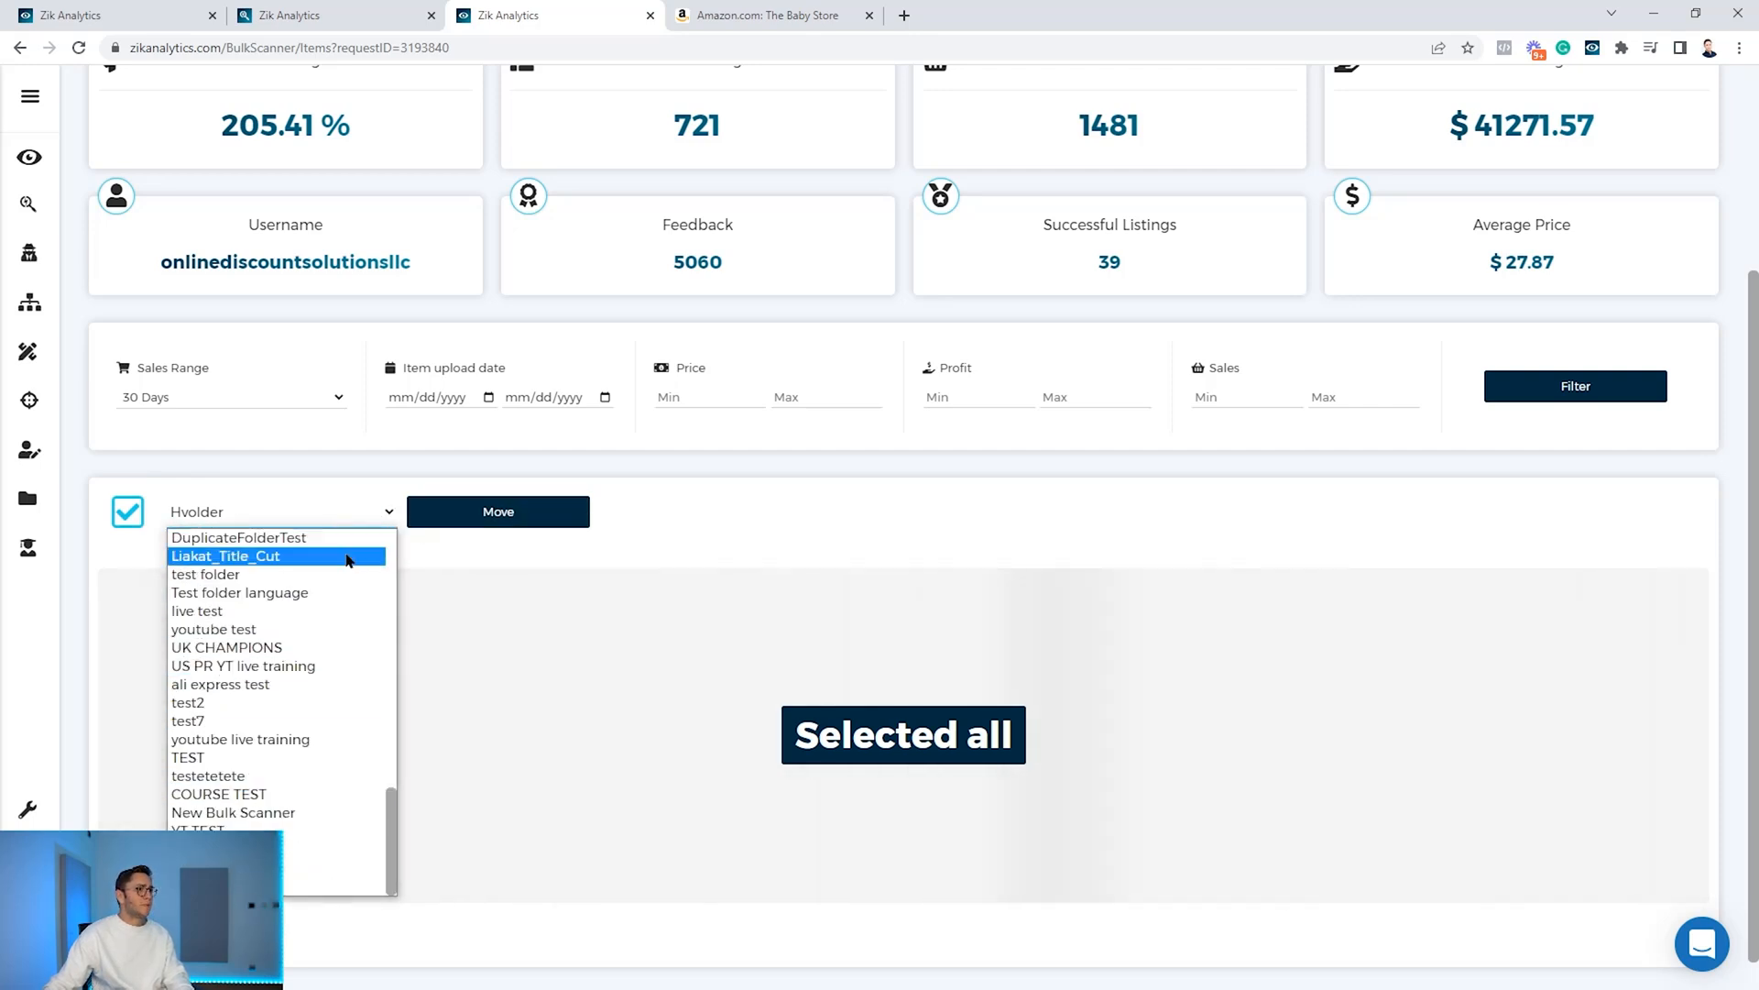
left_click(187, 758)
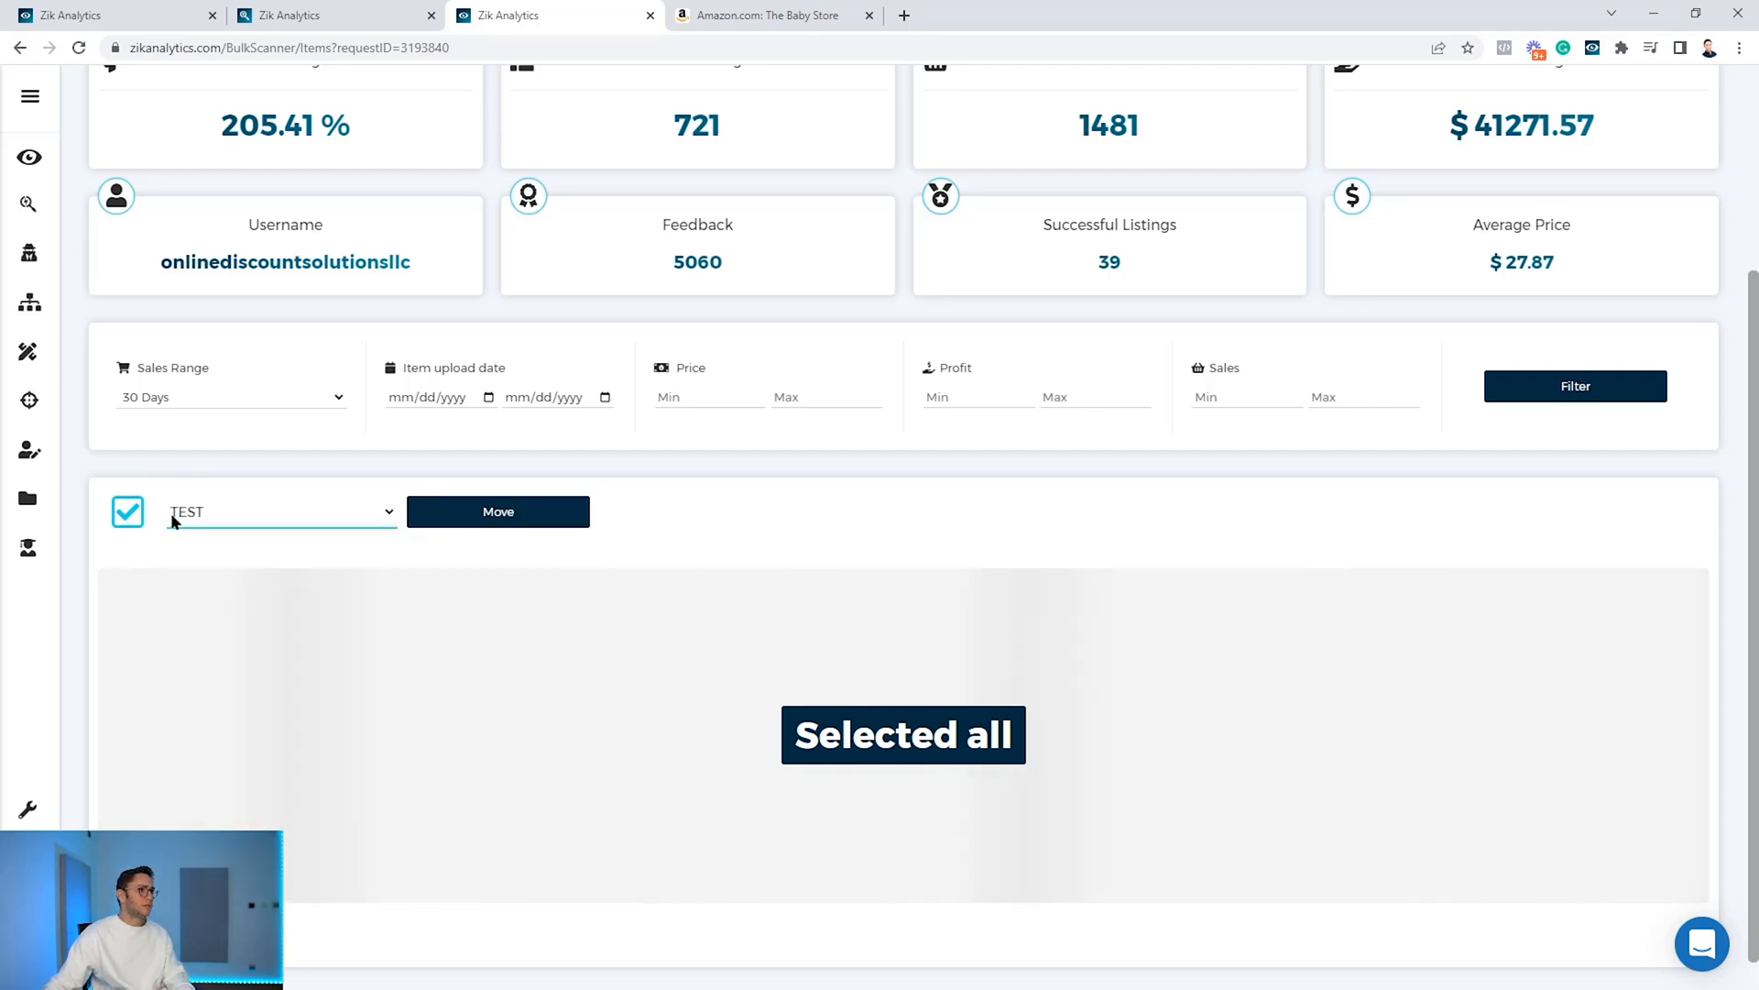
left_click(496, 511)
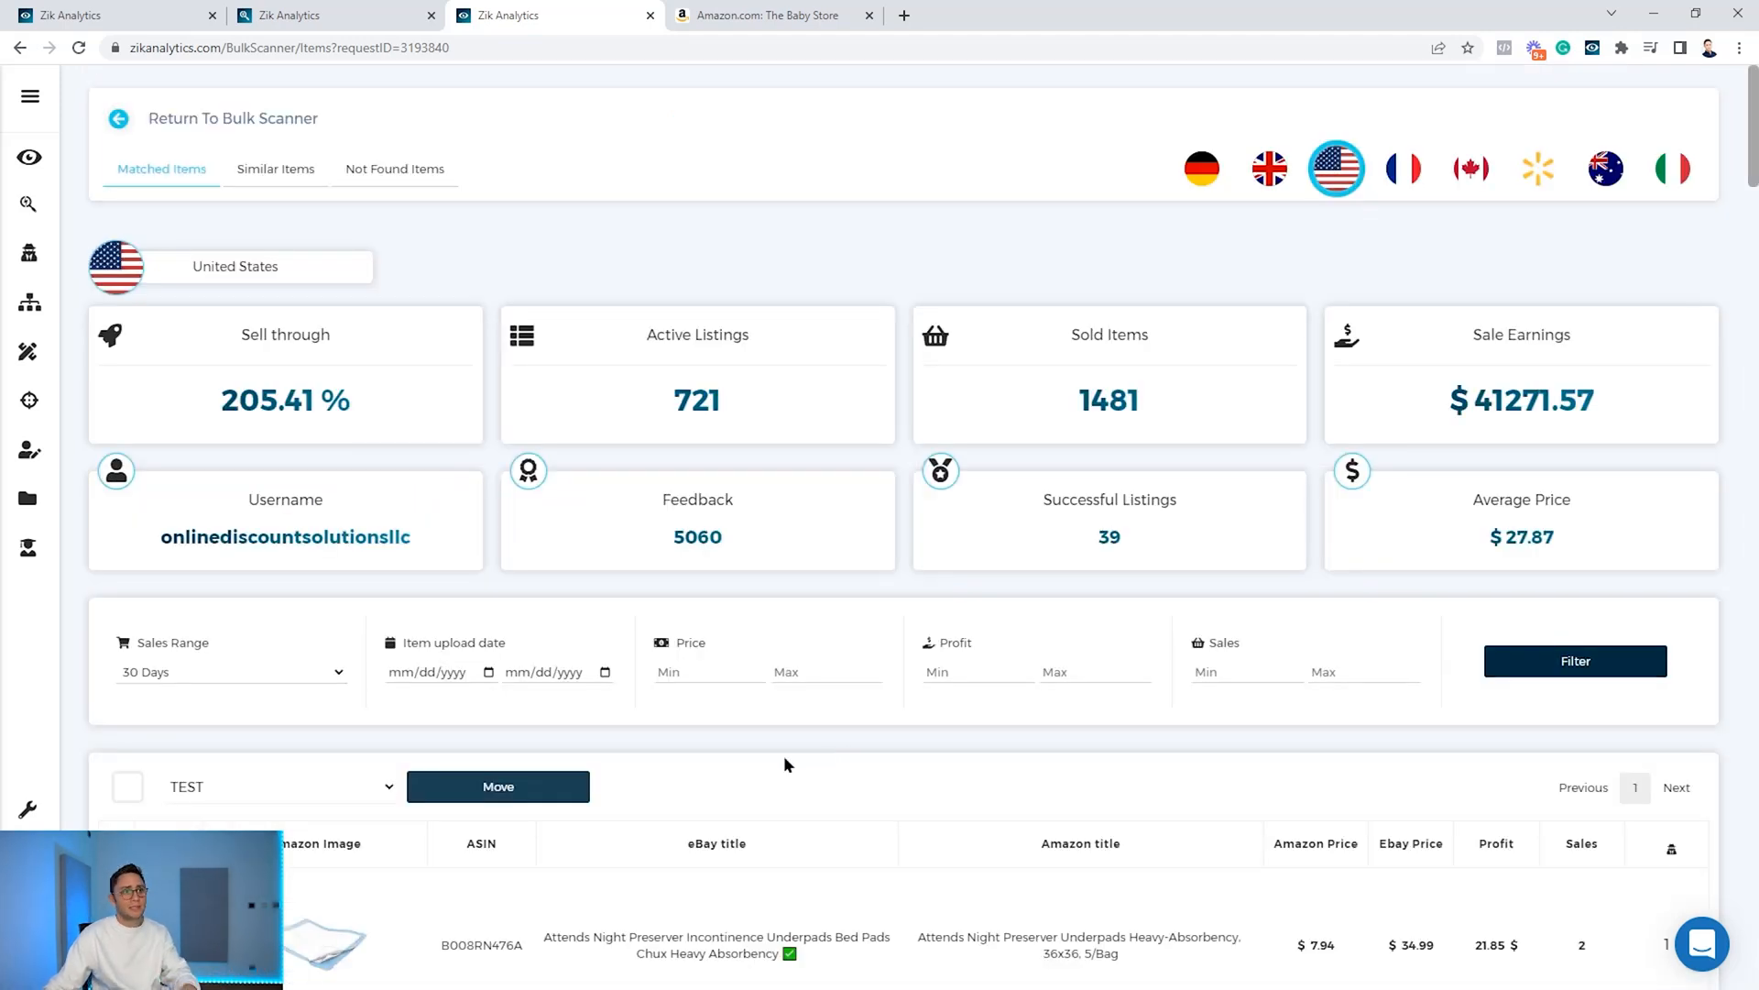
left_click(275, 169)
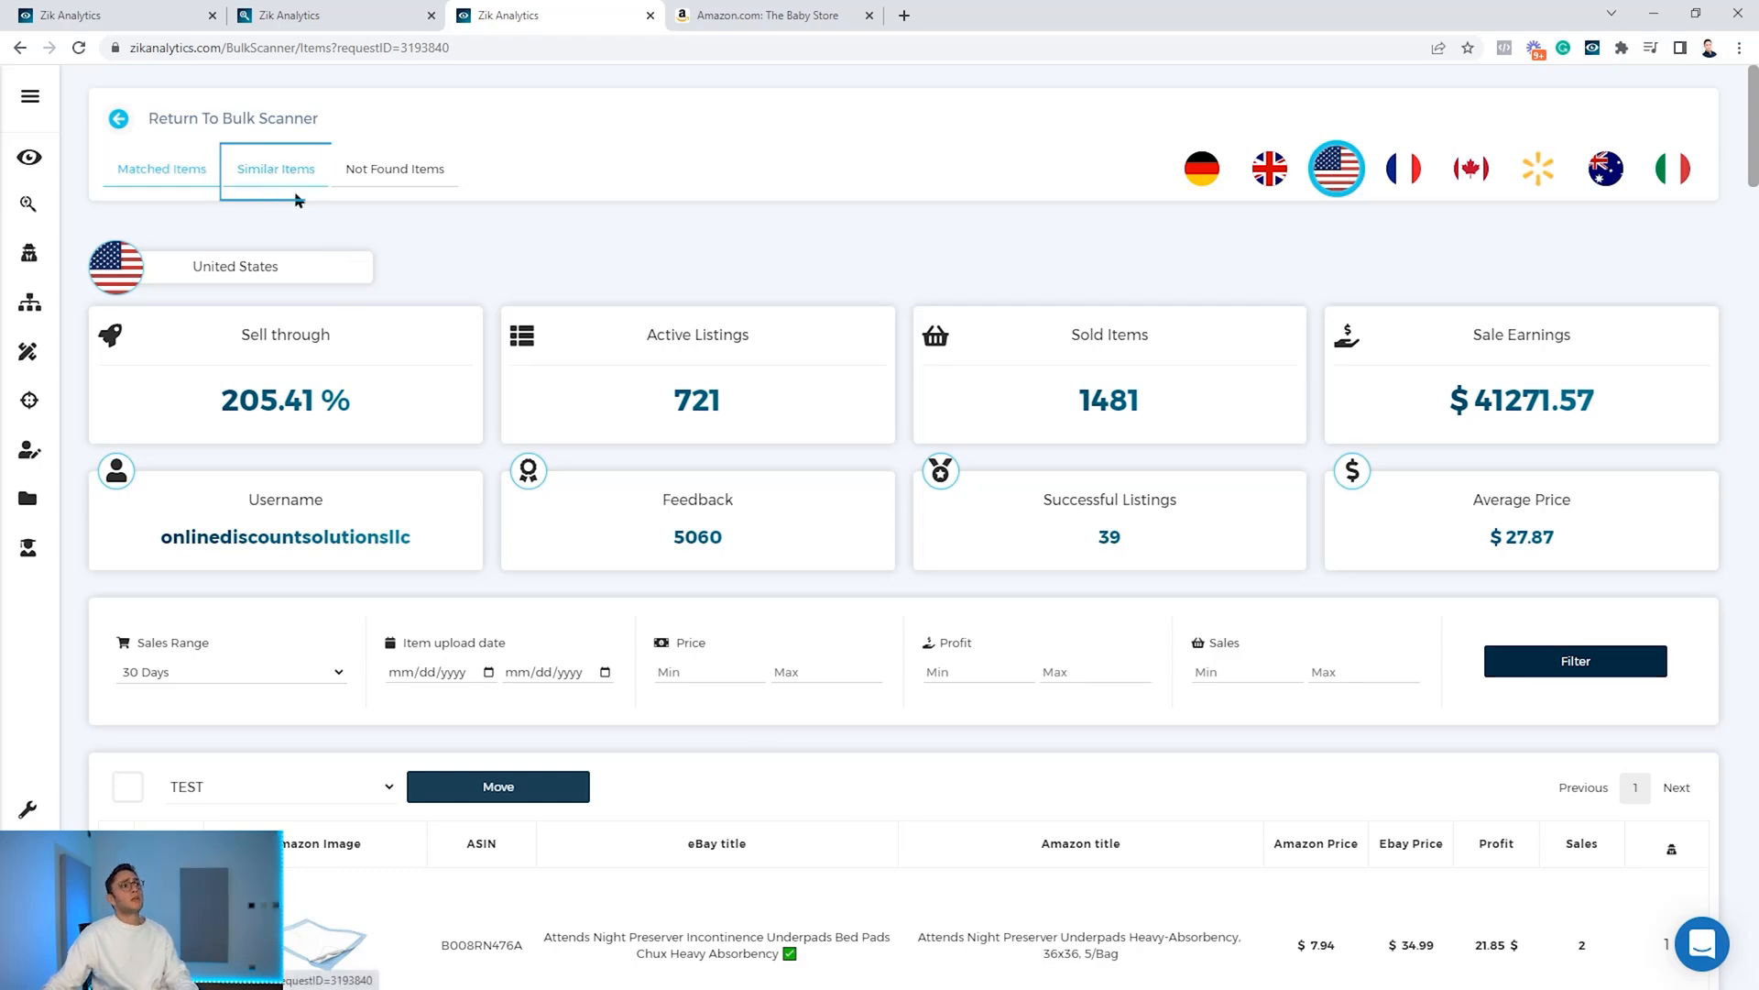
Open the Similar Items results and select all of the seller's similar items.
left_click(276, 169)
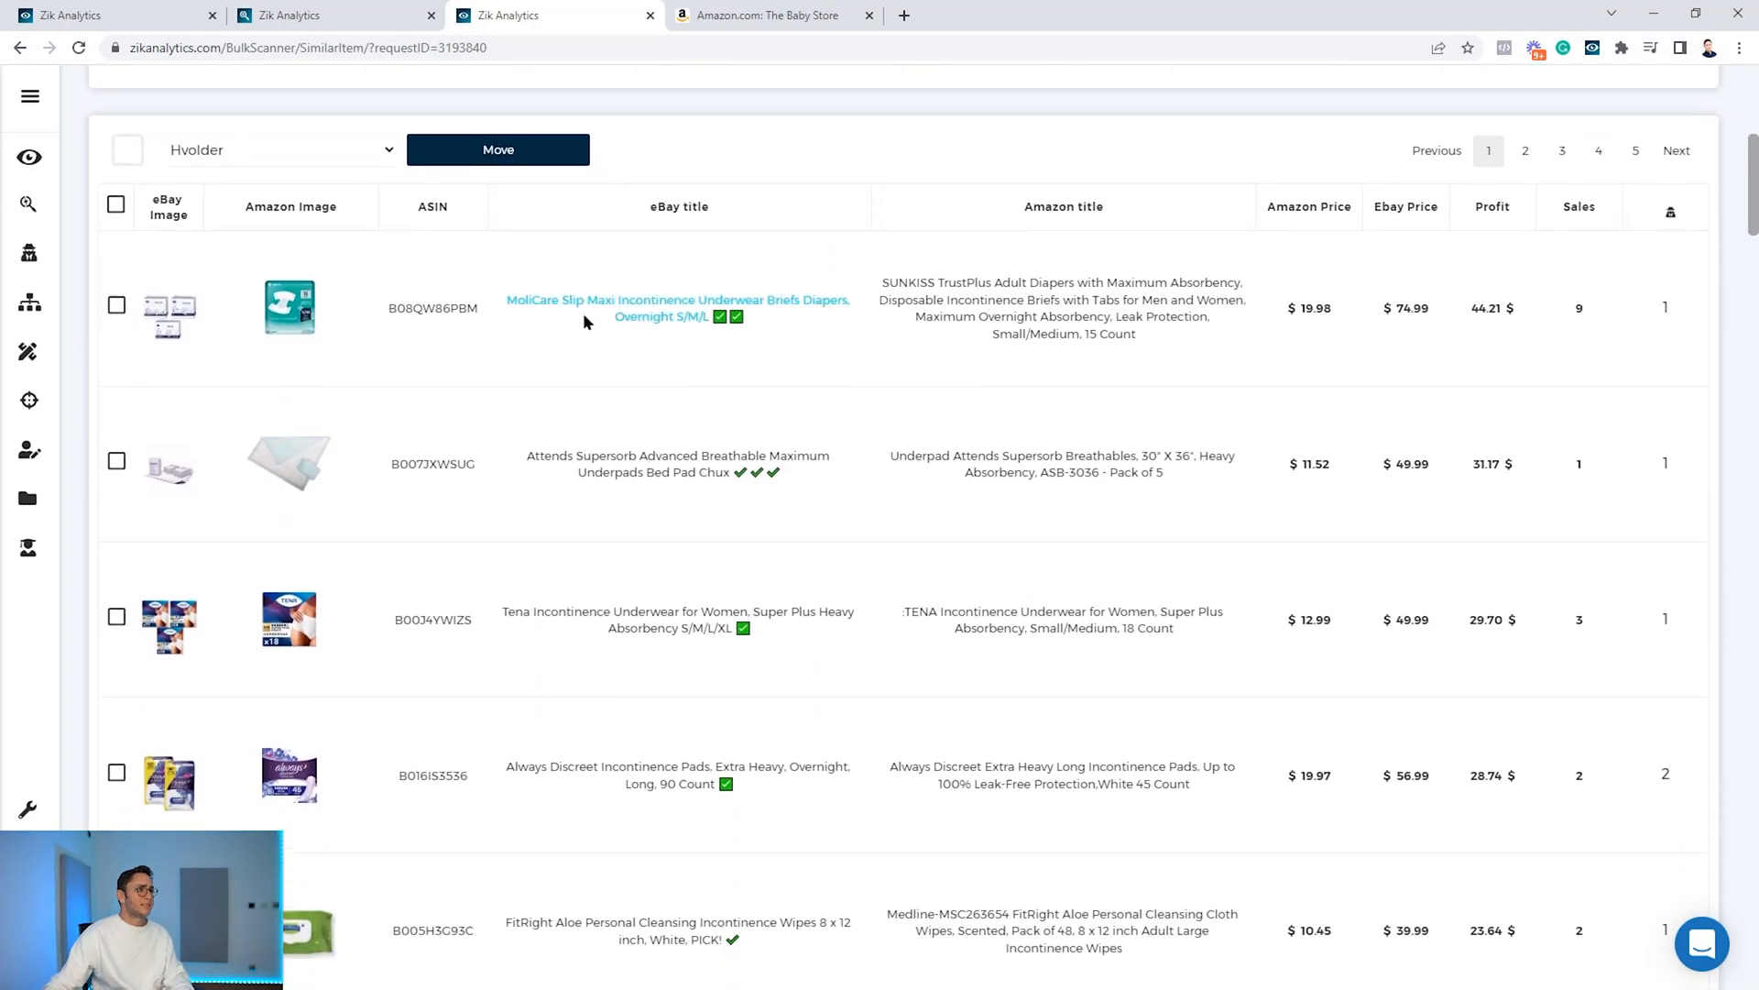
scroll("down", 3)
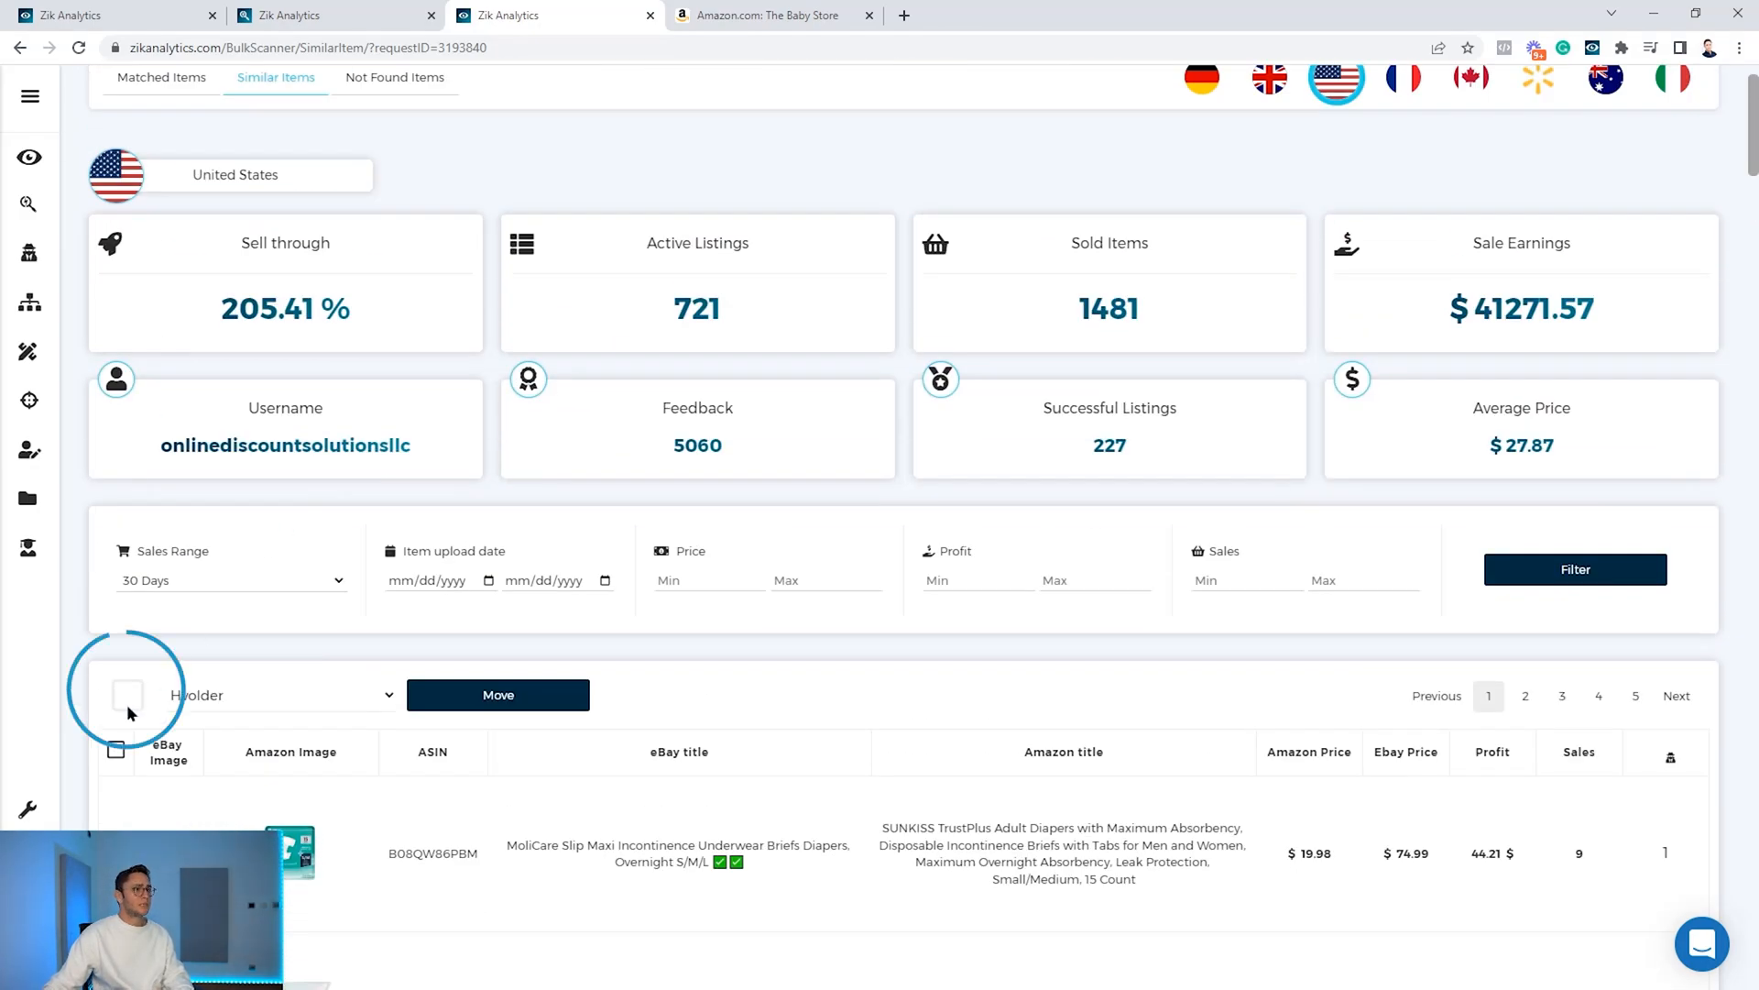
left_click(127, 694)
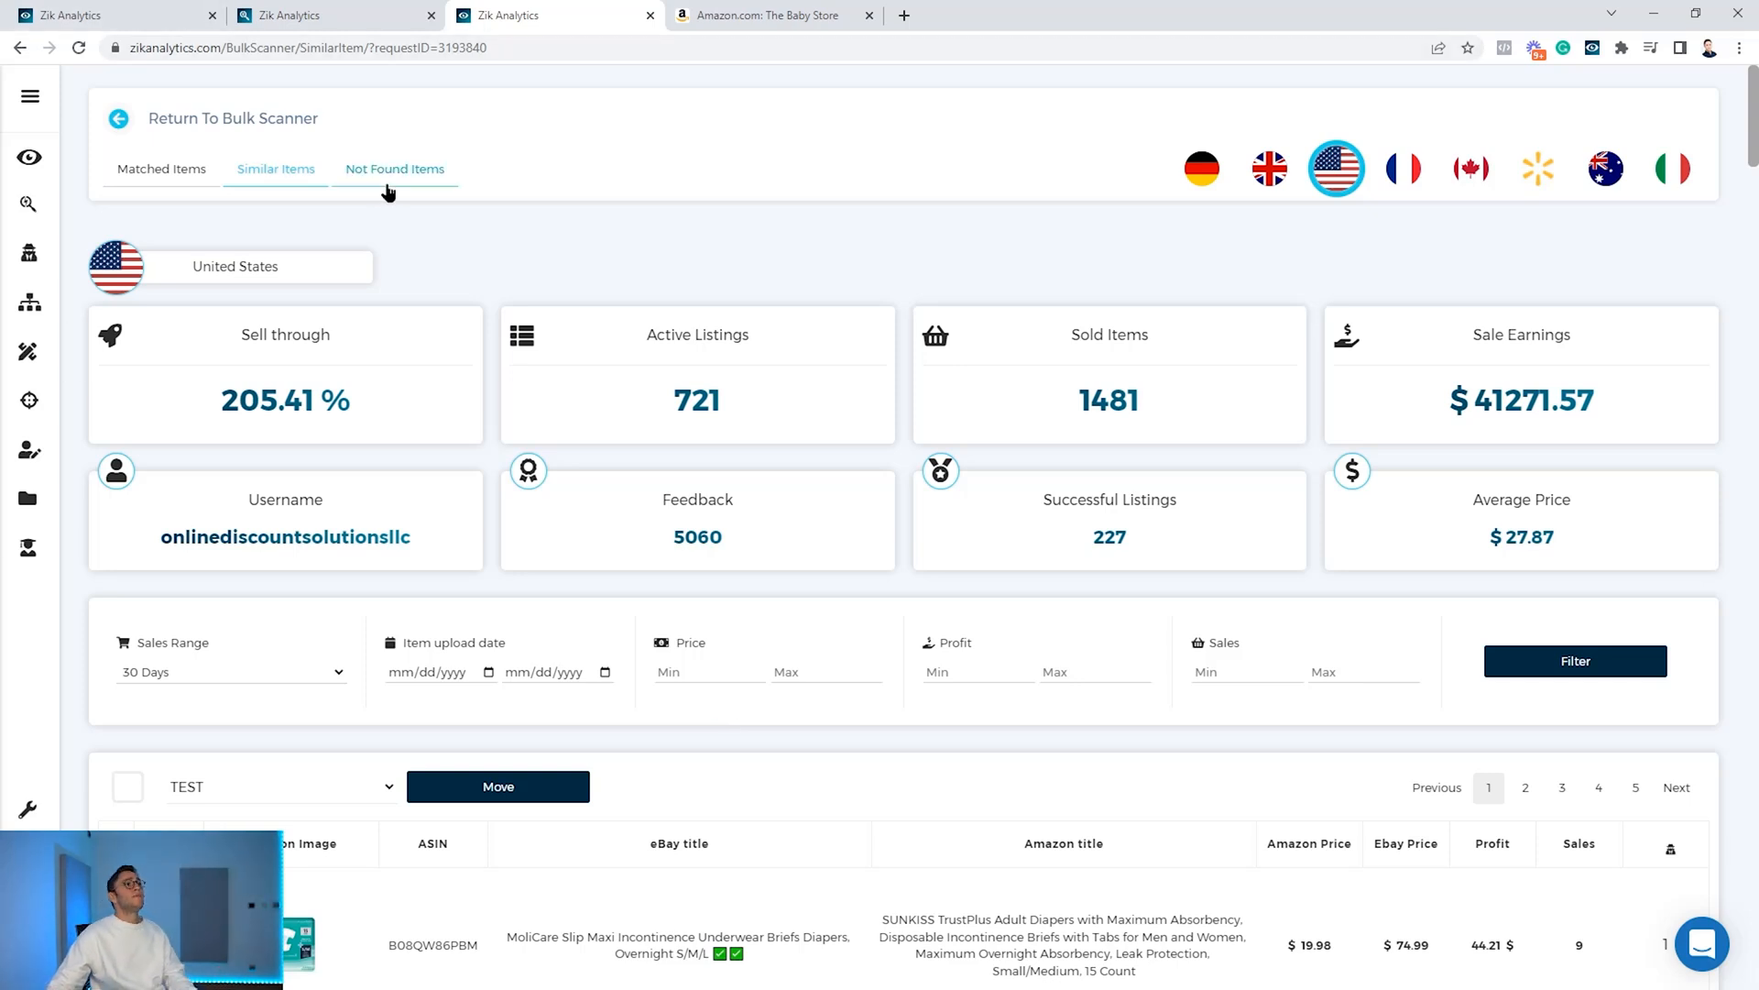
Review the Not Found Items listings, then go back to the Bulk Scanner page.
left_click(394, 169)
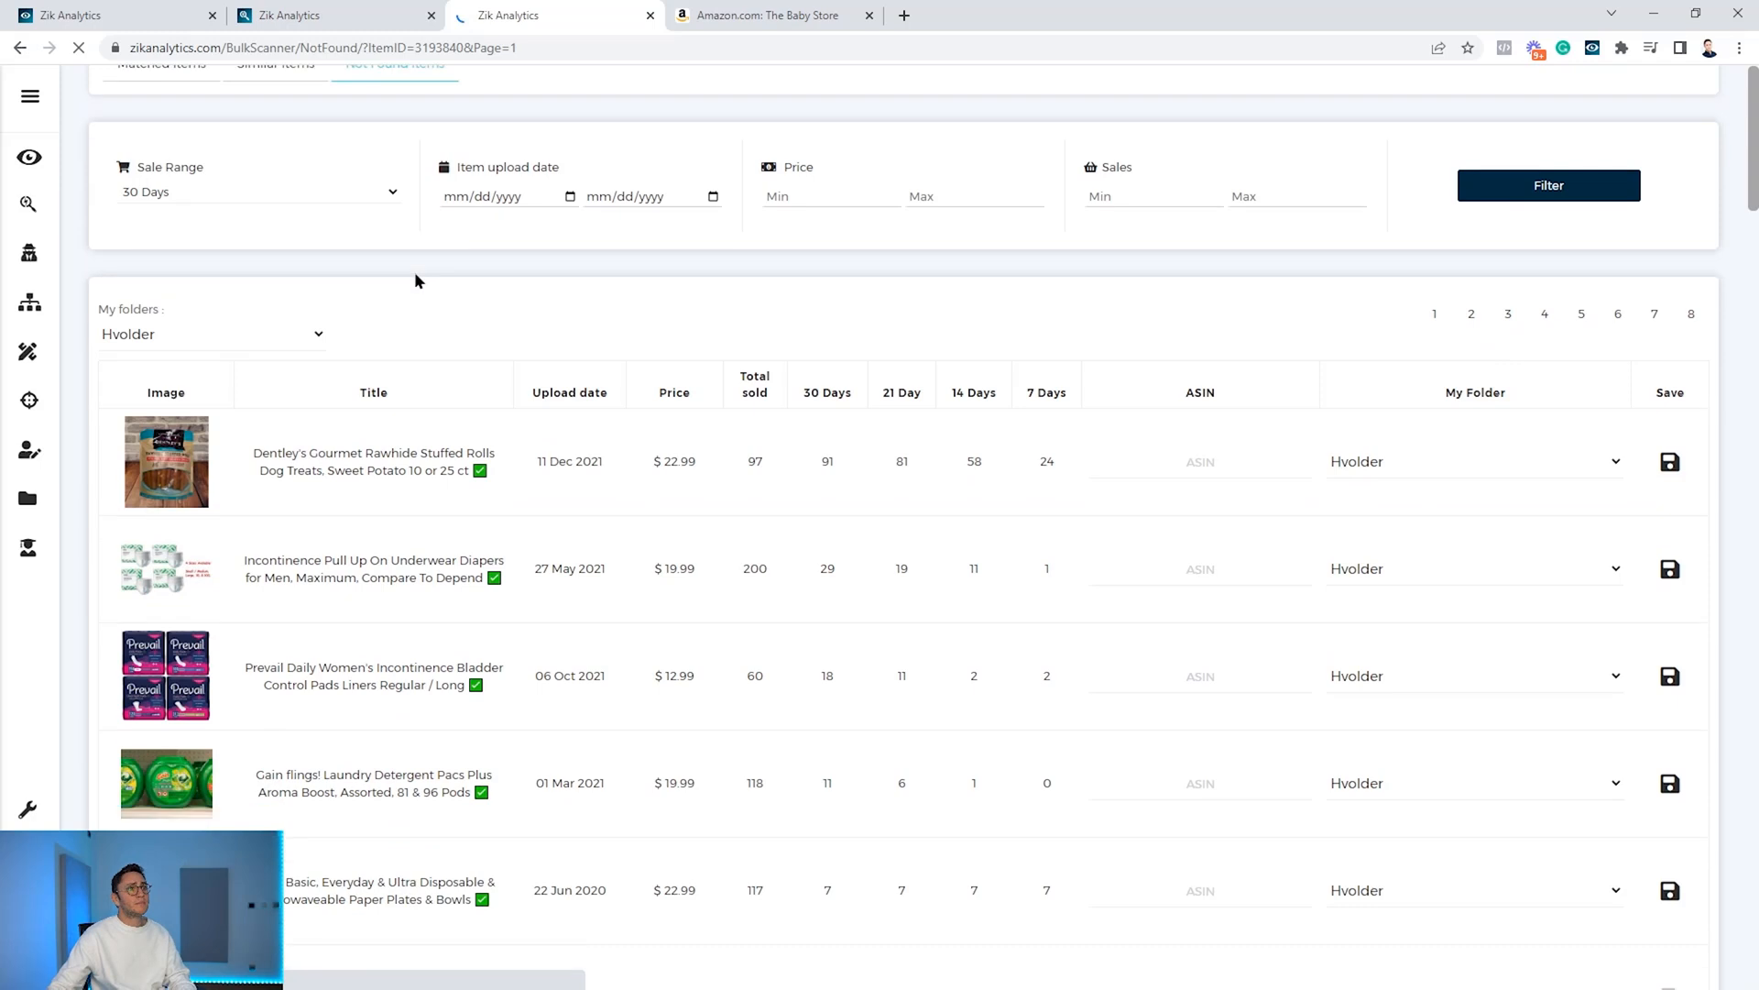
scroll("down", 3)
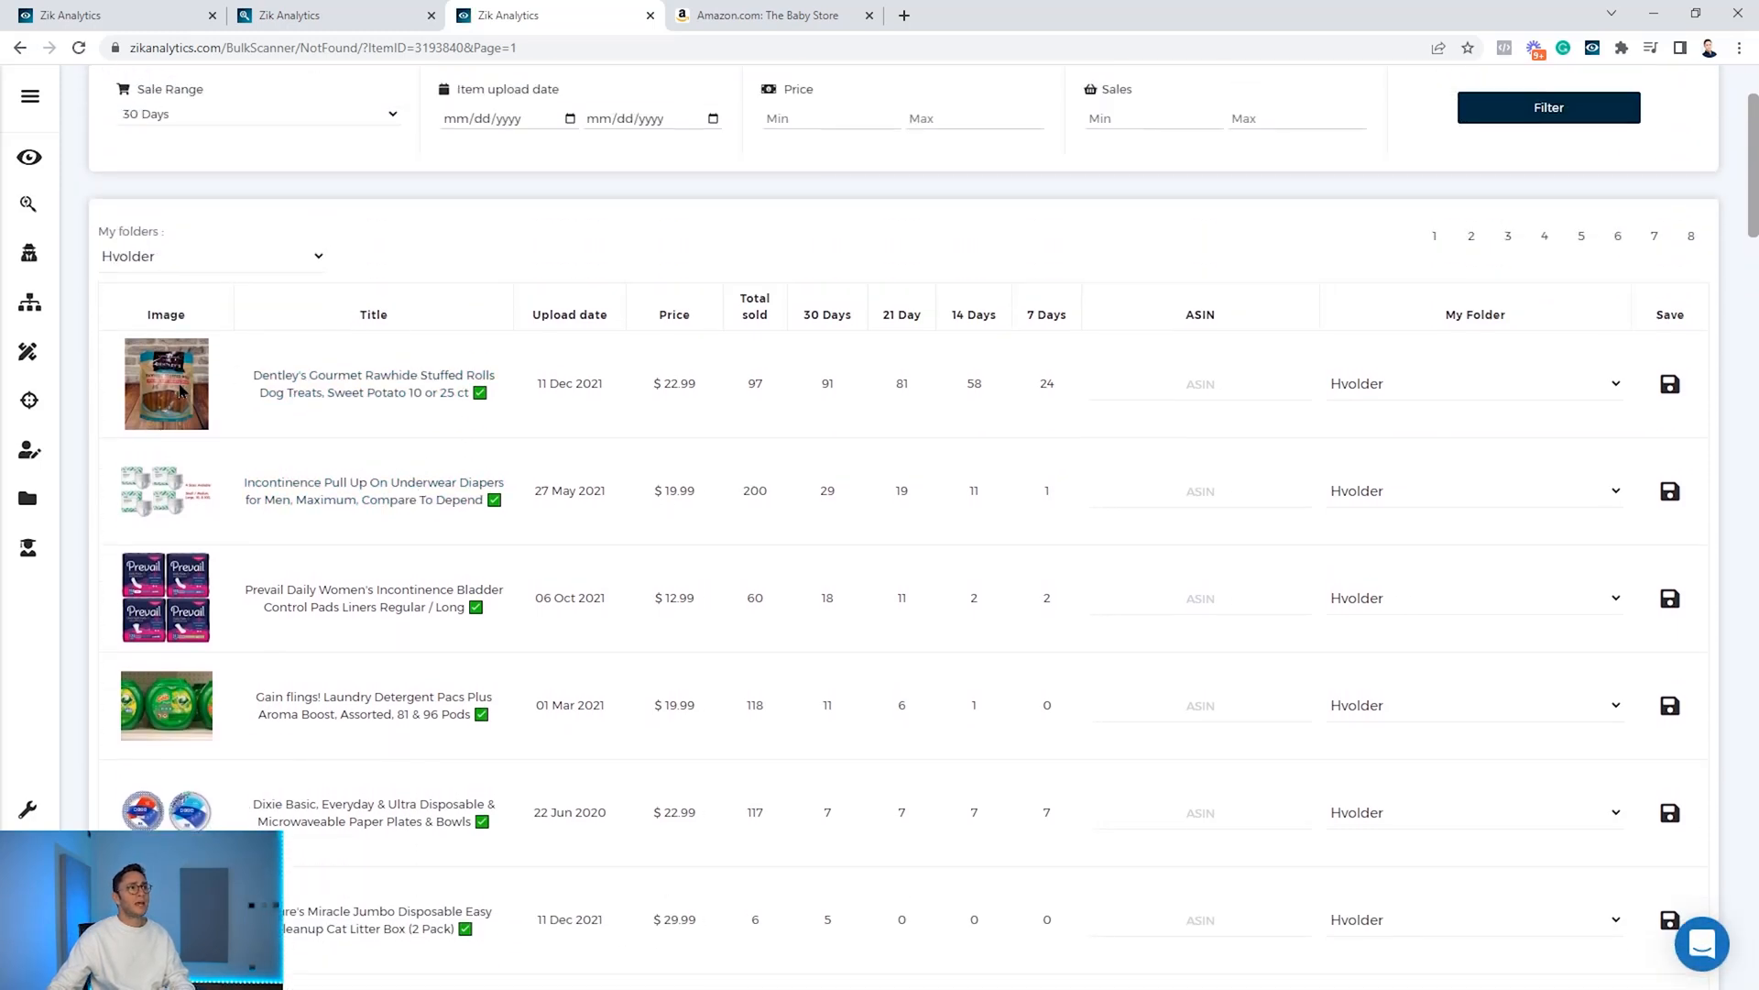
left_click(1200, 383)
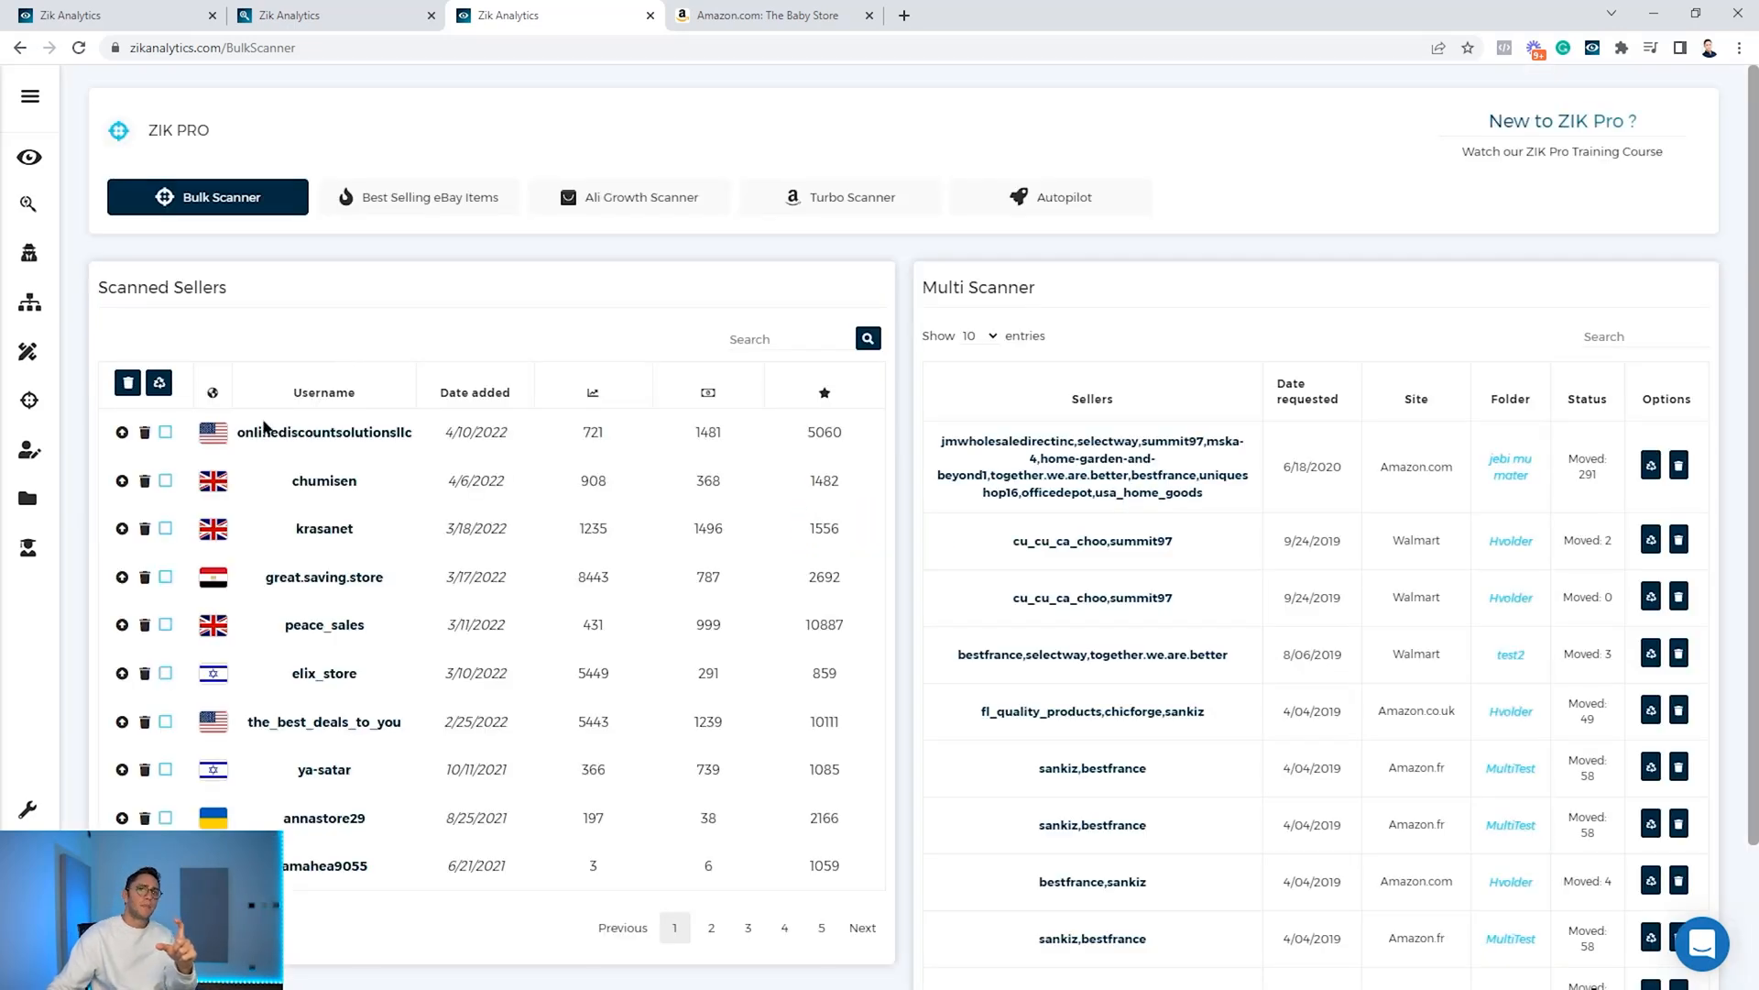
mouse_move(184, 438)
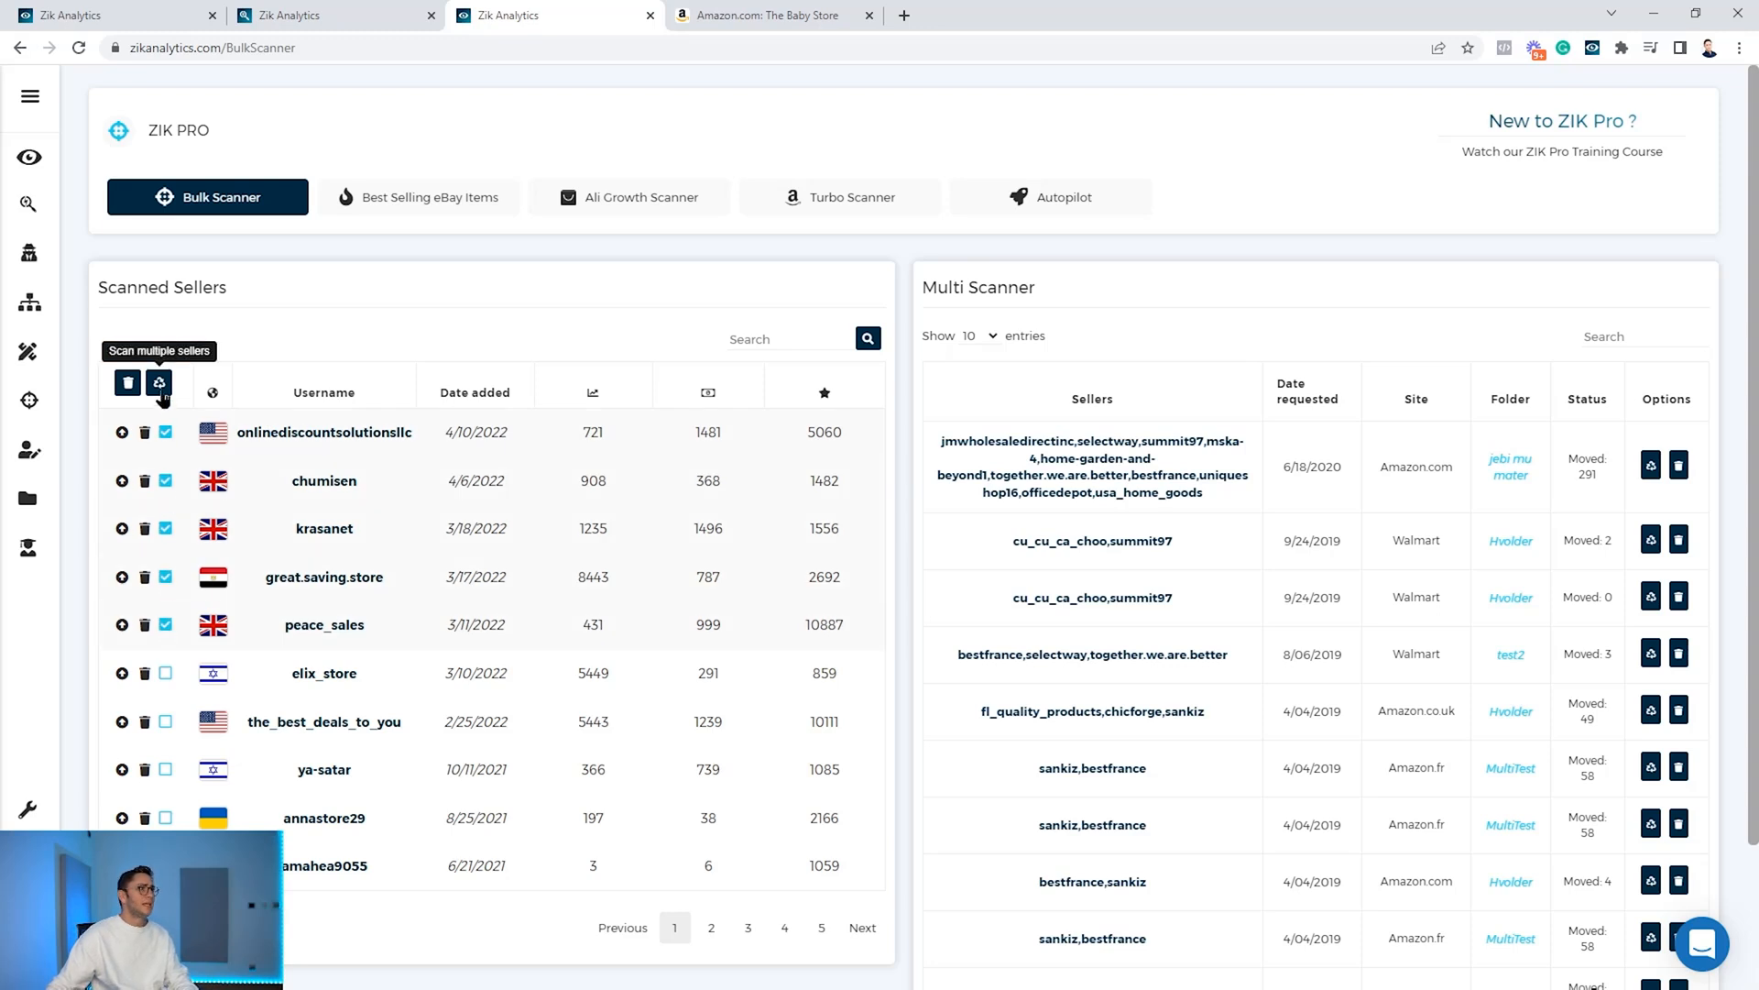
Set up a Multi Scanner scan for the ticked sellers with an edited Minimum Price.
left_click(160, 384)
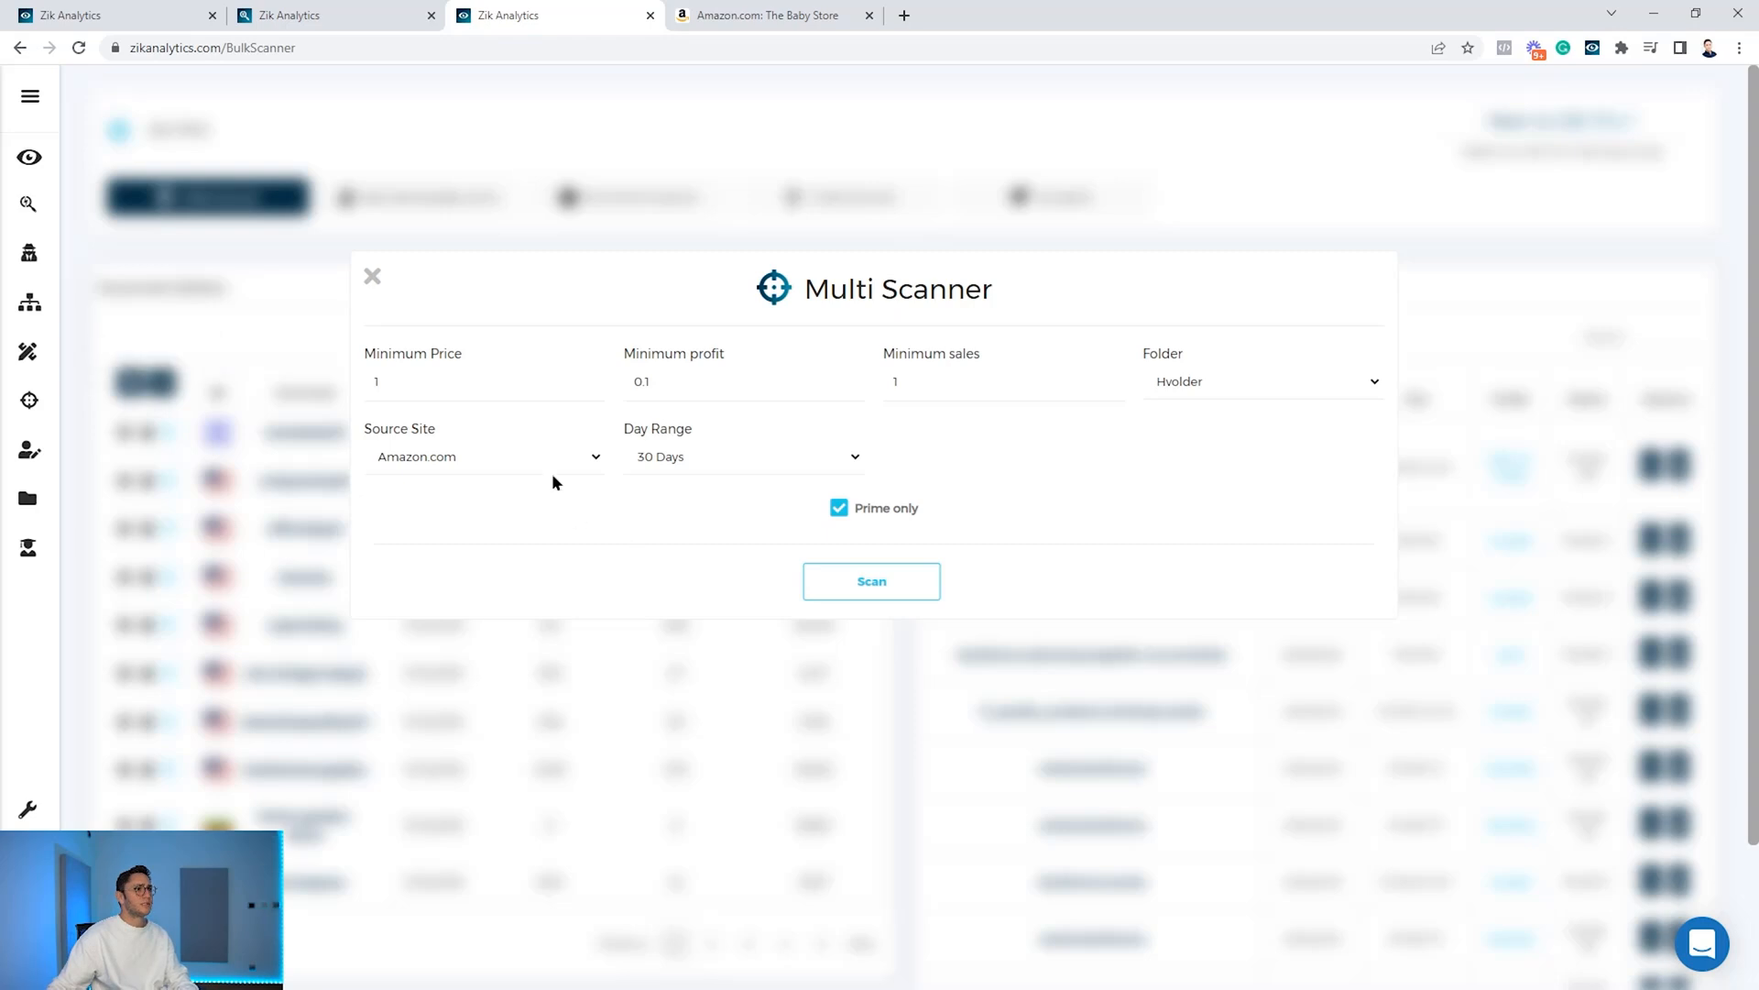
left_click(483, 381)
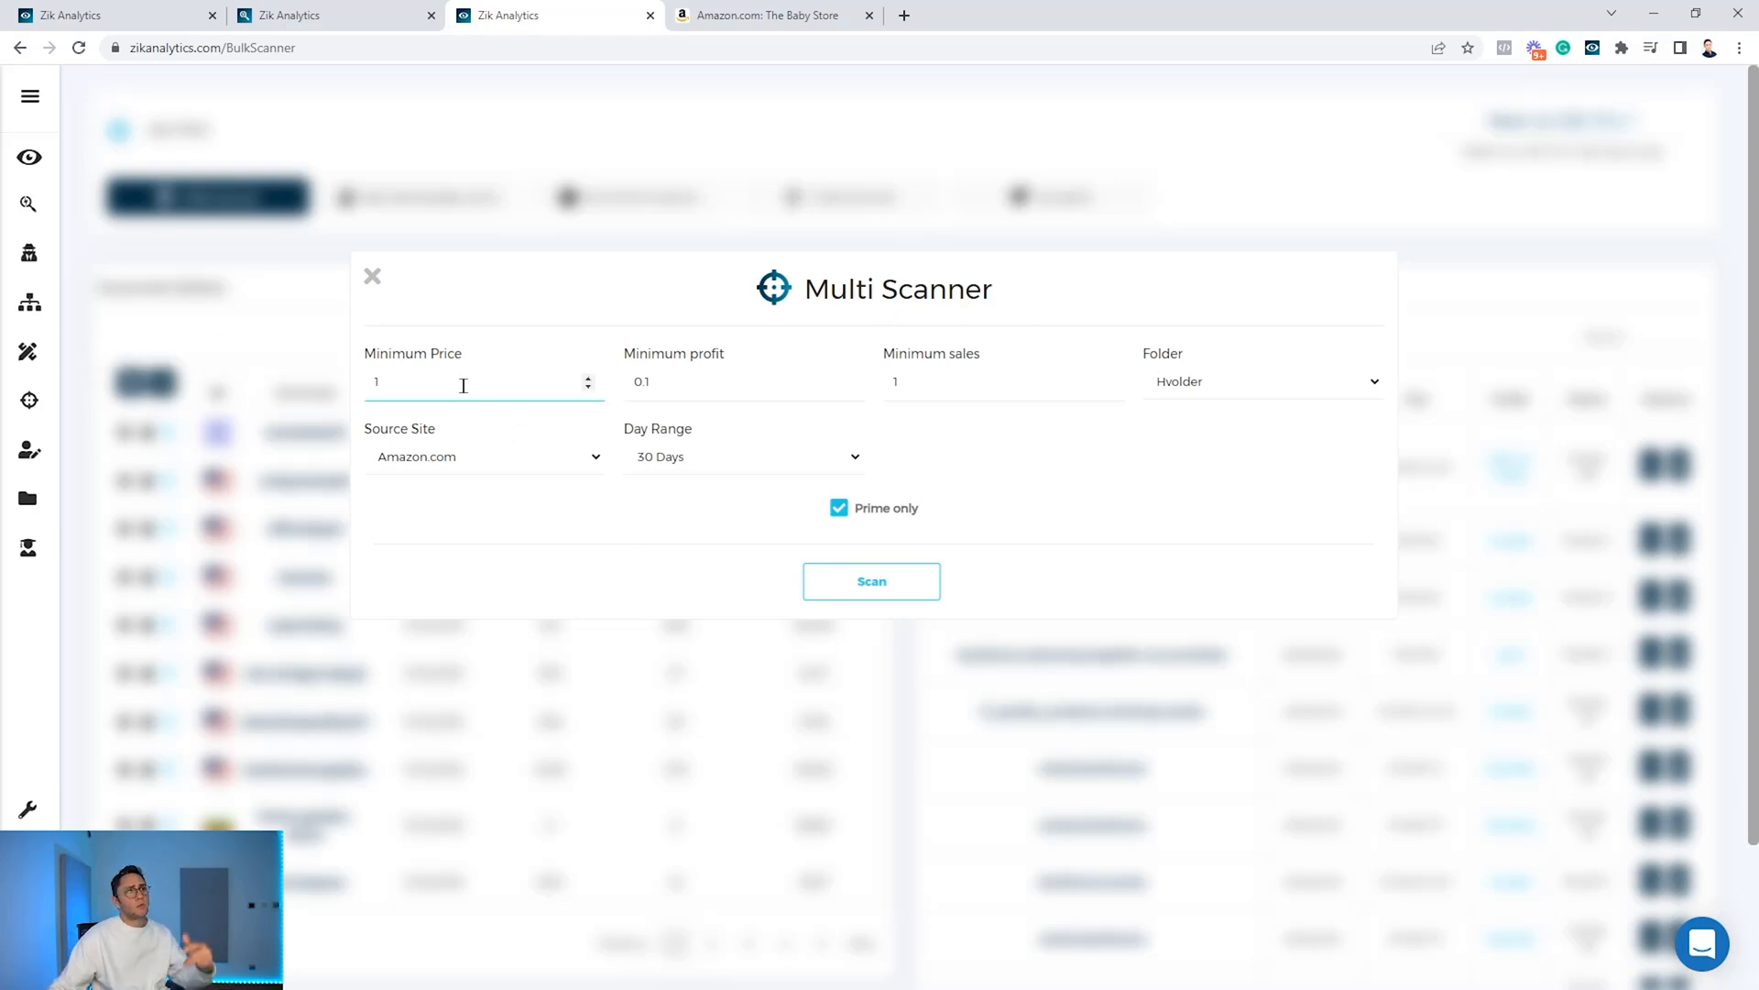
mouse_move(904, 390)
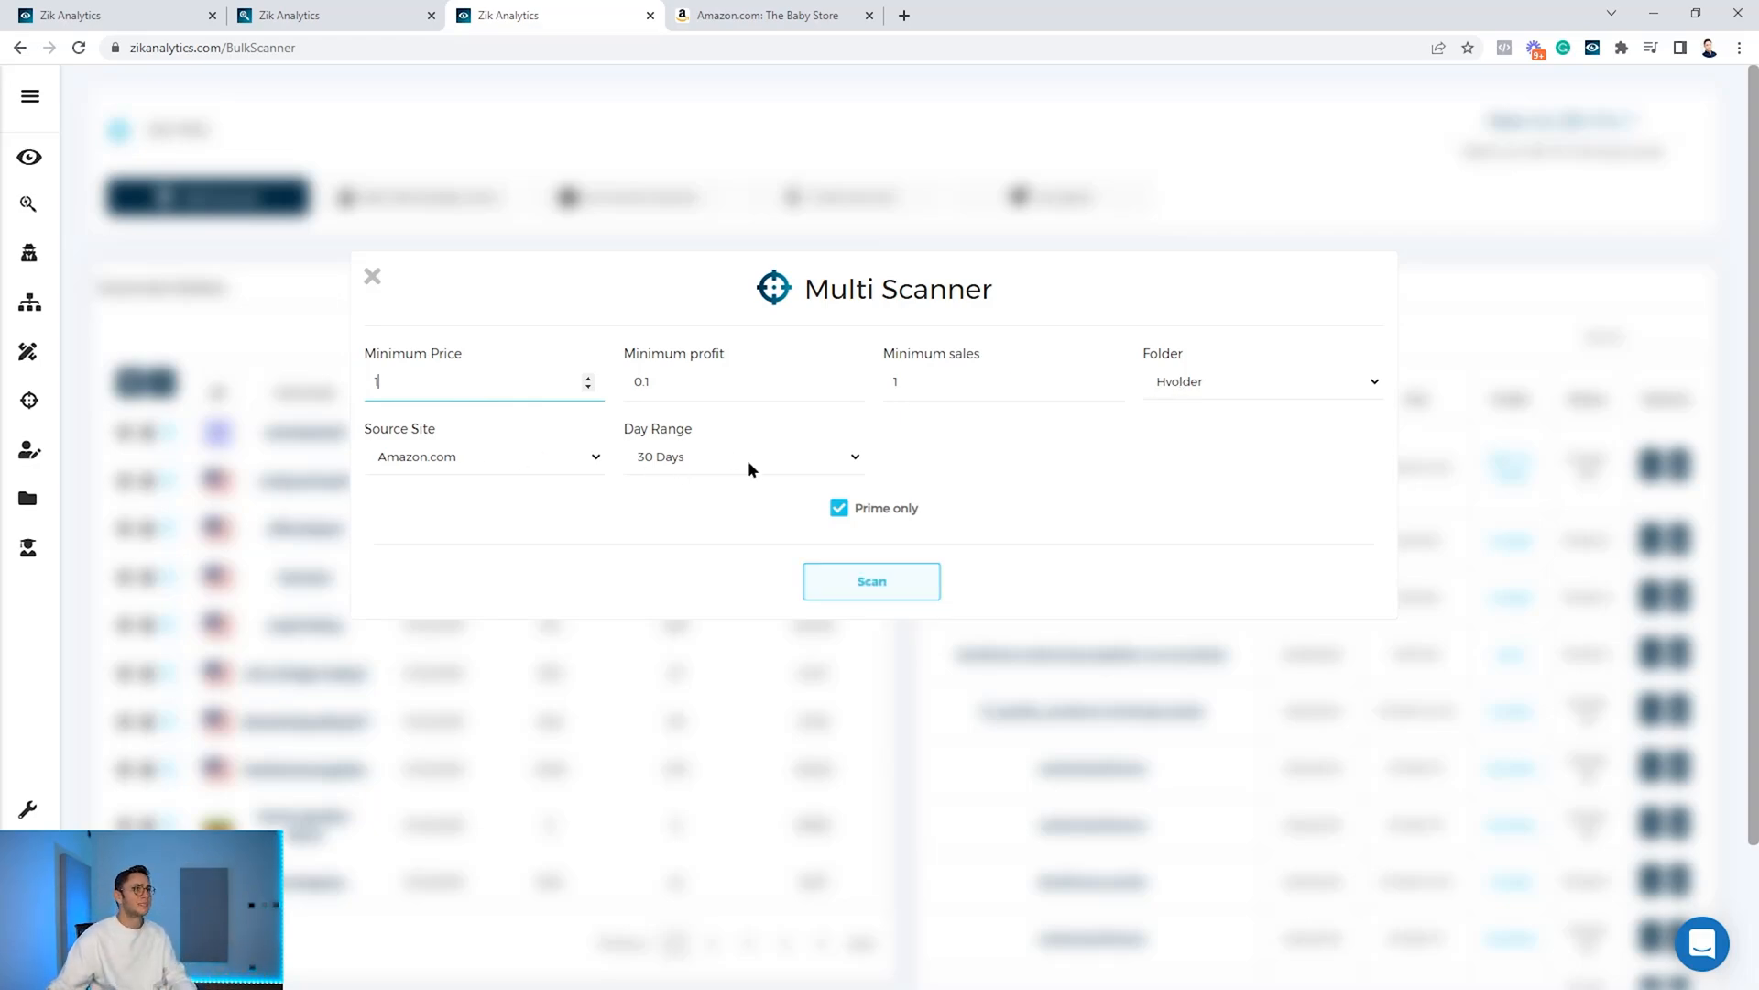
left_click(372, 276)
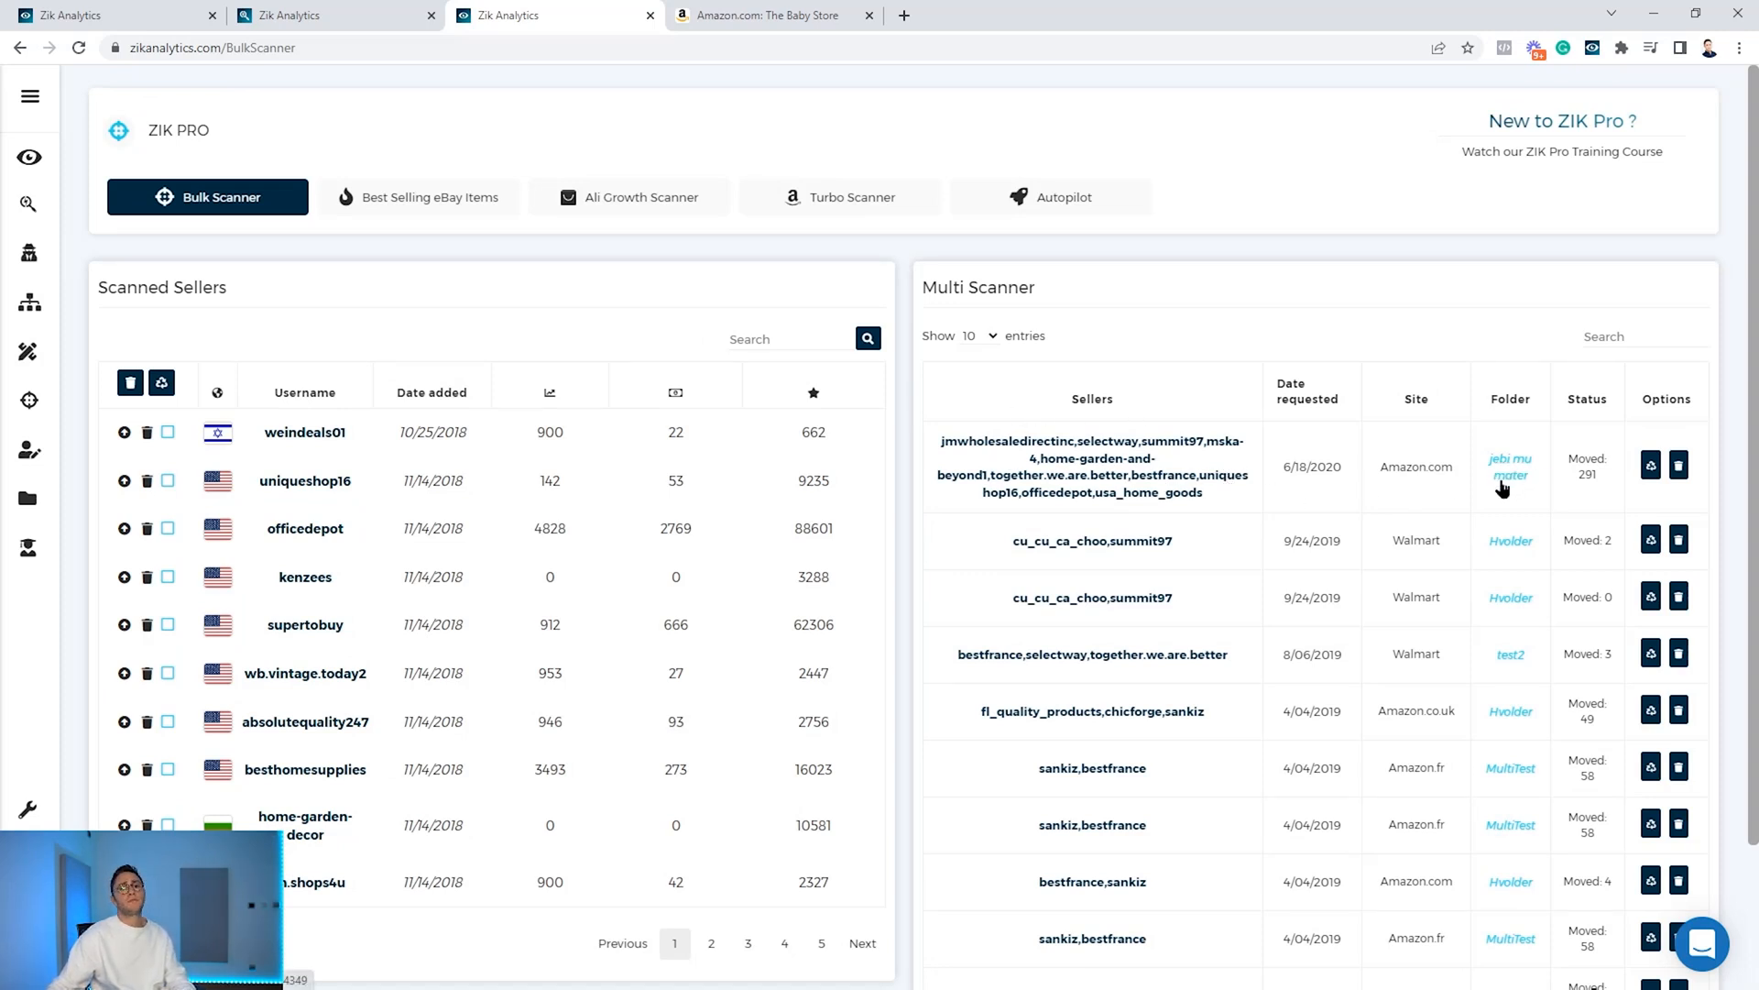
double_click(1587, 474)
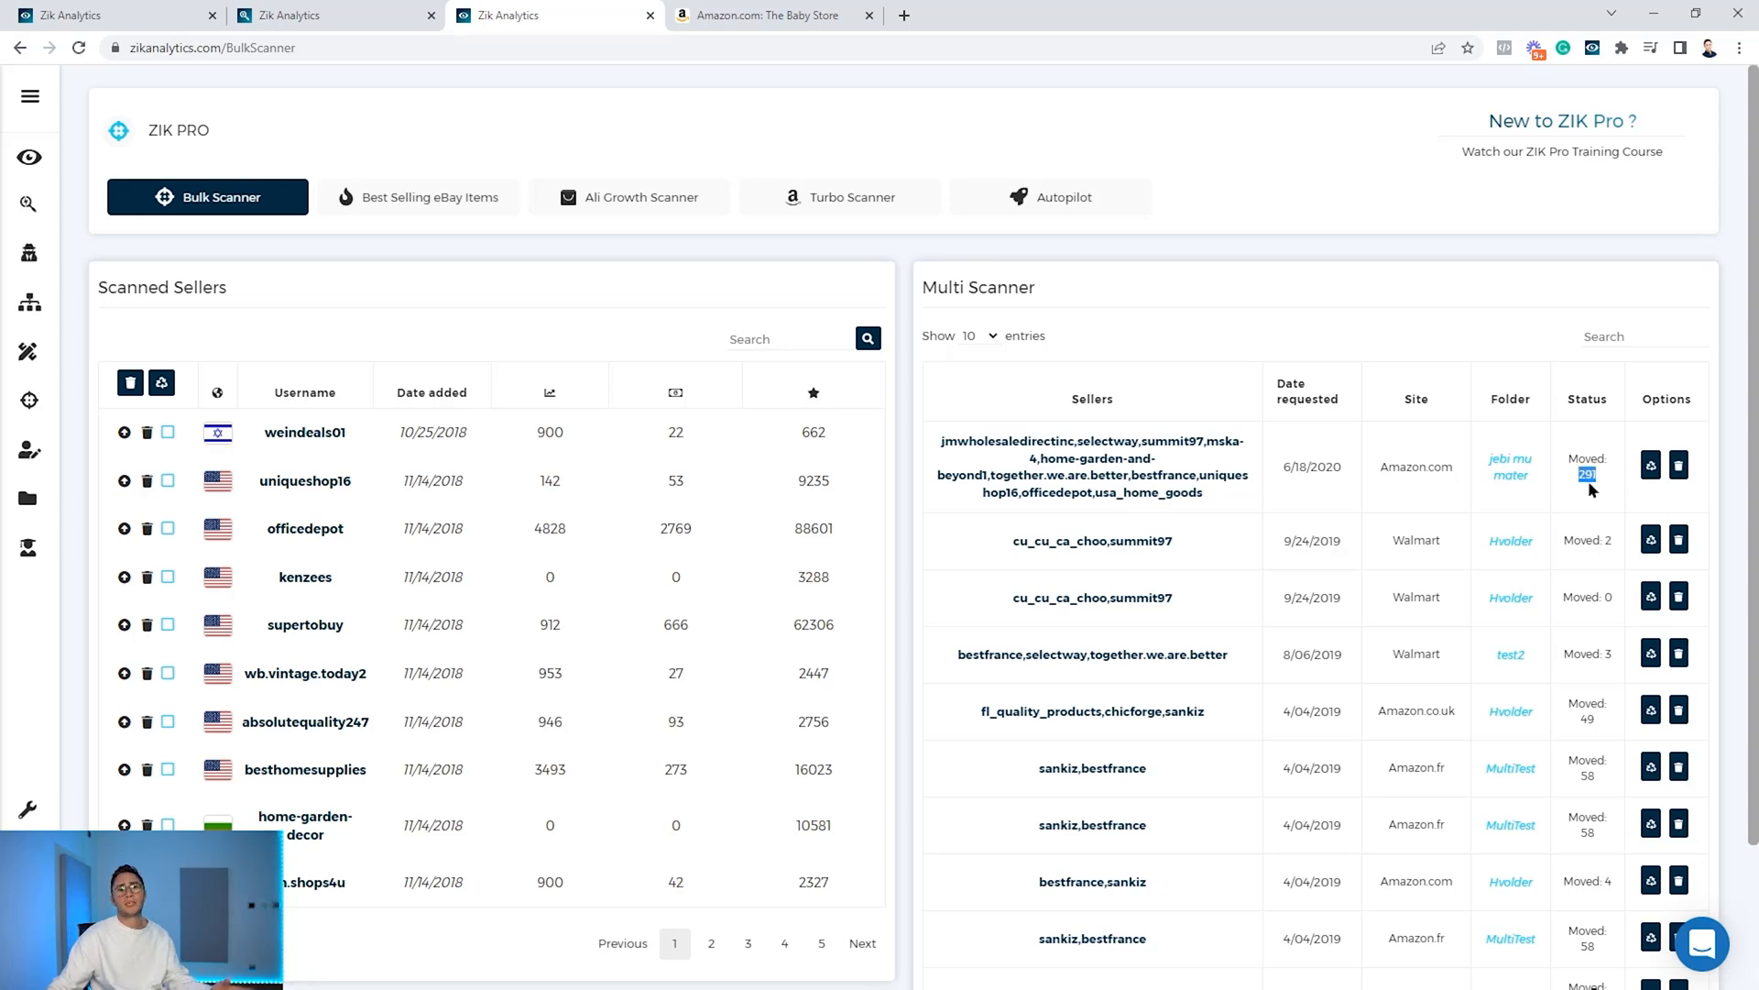
mouse_move(29, 497)
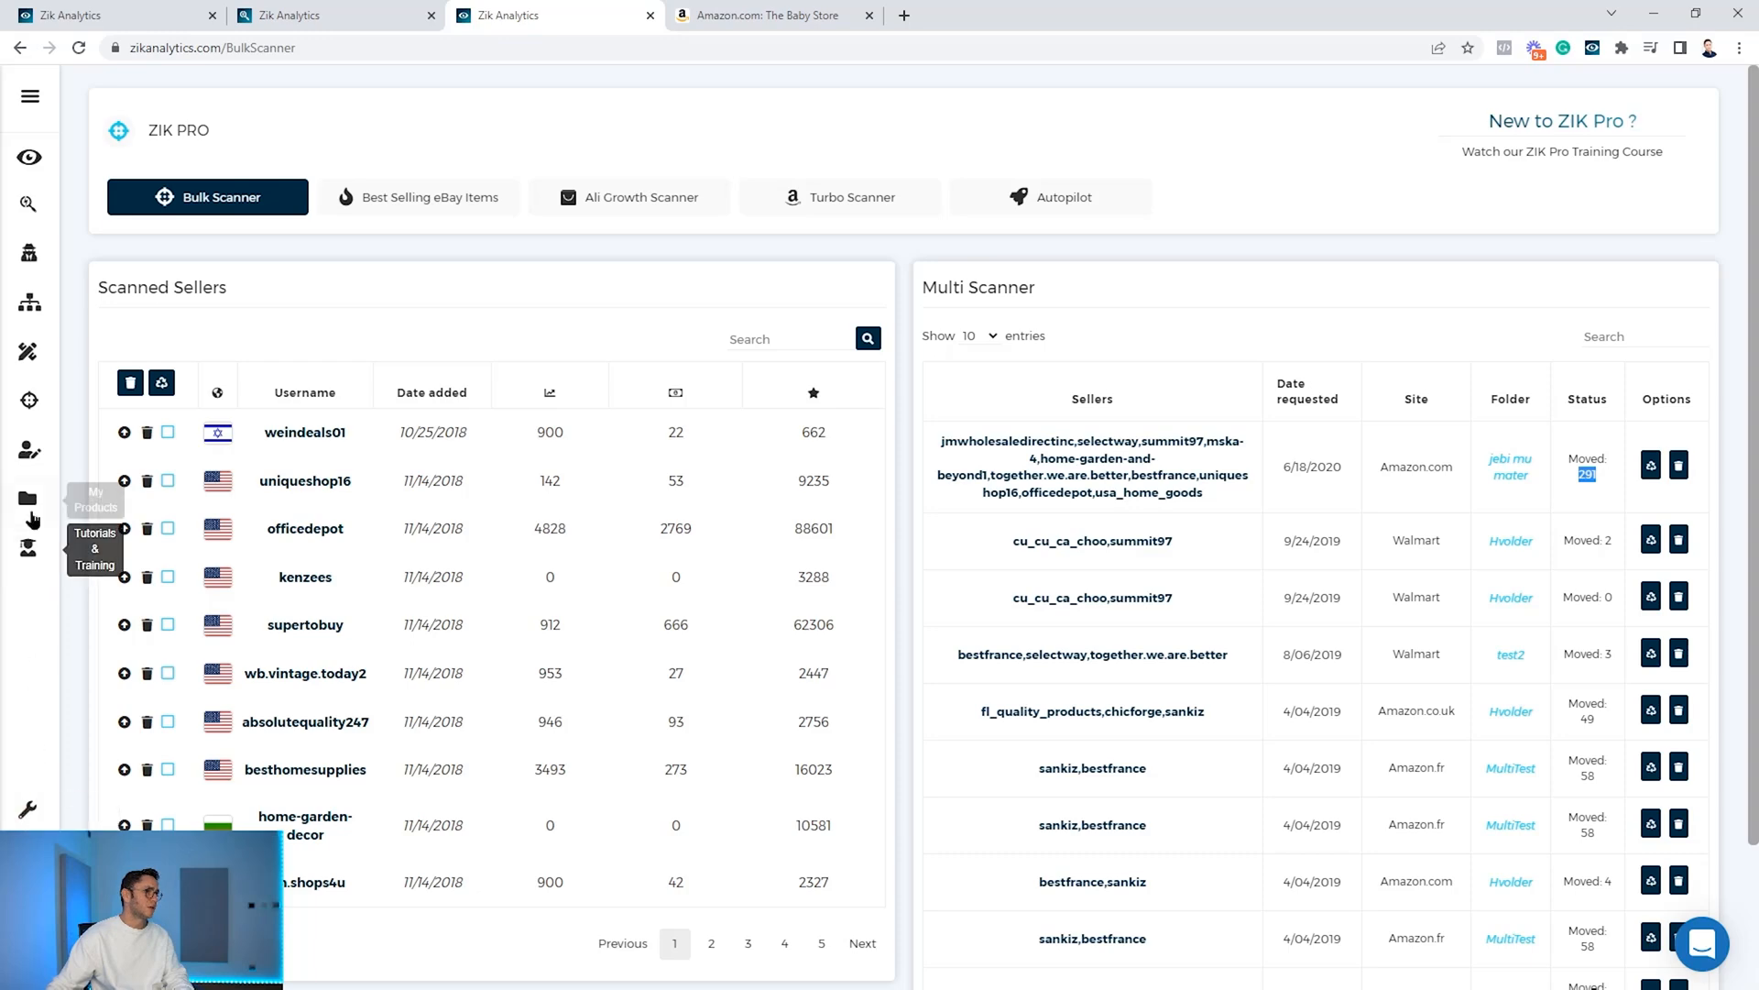
Open the TEST folder under My Products to view its saved items.
left_click(904, 15)
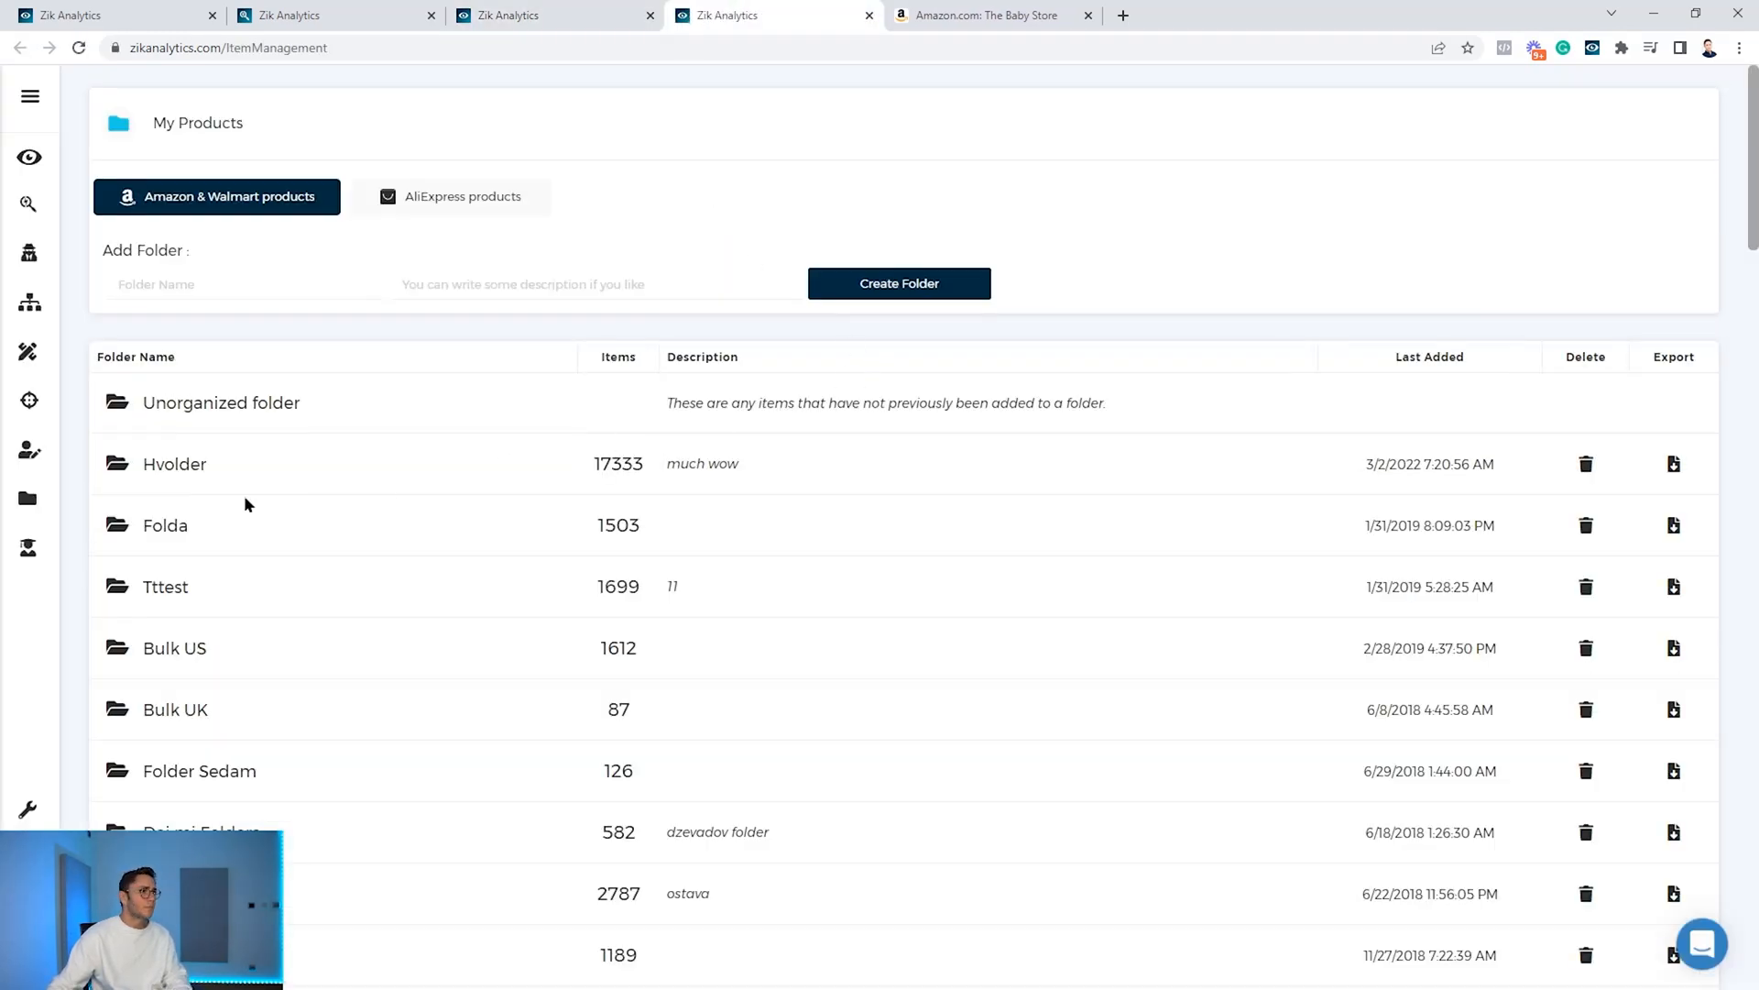
scroll("down", 3)
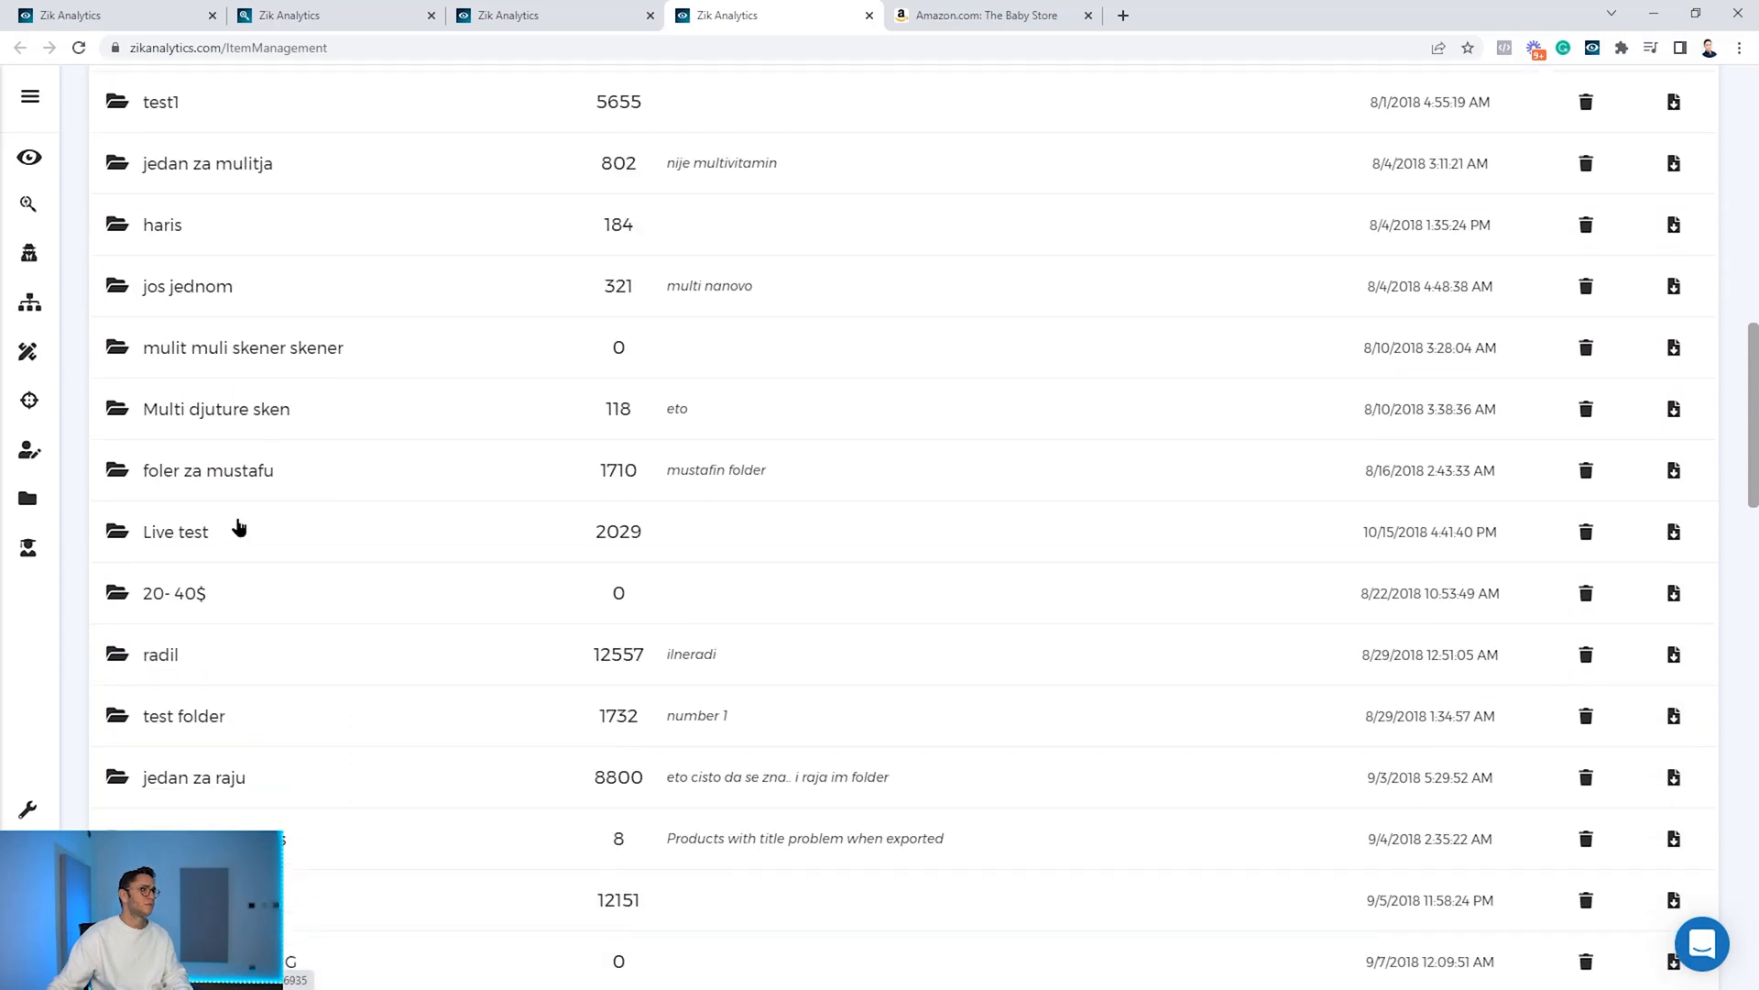
scroll("down", 3)
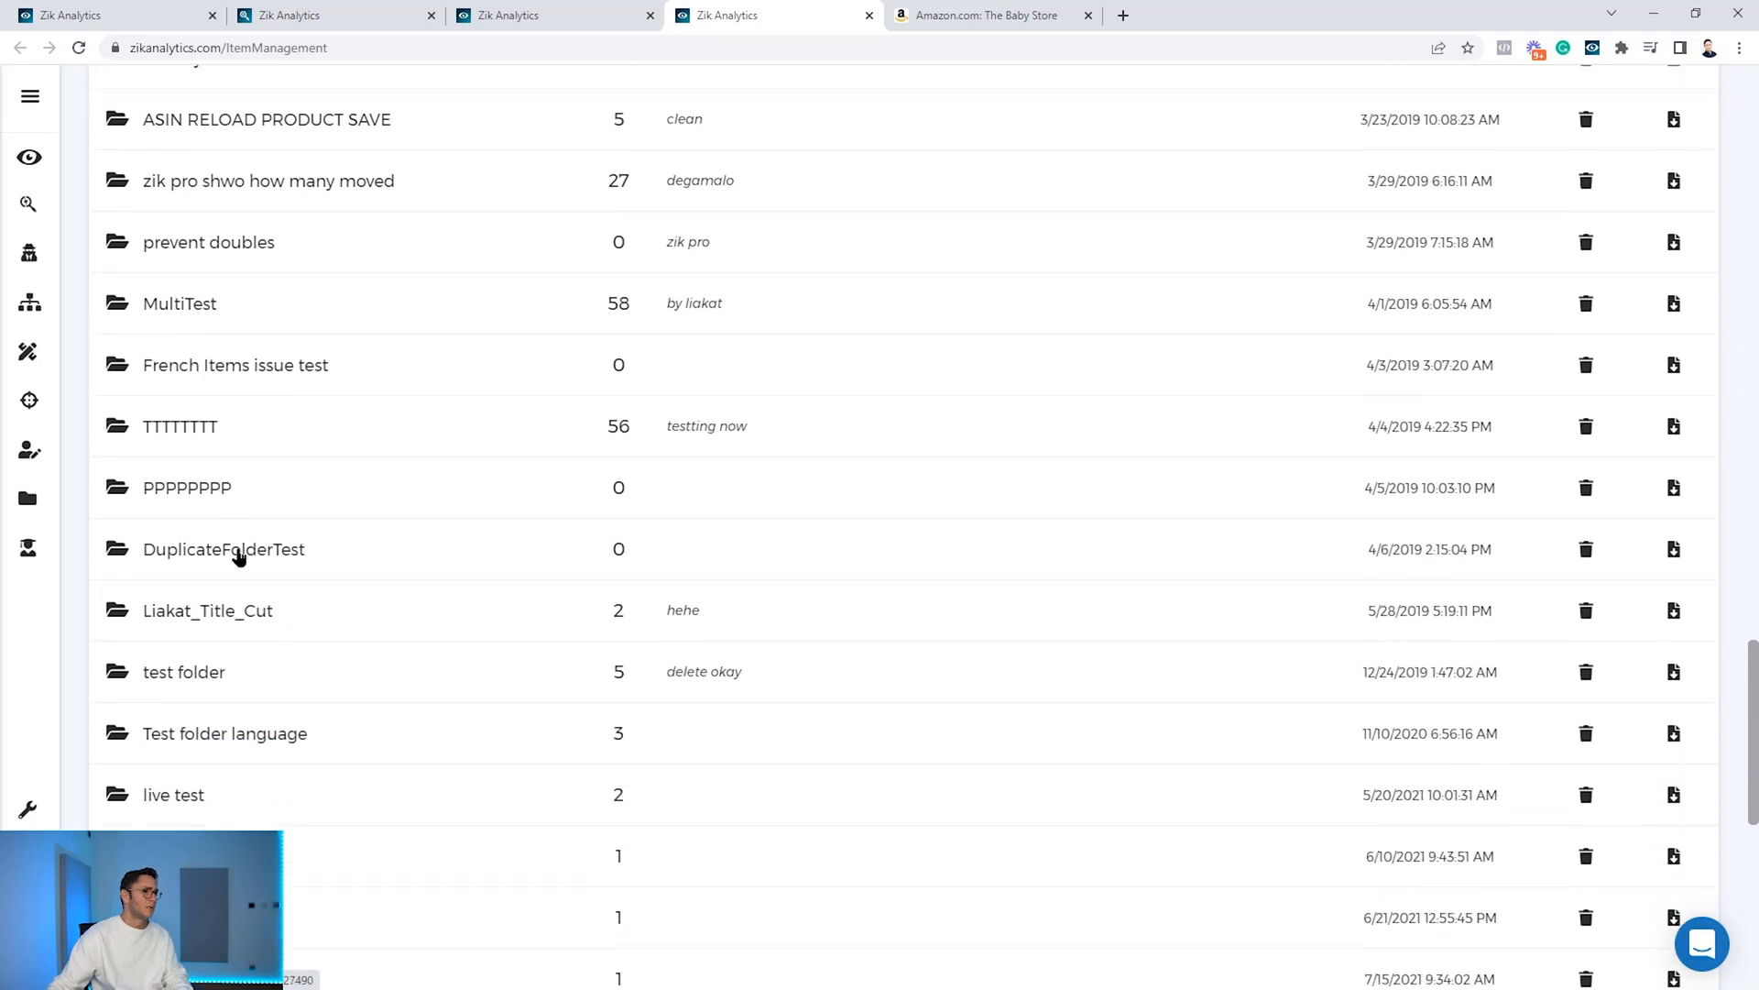
scroll("down", 3)
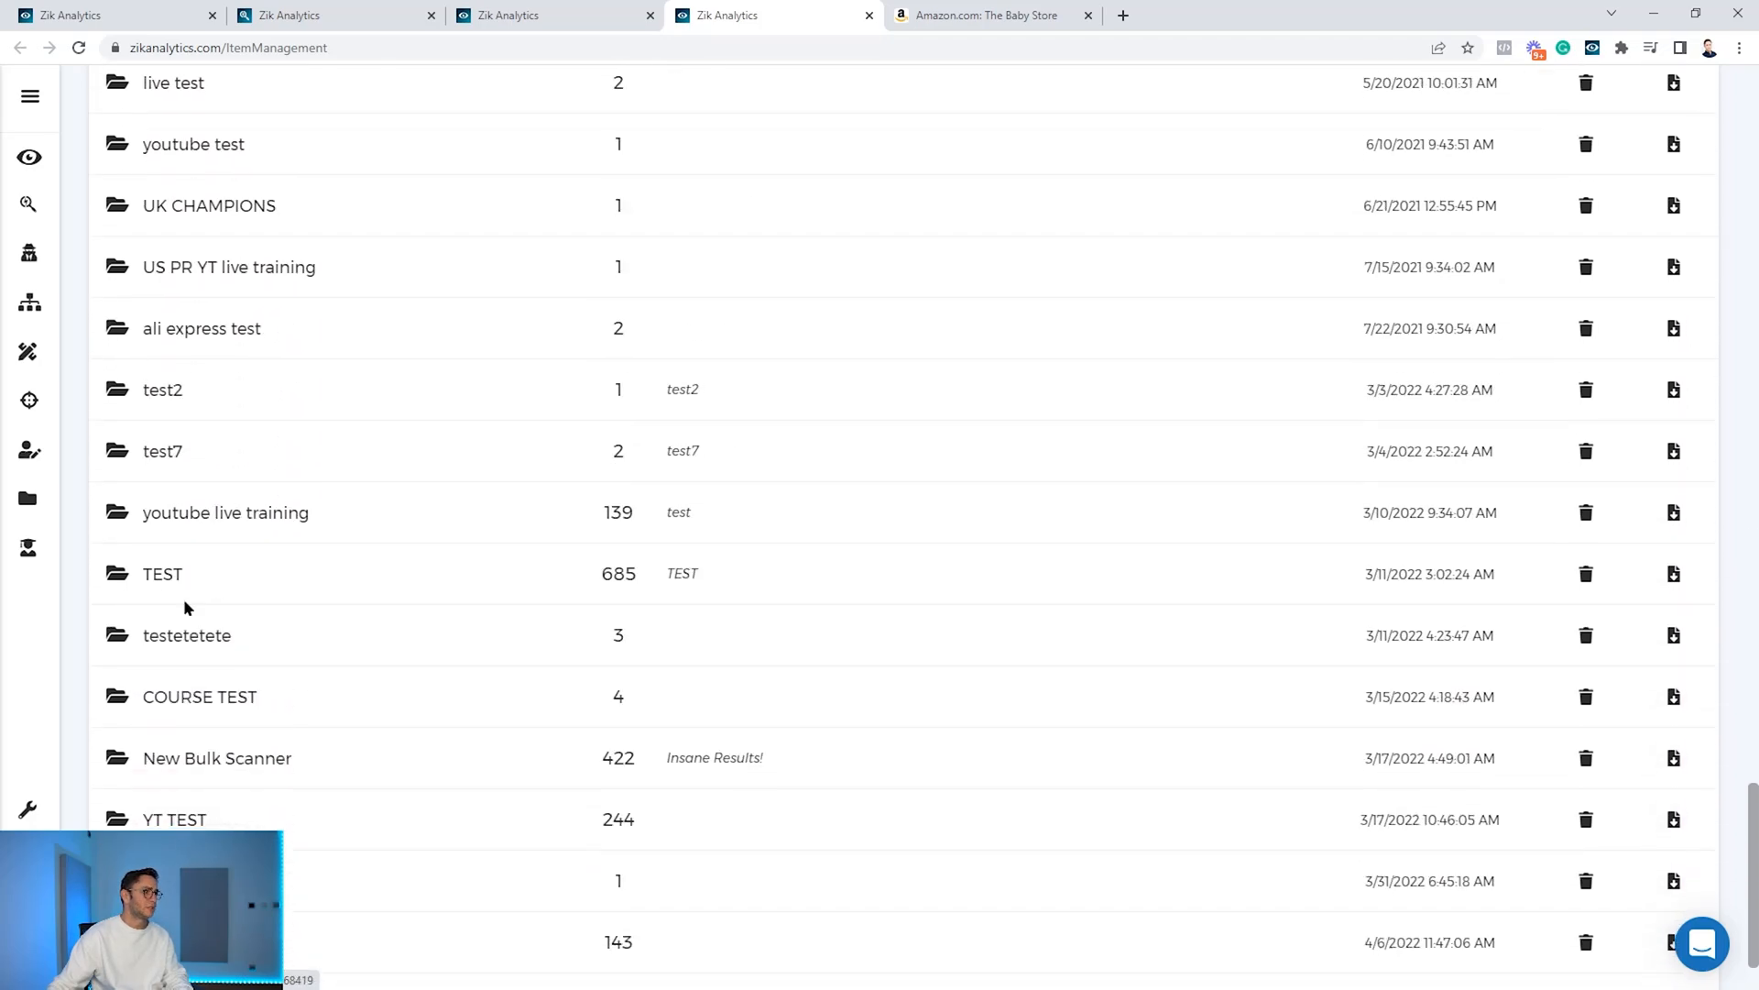
left_click(161, 574)
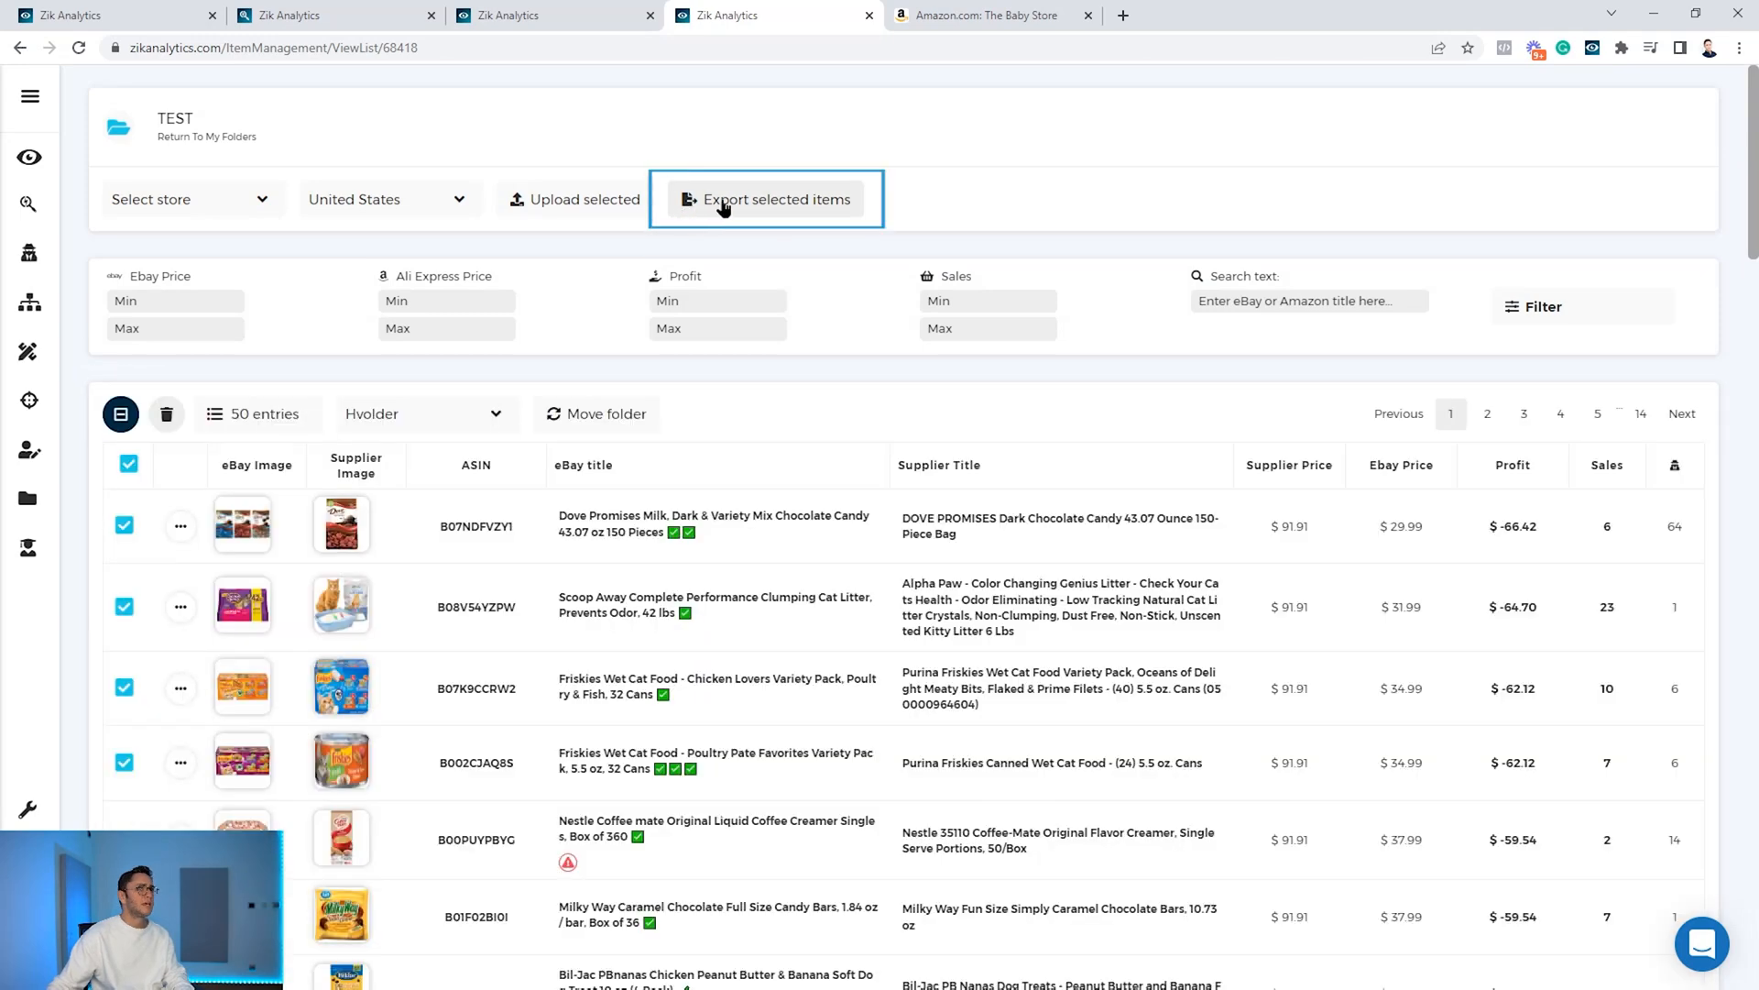
Export the selected TEST items, then edit the first item's Dove Promises eBay title.
left_click(768, 199)
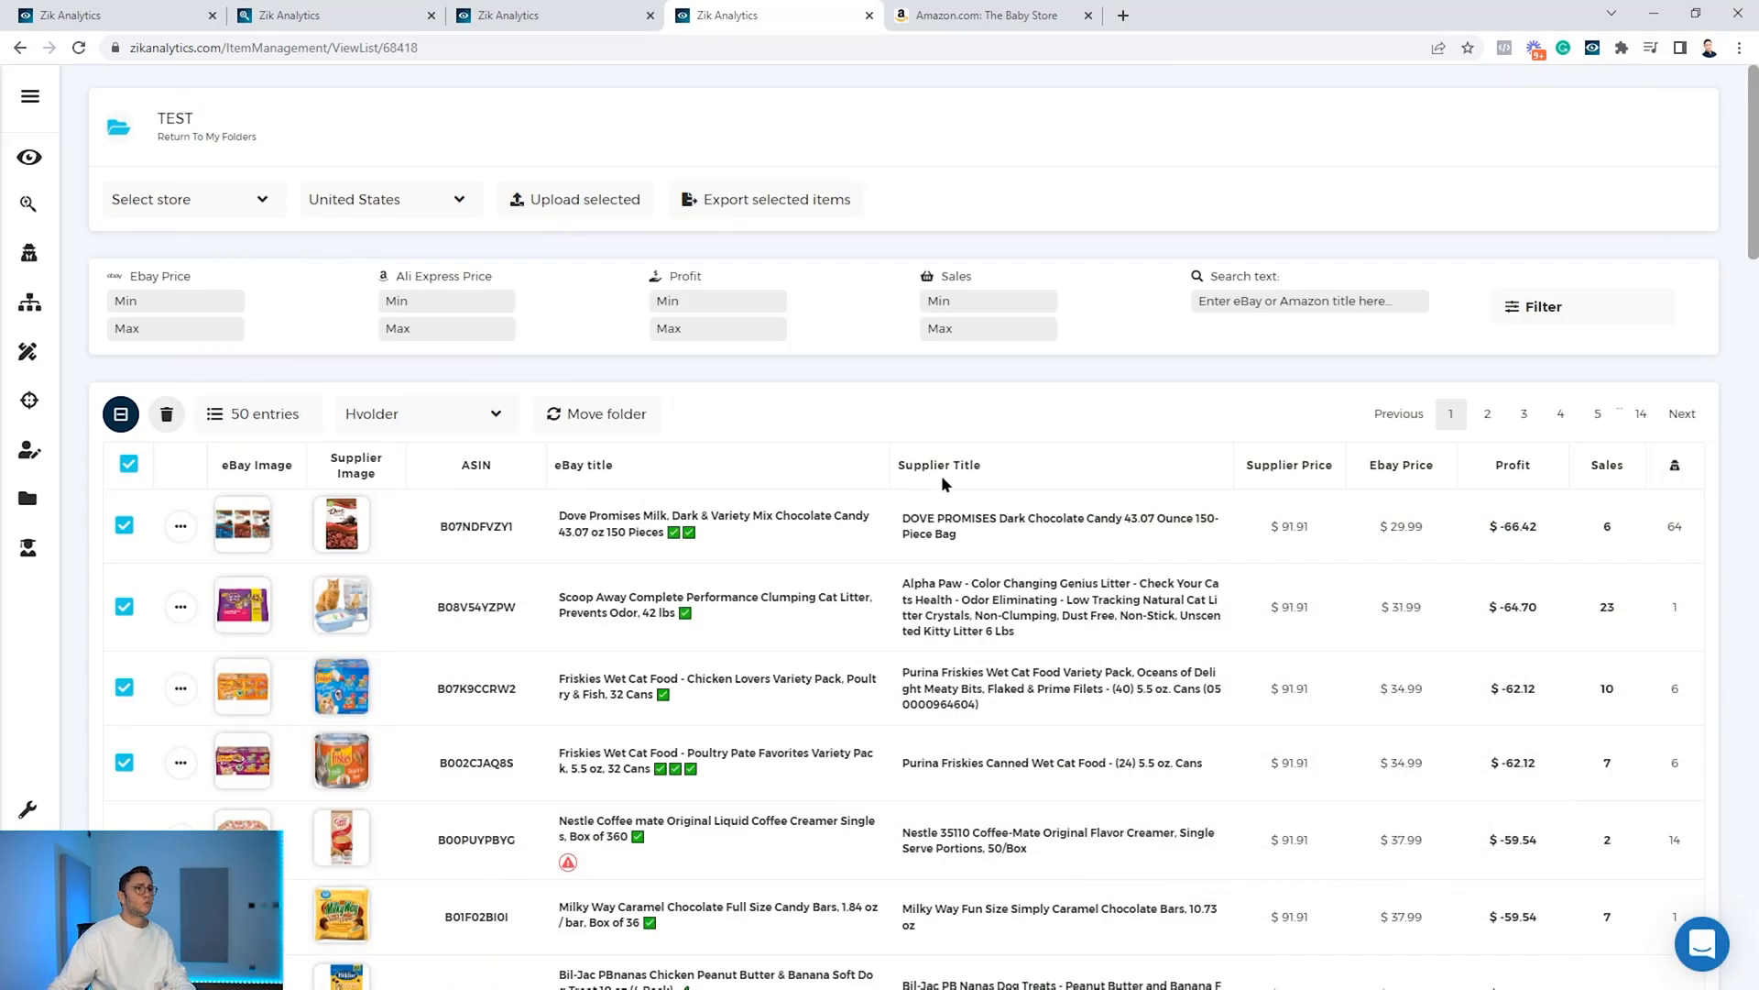
scroll("down", 3)
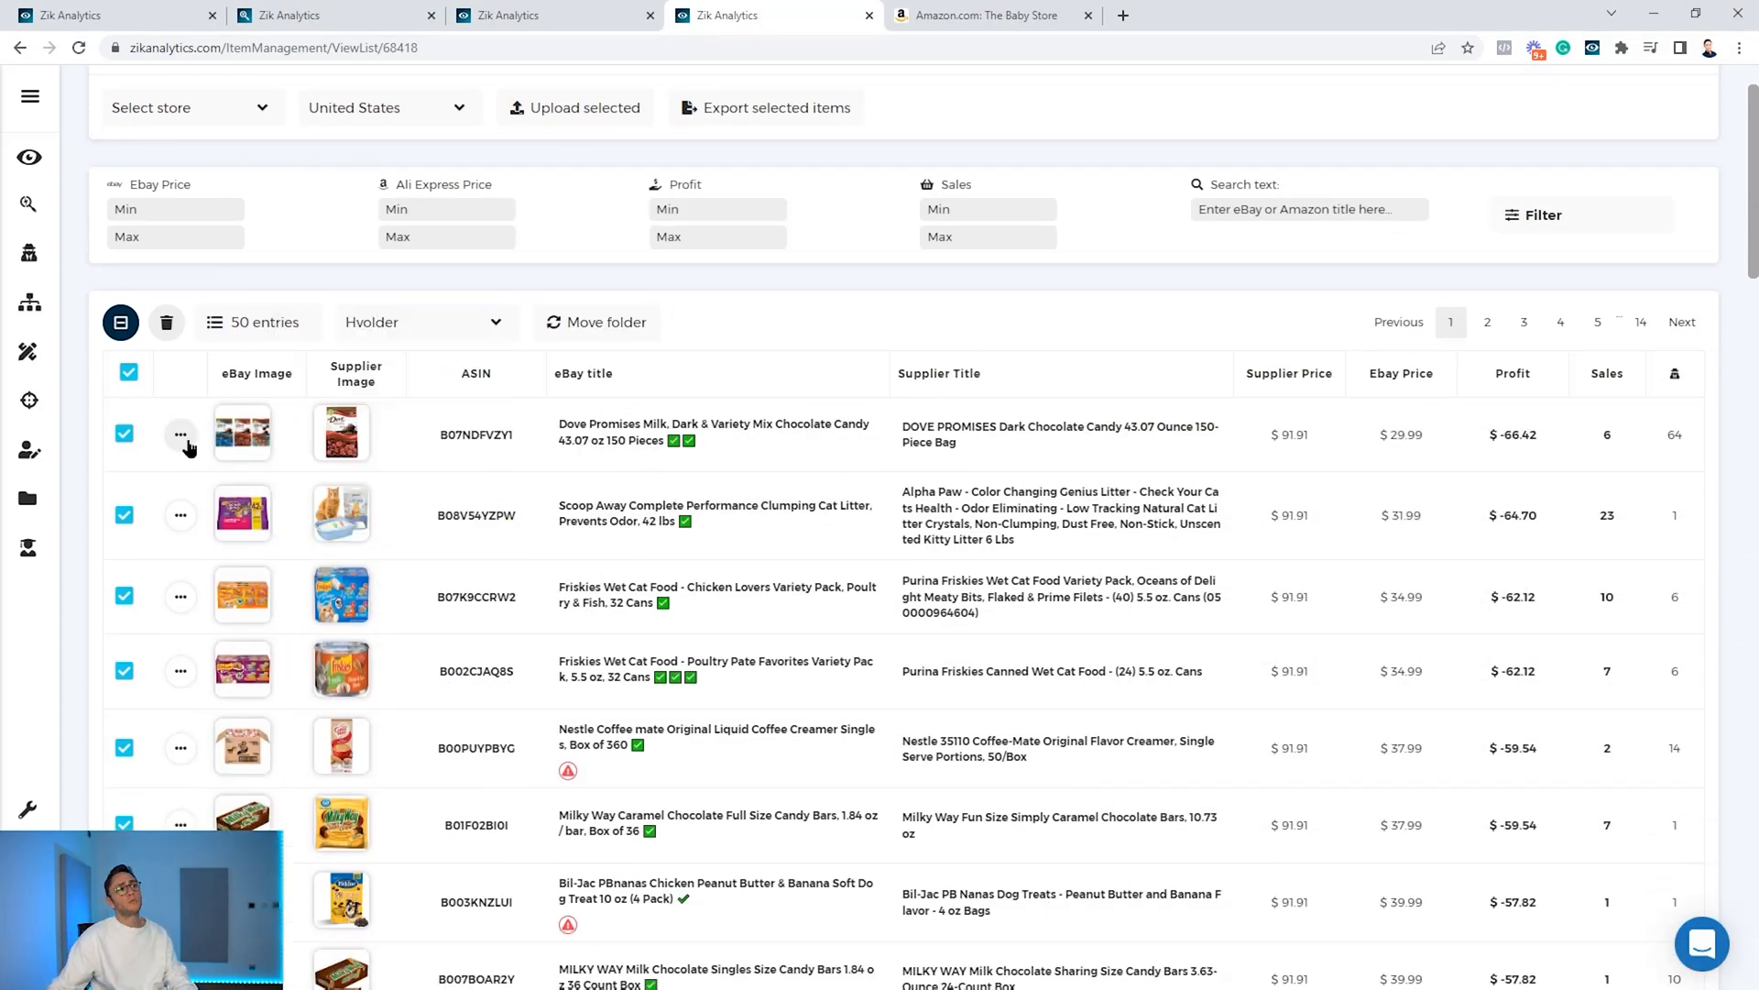
left_click(181, 434)
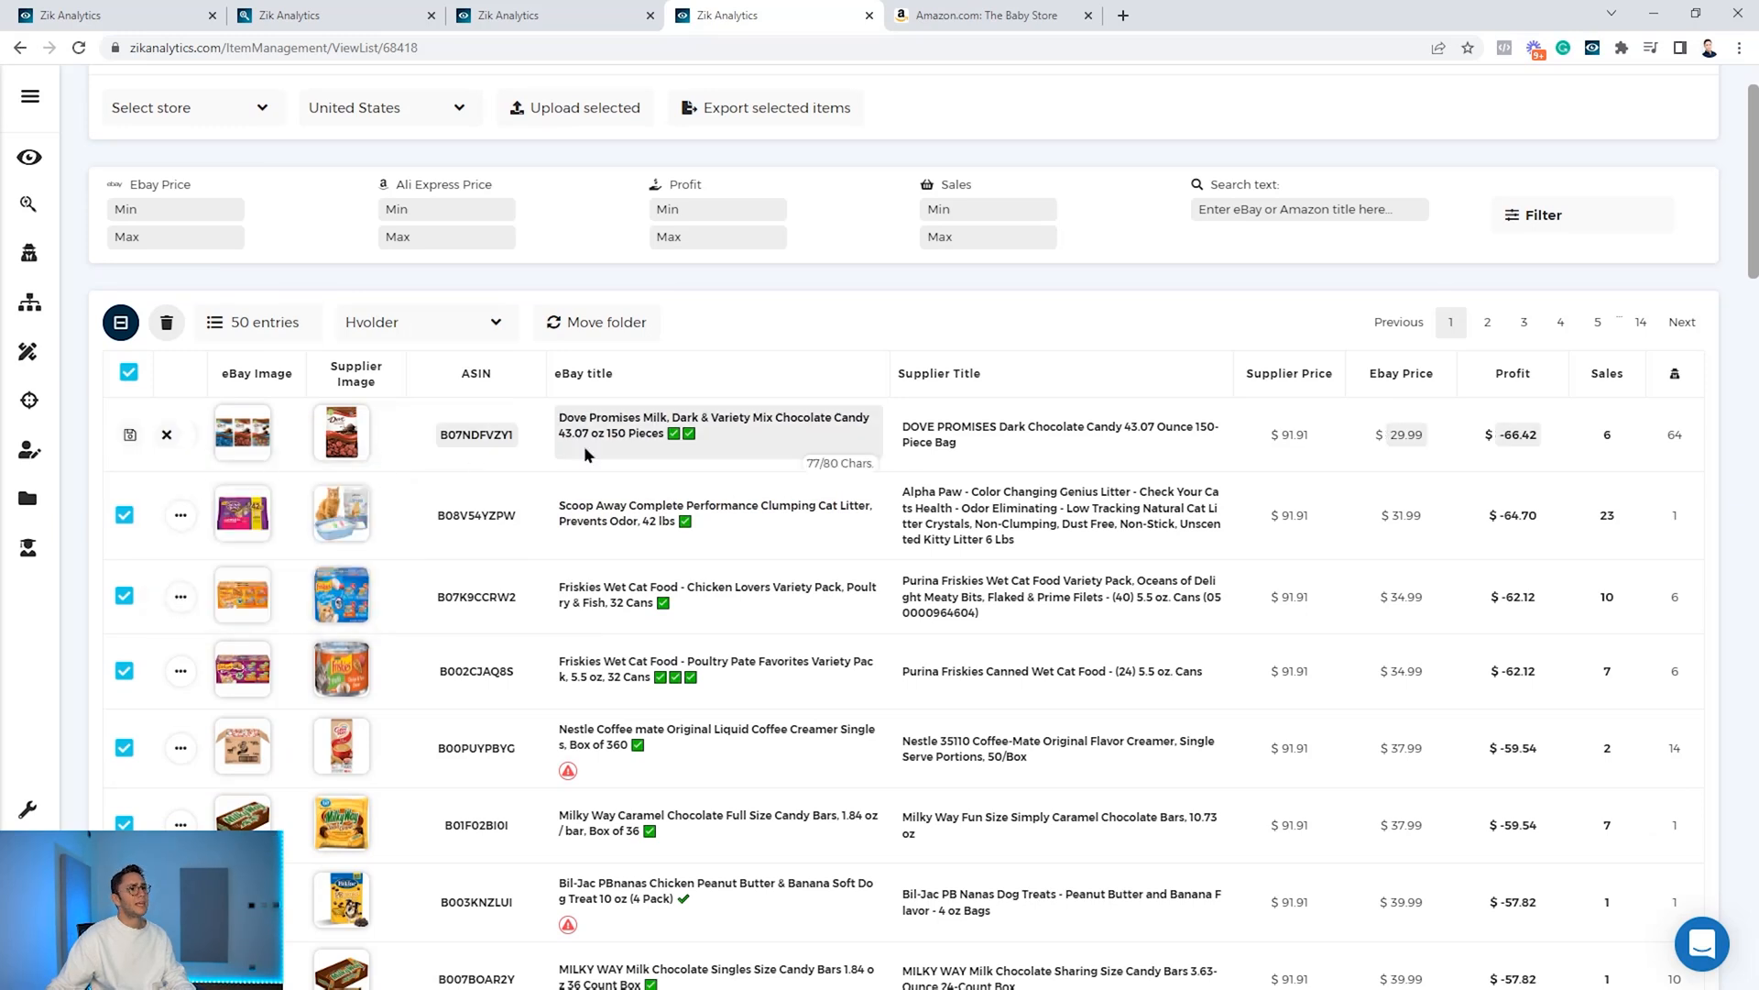